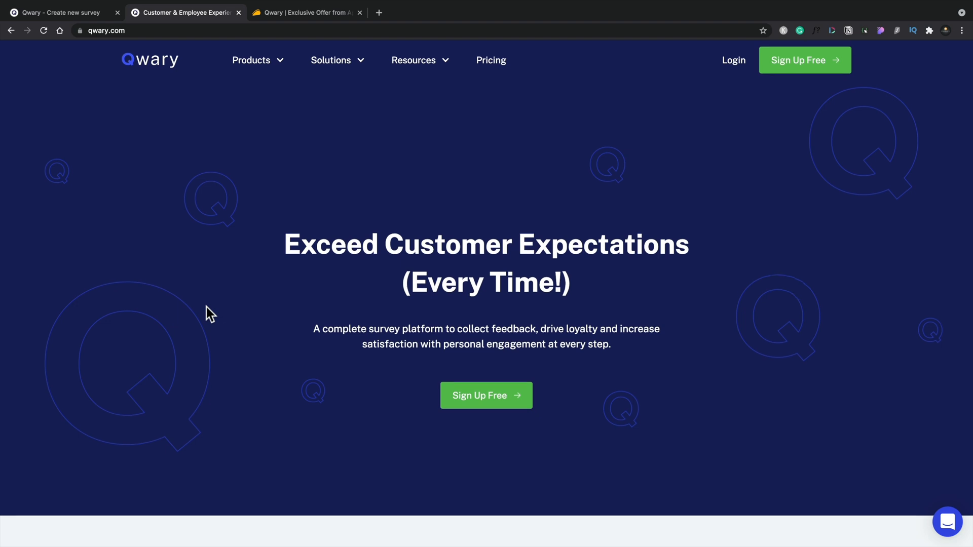
Step: Scroll the qwary.com homepage down past the survey types to the 'Reach Further & Connect Faster' channels section
scroll(down, 3)
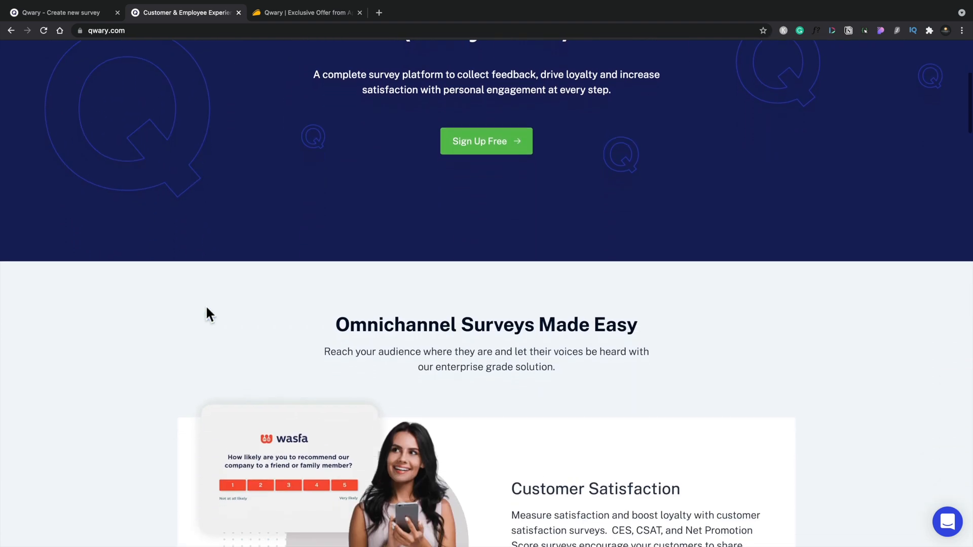
scroll(down, 3)
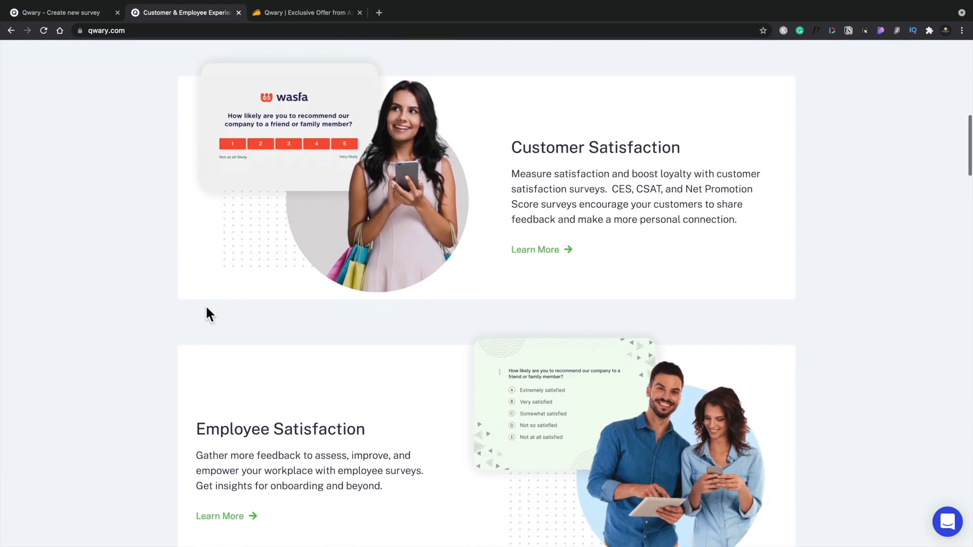
scroll(down, 3)
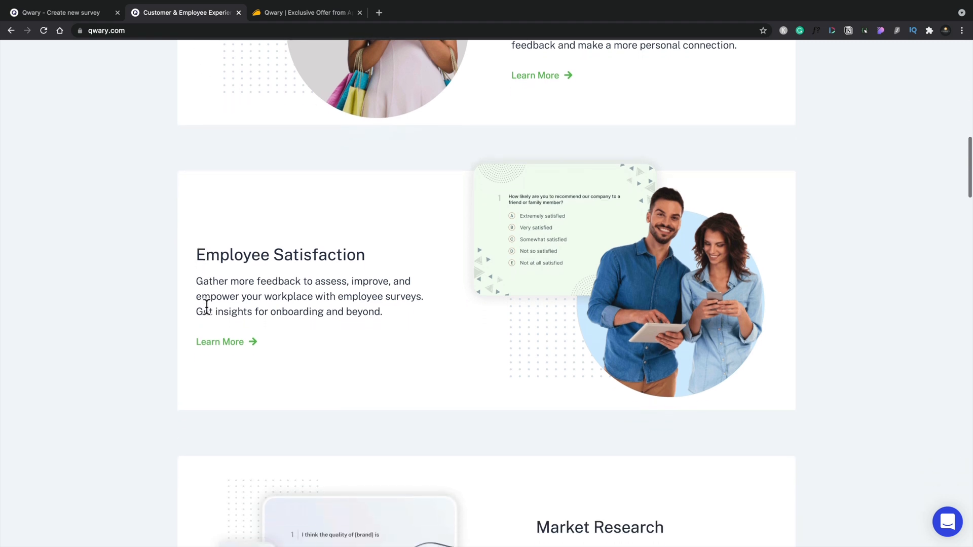
scroll(down, 3)
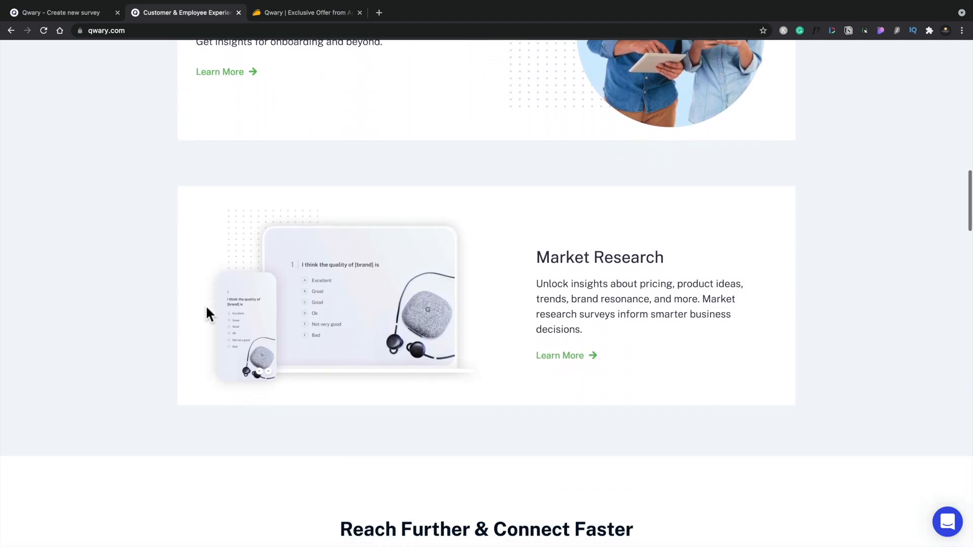
scroll(down, 3)
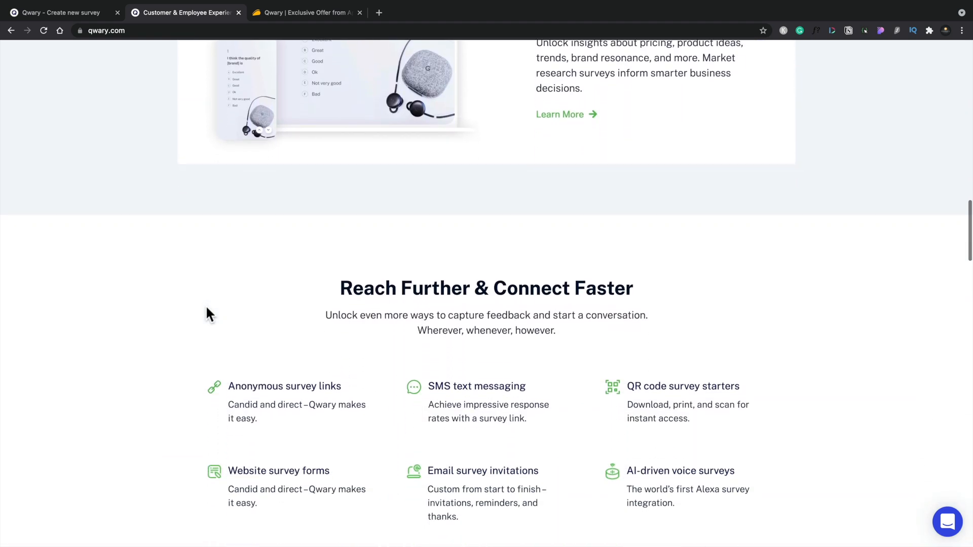
scroll(down, 3)
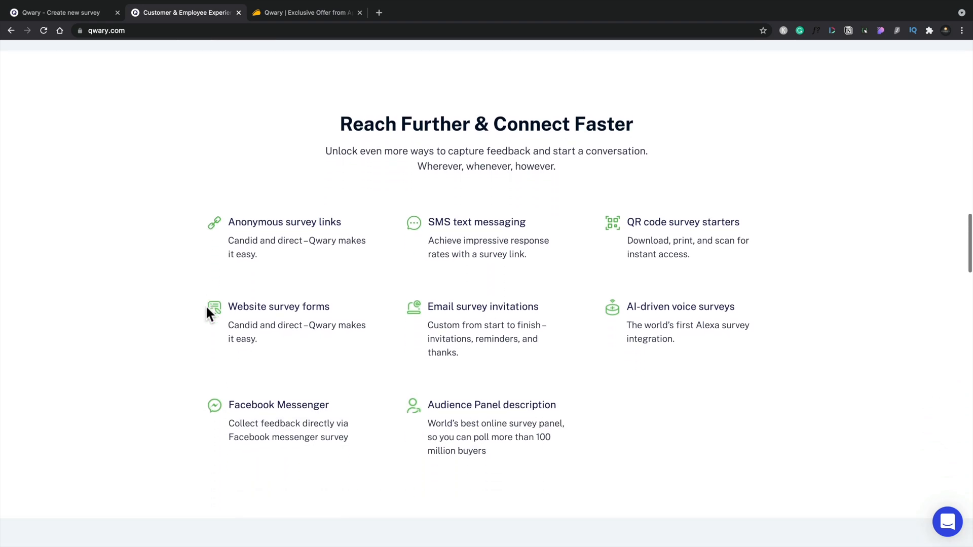
scroll(down, 3)
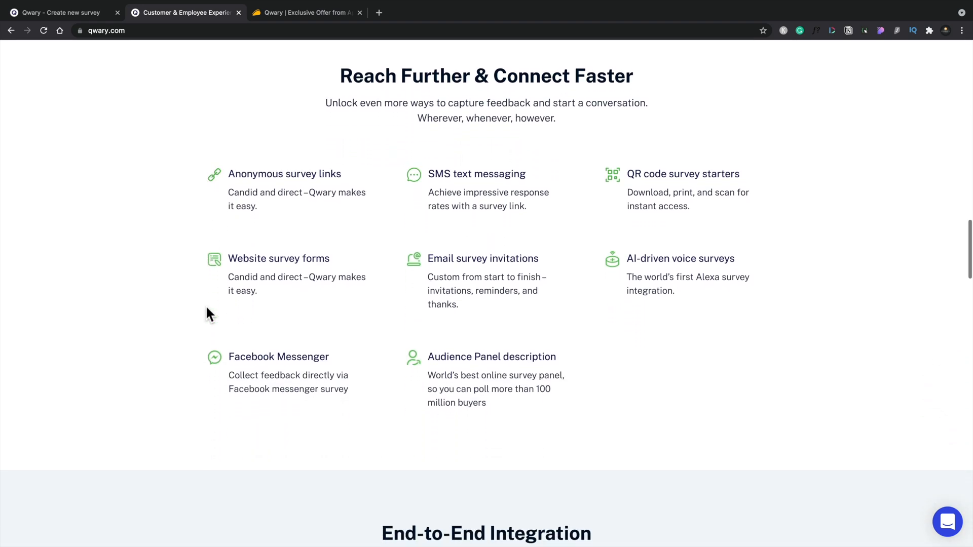
scroll(down, 3)
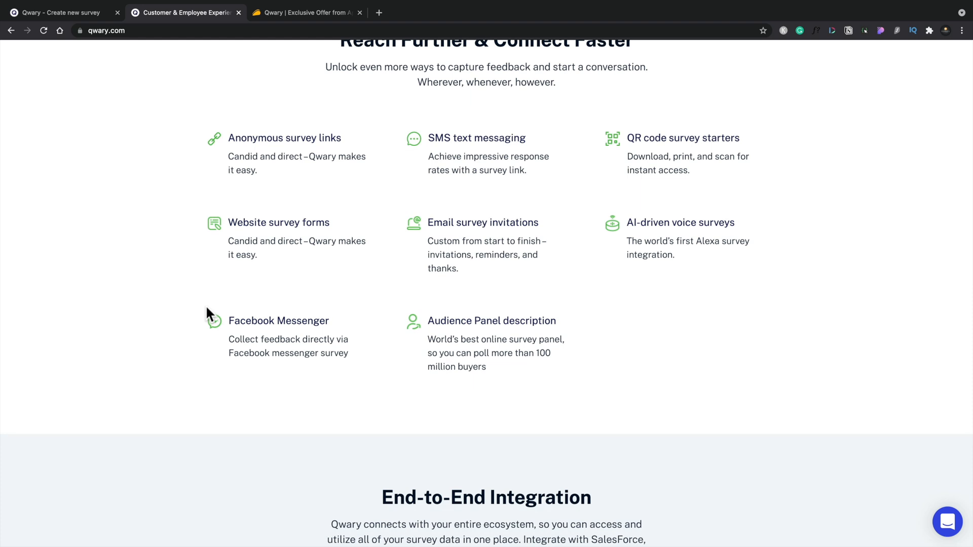
mouse_move(270, 174)
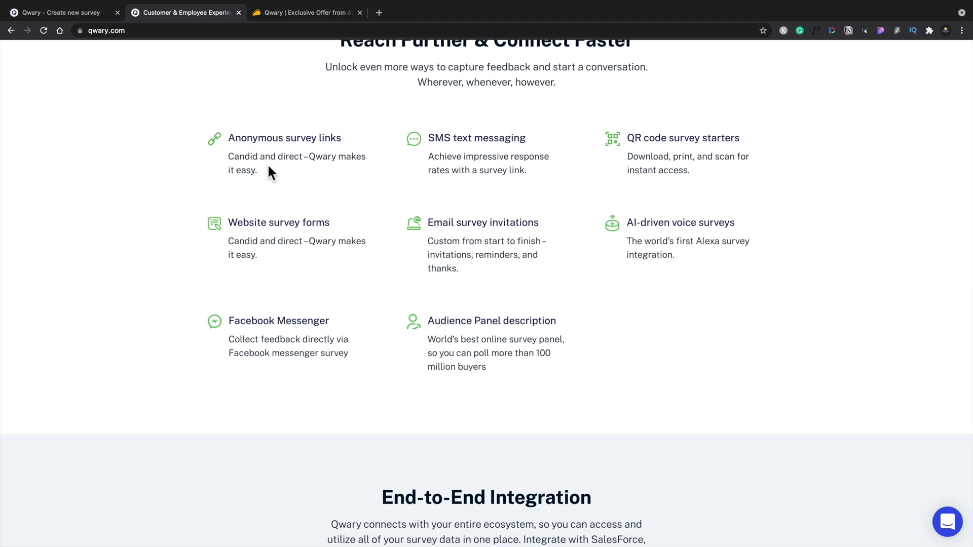
Step: Switch to the AppSumo Qwary deal tab and jump to Plans and Features via 'View plans for more codes'
click(305, 12)
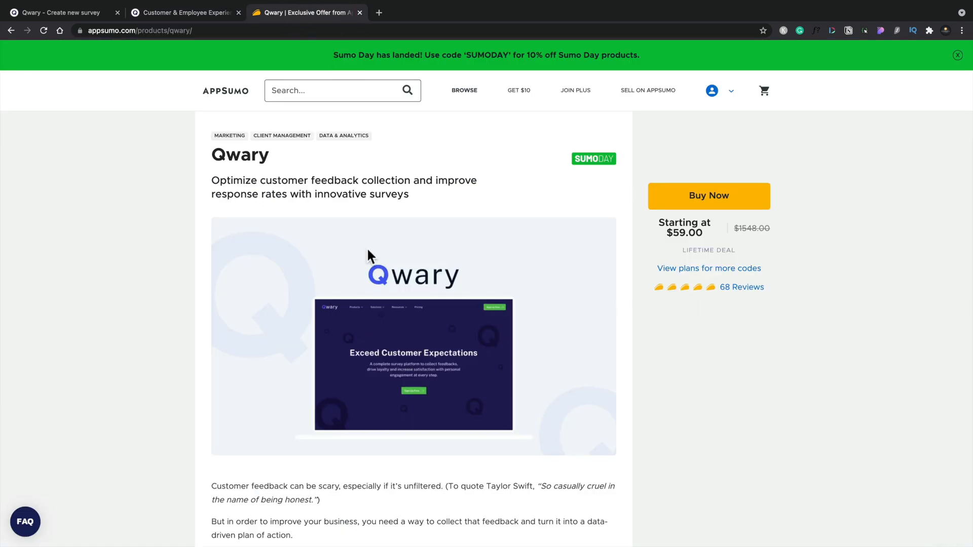
mouse_move(708, 267)
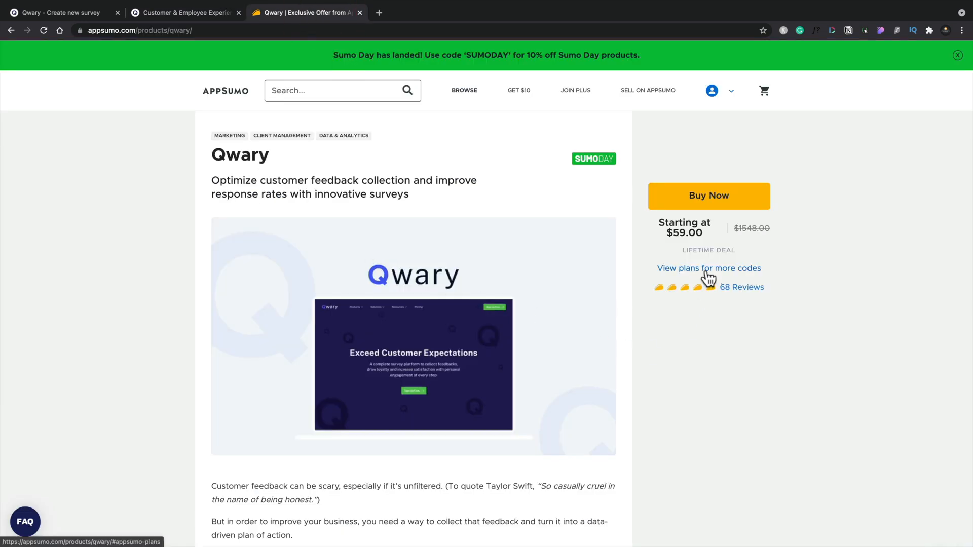
click(708, 268)
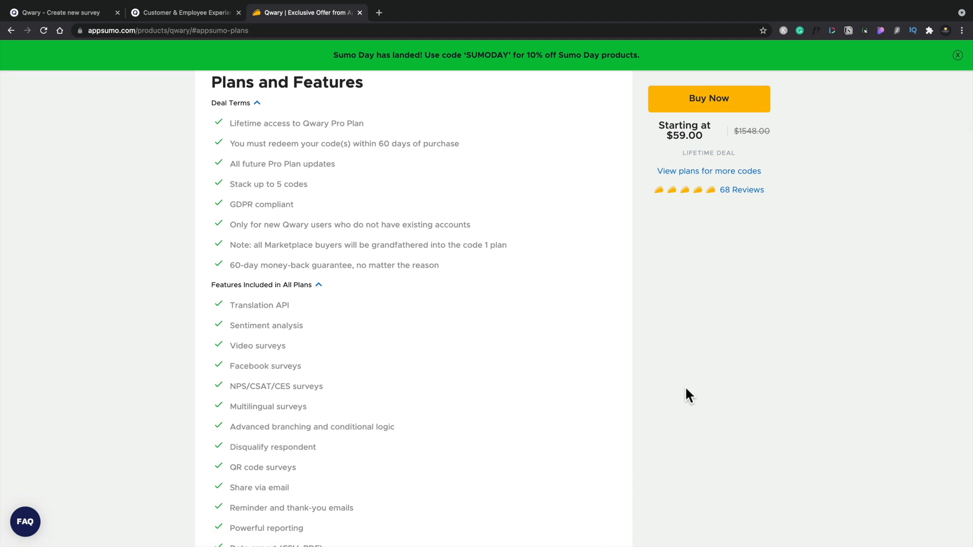
mouse_move(741, 189)
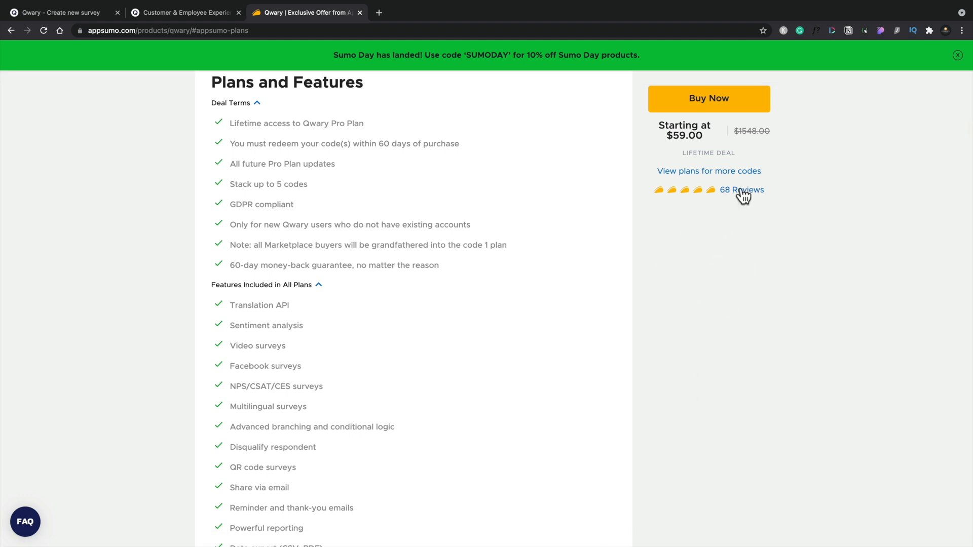
mouse_move(639, 346)
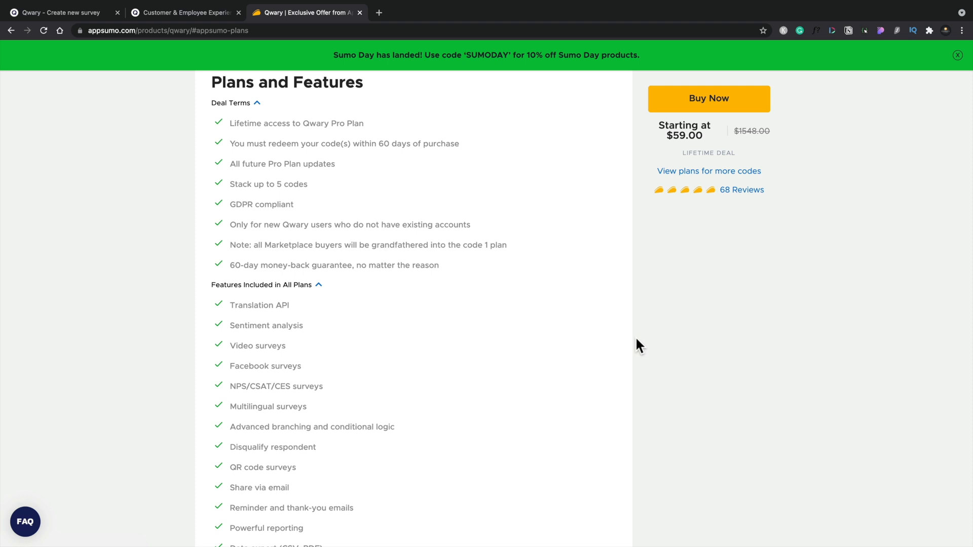
Step: Scroll past the feature list to the Single $59, Double $118 and Multiple $177 plan cards
scroll(down, 3)
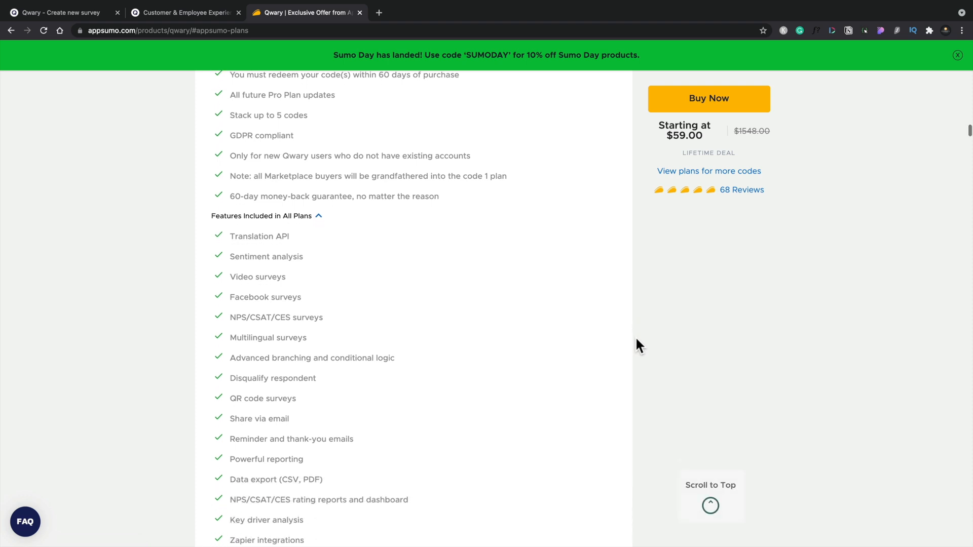
scroll(down, 3)
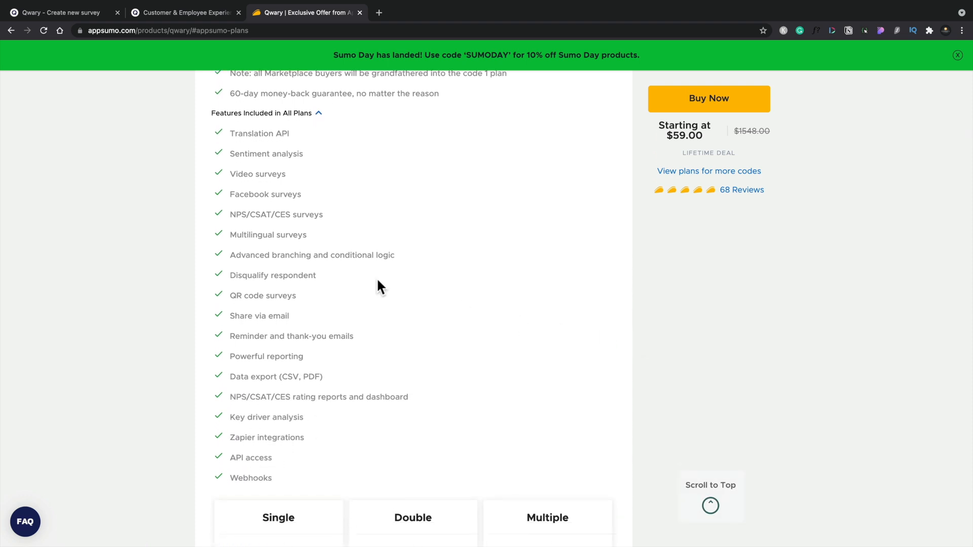
mouse_move(319, 172)
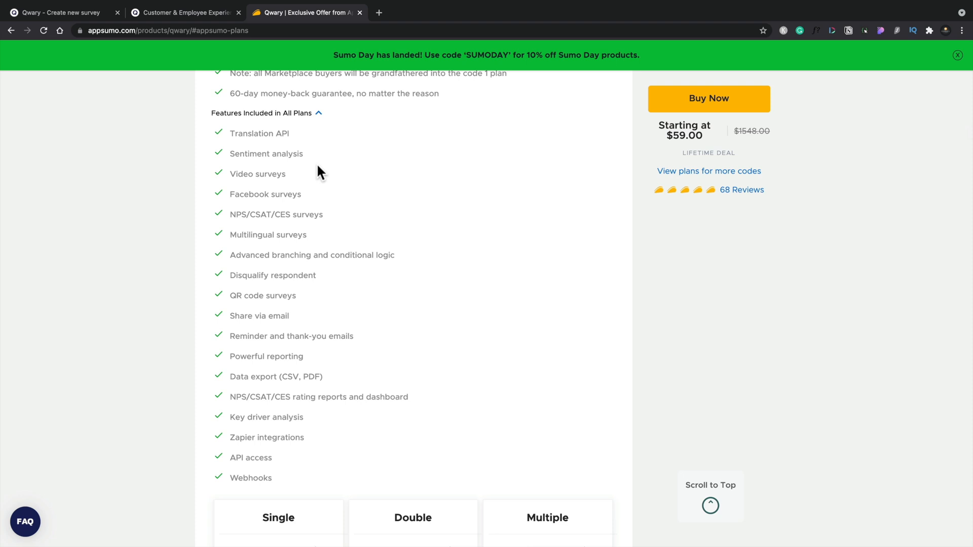
mouse_move(389, 311)
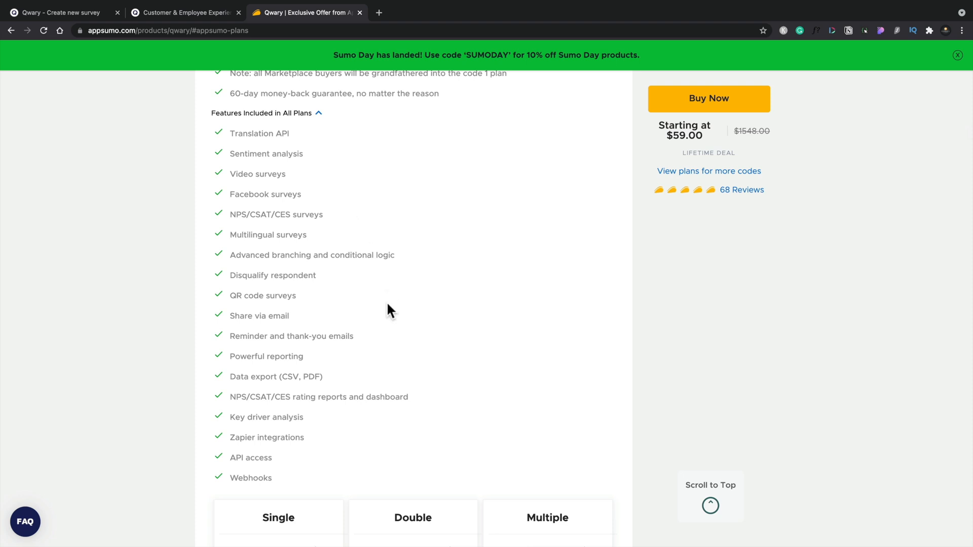
scroll(down, 3)
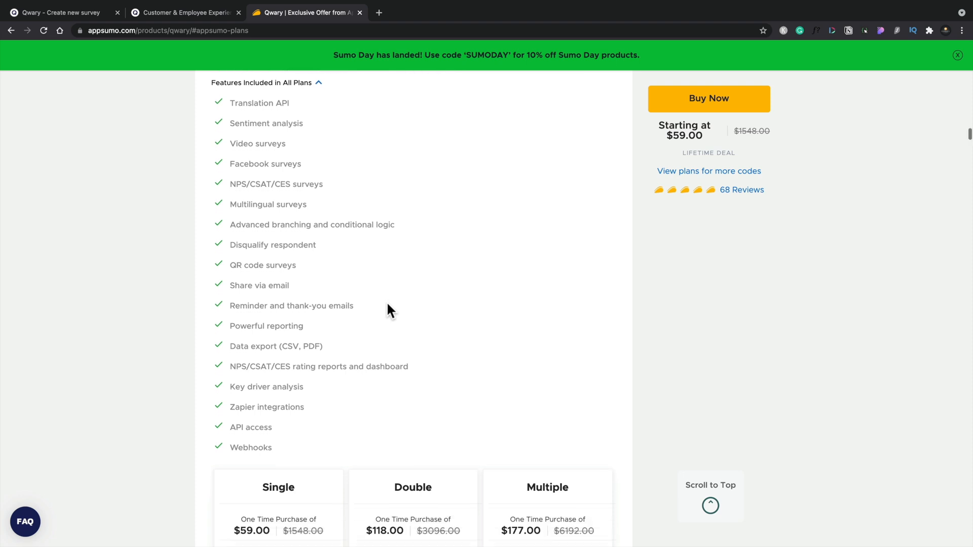
scroll(down, 3)
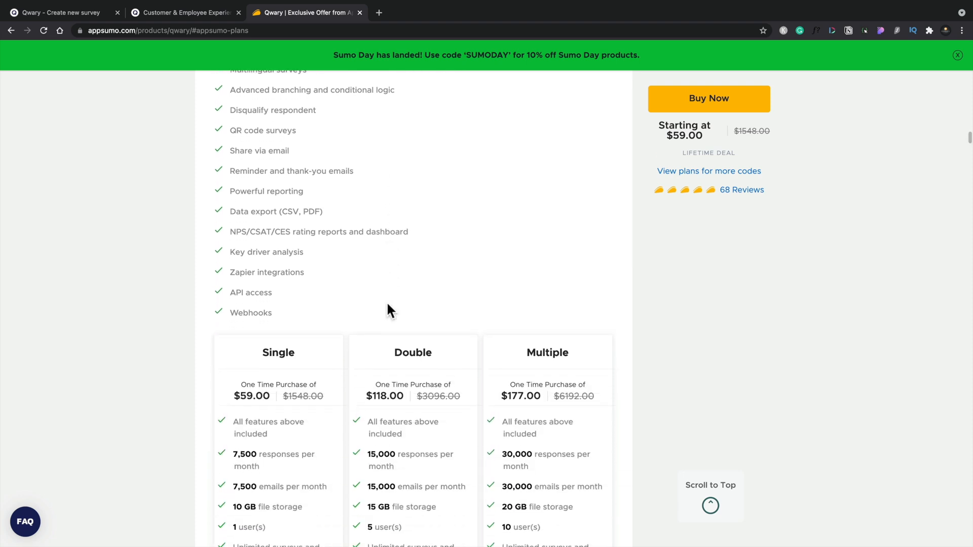
scroll(down, 3)
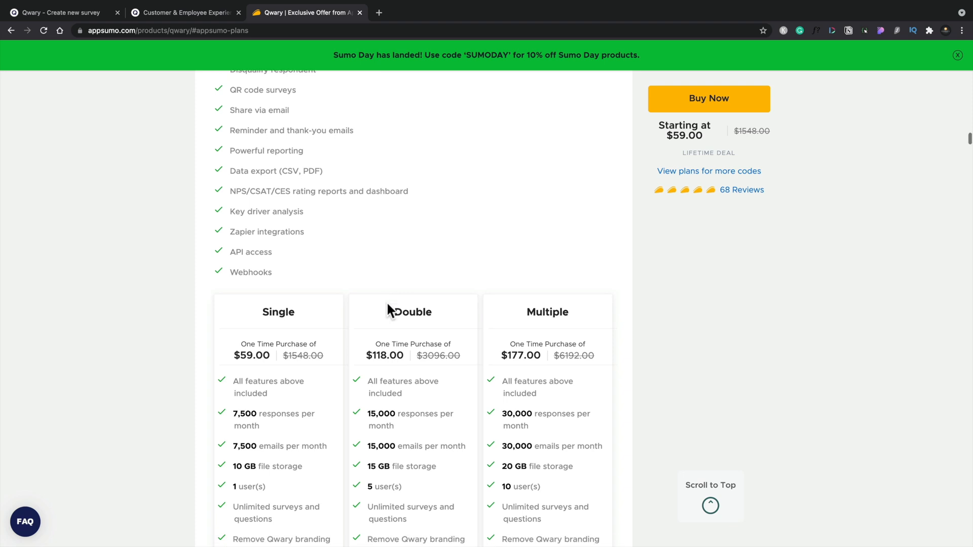
scroll(down, 3)
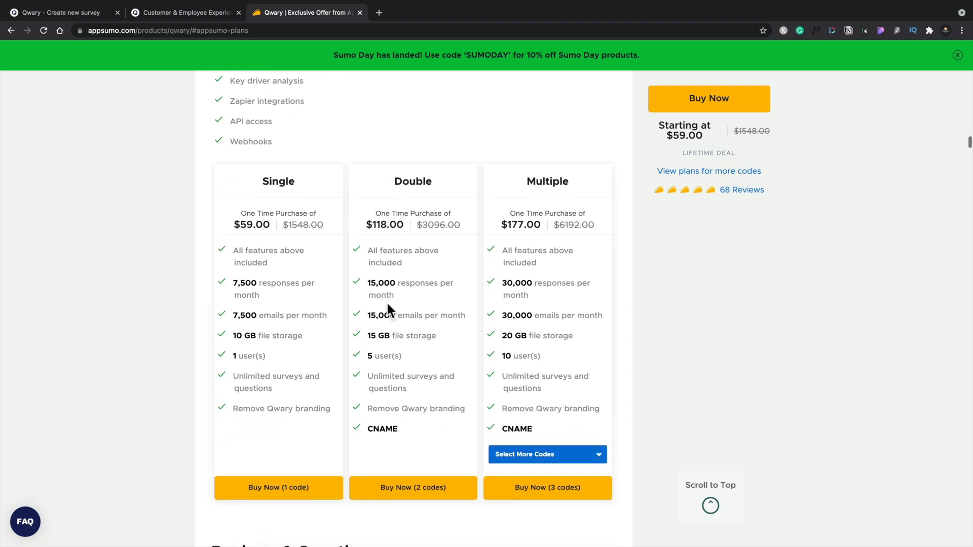
scroll(down, 3)
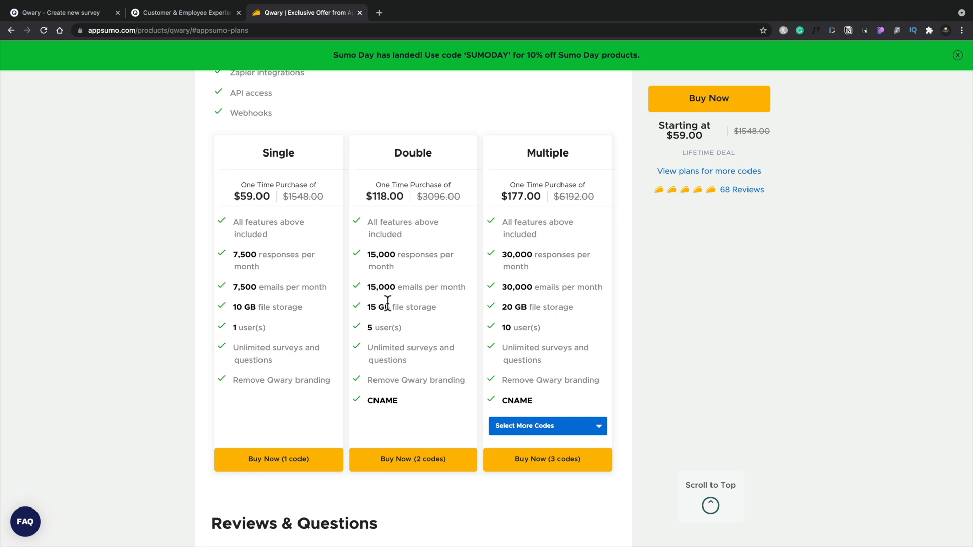
mouse_move(273, 284)
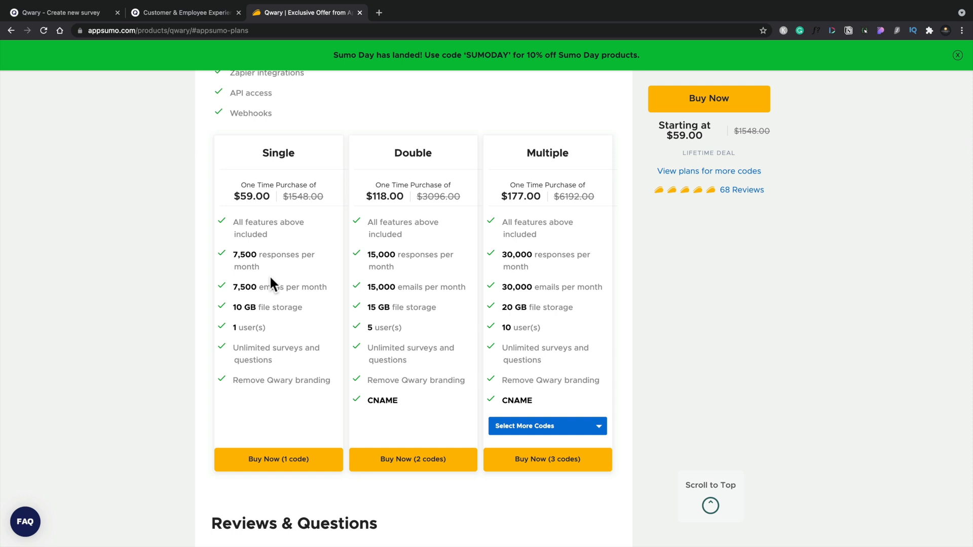
mouse_move(368, 402)
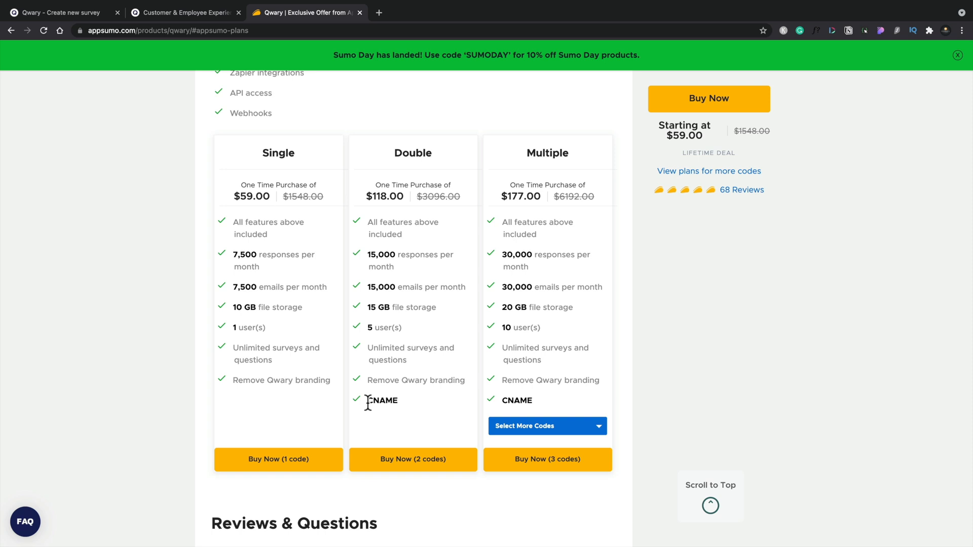
mouse_move(352, 343)
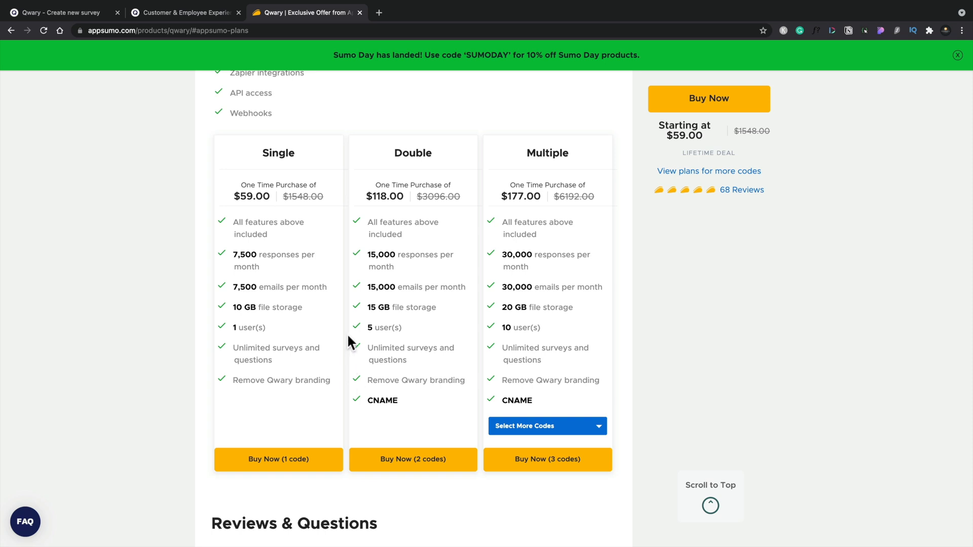
mouse_move(298, 268)
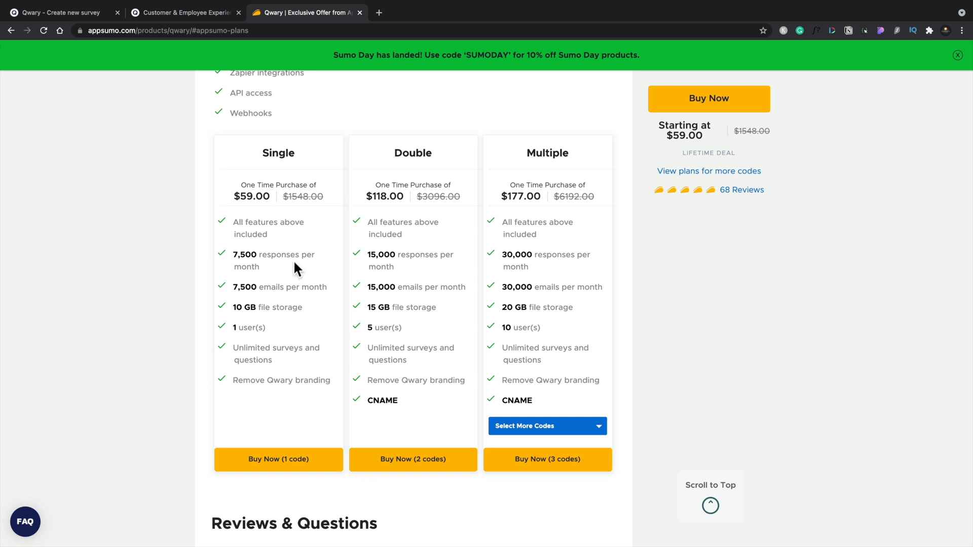
mouse_move(400, 286)
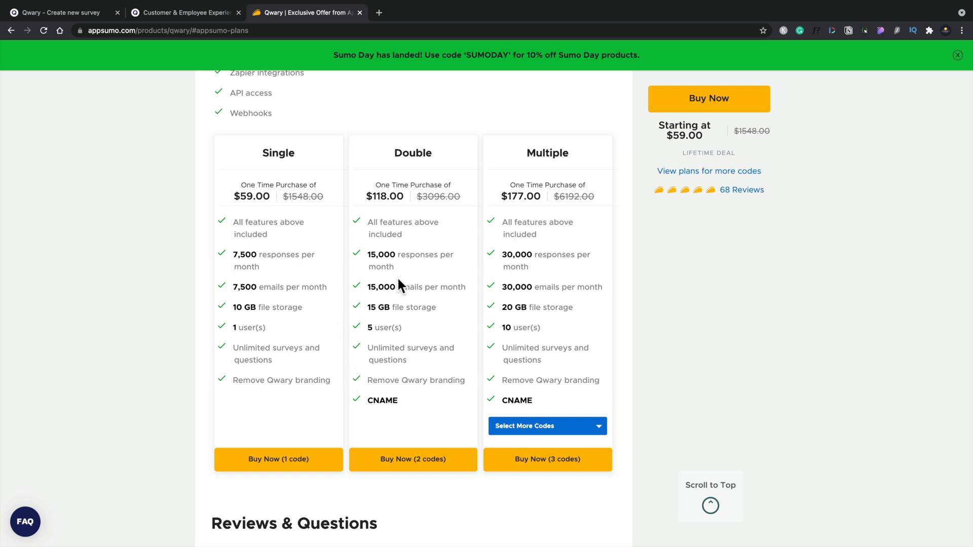
mouse_move(405, 309)
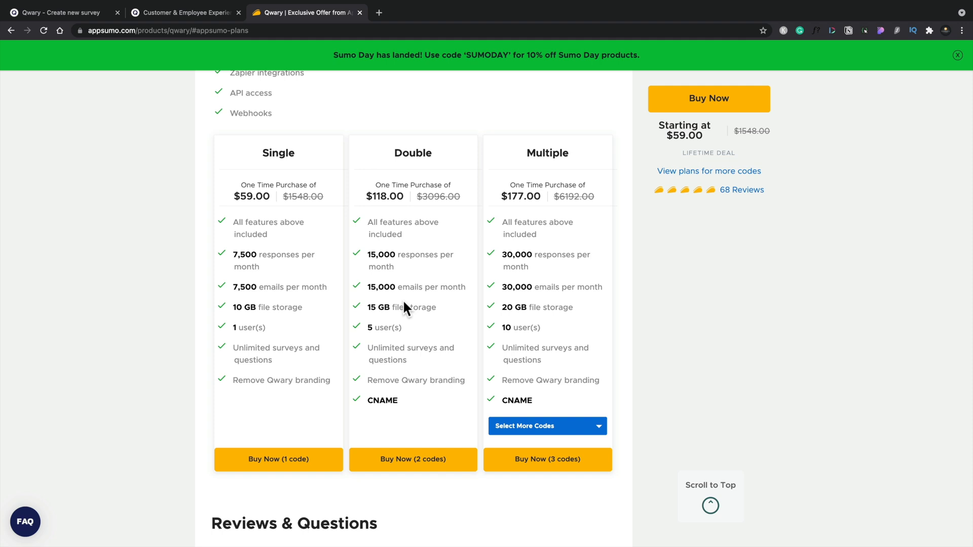
Step: Choose 5 Codes on the Multiple plan, raising it to $295 with 40 users, then return to the Qwary tab
click(547, 426)
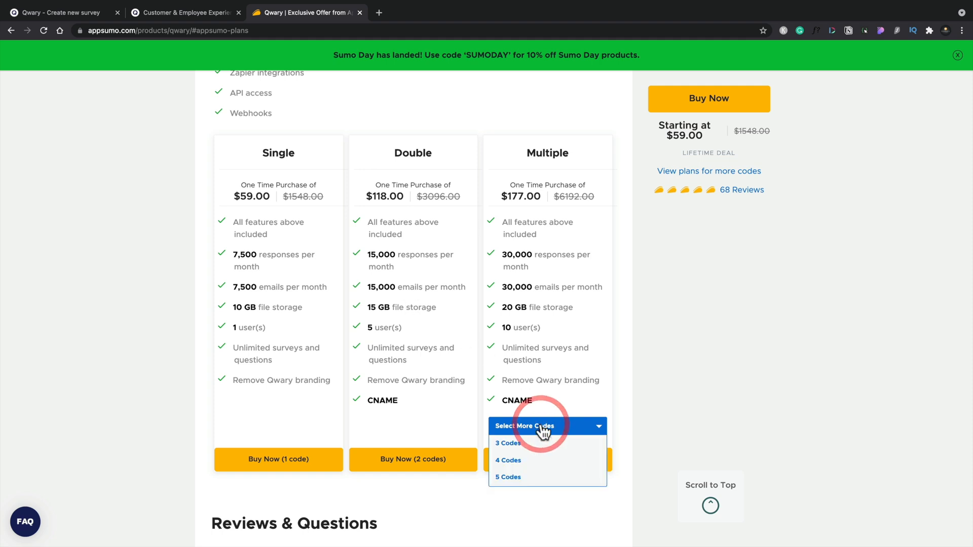
click(508, 443)
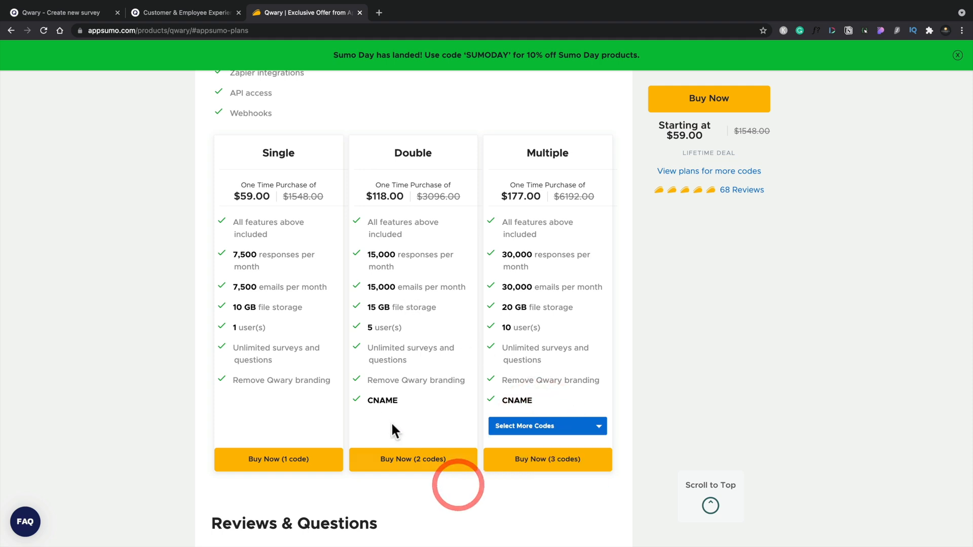
mouse_move(407, 406)
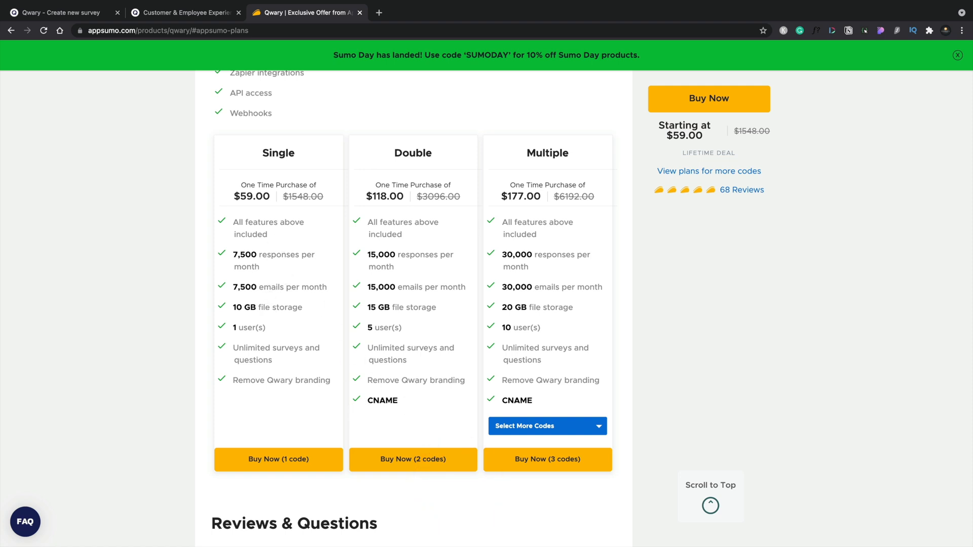
mouse_move(415, 399)
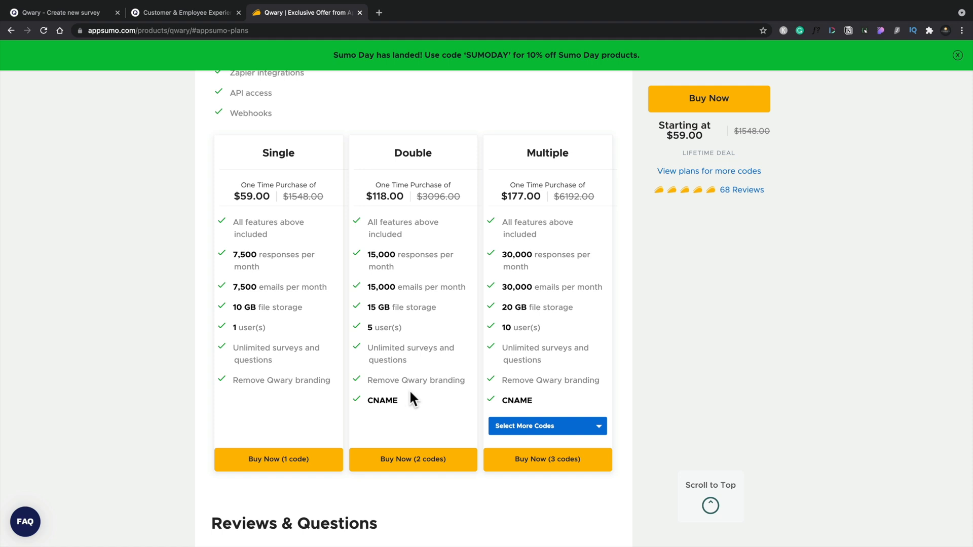
click(546, 426)
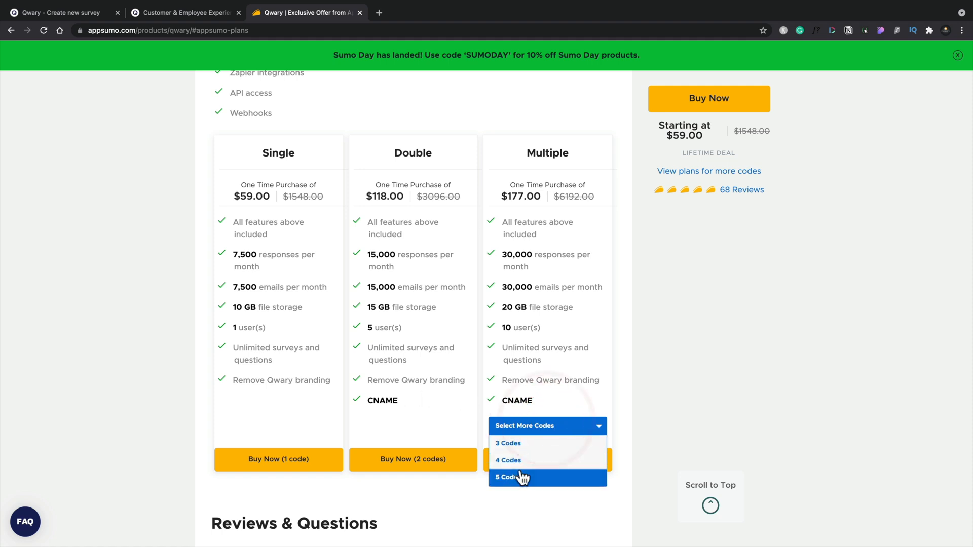
click(510, 477)
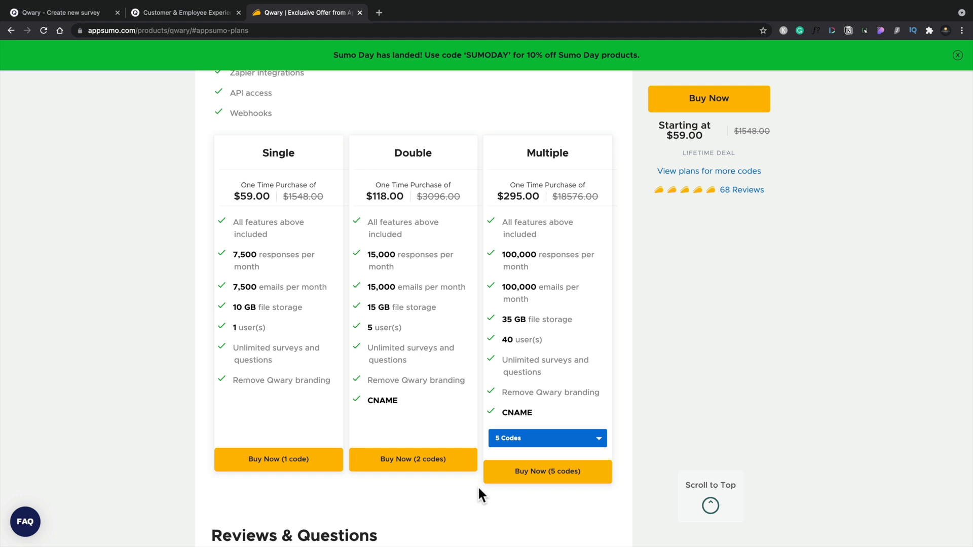
click(61, 12)
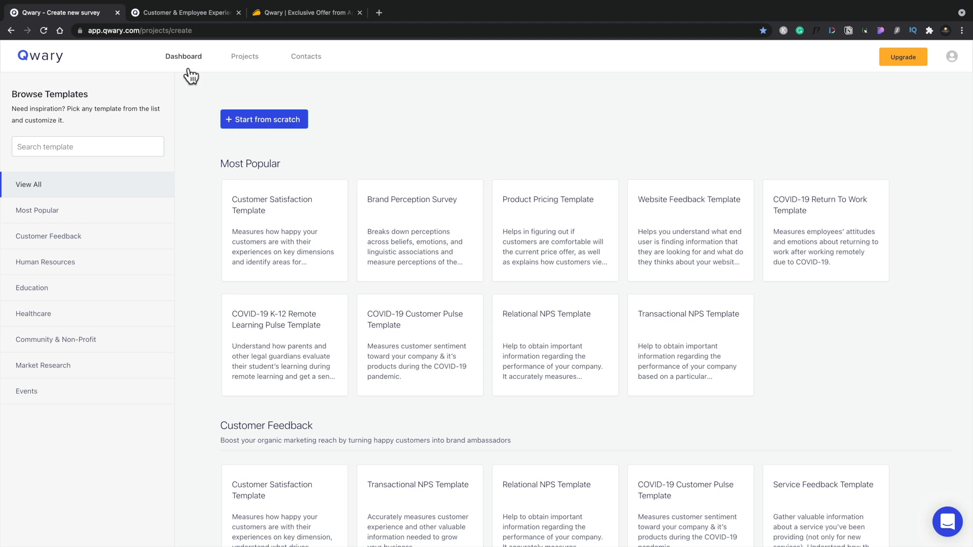
mouse_move(245, 60)
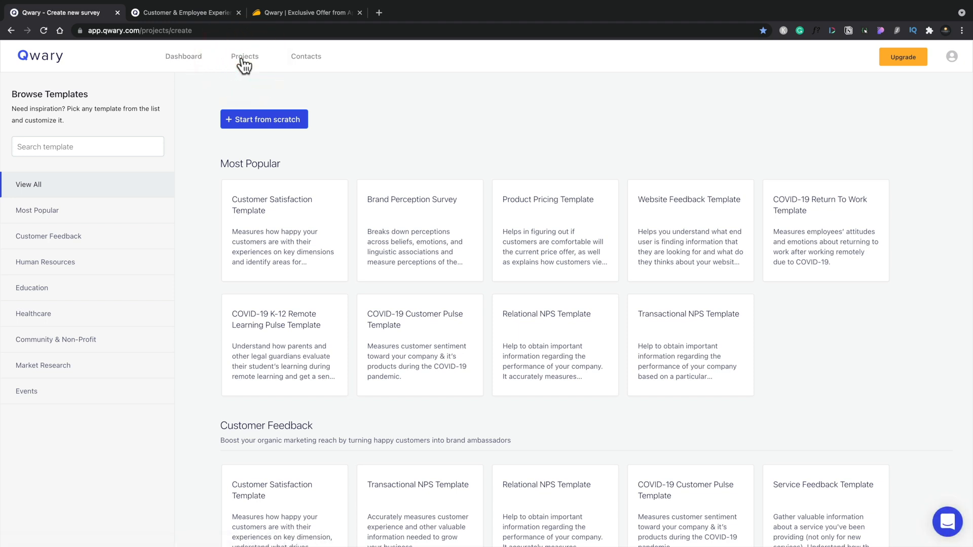
mouse_move(317, 59)
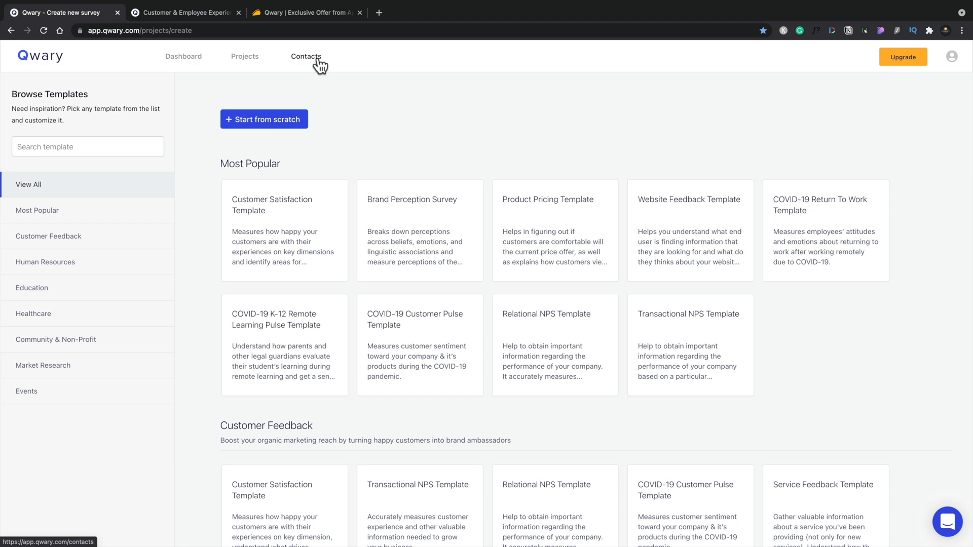
mouse_move(340, 96)
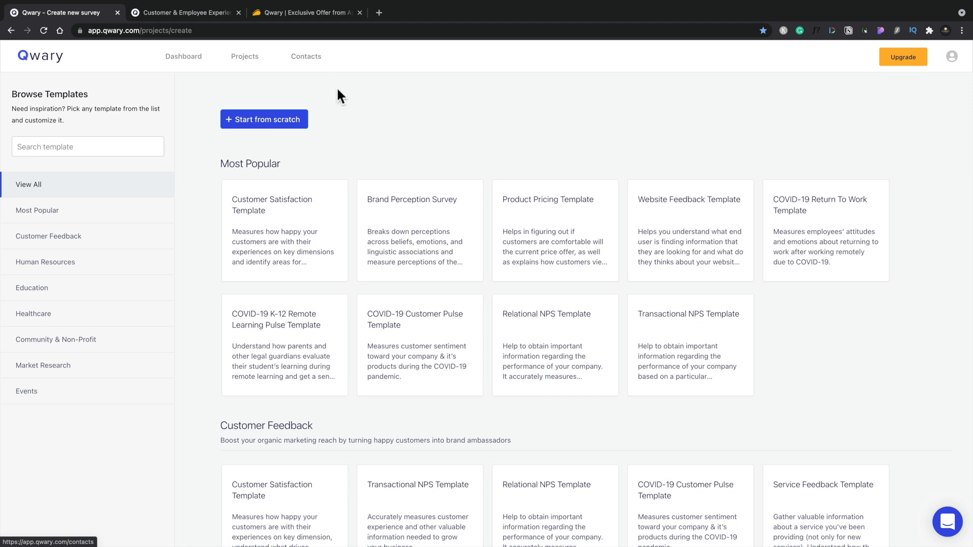
mouse_move(365, 151)
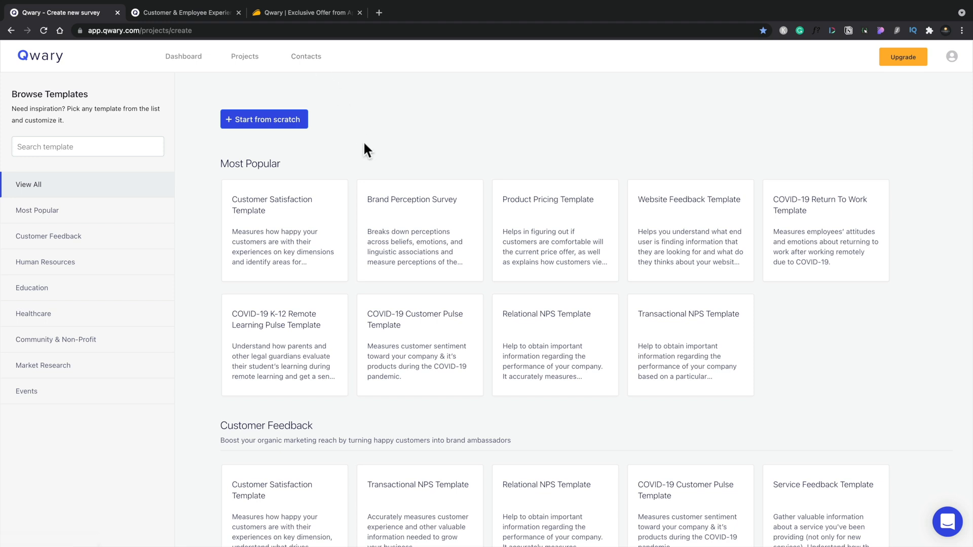
mouse_move(29, 199)
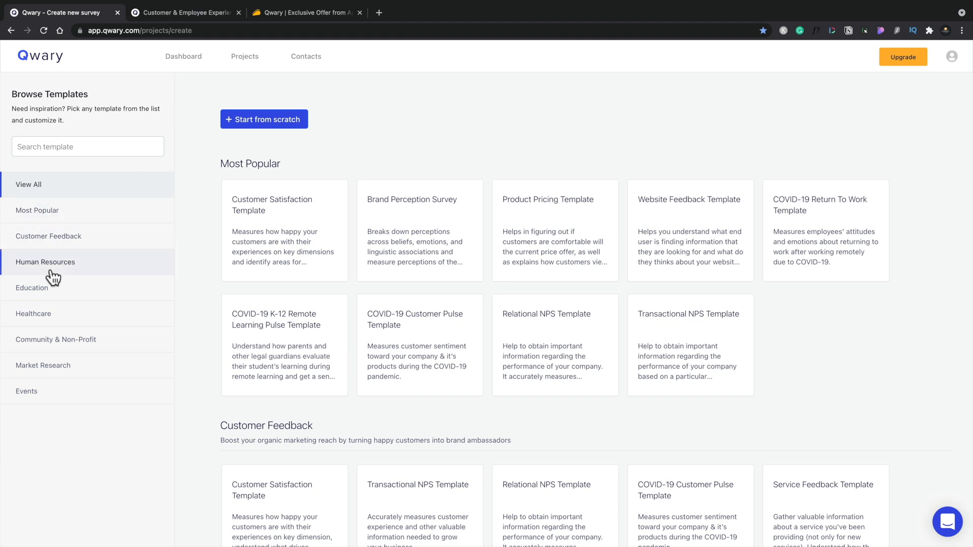
mouse_move(222, 381)
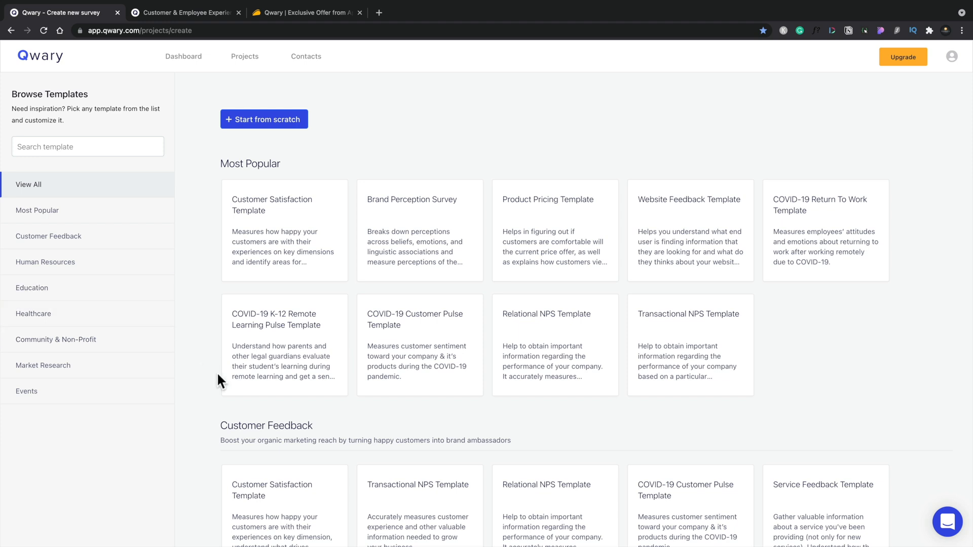
scroll(down, 3)
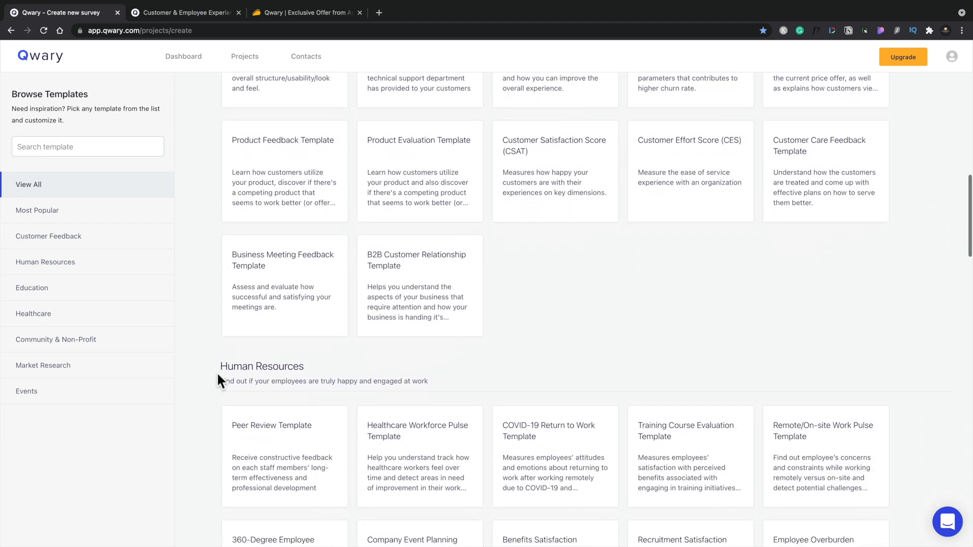
scroll(down, 3)
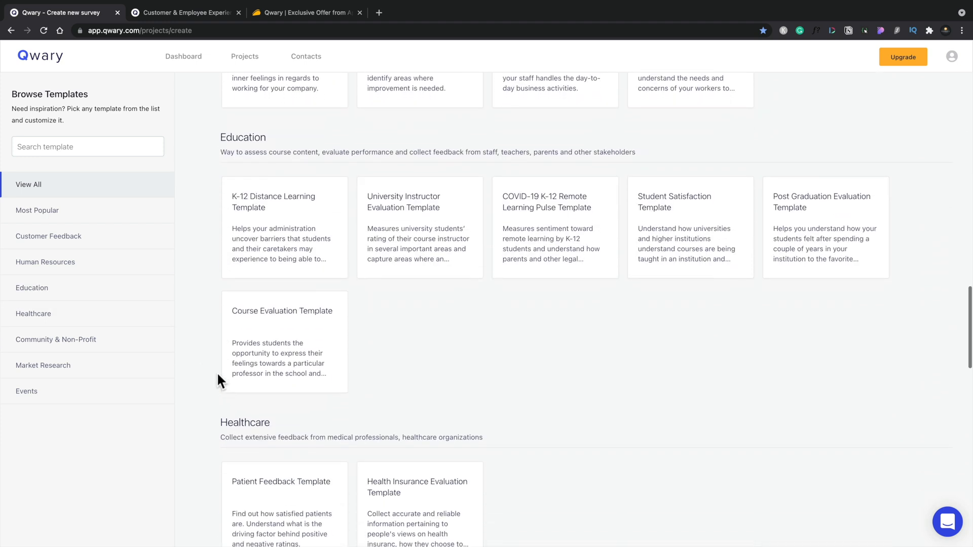
scroll(down, 3)
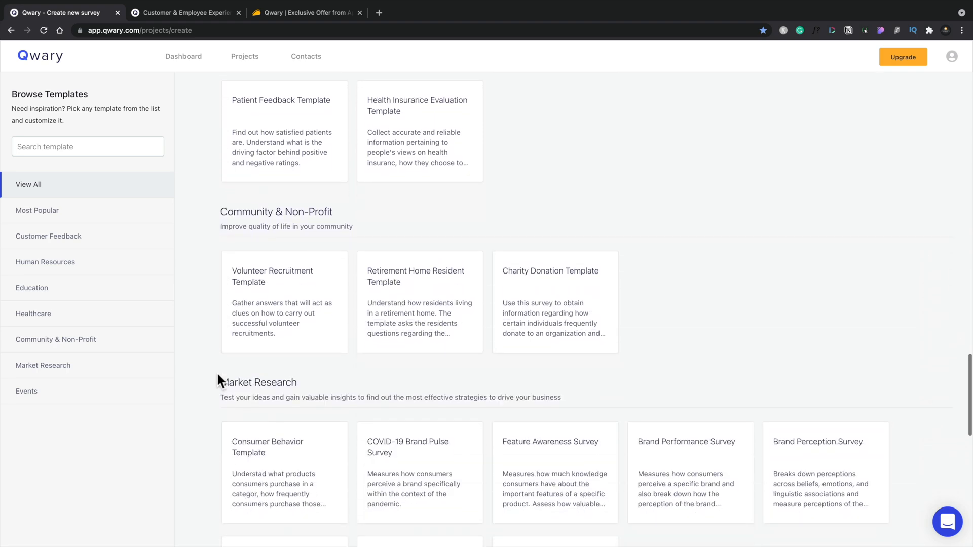
scroll(down, 3)
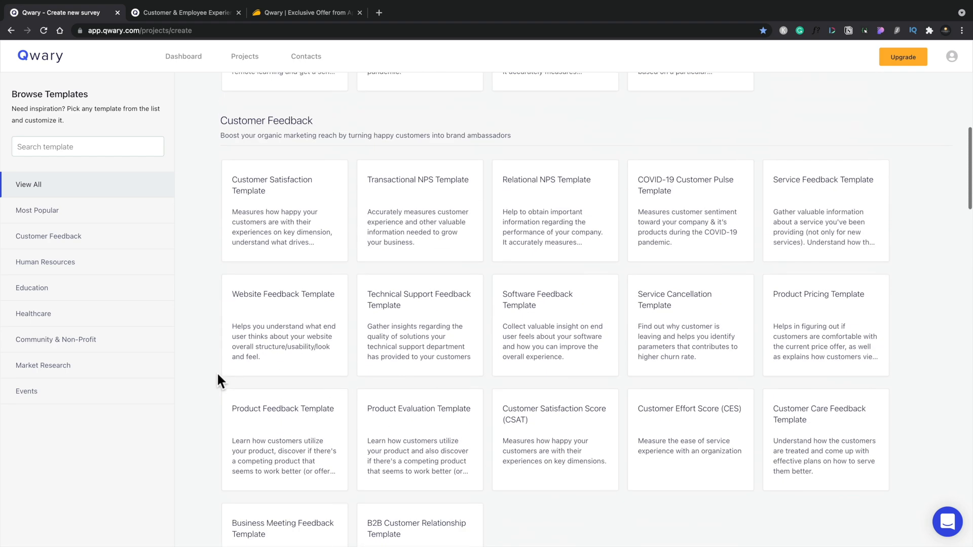
scroll(up, 3)
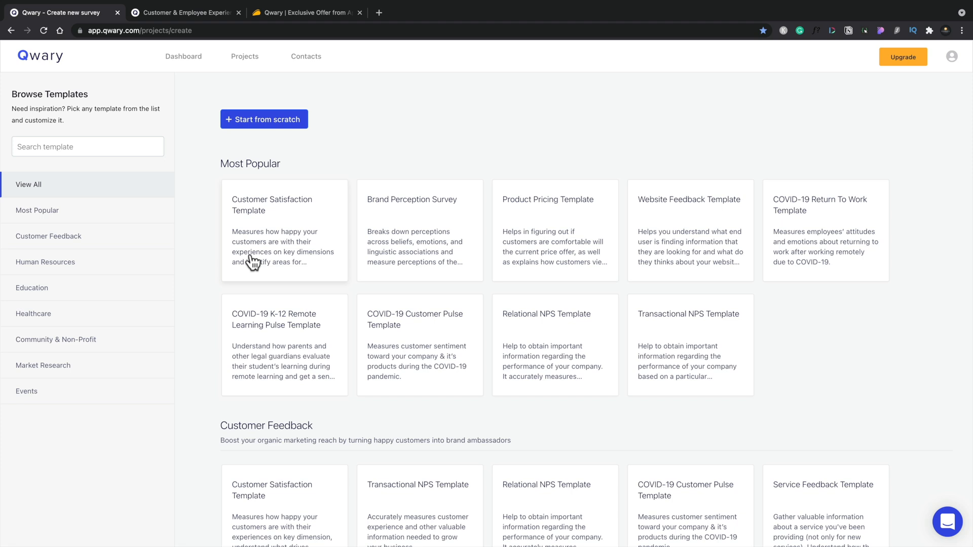
Step: Preview the Customer Satisfaction Template and advance through to question 5 about gender
click(284, 230)
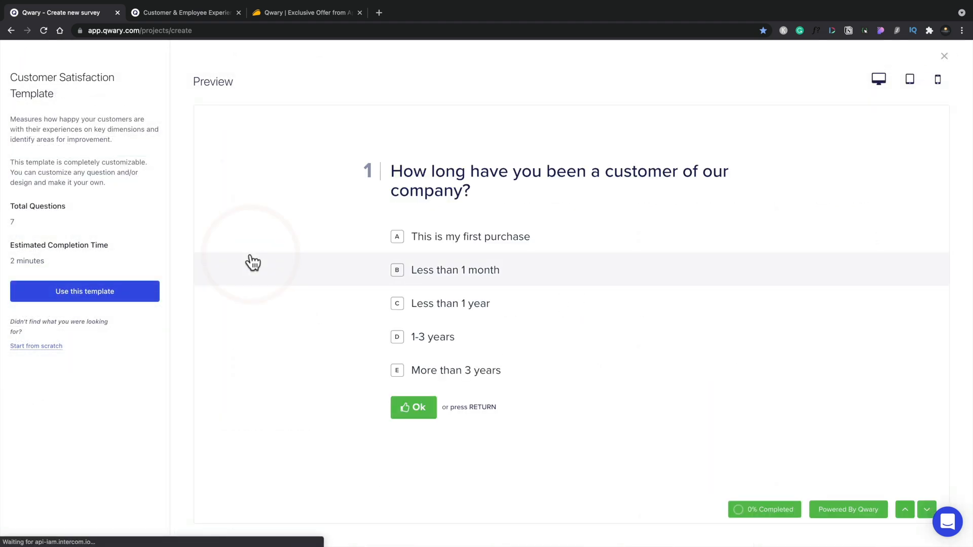
mouse_move(291, 274)
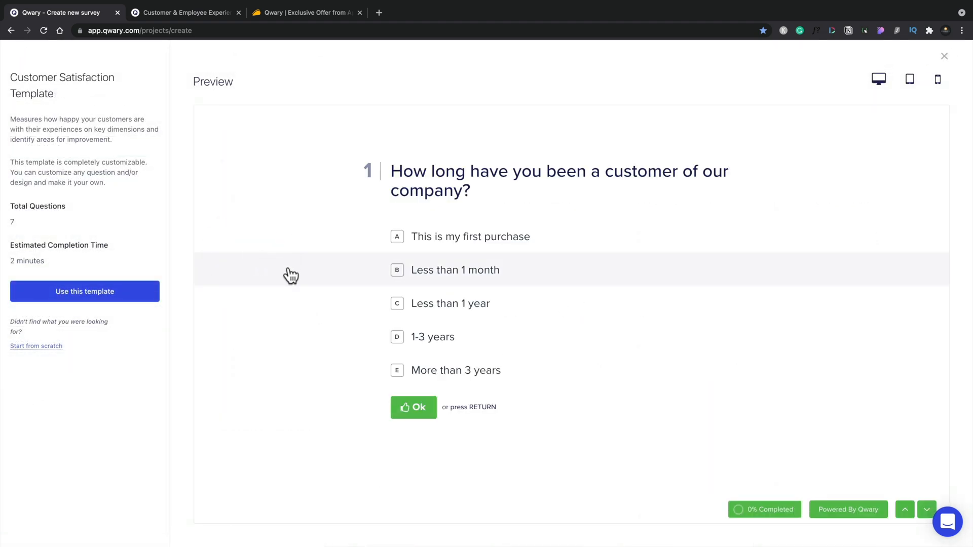
mouse_move(610, 267)
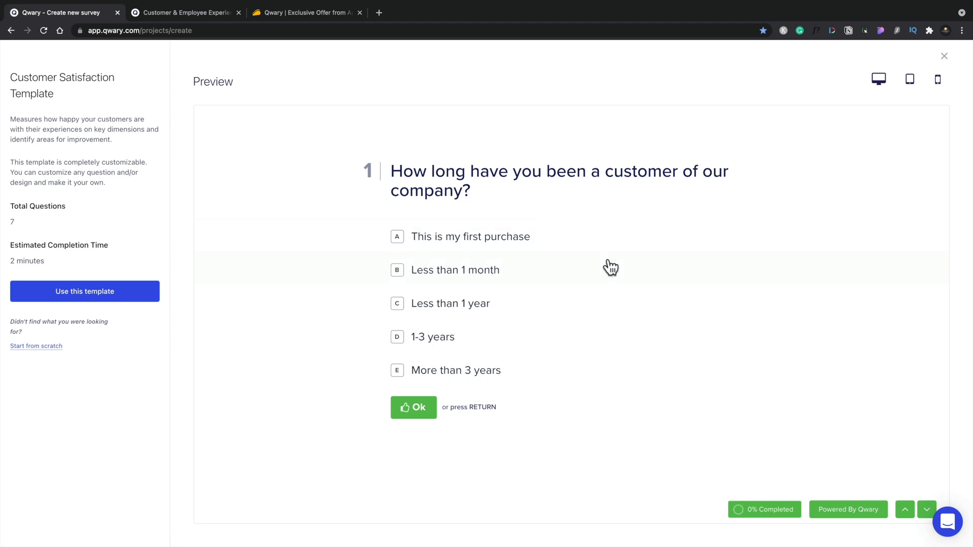
mouse_move(539, 400)
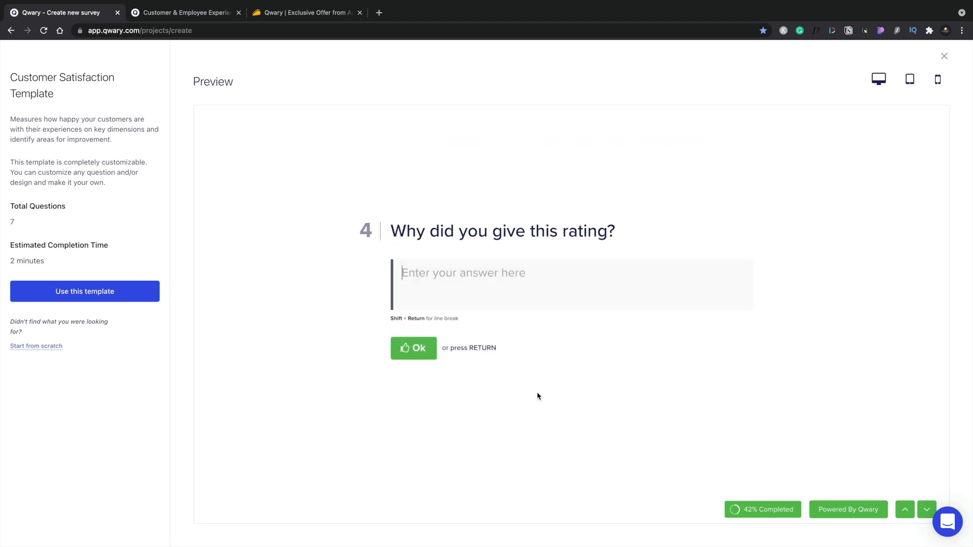
click(926, 508)
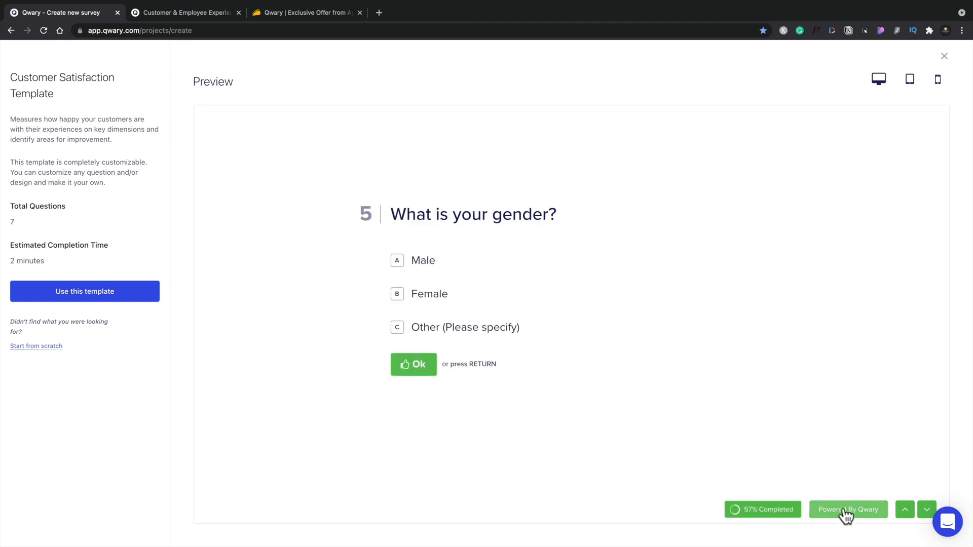
mouse_move(847, 515)
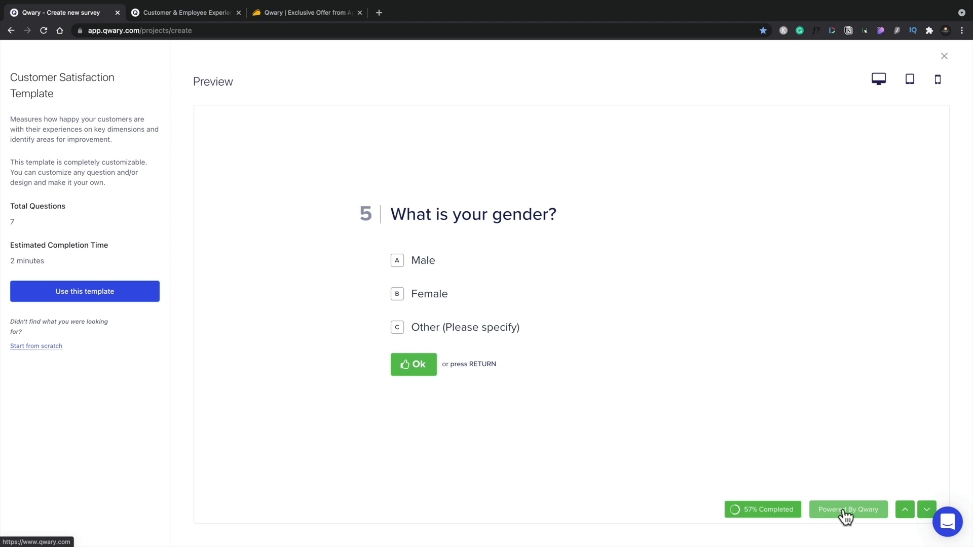
mouse_move(910, 82)
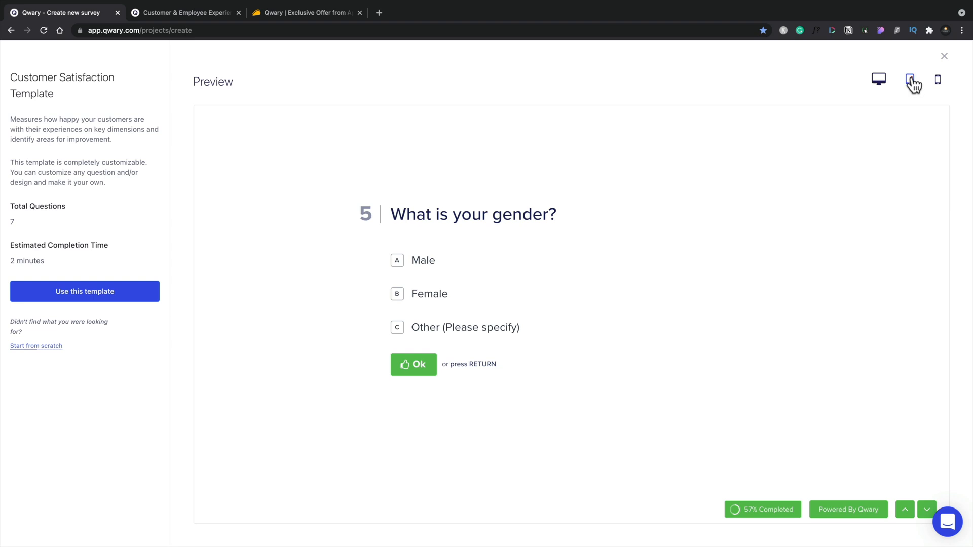
click(938, 79)
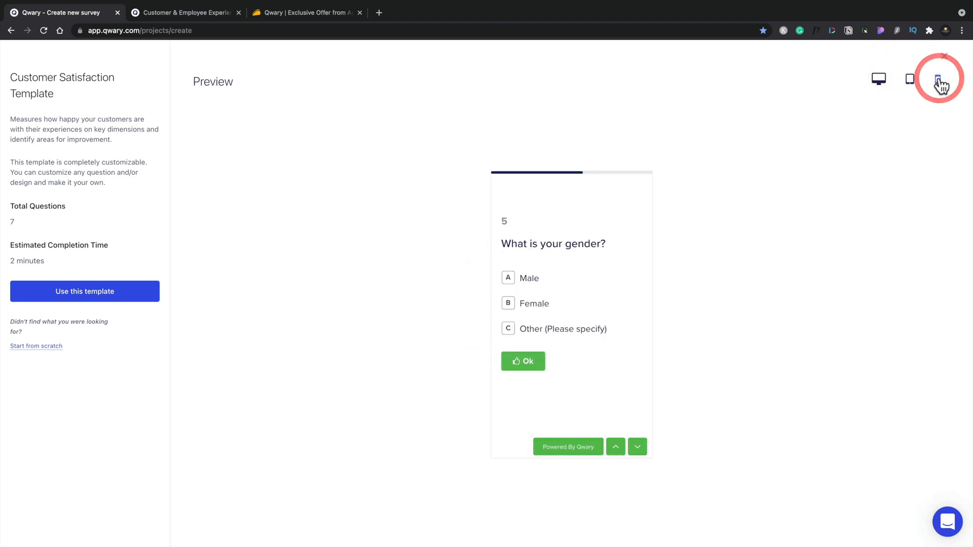
click(938, 80)
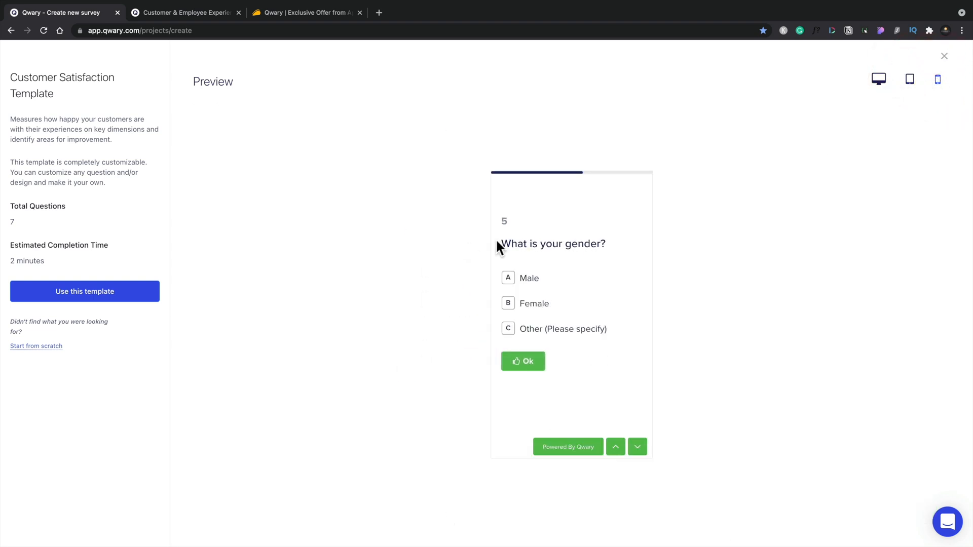
mouse_move(832, 111)
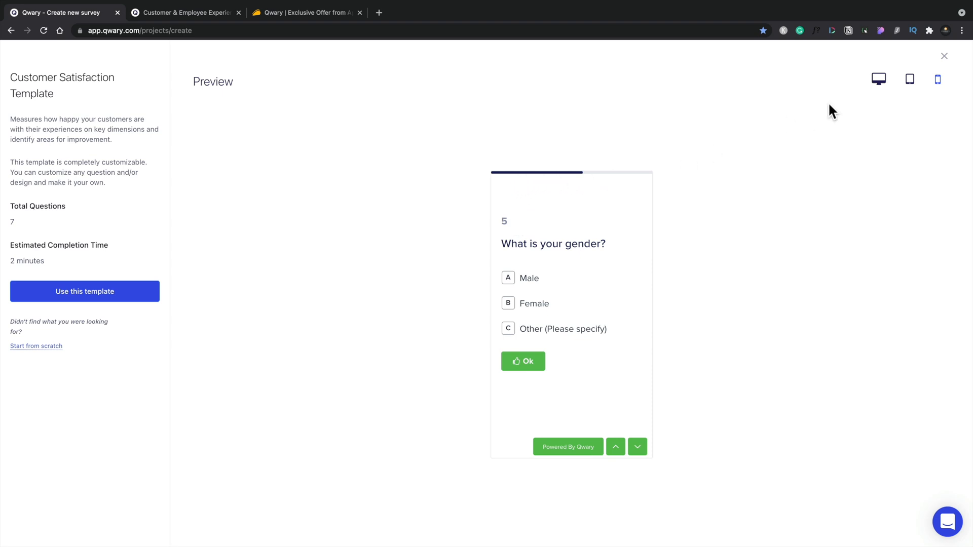
click(878, 79)
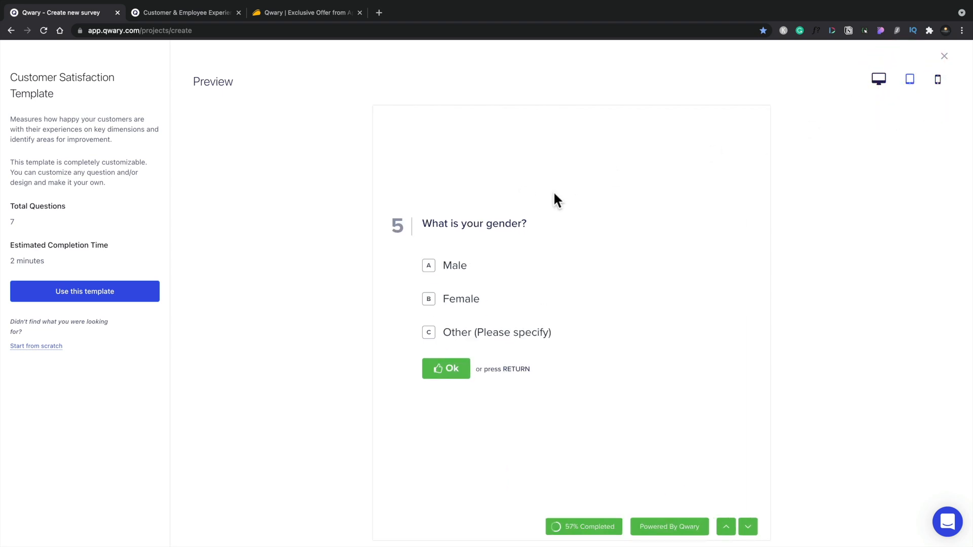
mouse_move(564, 490)
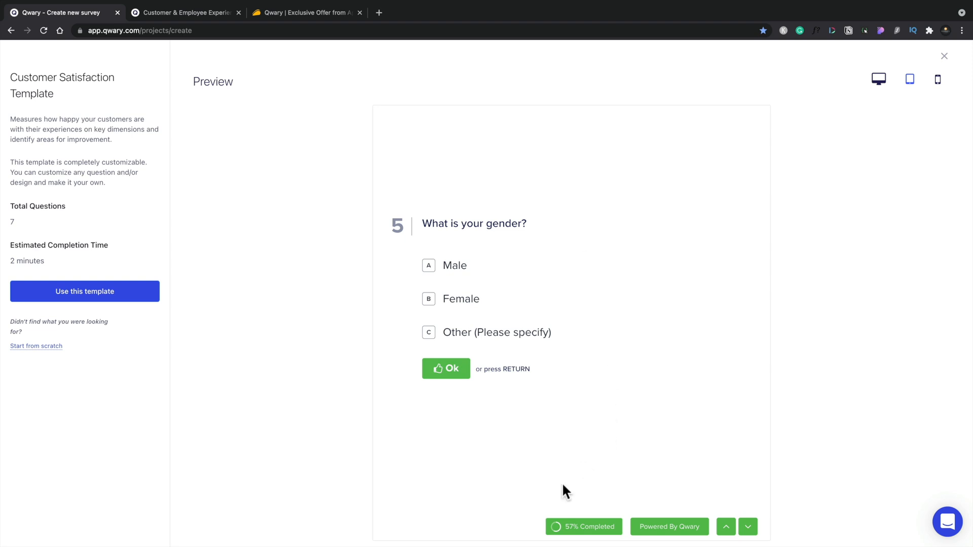
mouse_move(596, 498)
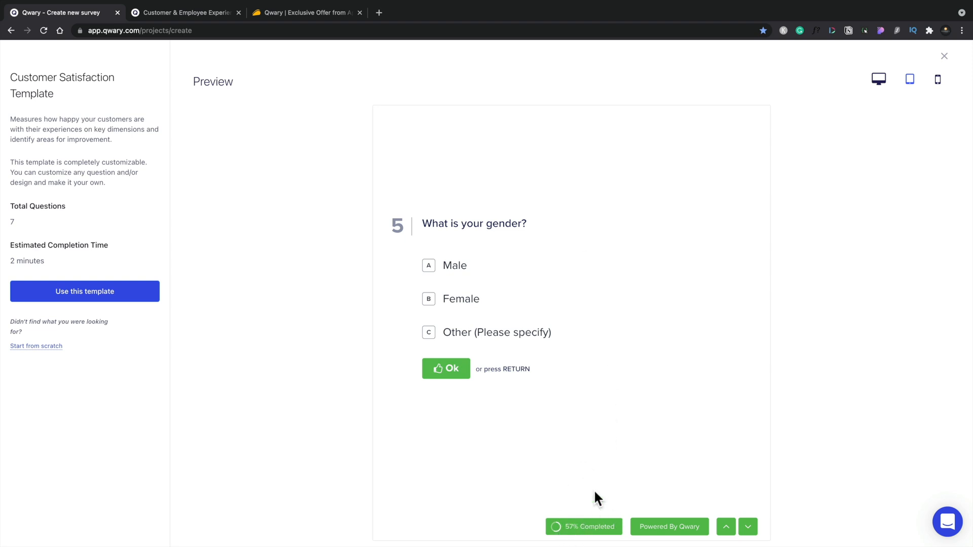
mouse_move(718, 426)
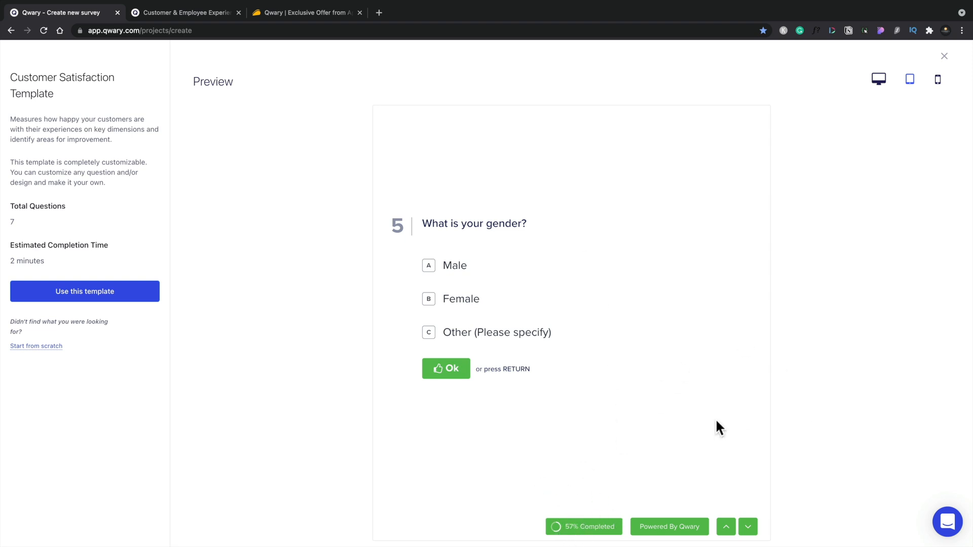
mouse_move(84, 290)
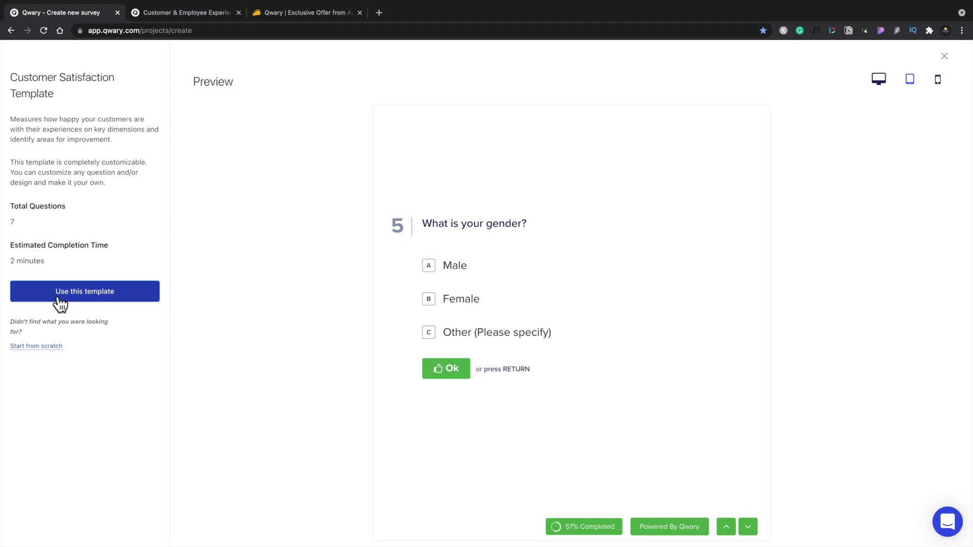
mouse_move(57, 208)
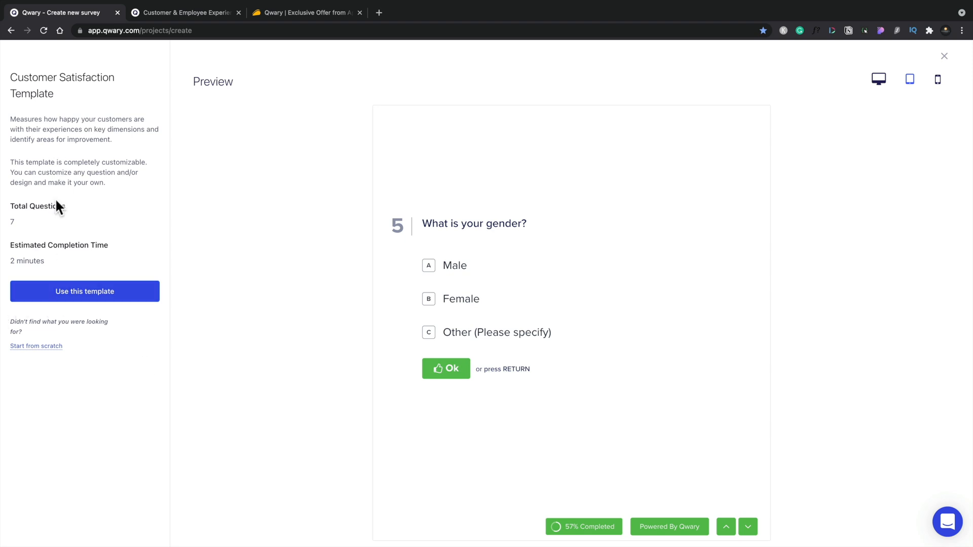
mouse_move(55, 201)
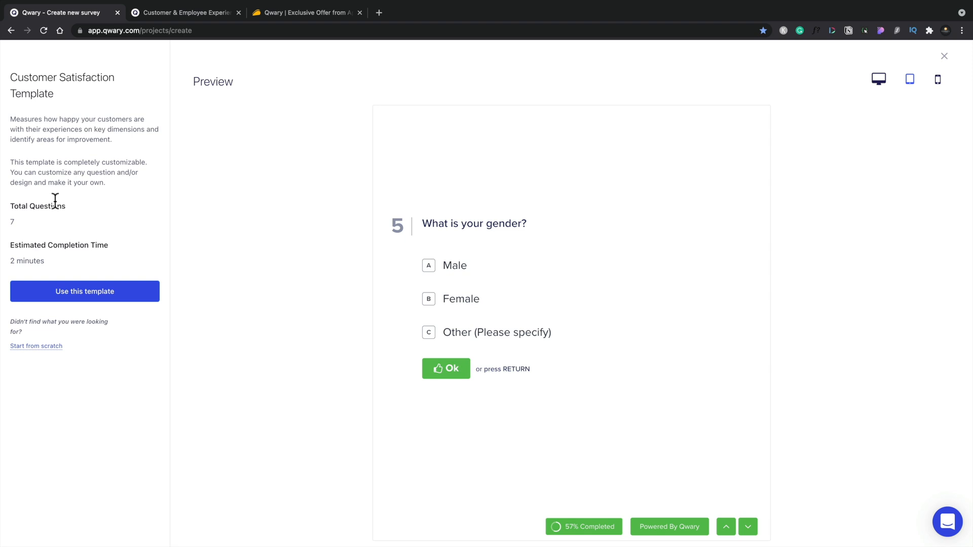
mouse_move(74, 304)
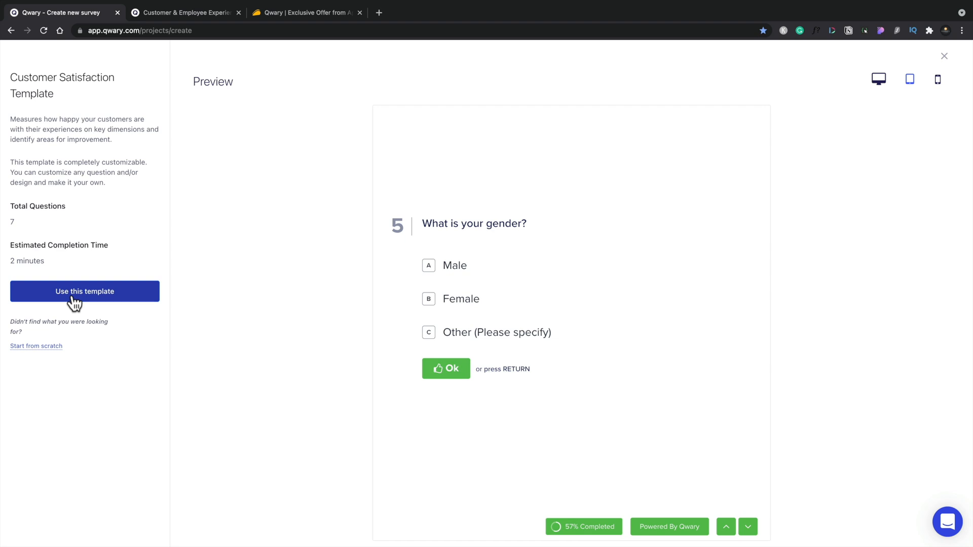
Step: Use the Customer Satisfaction template to create a draft survey with its seven questions in the builder
click(84, 291)
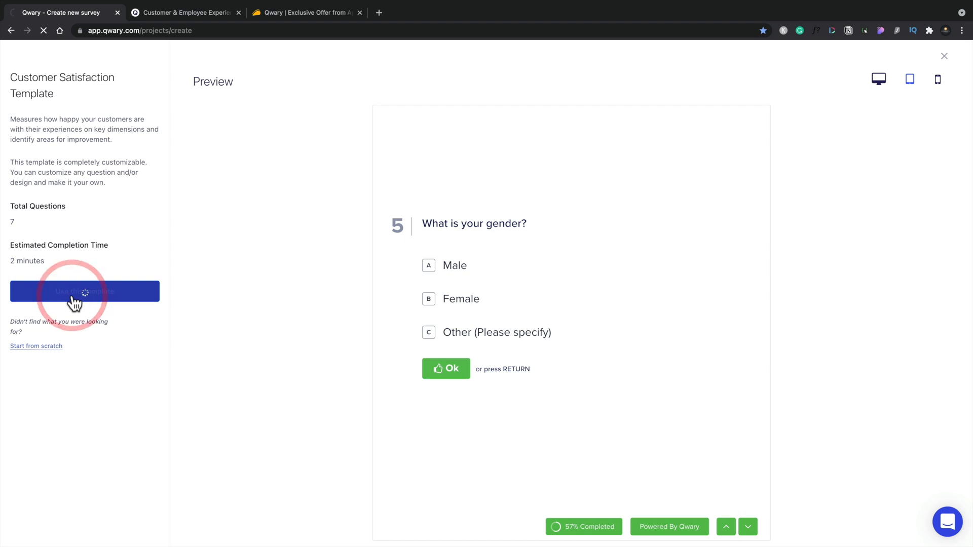
click(85, 291)
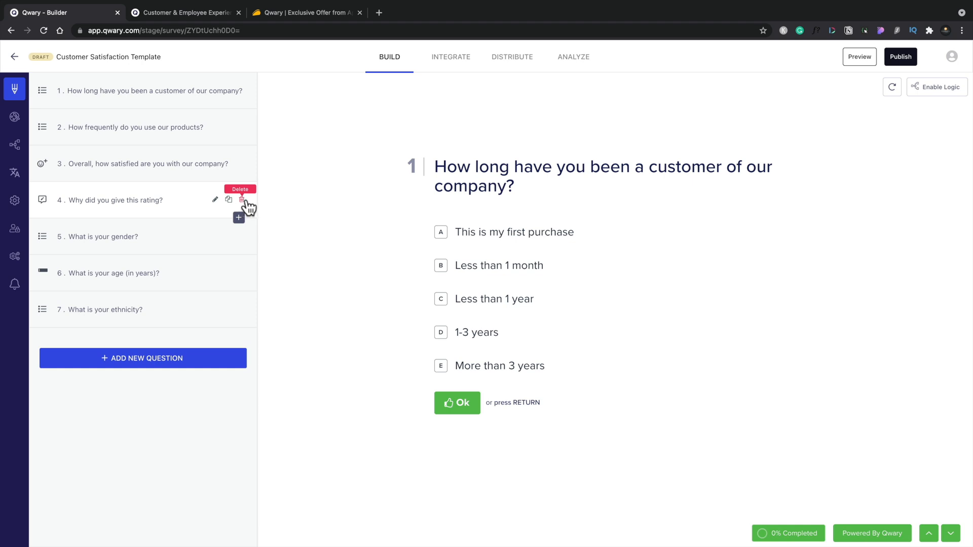
mouse_move(194, 226)
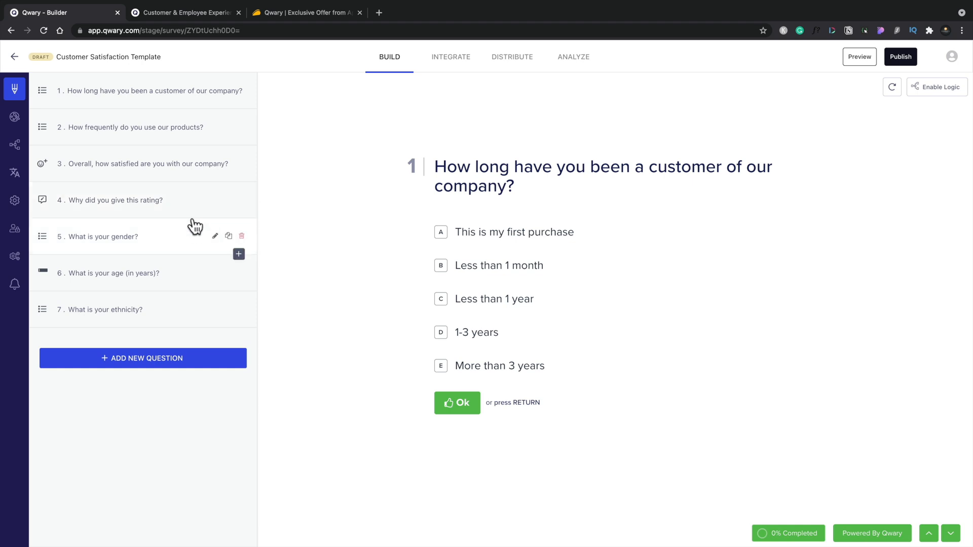
mouse_move(173, 154)
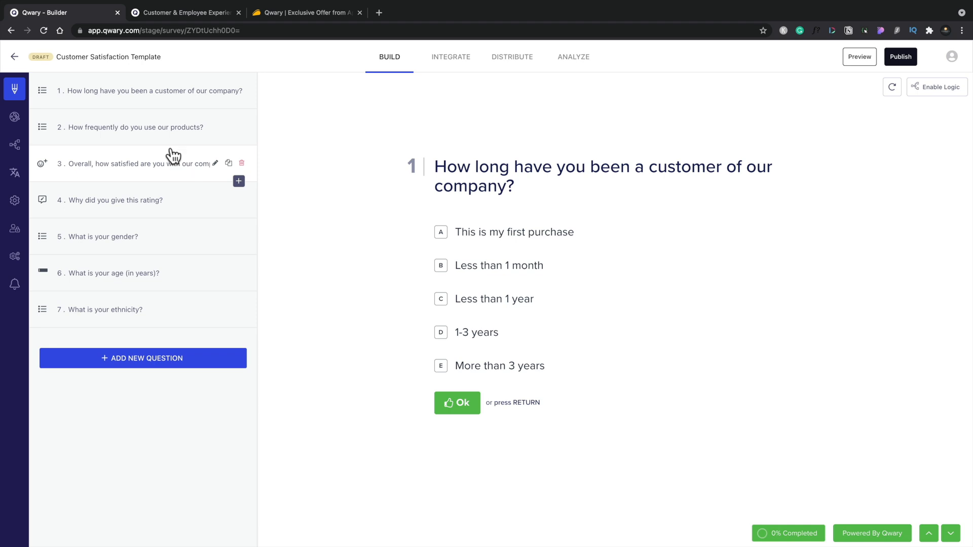
mouse_move(135, 317)
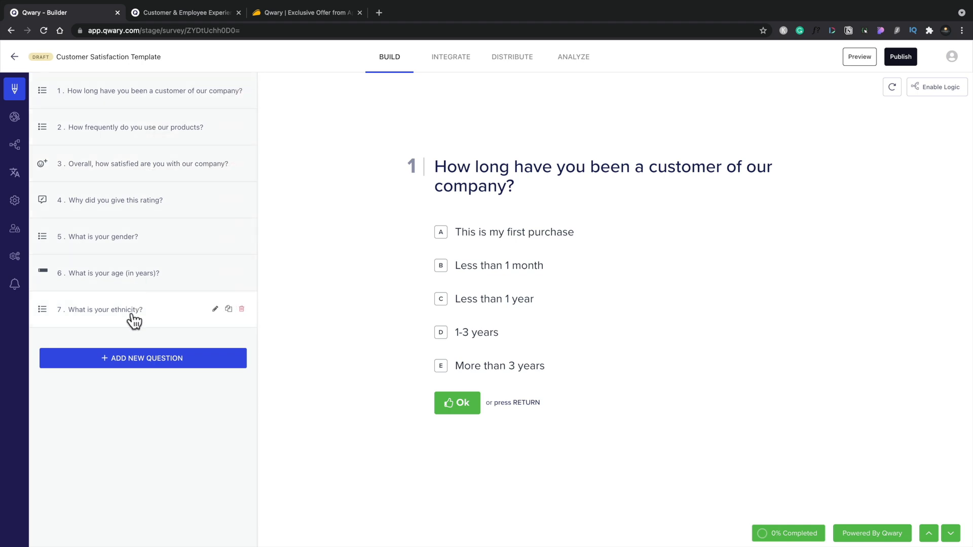
mouse_move(132, 213)
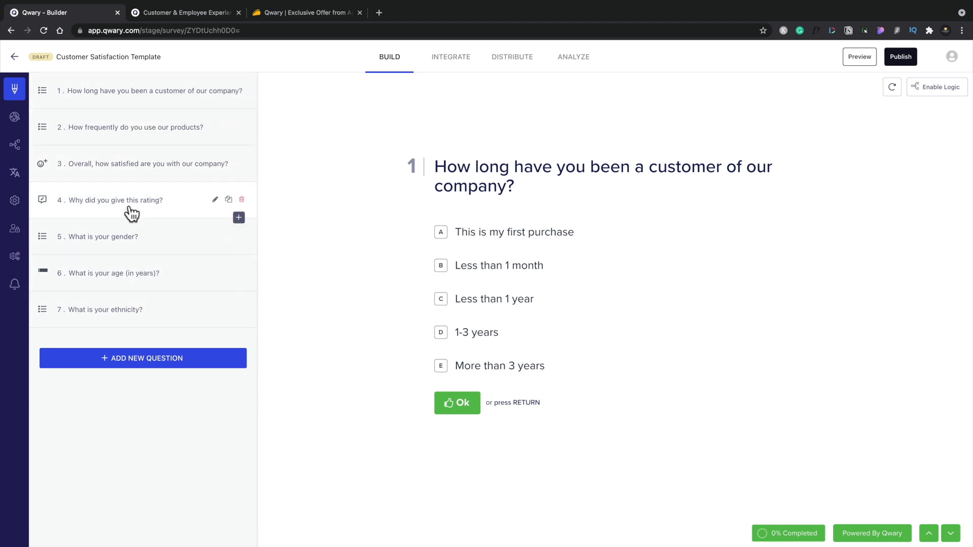
mouse_move(180, 111)
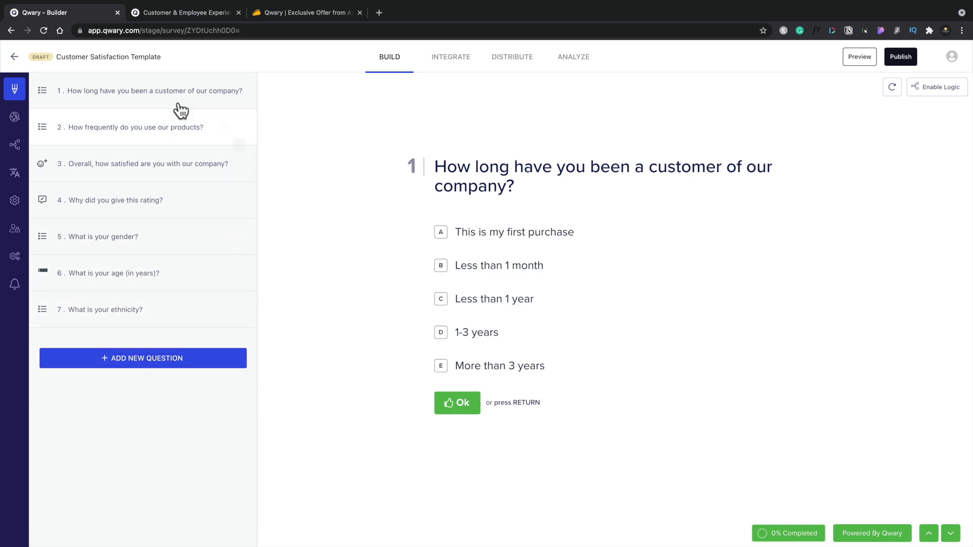
mouse_move(228, 93)
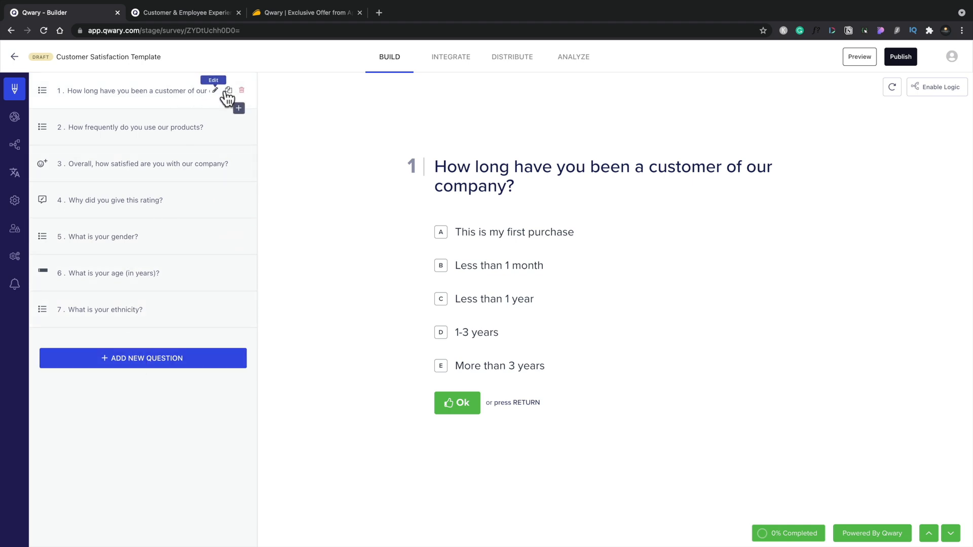
mouse_move(241, 91)
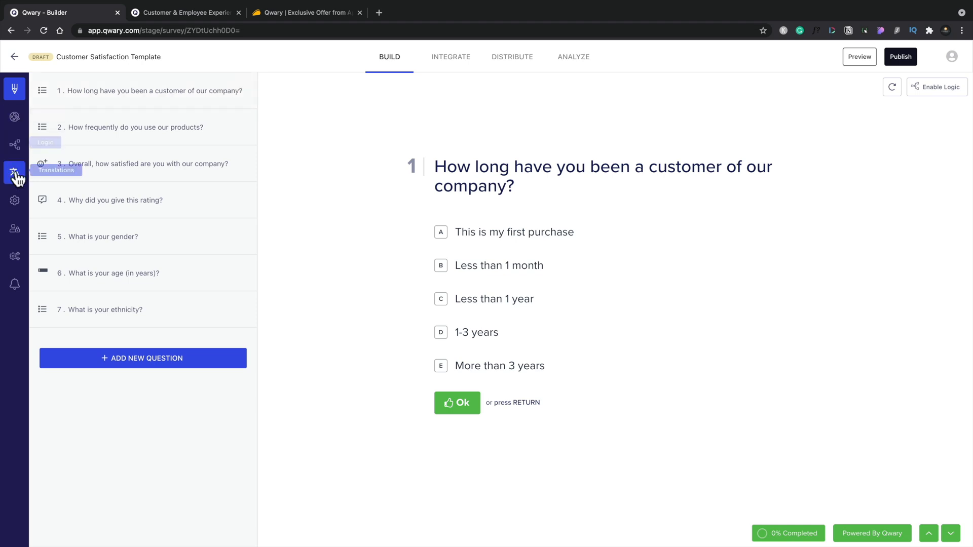
mouse_move(15, 255)
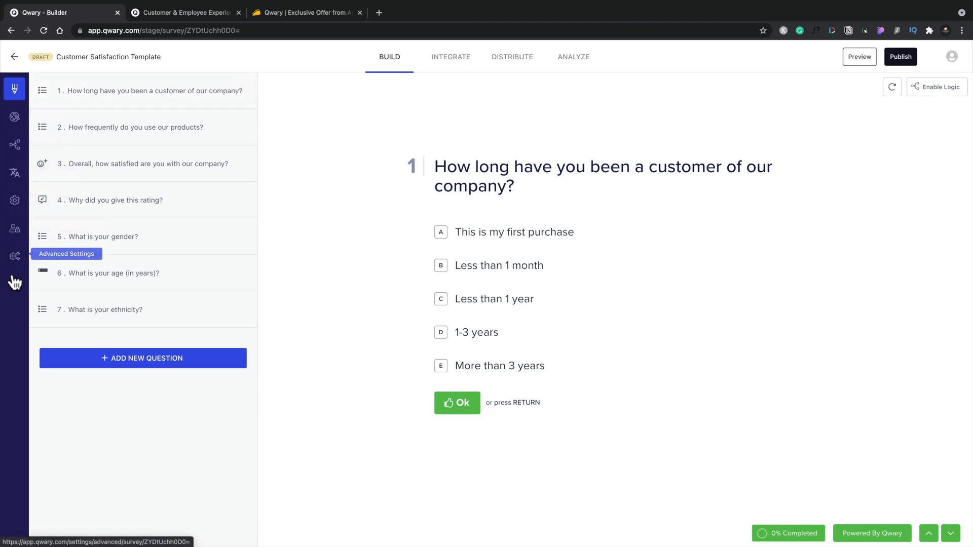
mouse_move(372, 209)
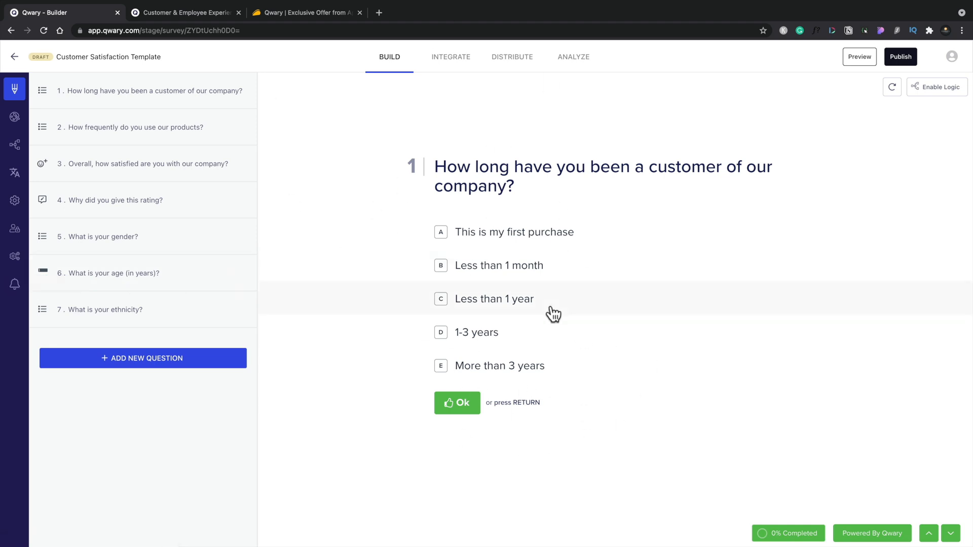
mouse_move(450, 56)
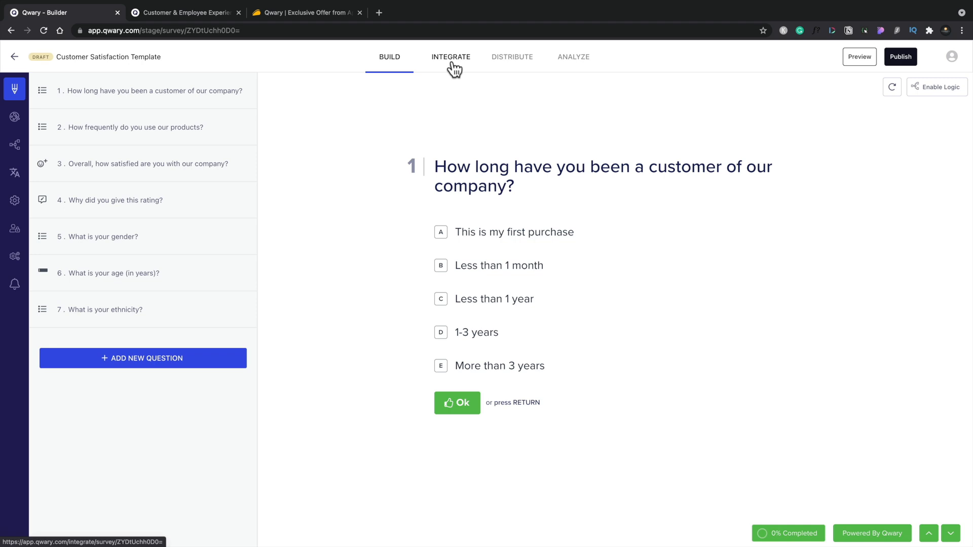
Step: Go to the Integrate area and select Integrately Integrations, showing its 279 one-click automations
click(450, 57)
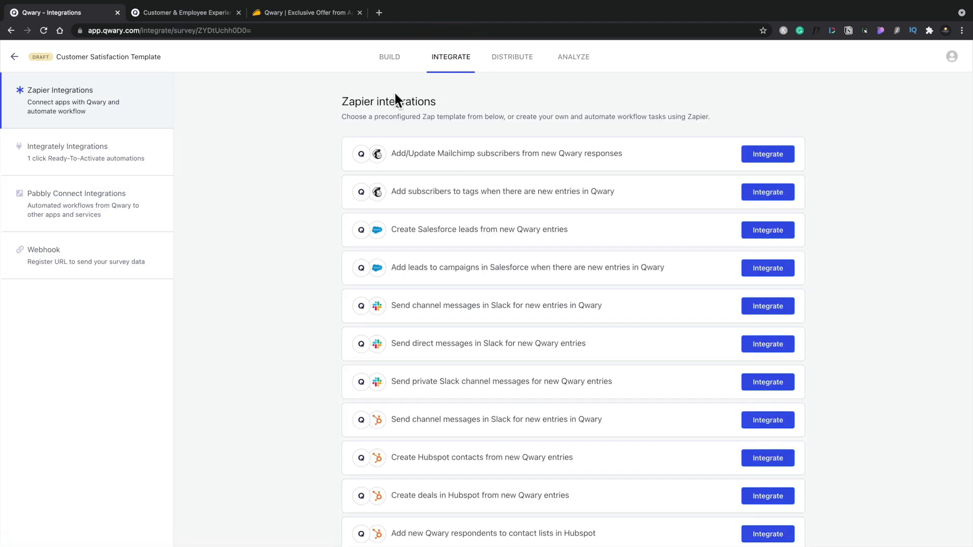
mouse_move(462, 140)
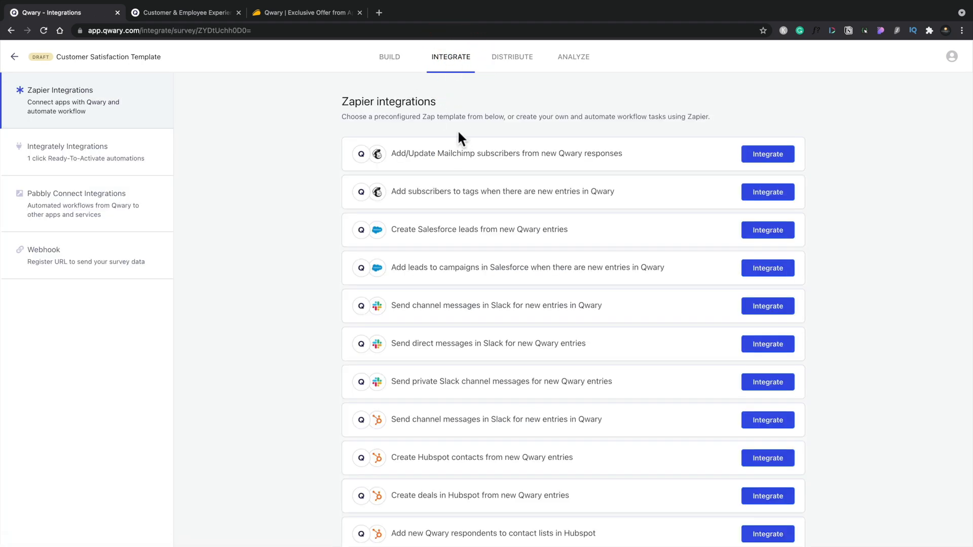
mouse_move(207, 151)
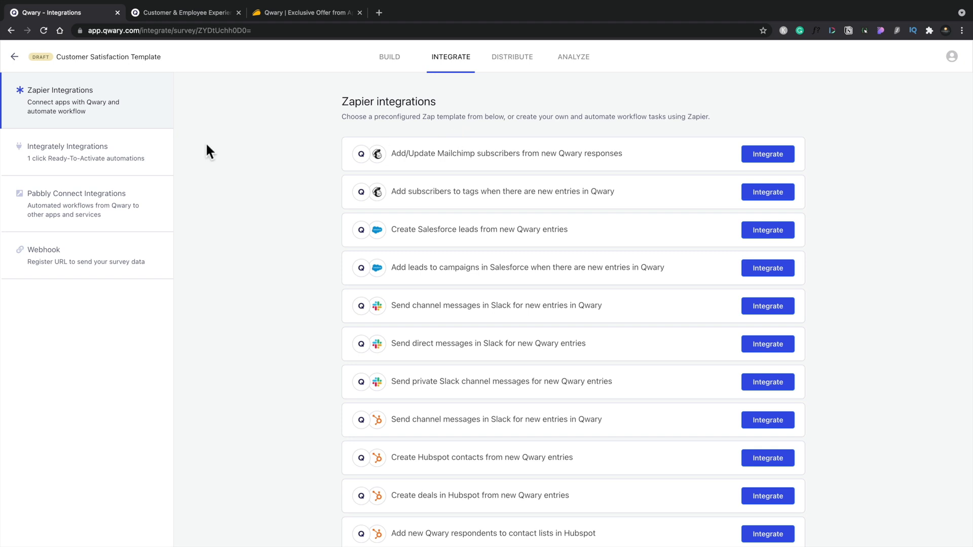
click(67, 152)
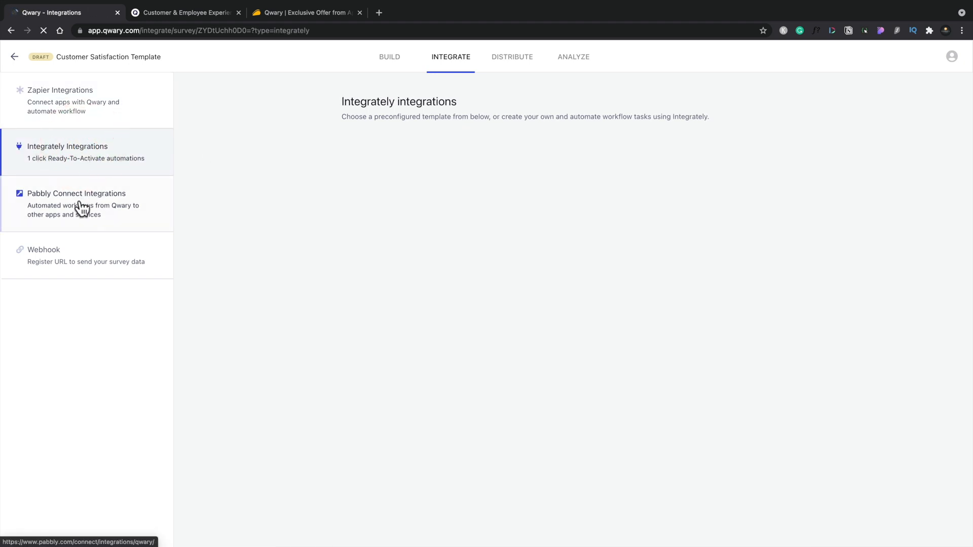
click(76, 192)
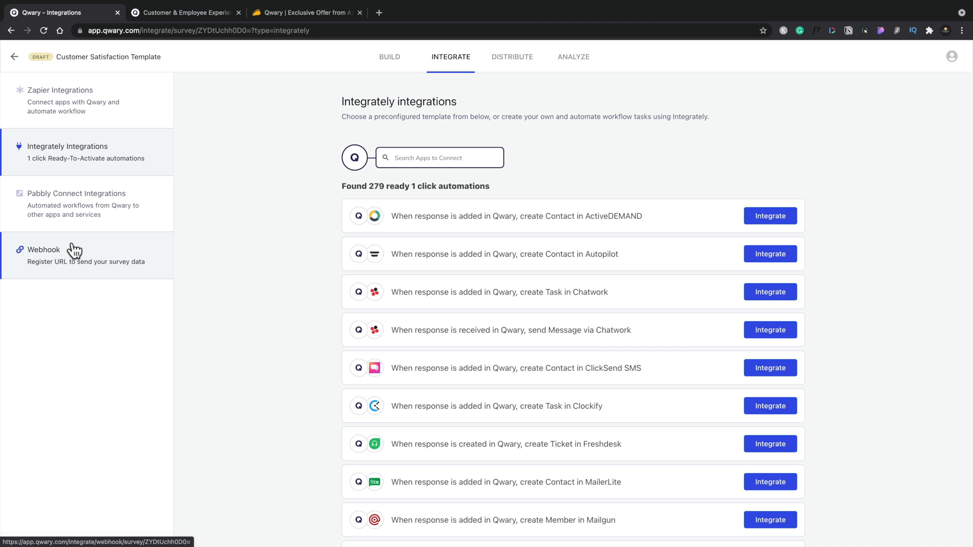
mouse_move(283, 295)
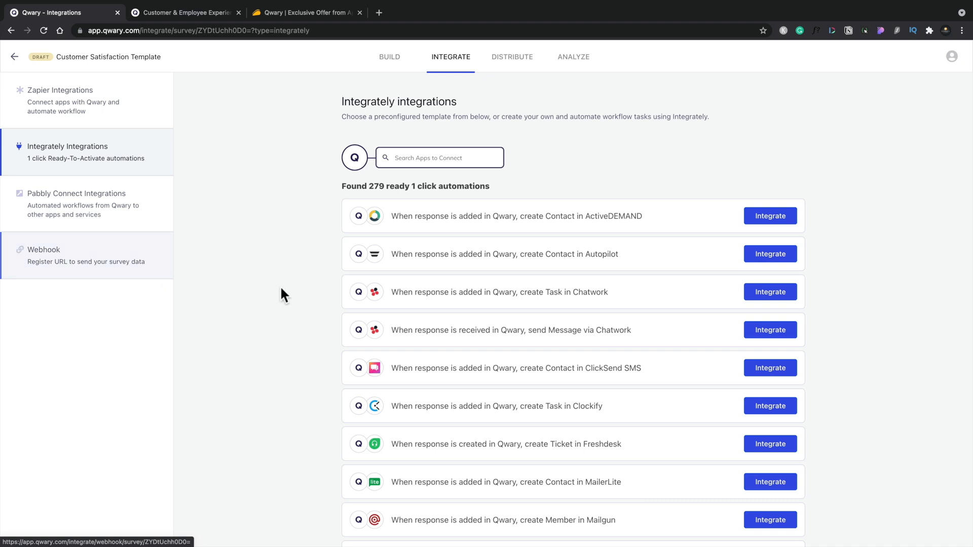
mouse_move(490, 325)
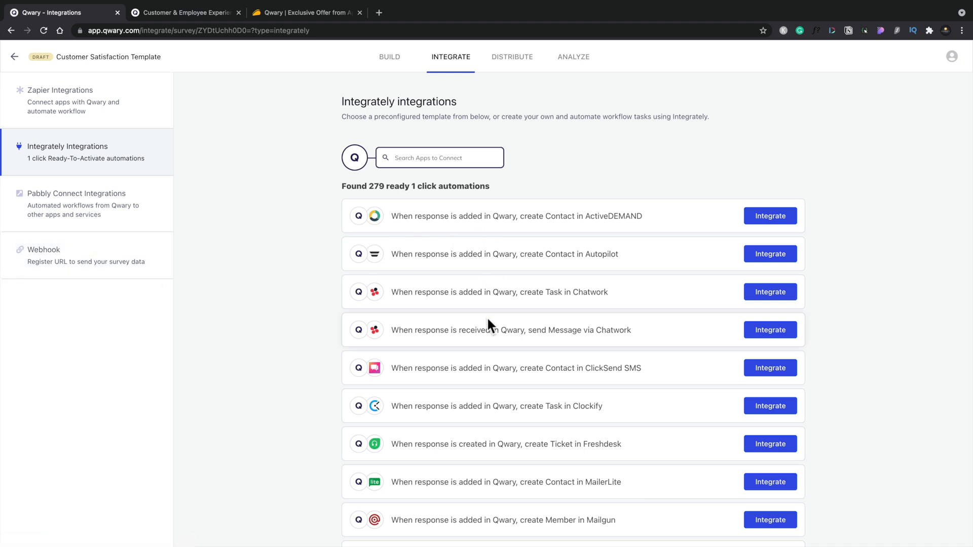
mouse_move(513, 74)
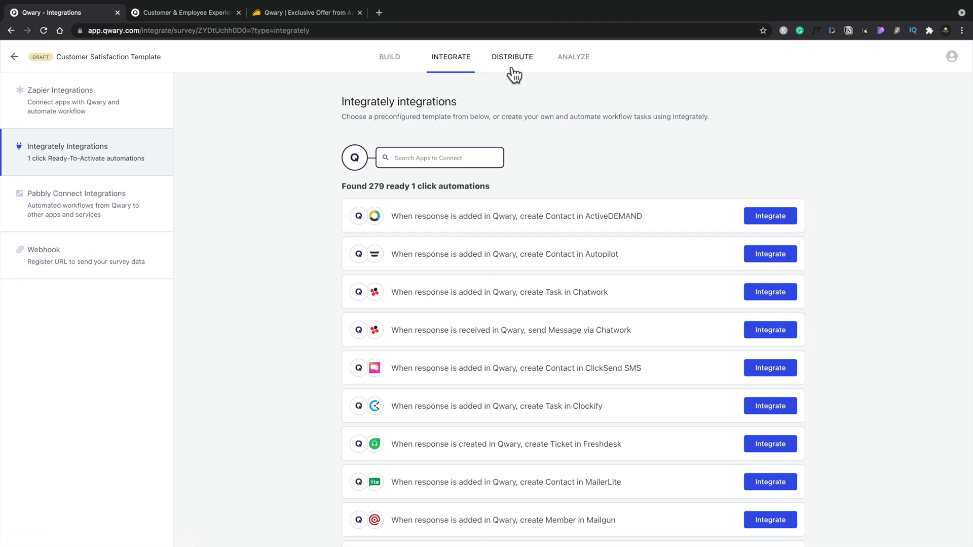
Step: Go to Distribute and view the Embed Survey configuration with its side-tab Feedback button preview
click(512, 57)
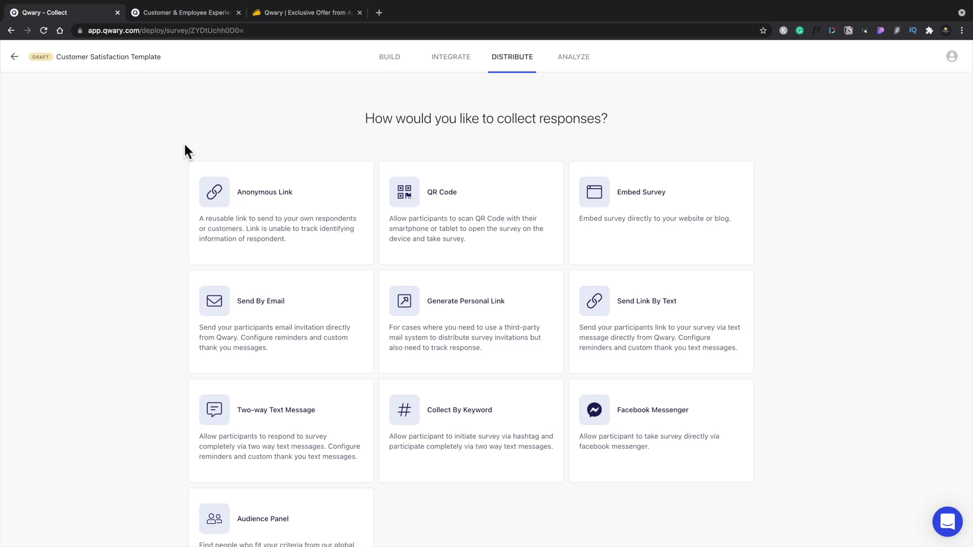
mouse_move(450, 205)
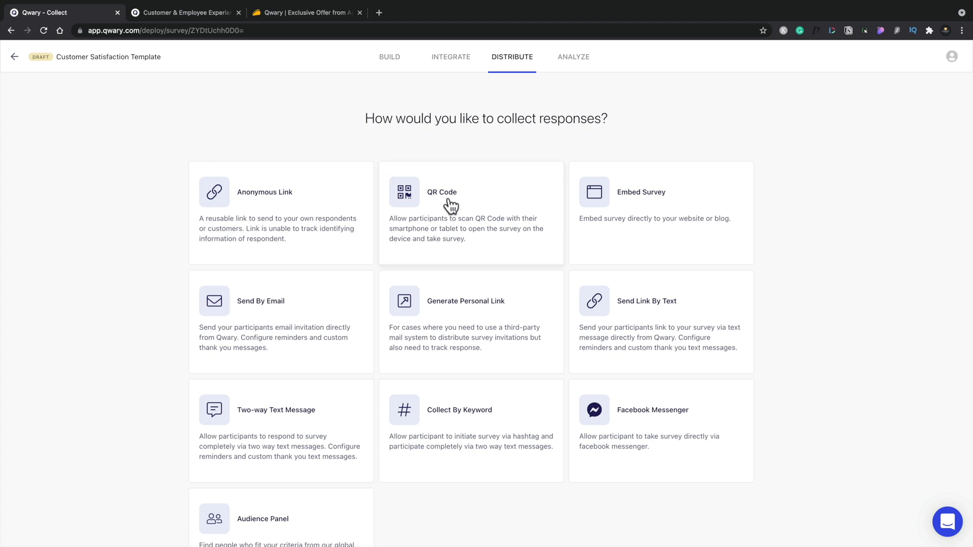
mouse_move(601, 199)
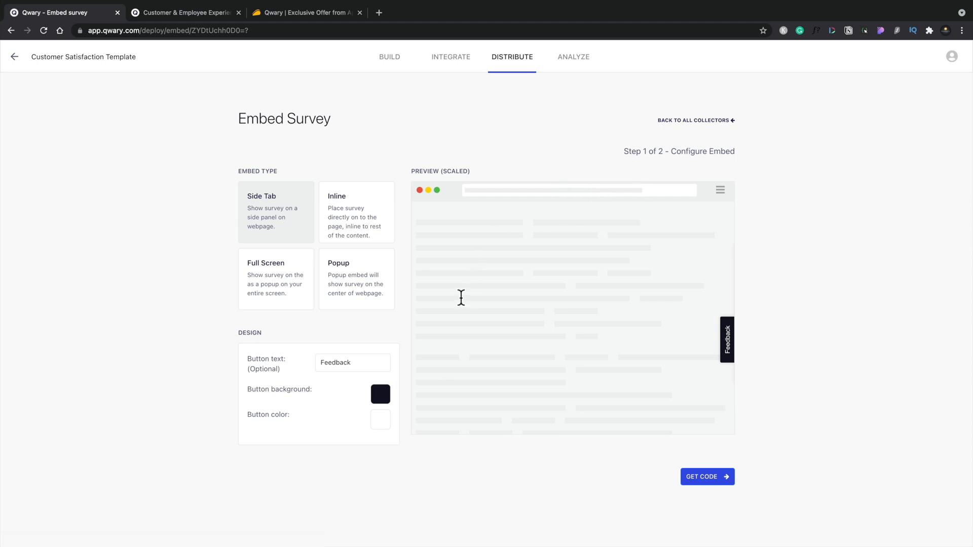
mouse_move(292, 250)
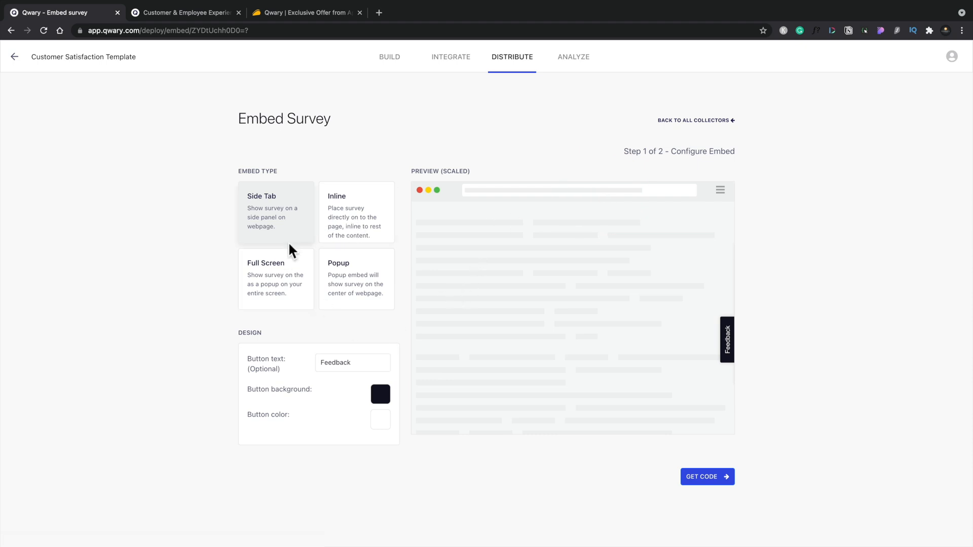
mouse_move(545, 286)
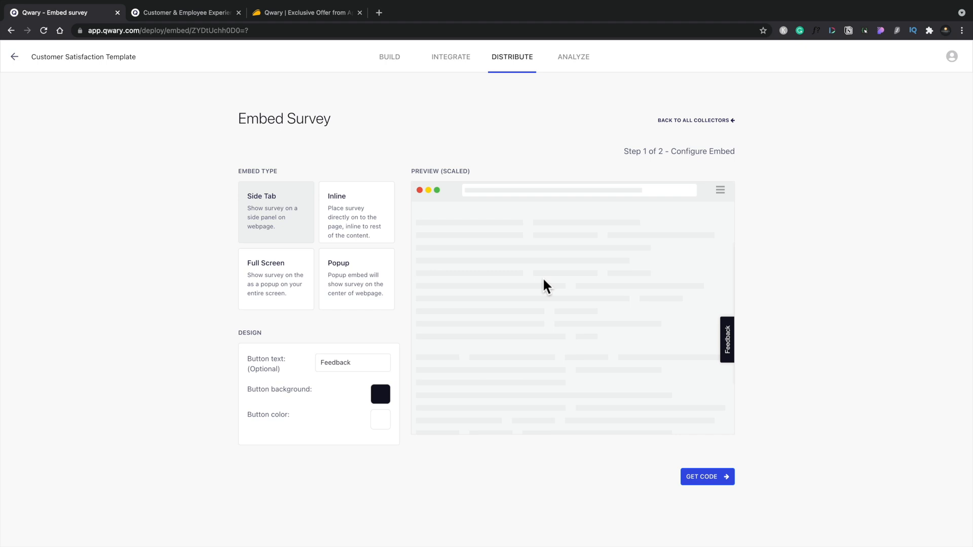
click(572, 57)
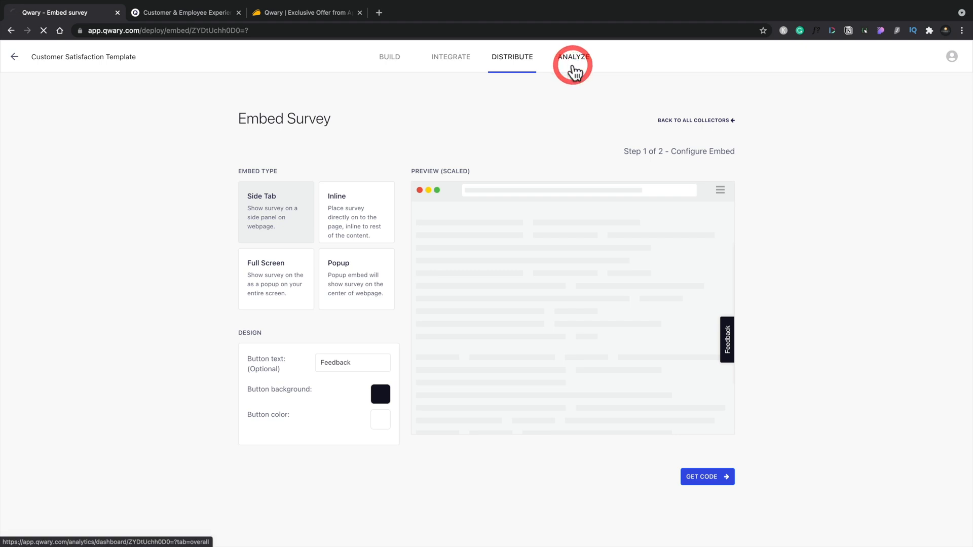
Step: Review the Default Report's Rating, Questions, Responses, Sentiment and Compare views, then return to Build
click(571, 57)
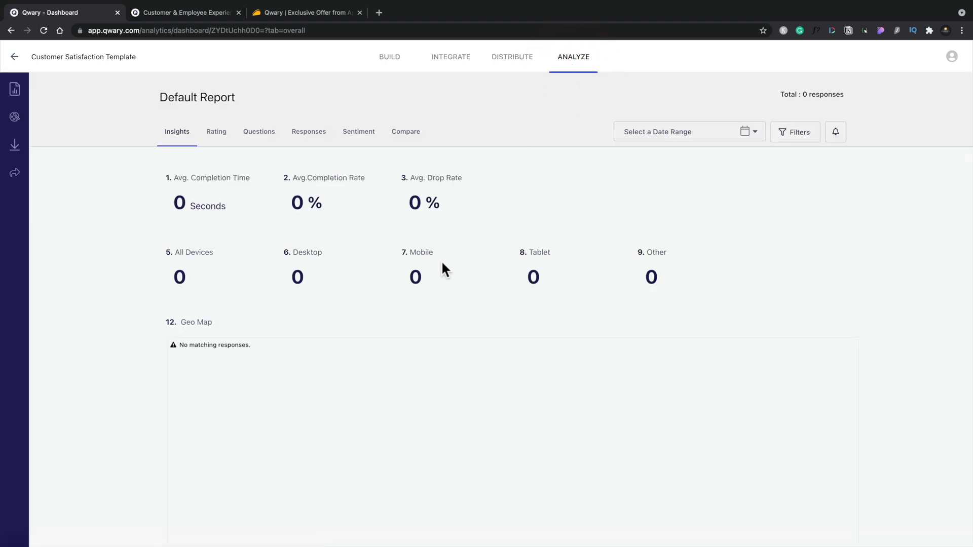
mouse_move(292, 193)
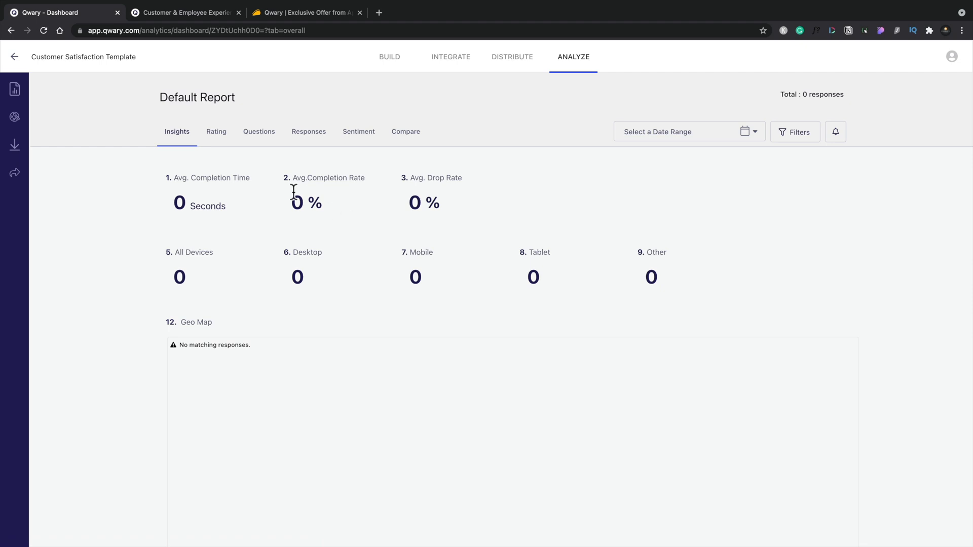
mouse_move(197, 139)
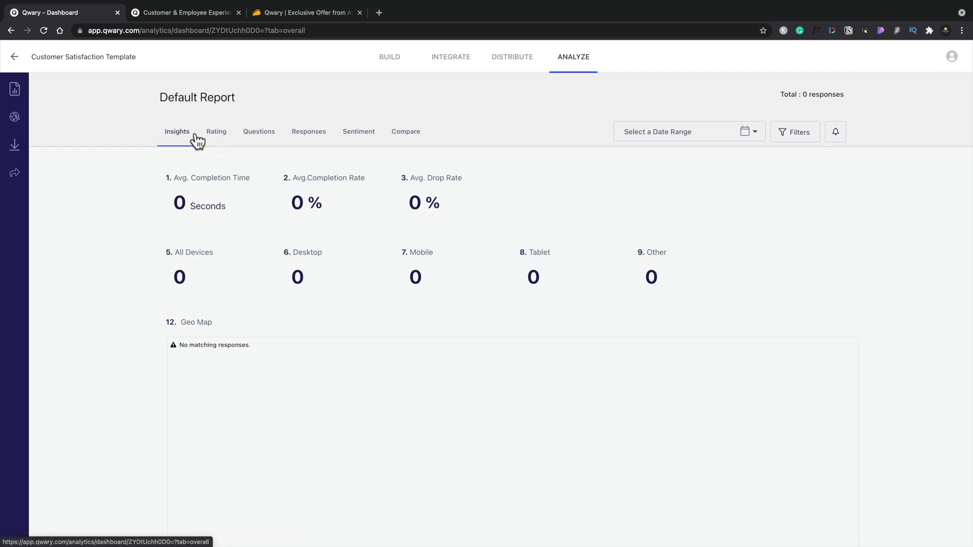
mouse_move(216, 131)
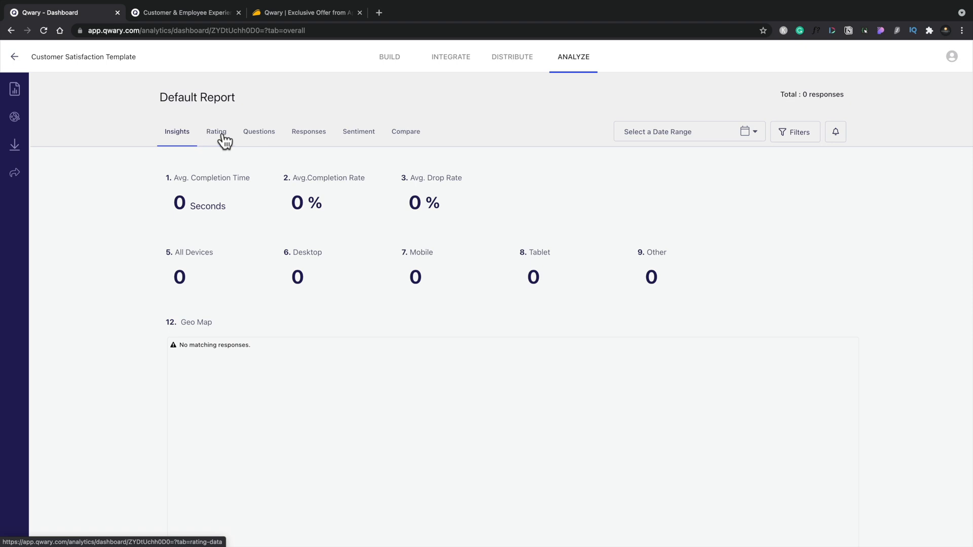
click(215, 131)
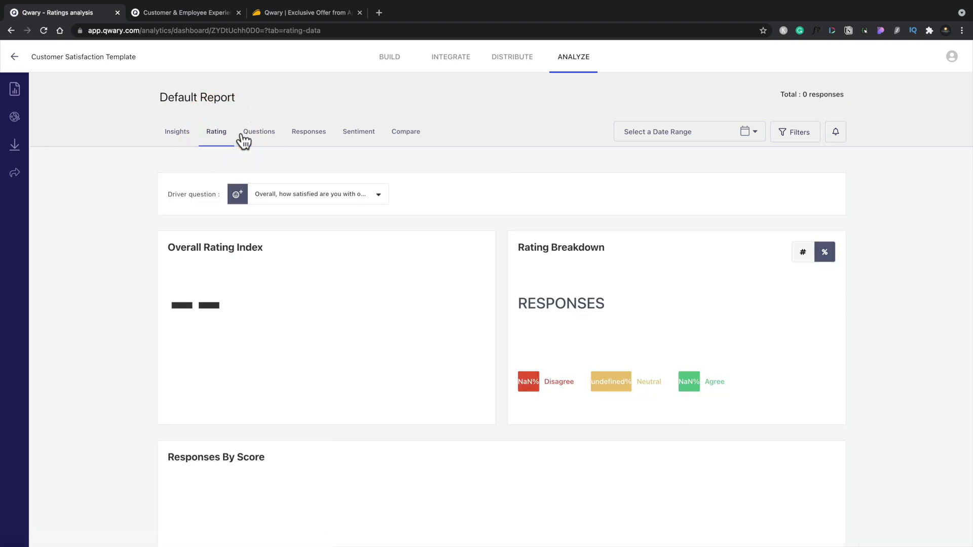
click(259, 131)
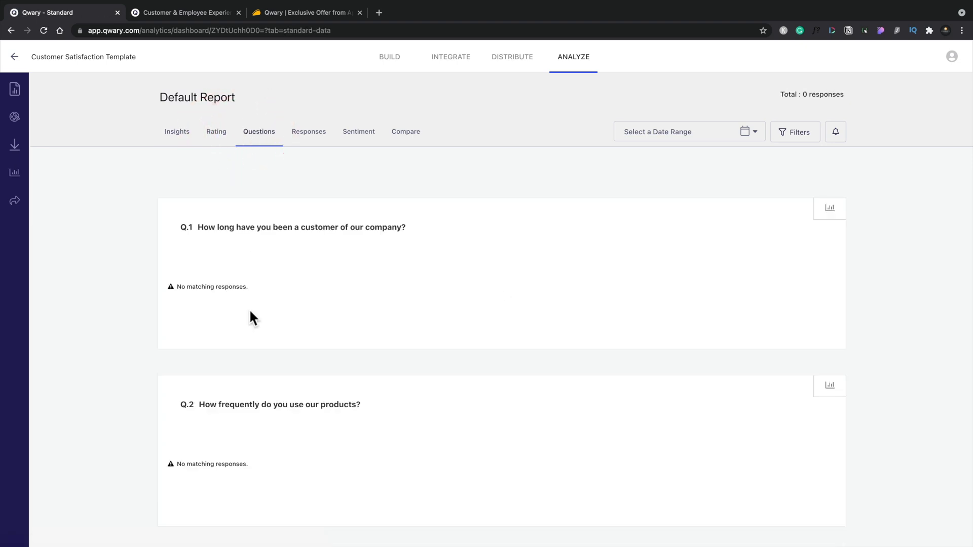
mouse_move(310, 170)
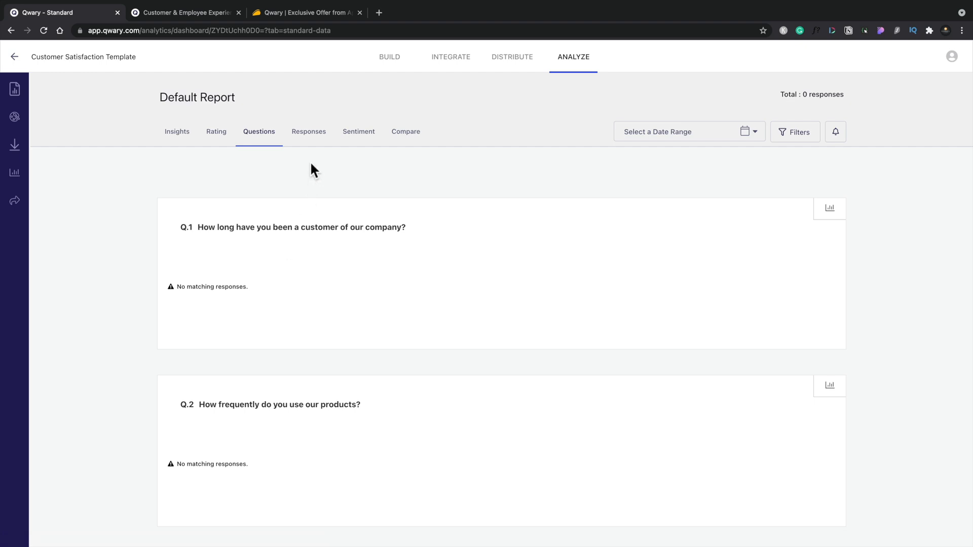
click(308, 132)
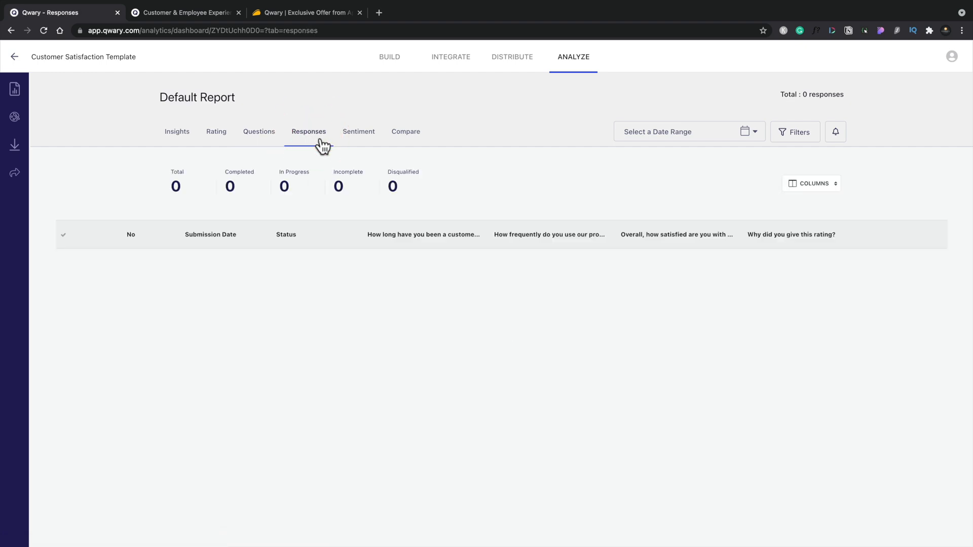
click(358, 130)
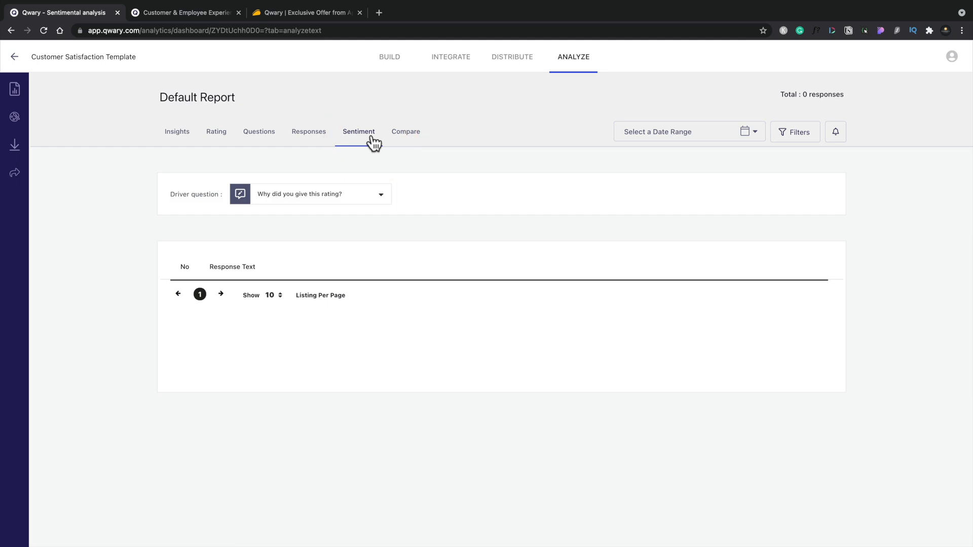
click(405, 131)
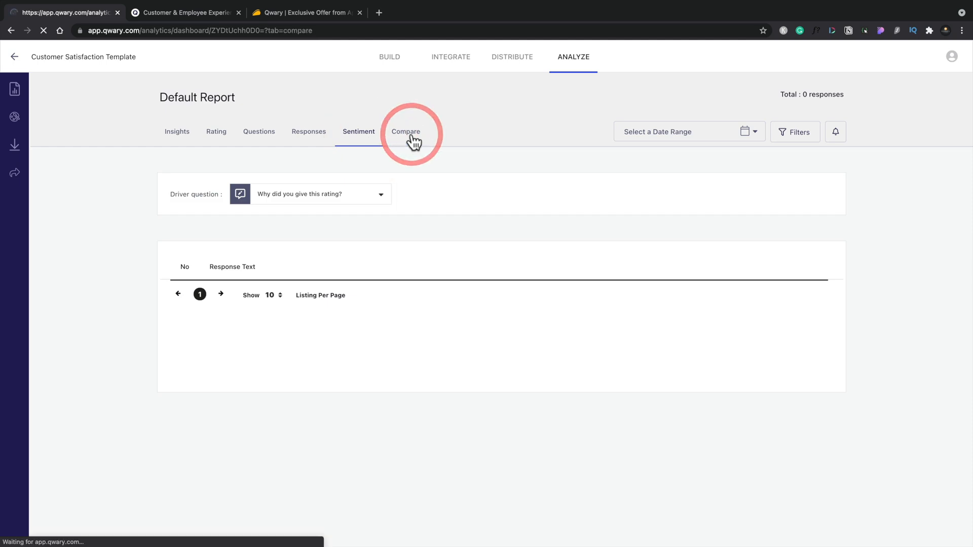
click(406, 132)
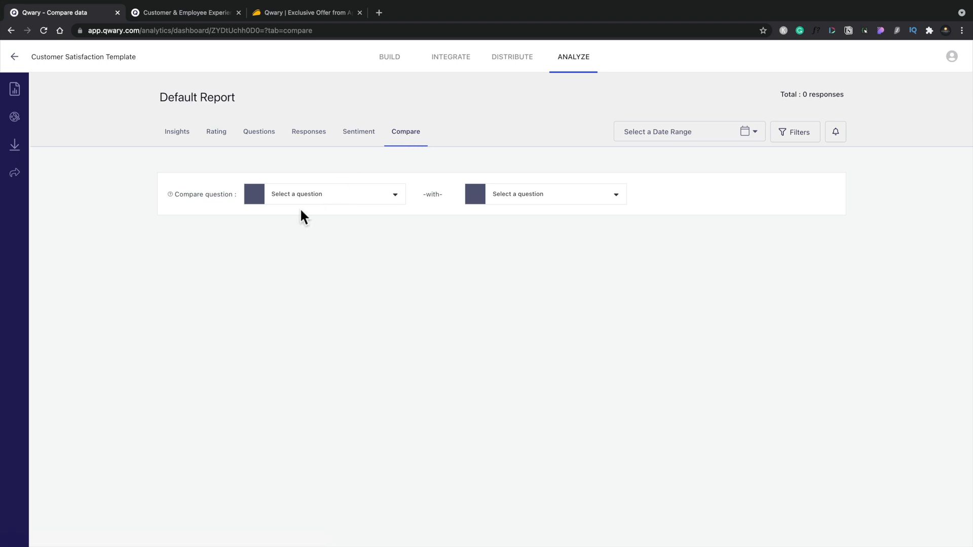
mouse_move(249, 231)
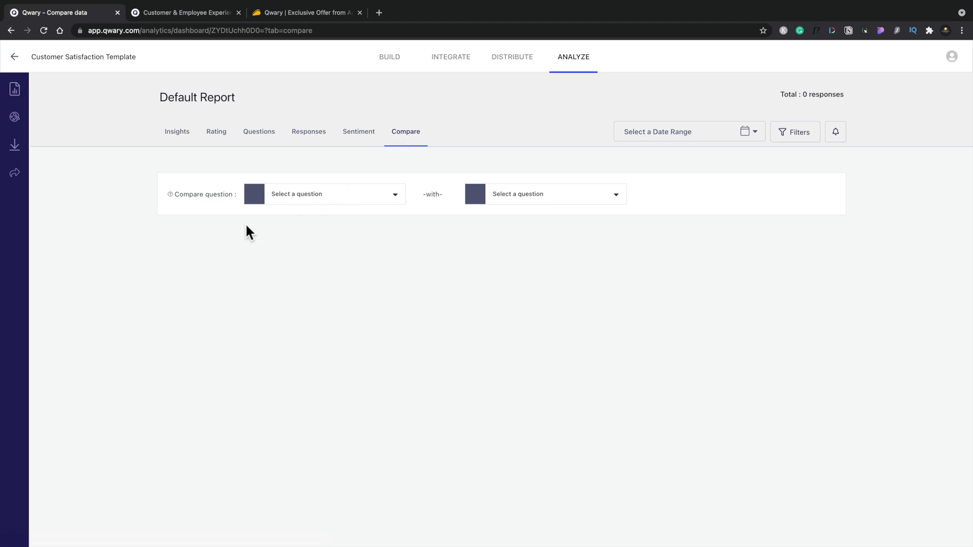
click(389, 57)
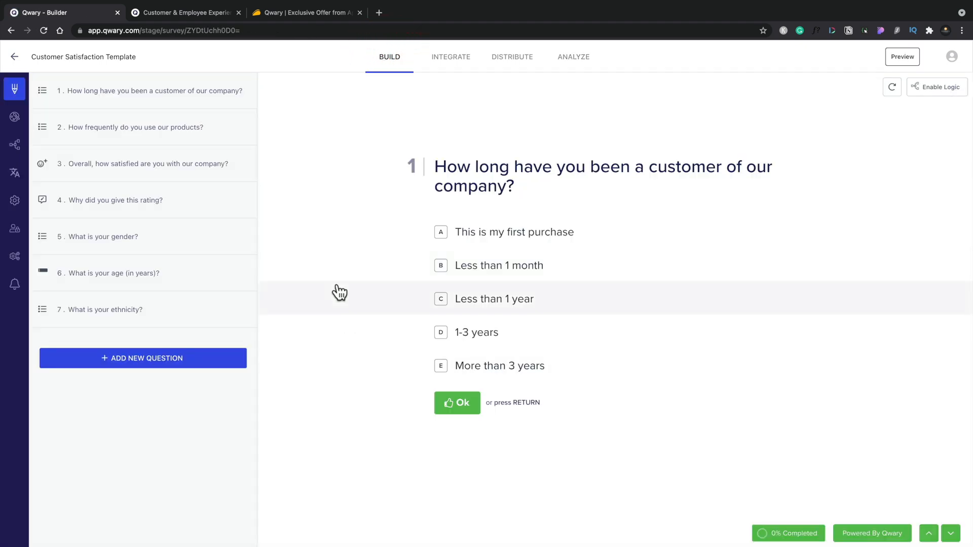
mouse_move(220, 94)
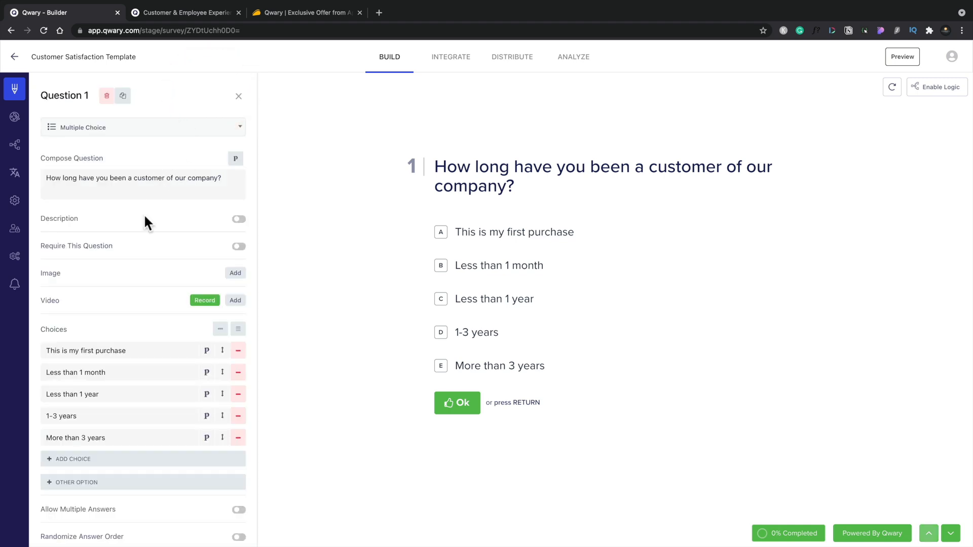
Step: Select question 1, keep it multiple choice, check the piping menu and toggle Description on and off
click(143, 127)
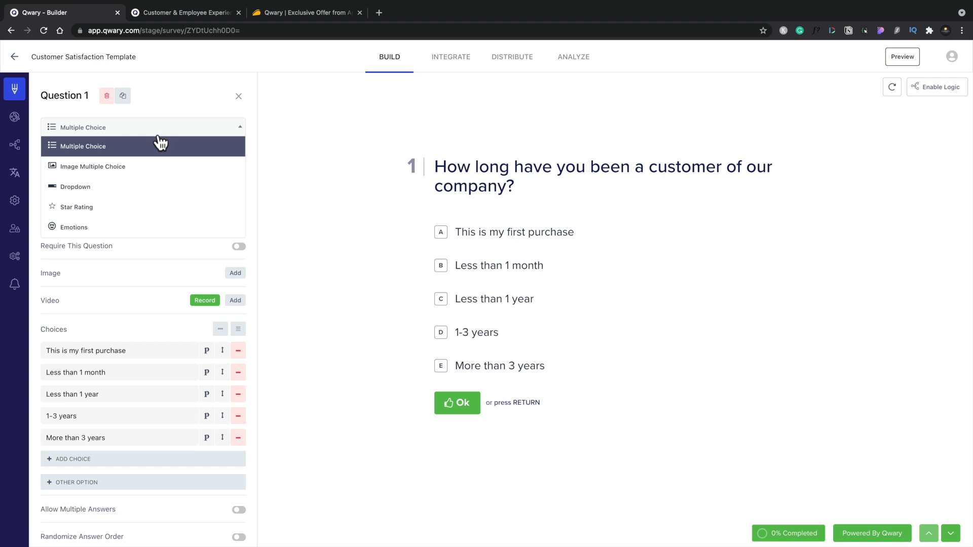
click(82, 146)
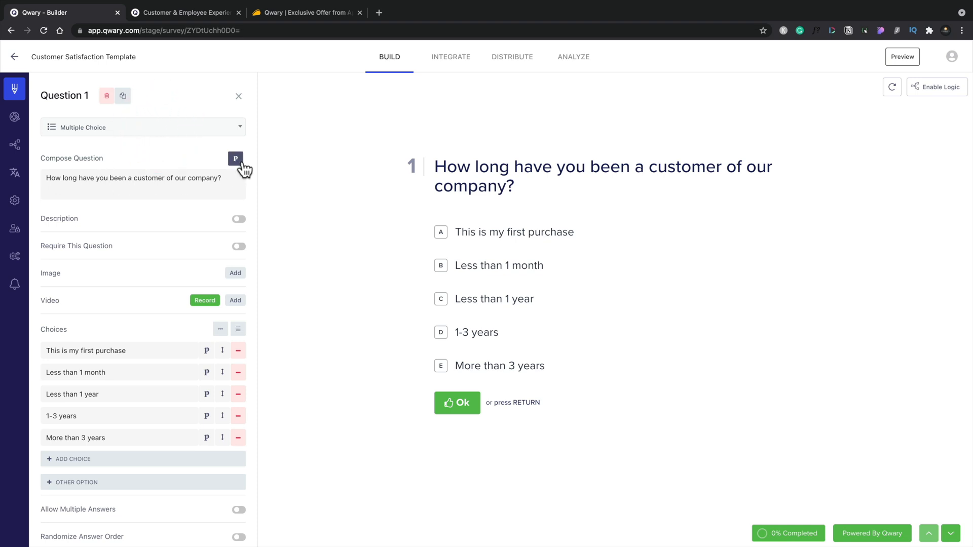
click(235, 158)
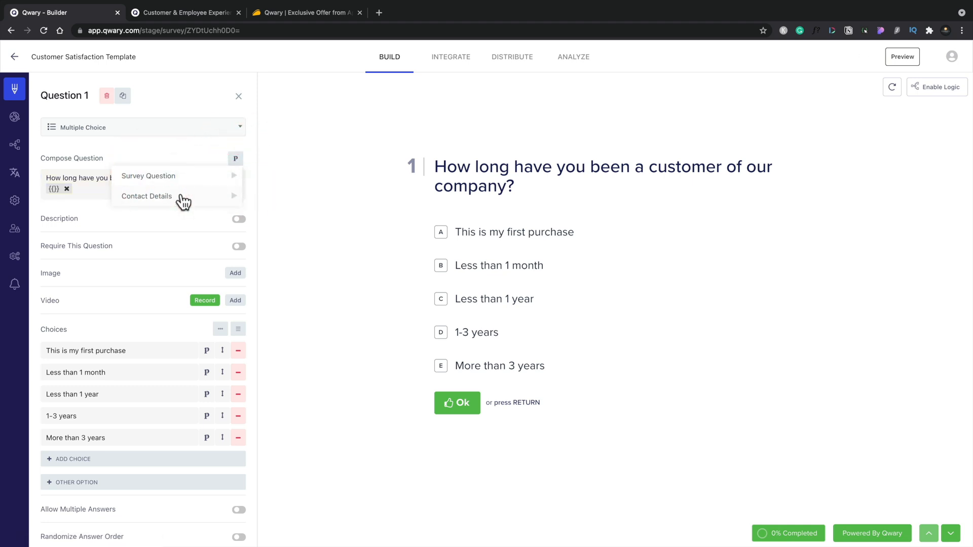
click(238, 218)
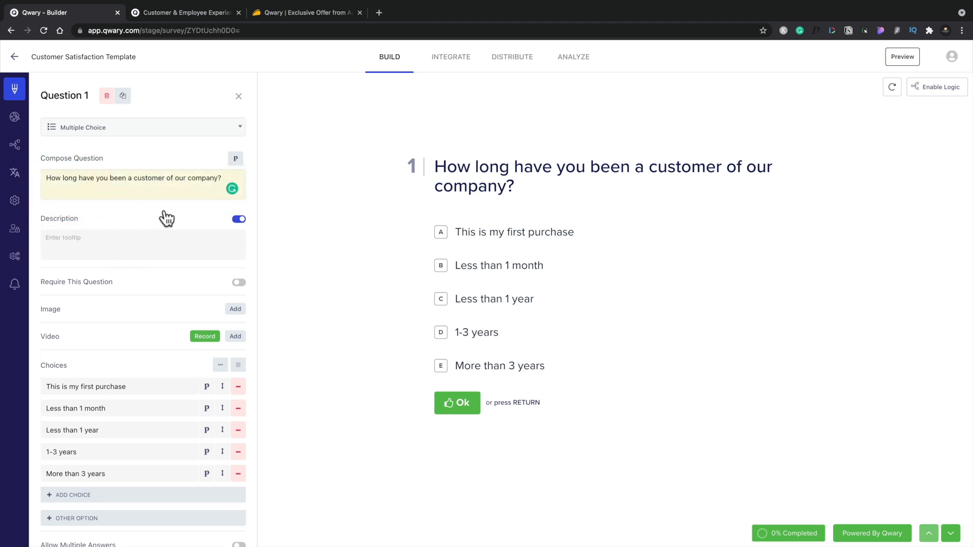
click(238, 219)
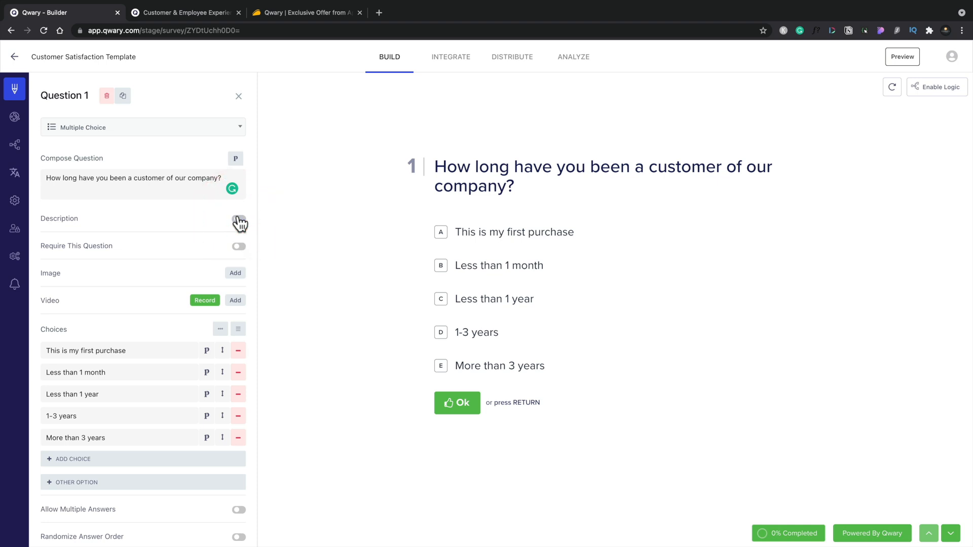
mouse_move(178, 228)
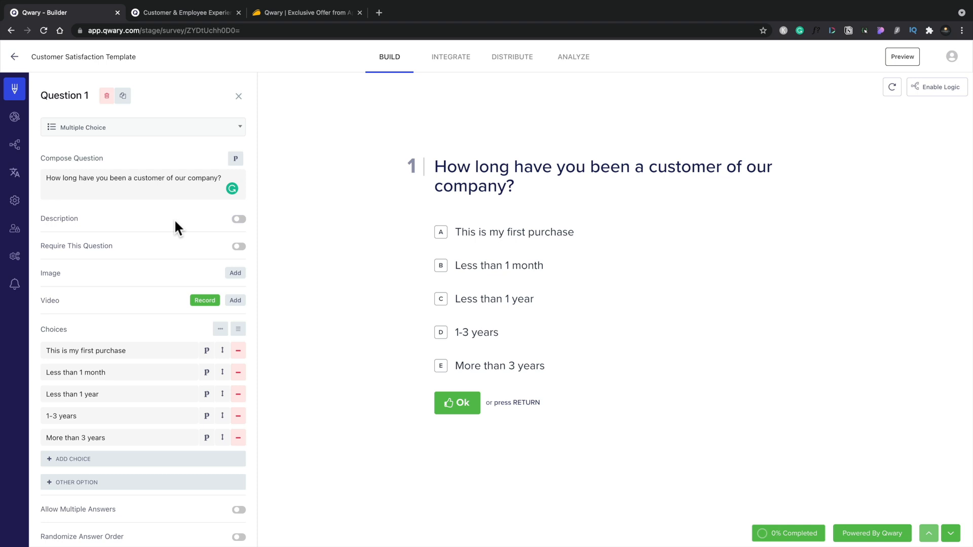
mouse_move(170, 250)
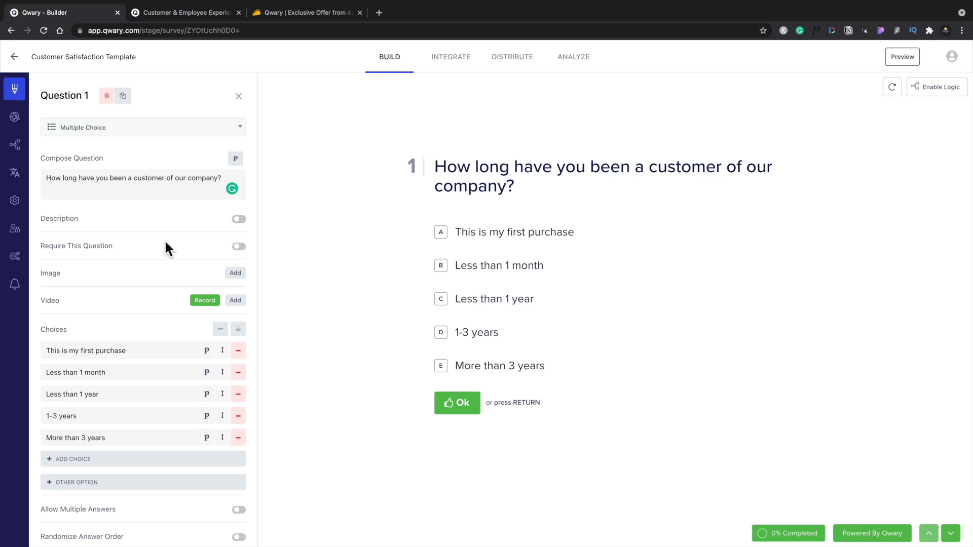
mouse_move(154, 275)
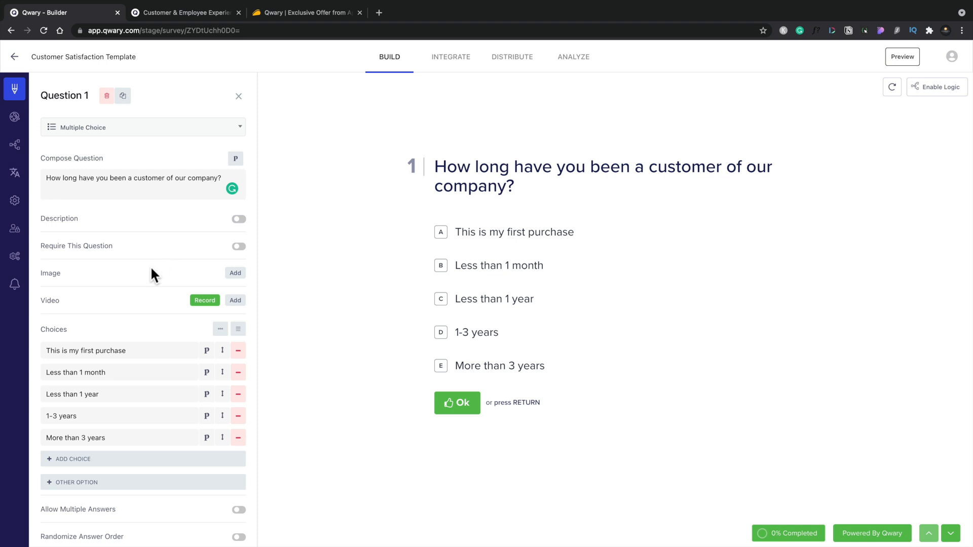
mouse_move(138, 302)
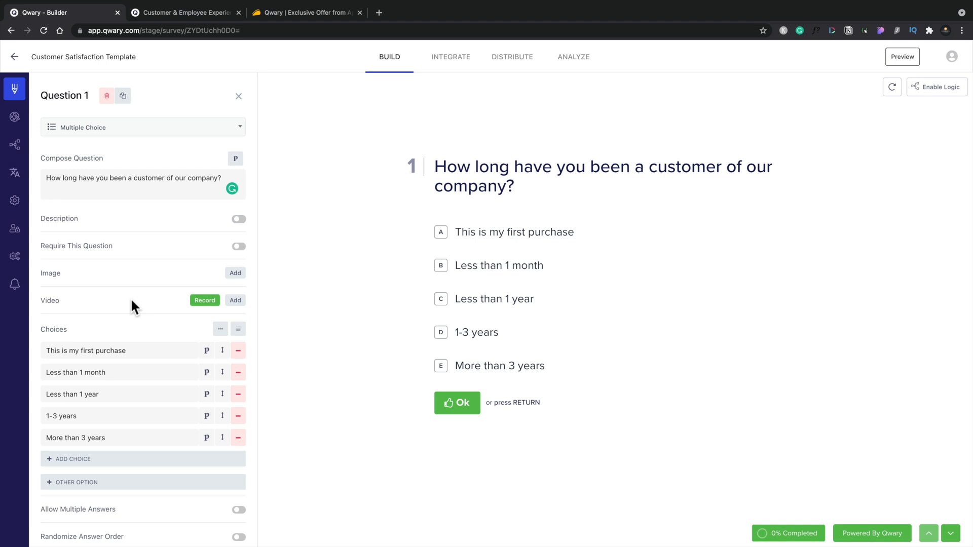
mouse_move(123, 337)
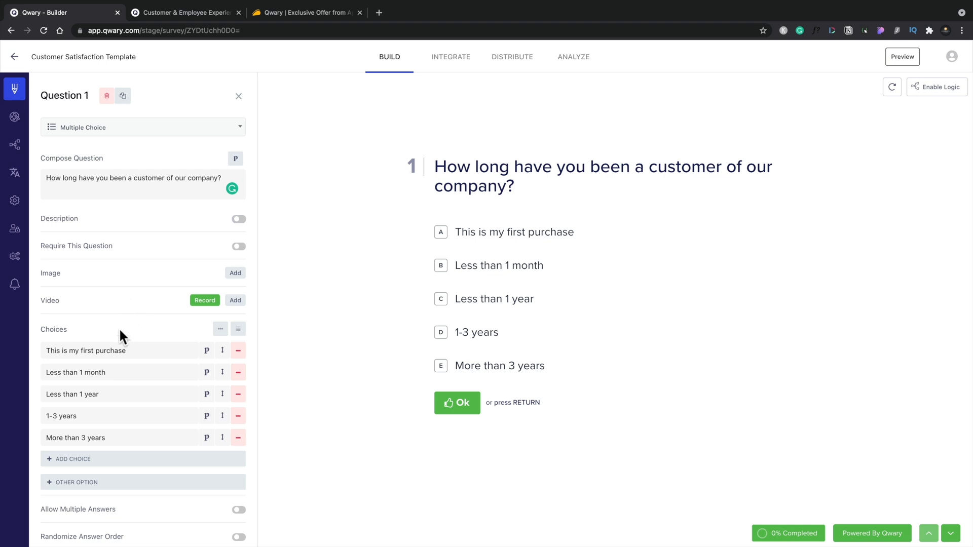
scroll(down, 3)
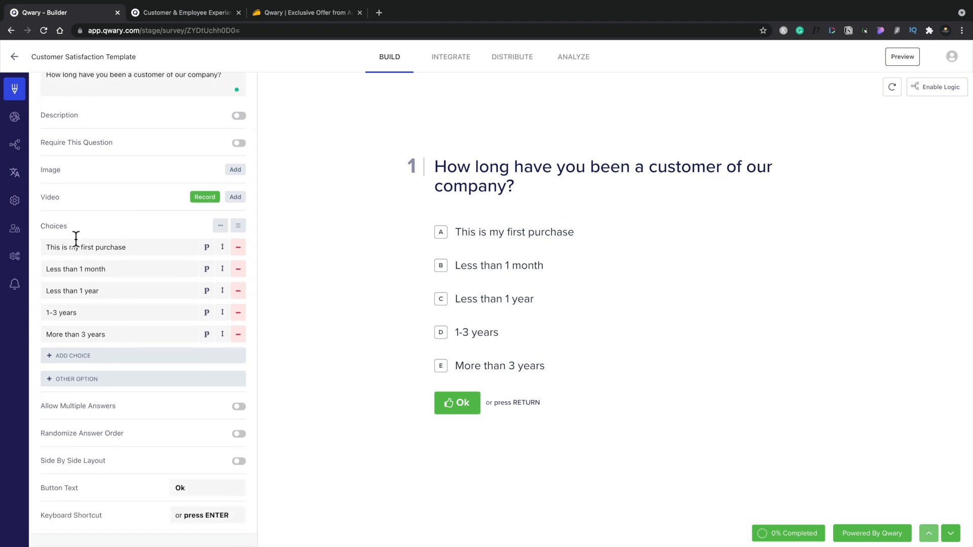
mouse_move(440, 241)
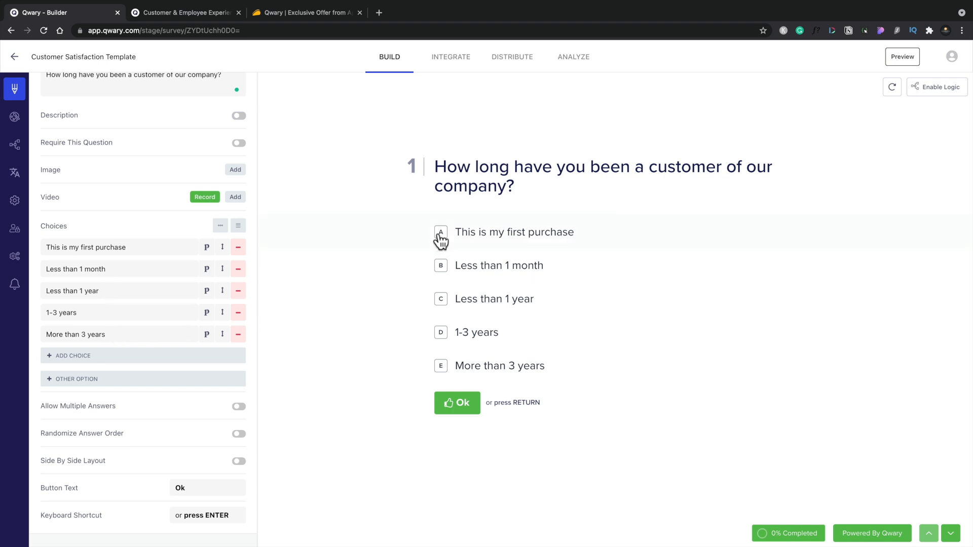
mouse_move(143, 355)
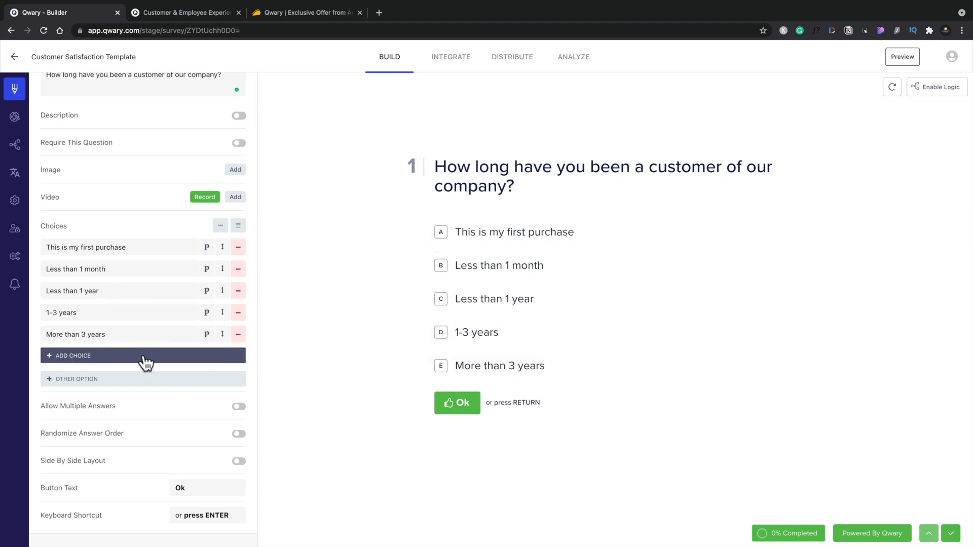
mouse_move(222, 334)
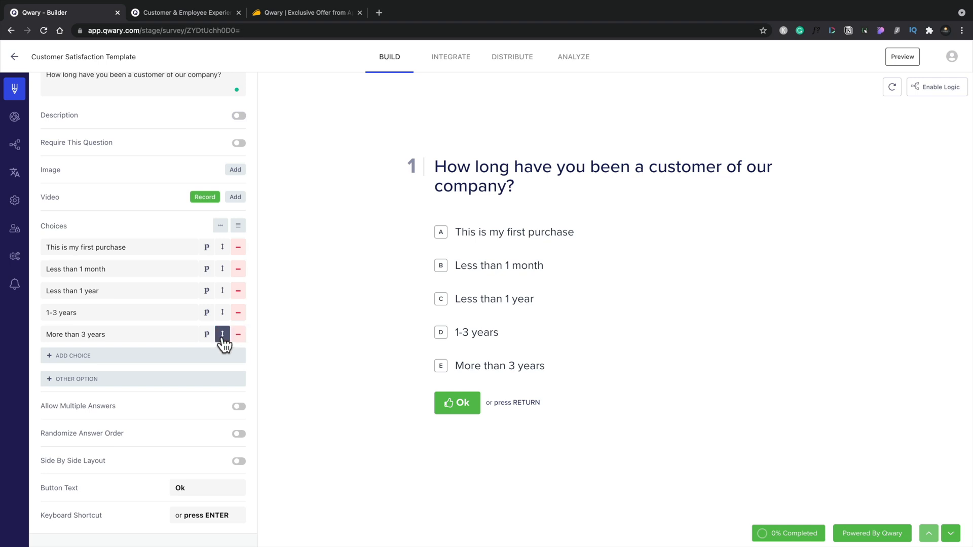
mouse_move(220, 225)
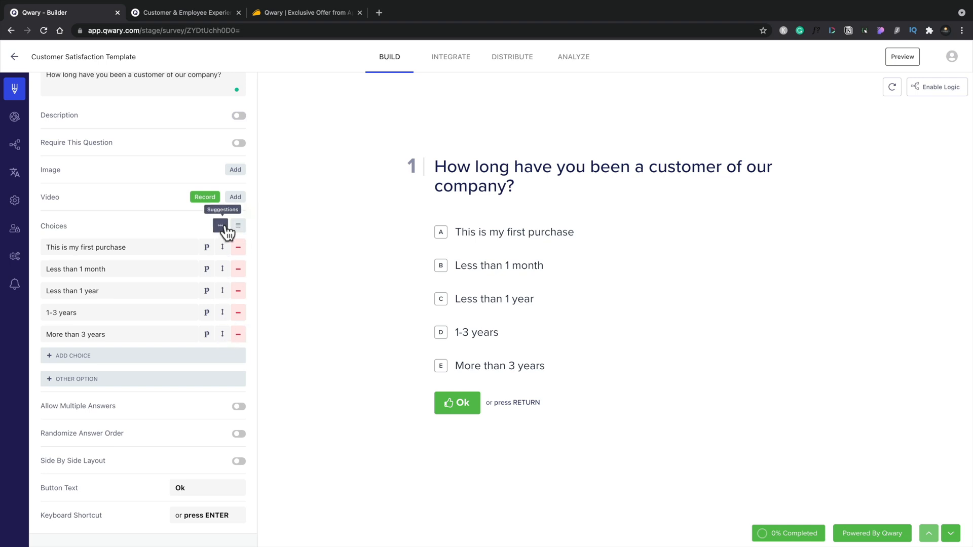
click(219, 225)
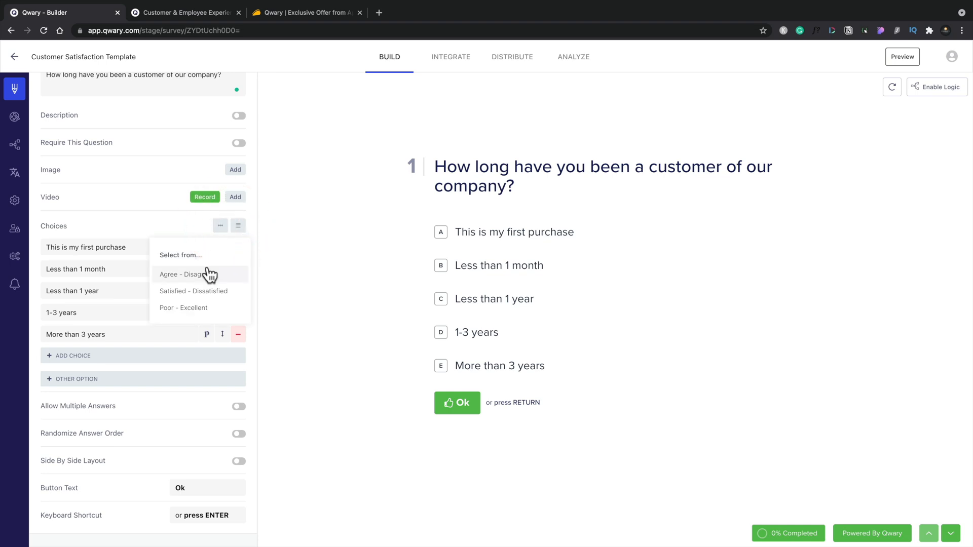
mouse_move(194, 234)
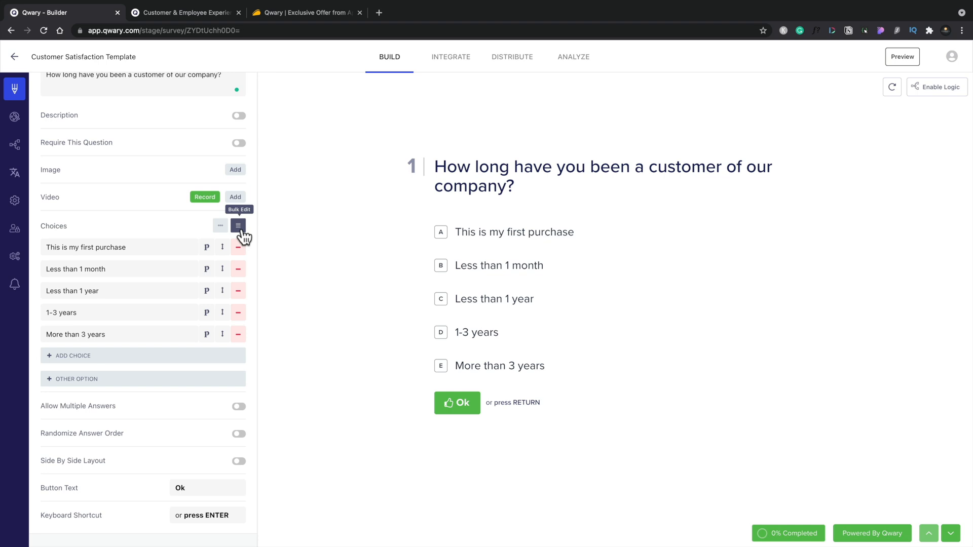
click(237, 225)
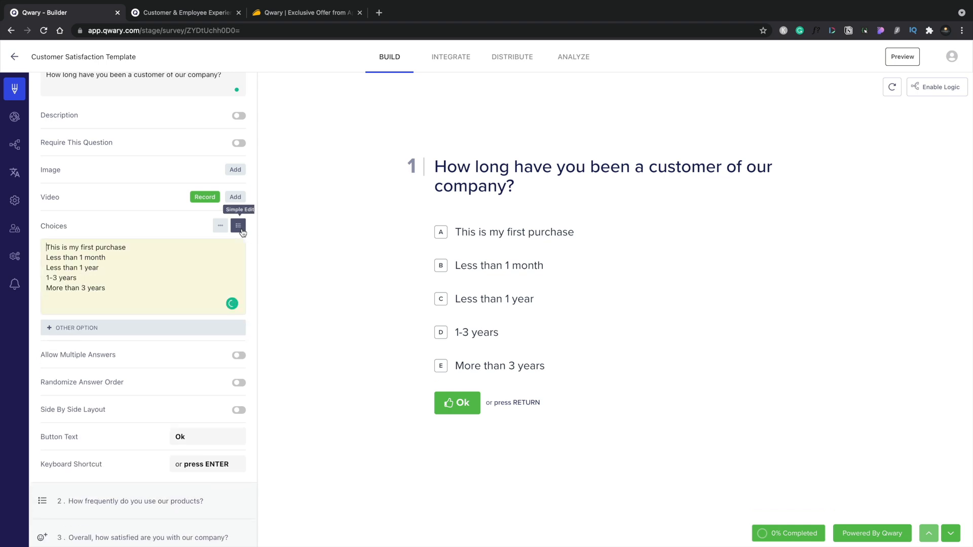
click(238, 225)
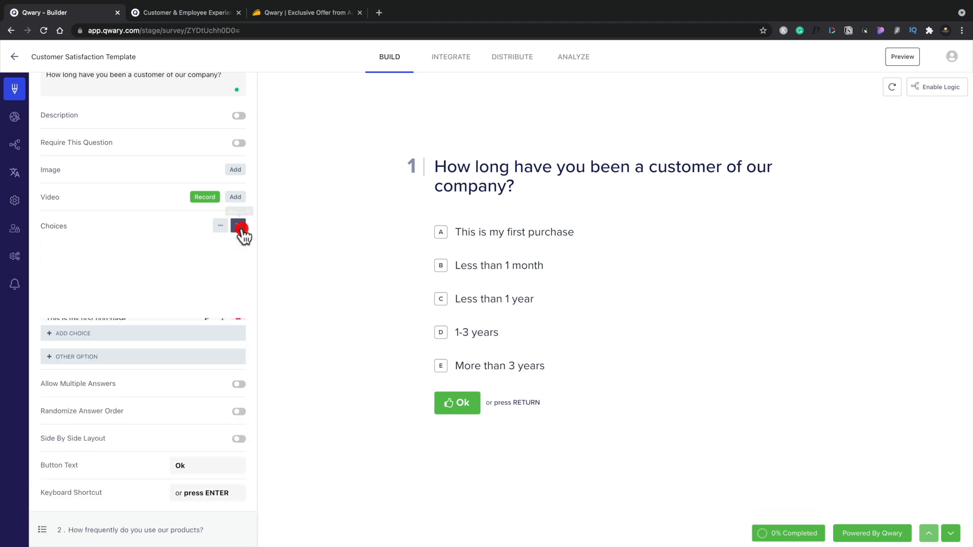
click(237, 225)
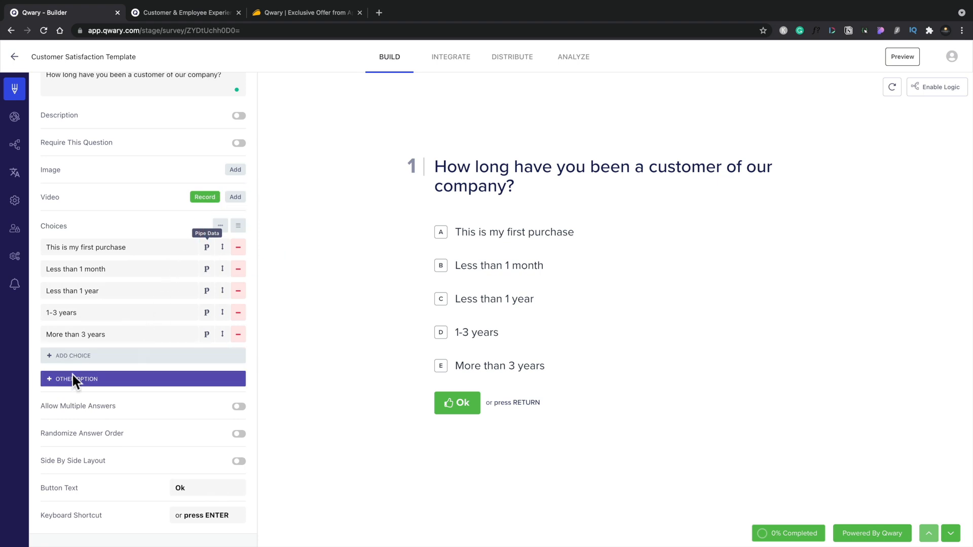
mouse_move(109, 378)
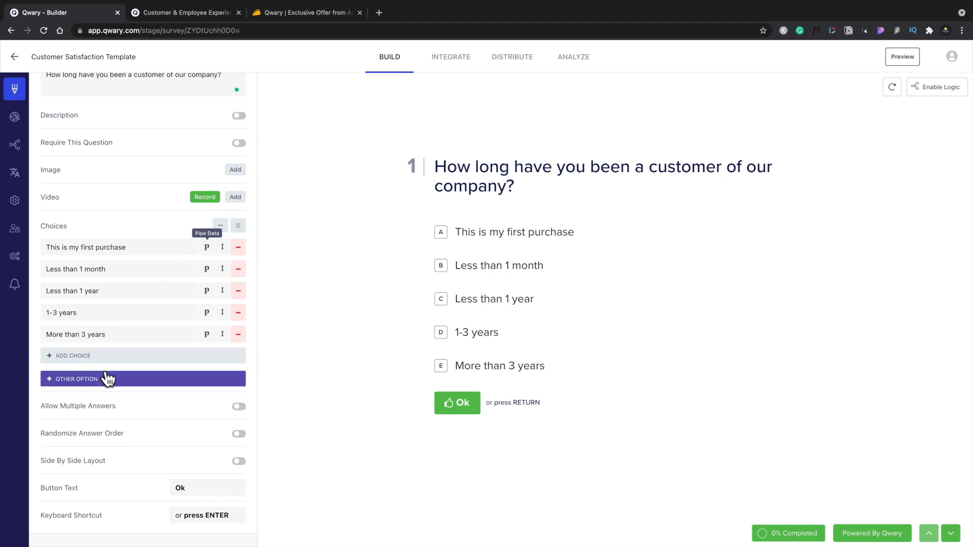
click(142, 379)
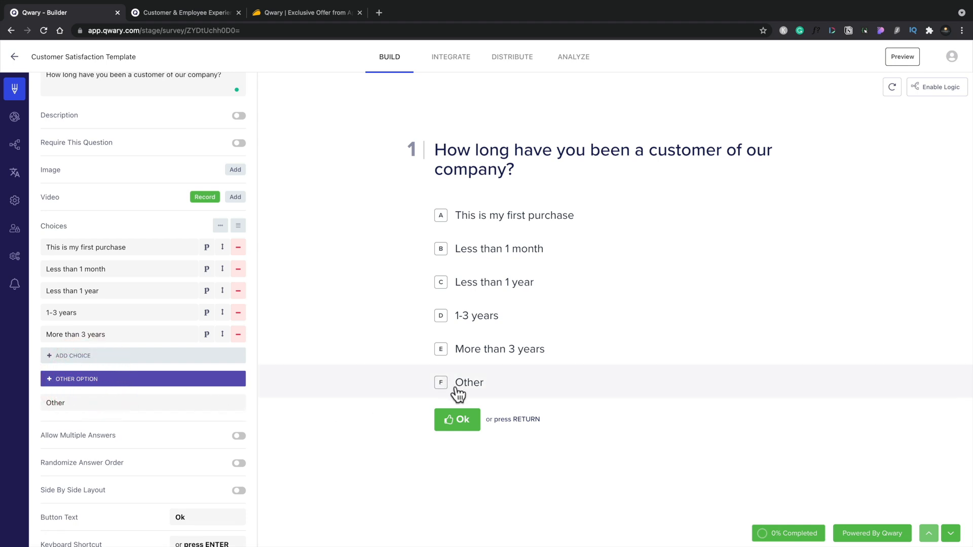
click(94, 402)
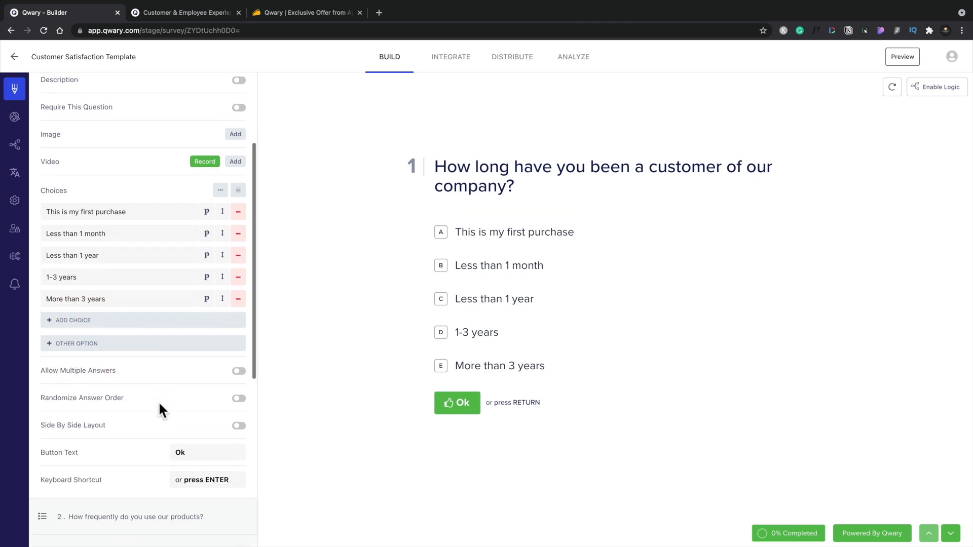
Step: Turn on Side By Side Layout so the five tenure choices sit in two columns
scroll(down, 3)
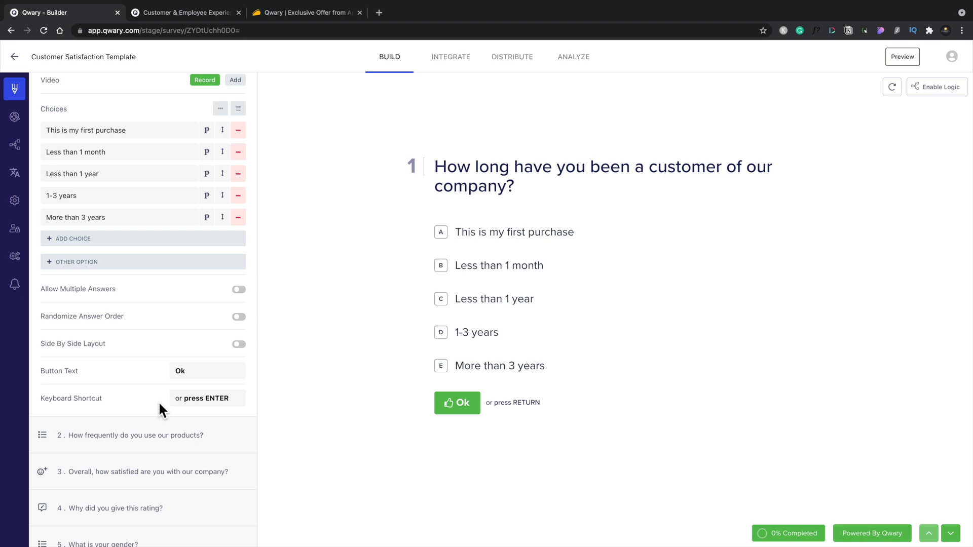
mouse_move(142, 357)
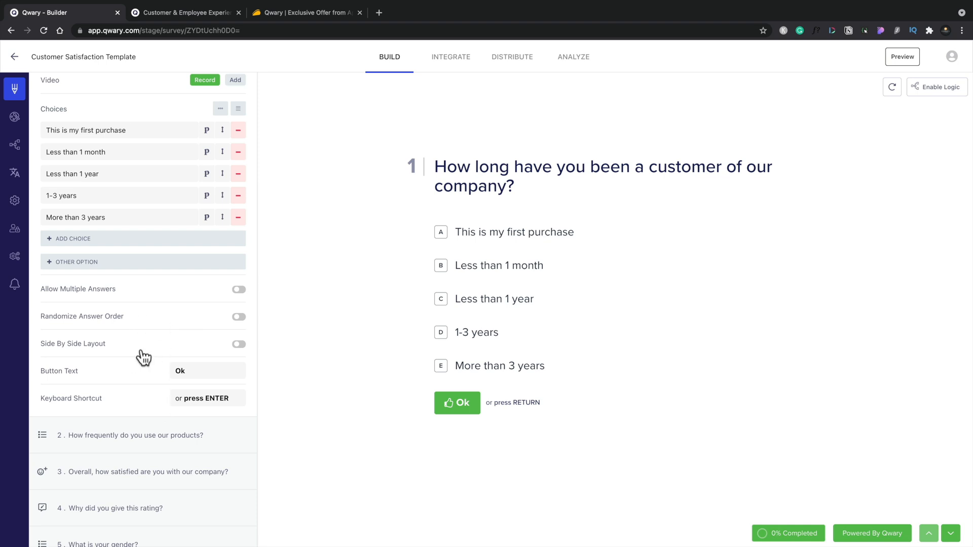
click(238, 344)
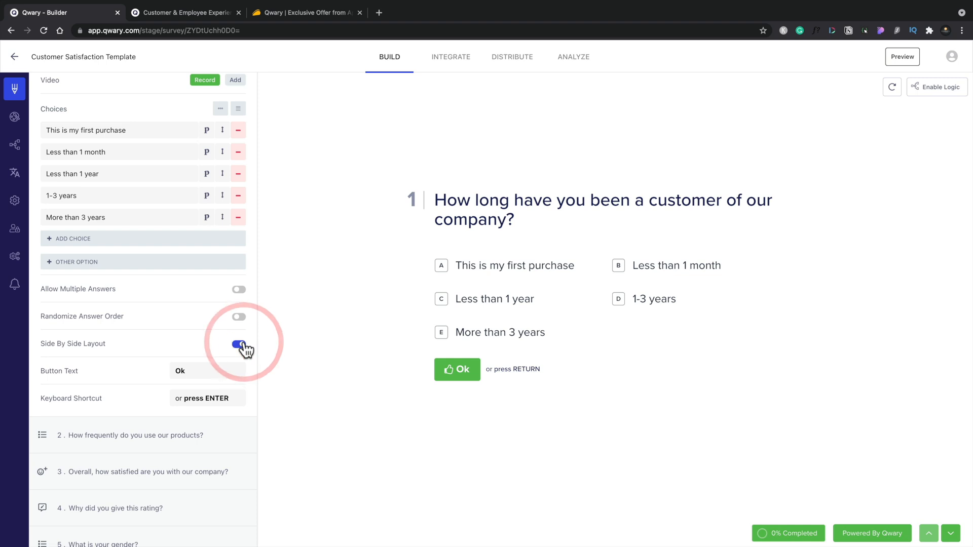
click(238, 344)
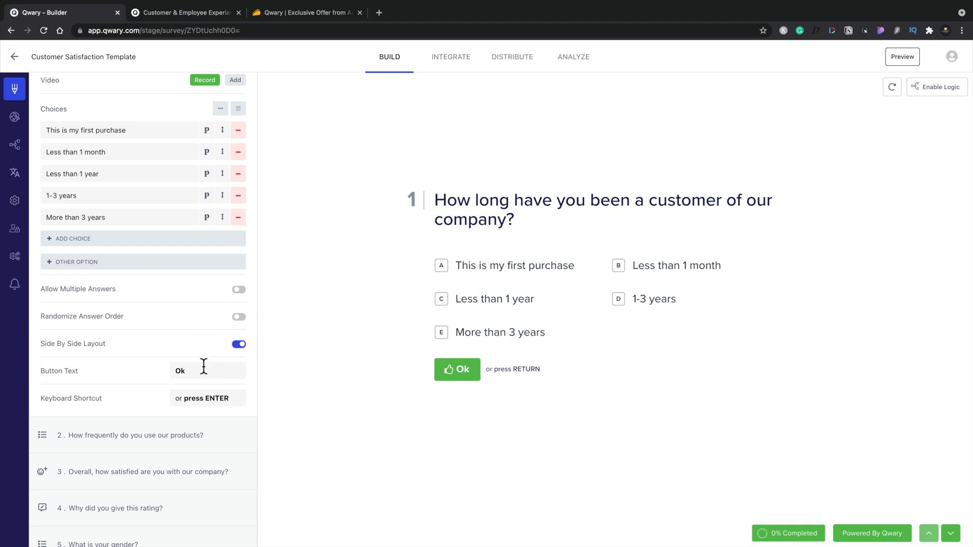
mouse_move(209, 400)
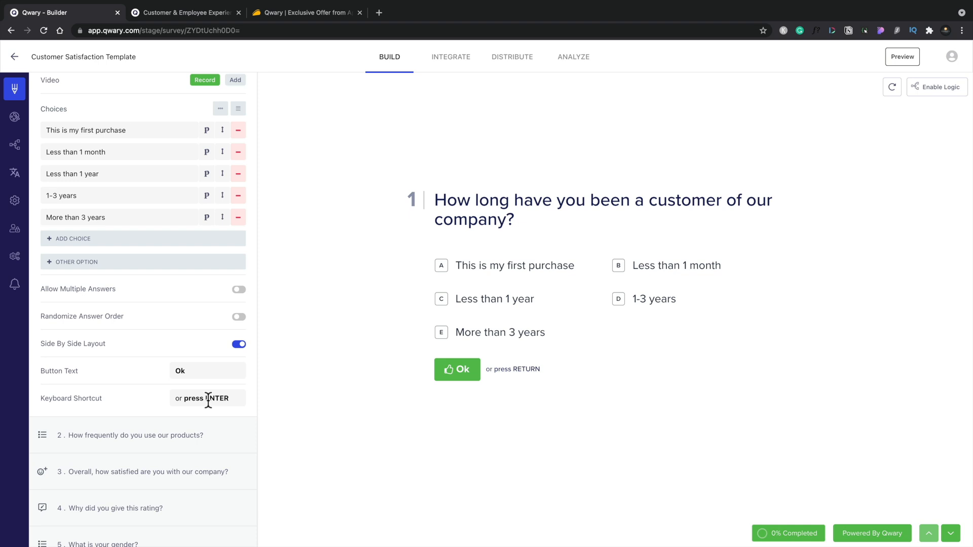
scroll(down, 3)
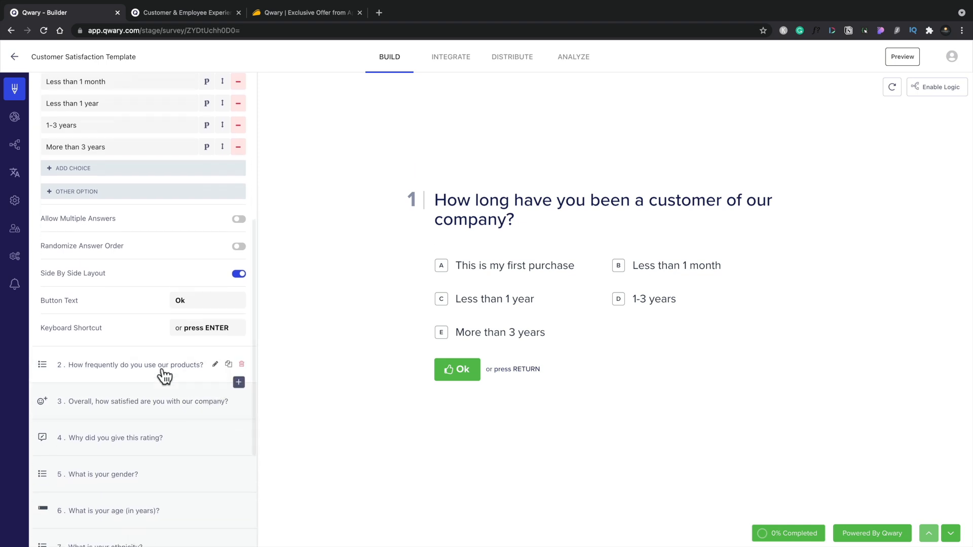
mouse_move(378, 377)
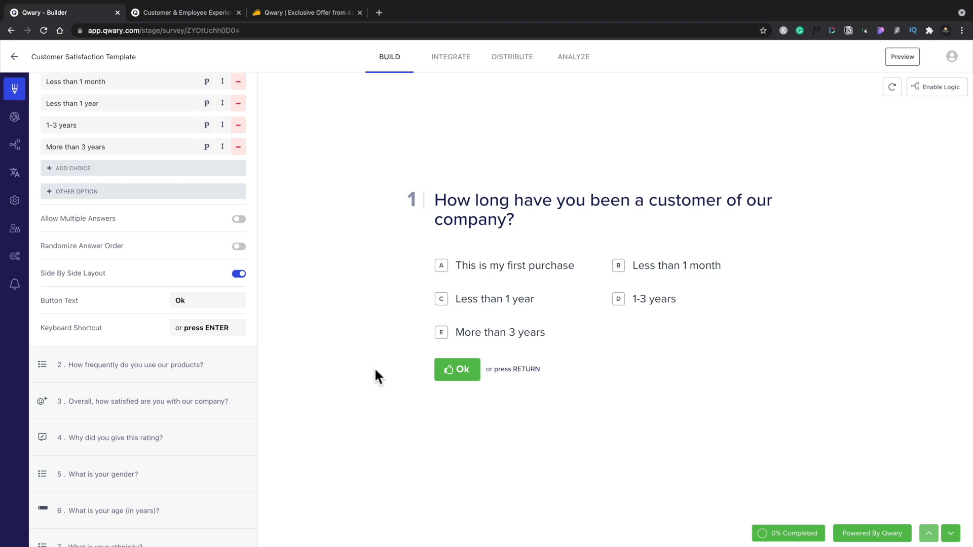
mouse_move(941, 540)
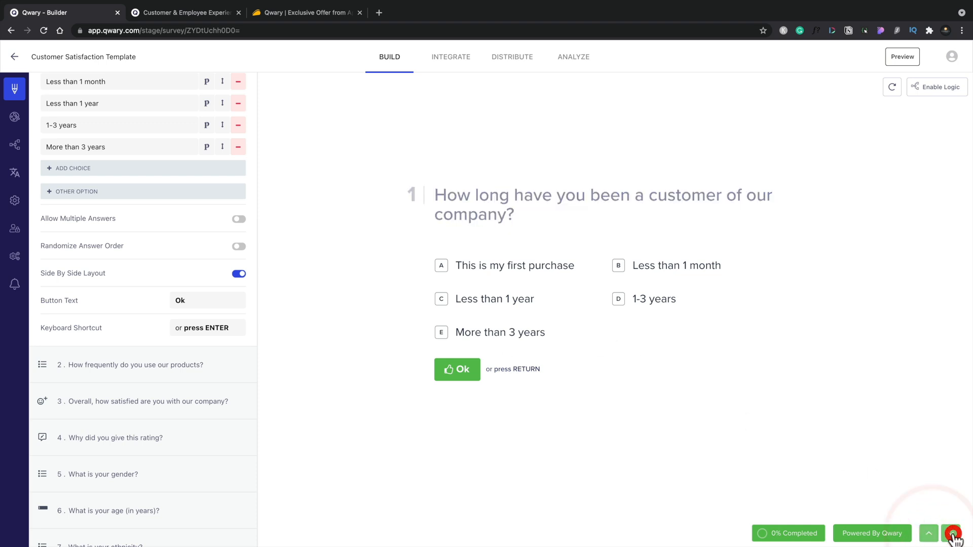
Step: Step the preview forward twice to question 3, the 1–5 satisfaction scale
click(953, 533)
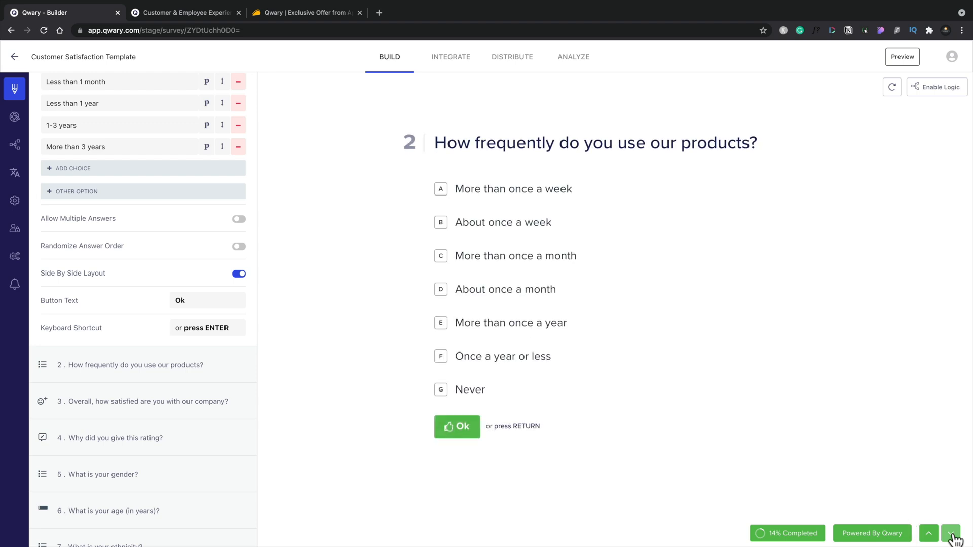
click(950, 533)
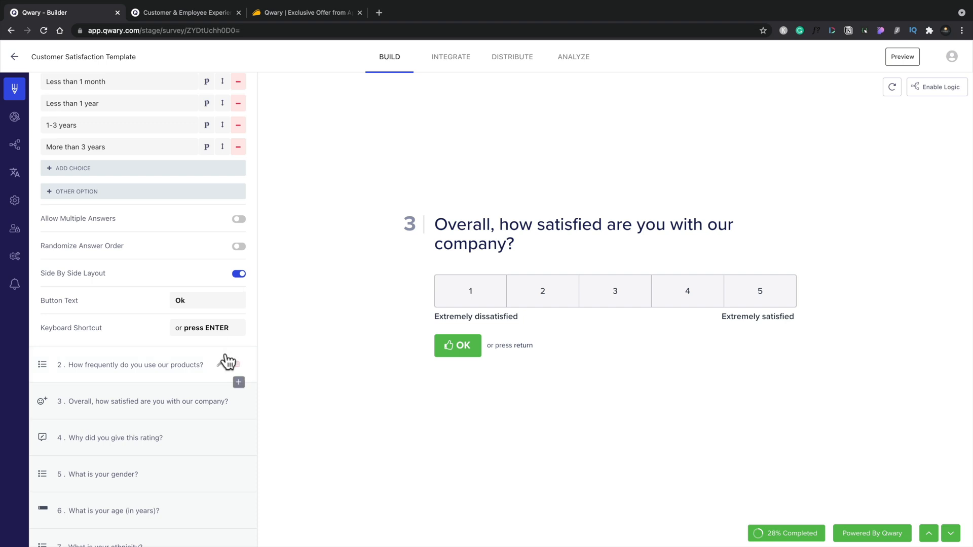
Step: Review question 3's satisfaction-score settings, then collapse back to the seven-question list
click(147, 401)
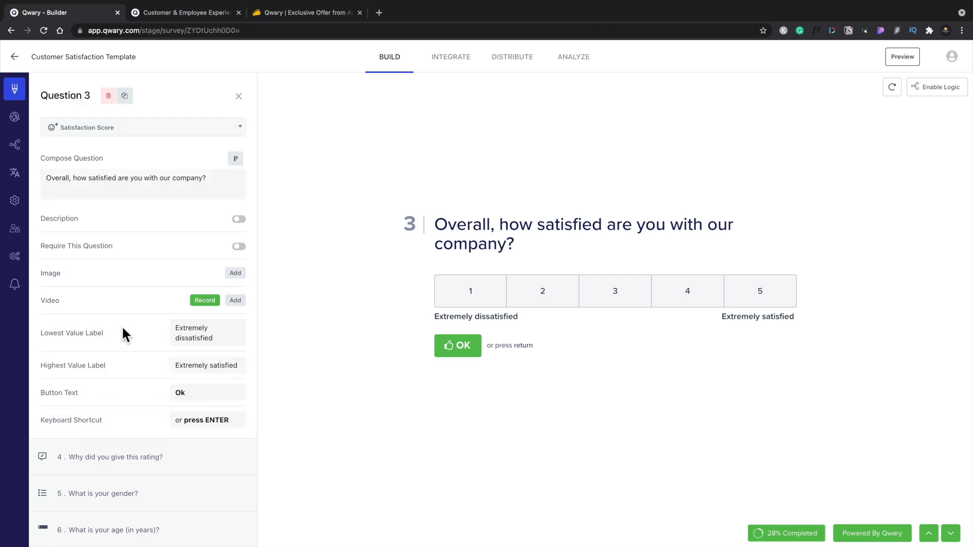
mouse_move(192, 219)
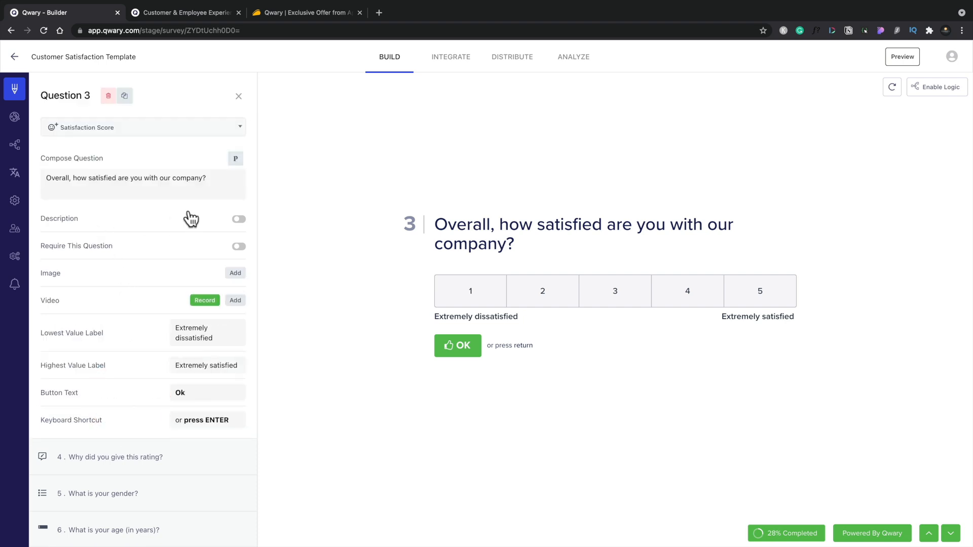
mouse_move(197, 137)
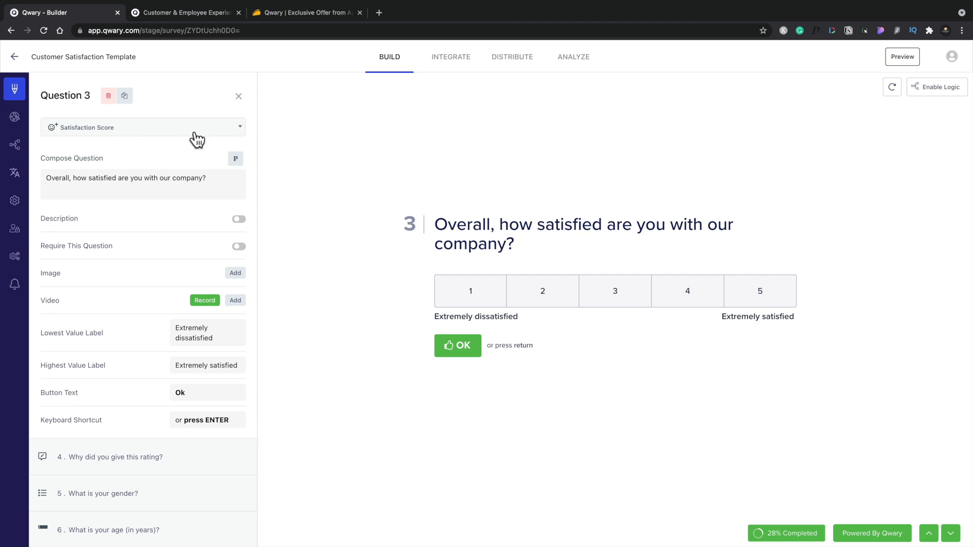
mouse_move(189, 168)
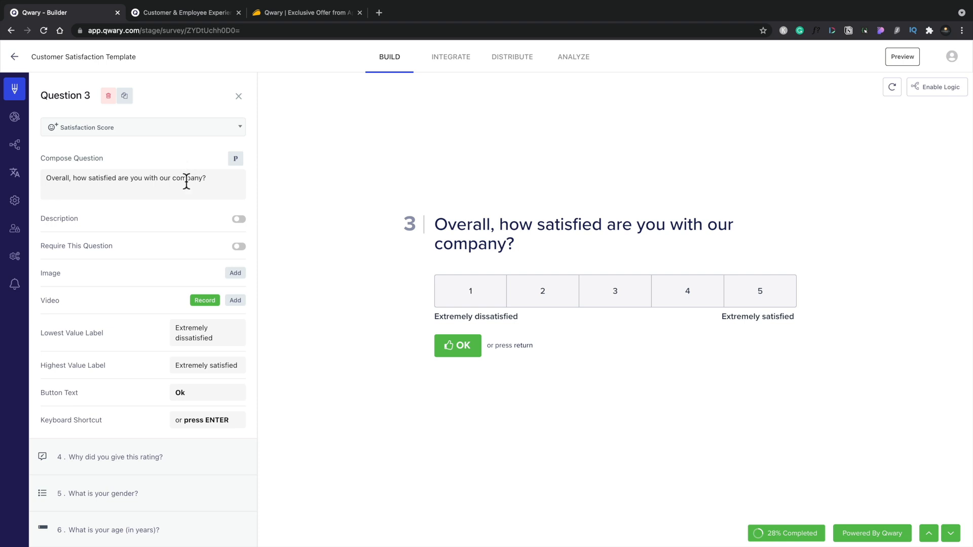
mouse_move(178, 256)
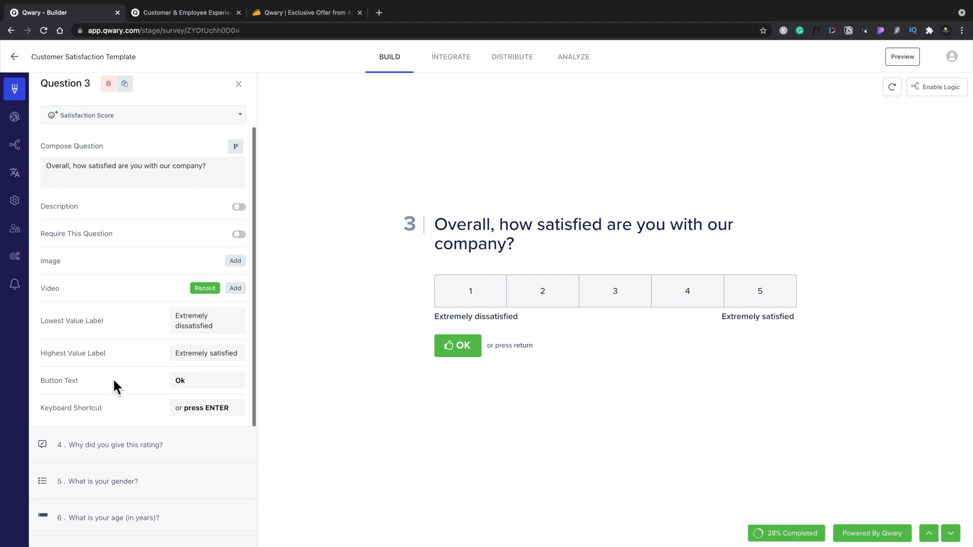
scroll(down, 3)
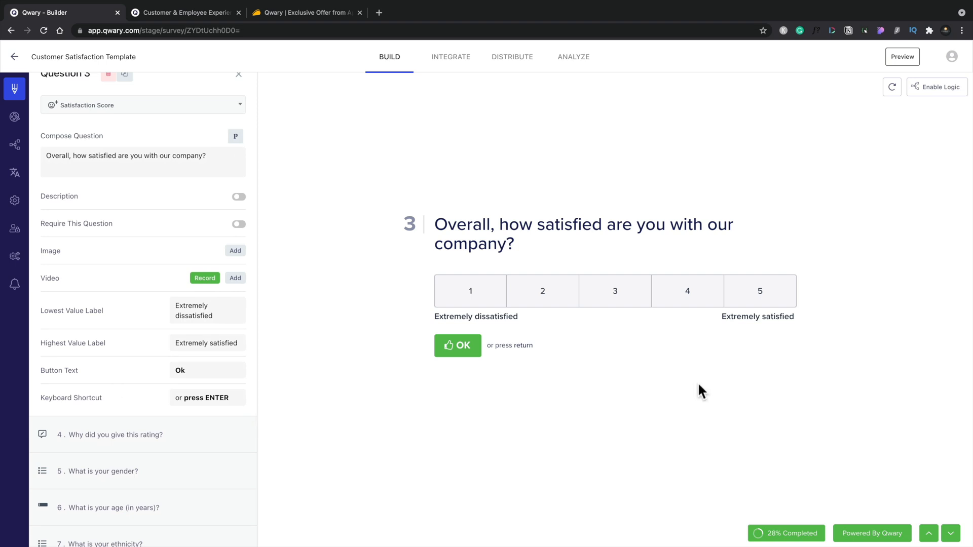
mouse_move(545, 441)
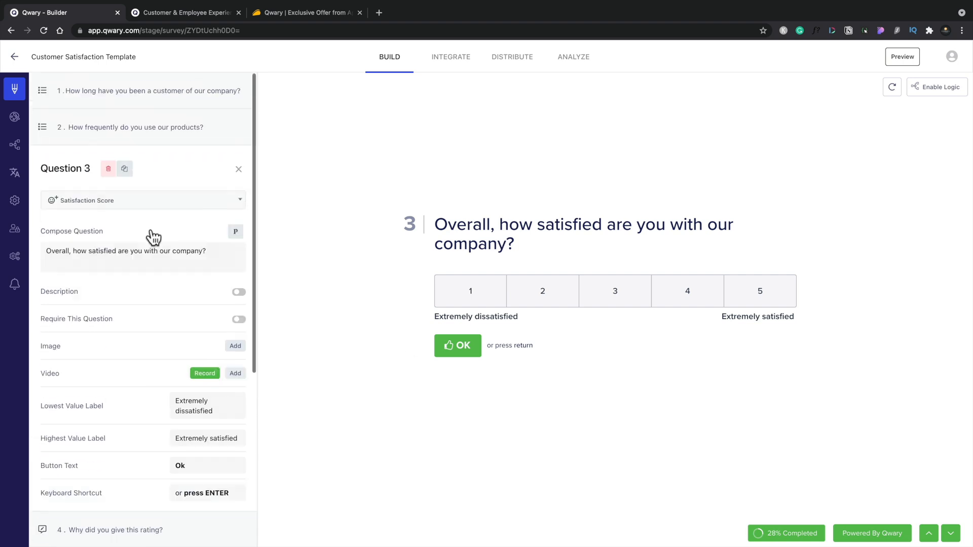
mouse_move(179, 174)
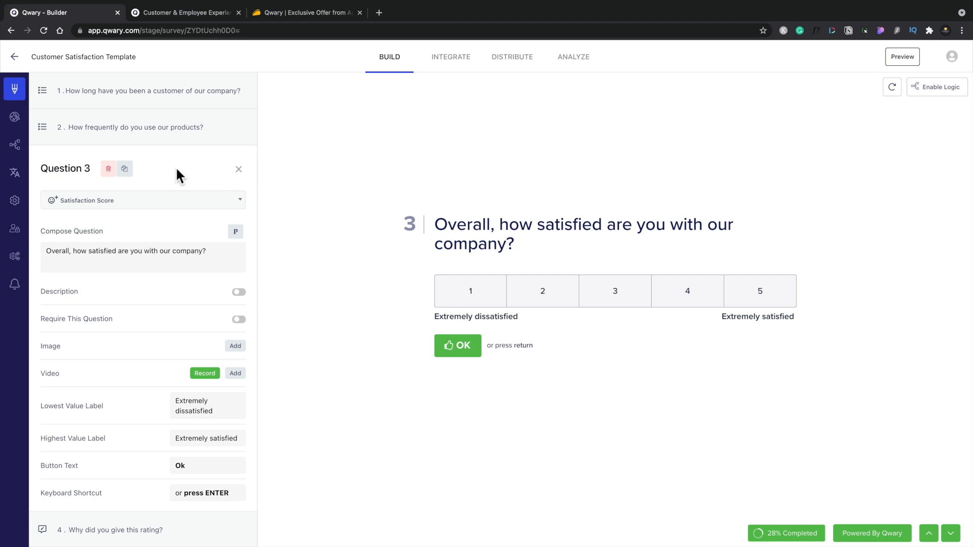
click(238, 169)
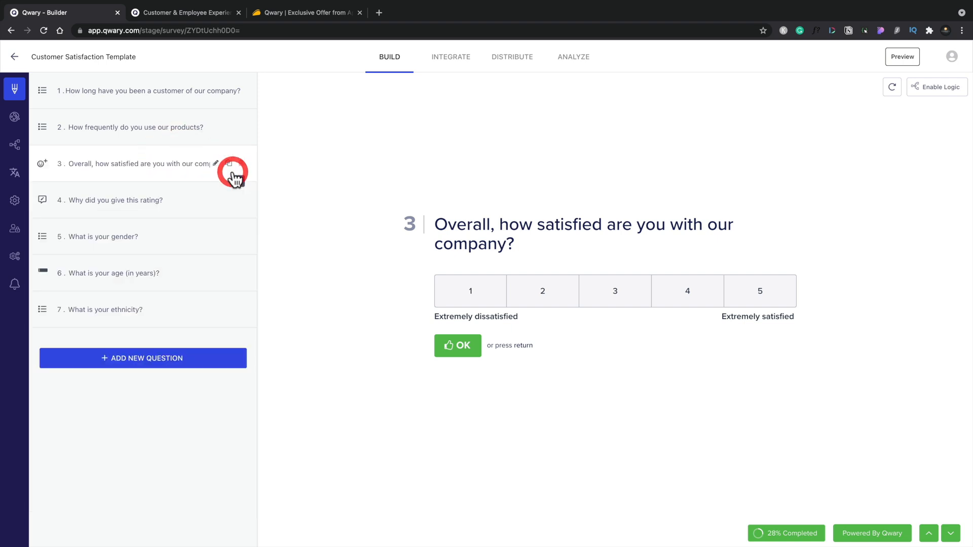
mouse_move(213, 289)
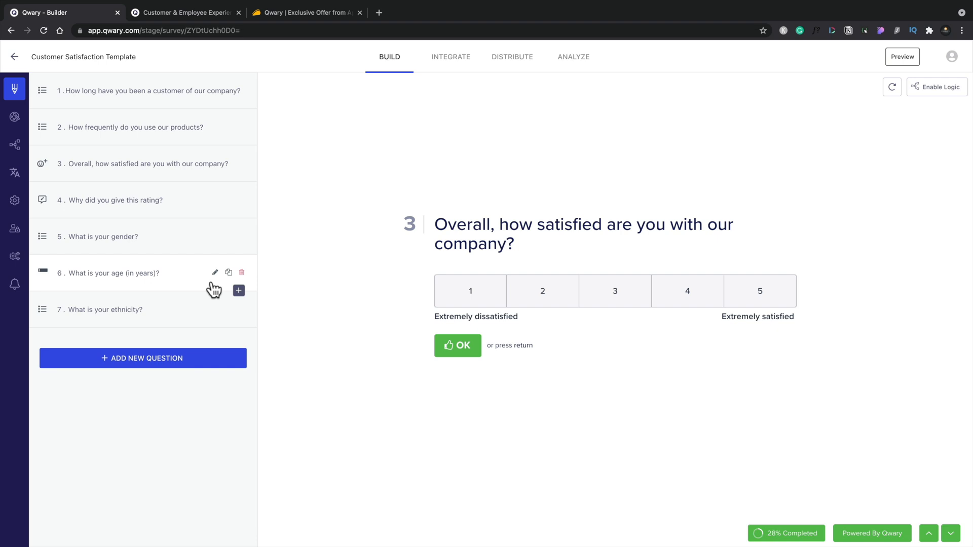
mouse_move(195, 273)
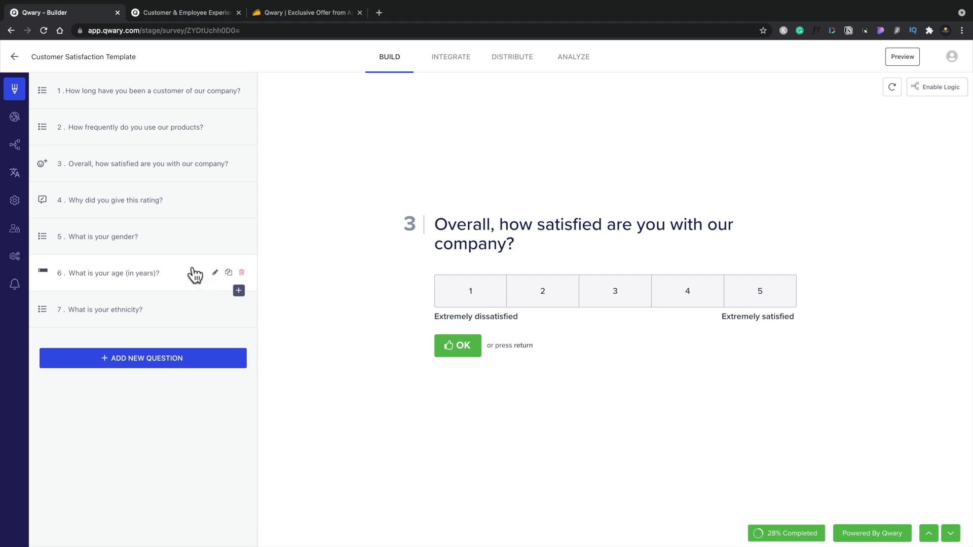
mouse_move(14, 122)
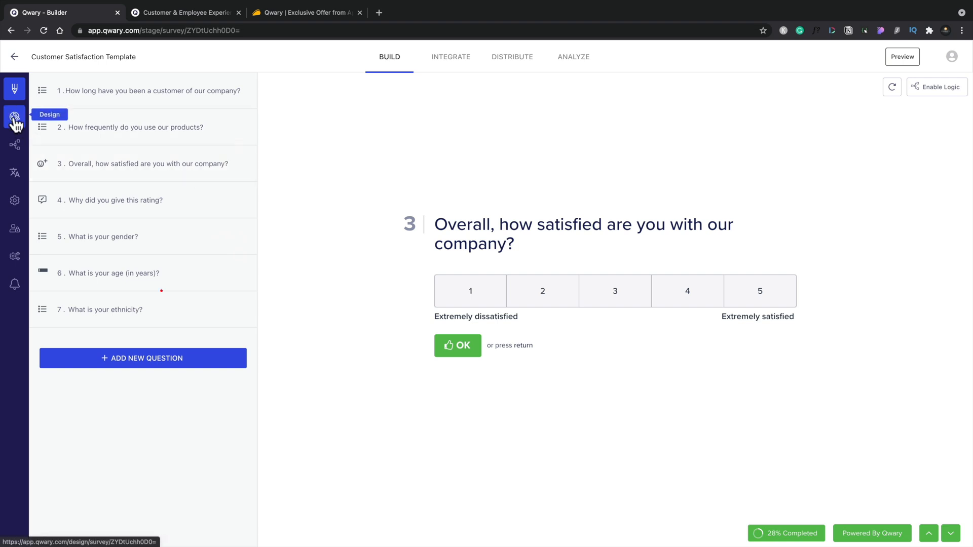
Step: Apply the Everything Sunshine theme from the design themes, turning the survey purple and yellow
click(13, 117)
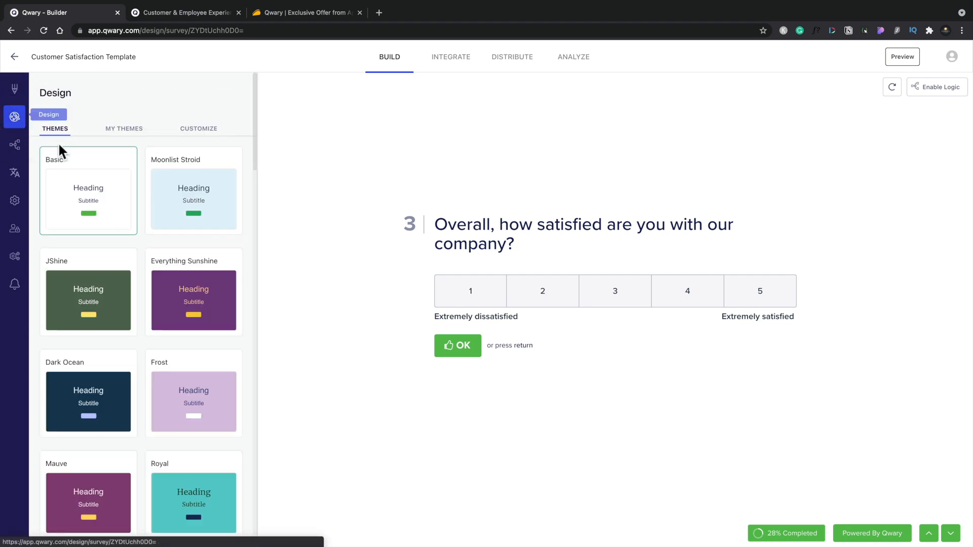
mouse_move(121, 145)
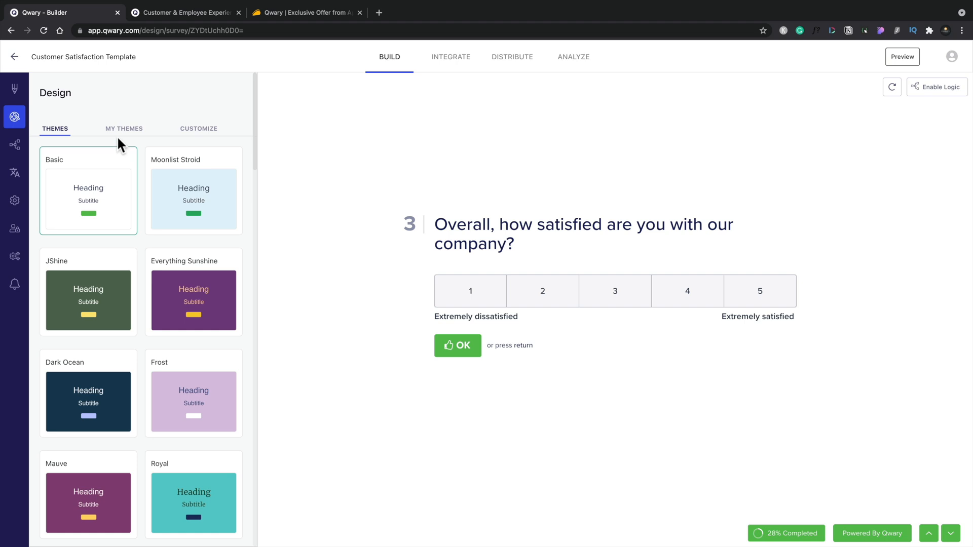
mouse_move(188, 304)
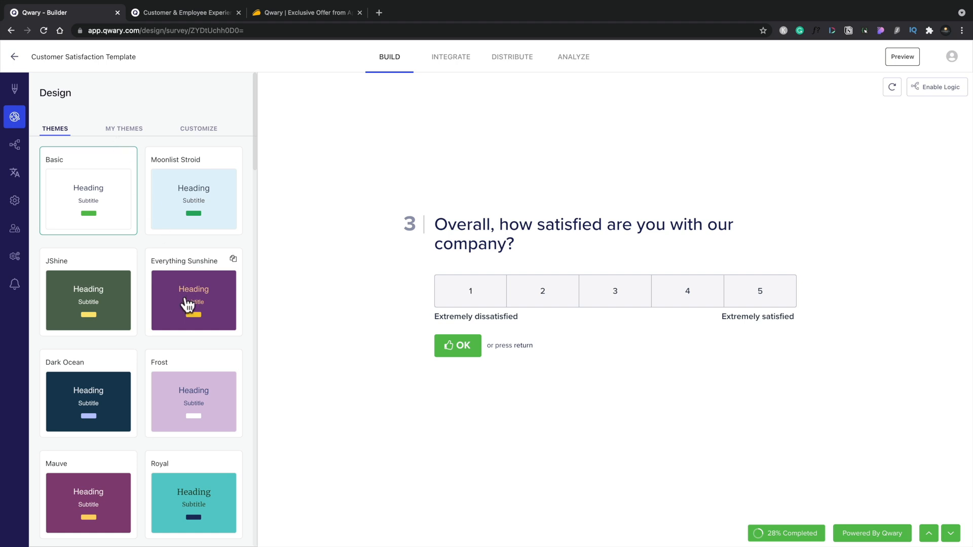
click(192, 300)
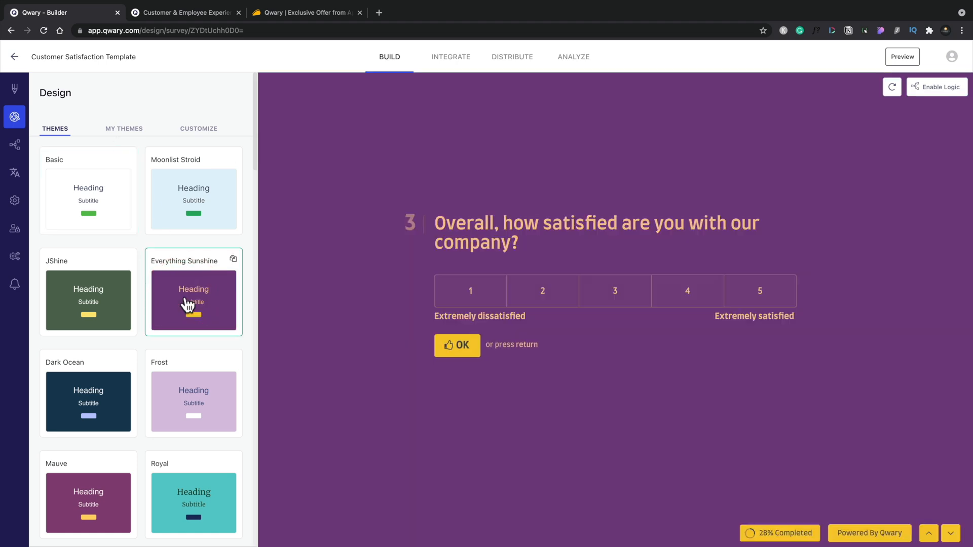
mouse_move(587, 154)
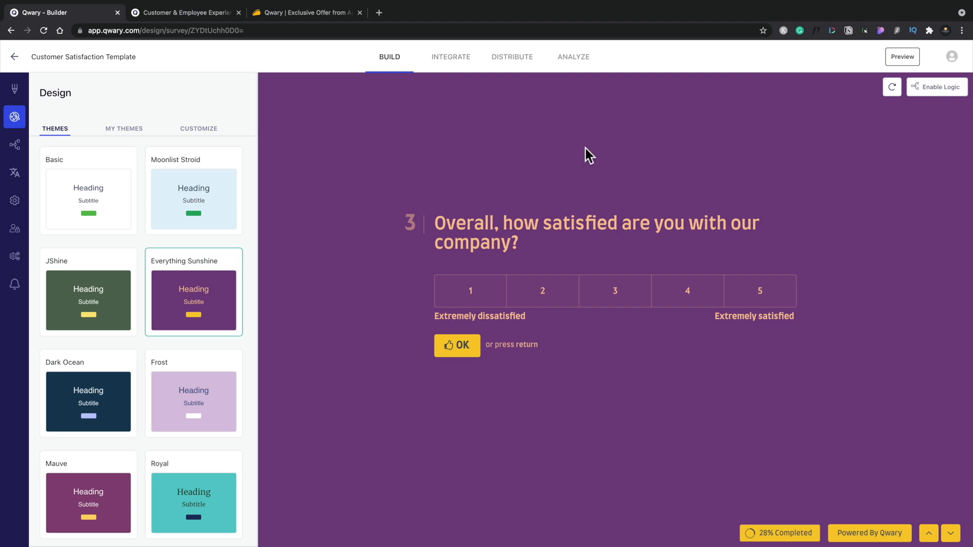
mouse_move(901, 57)
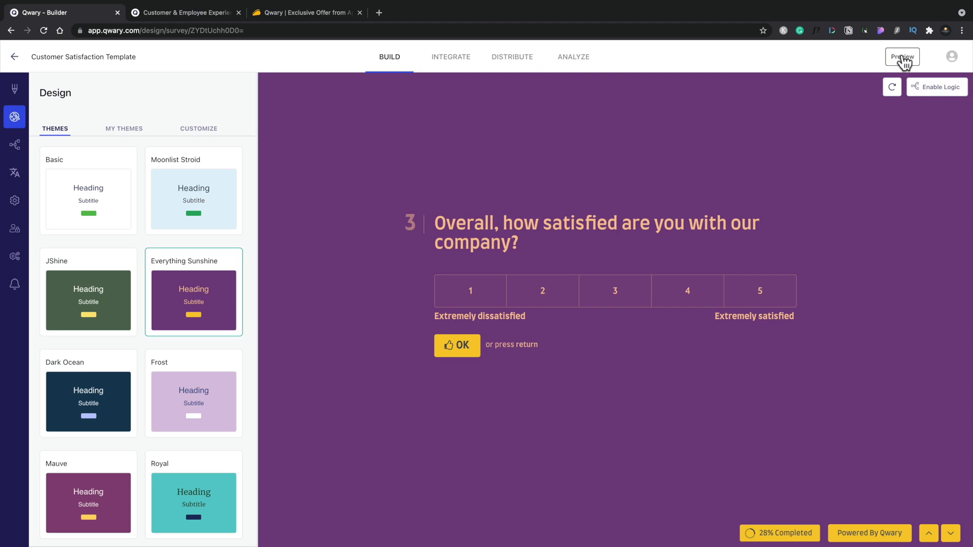
click(901, 57)
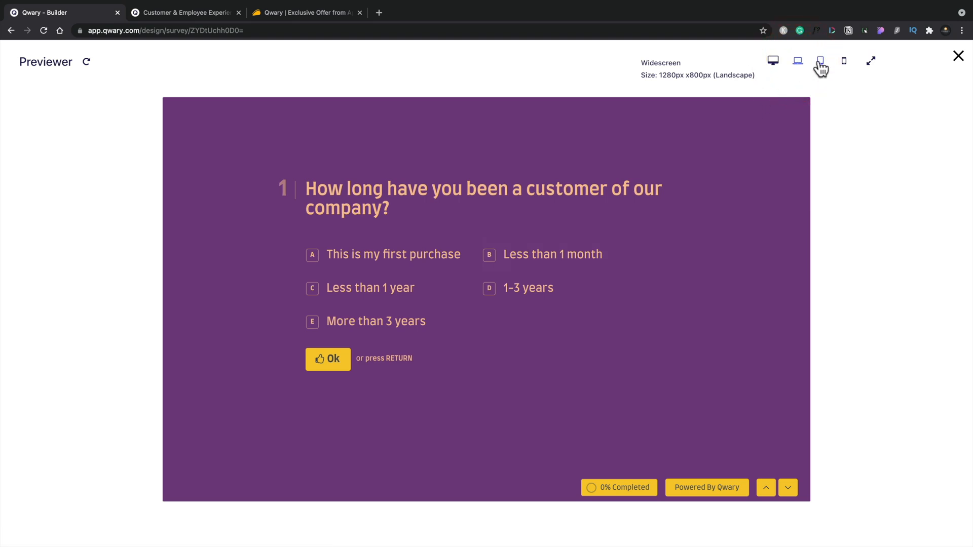
click(843, 60)
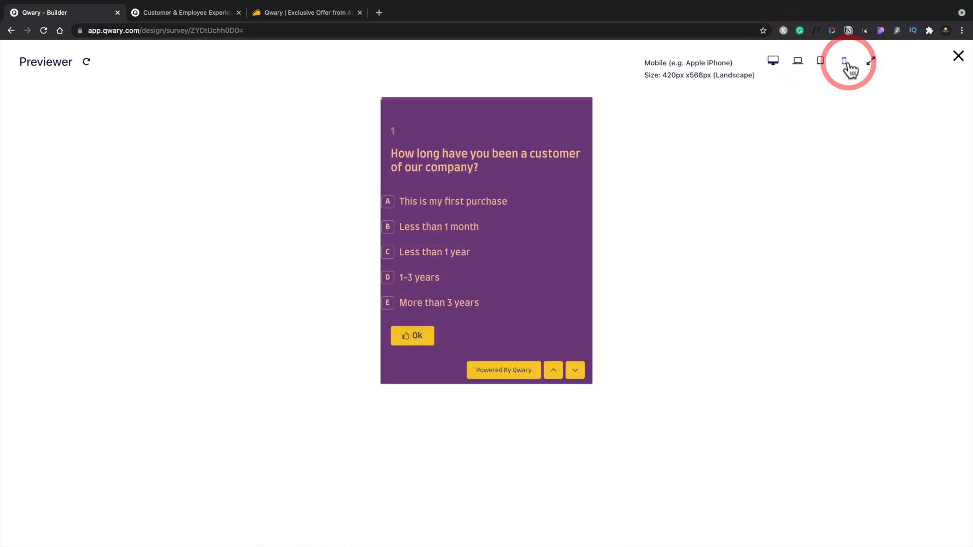
click(957, 56)
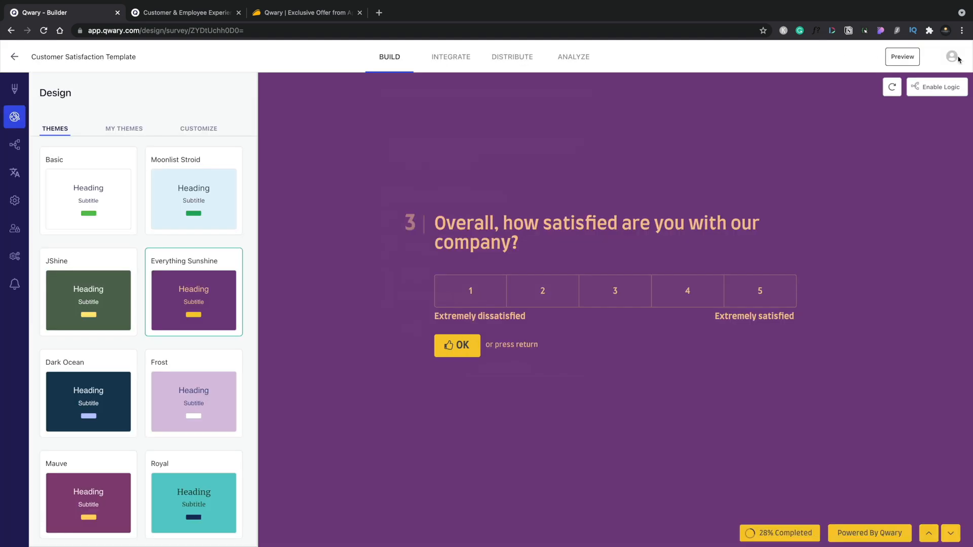
mouse_move(108, 221)
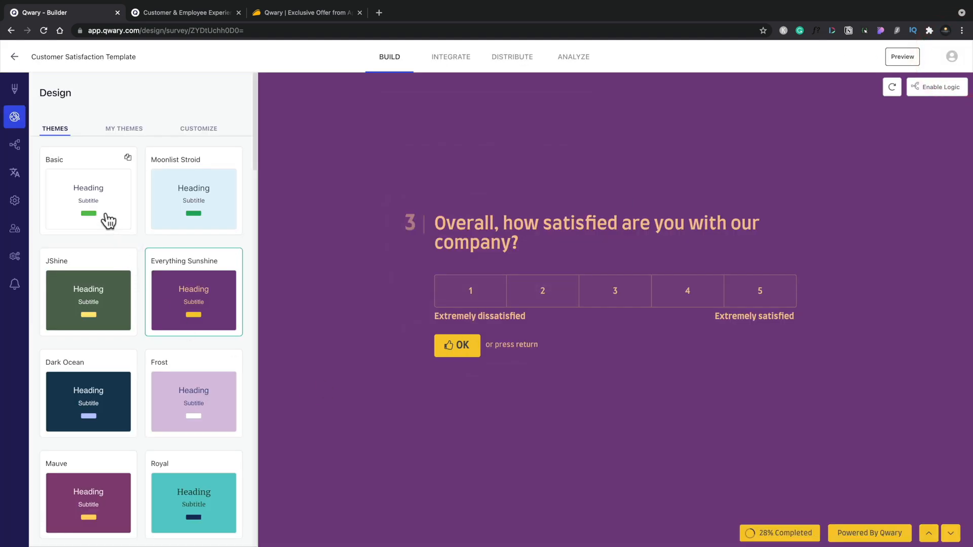
Step: Revert to the Basic theme and bring up its Customize settings via My Themes
click(88, 198)
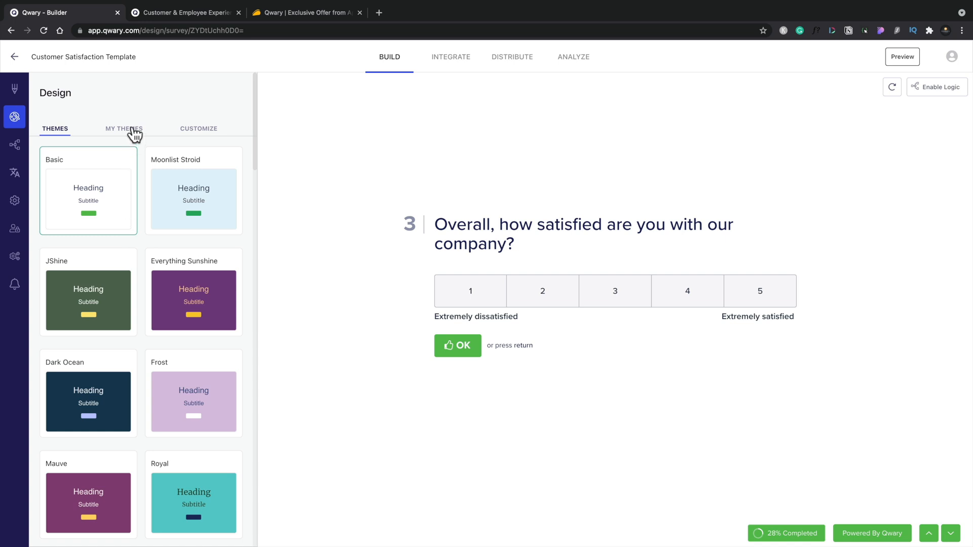
click(124, 129)
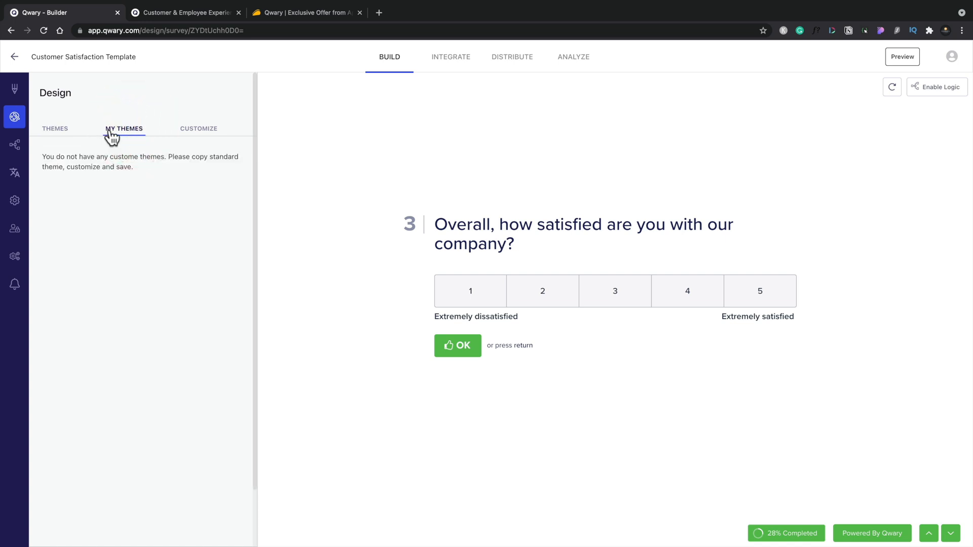
click(198, 129)
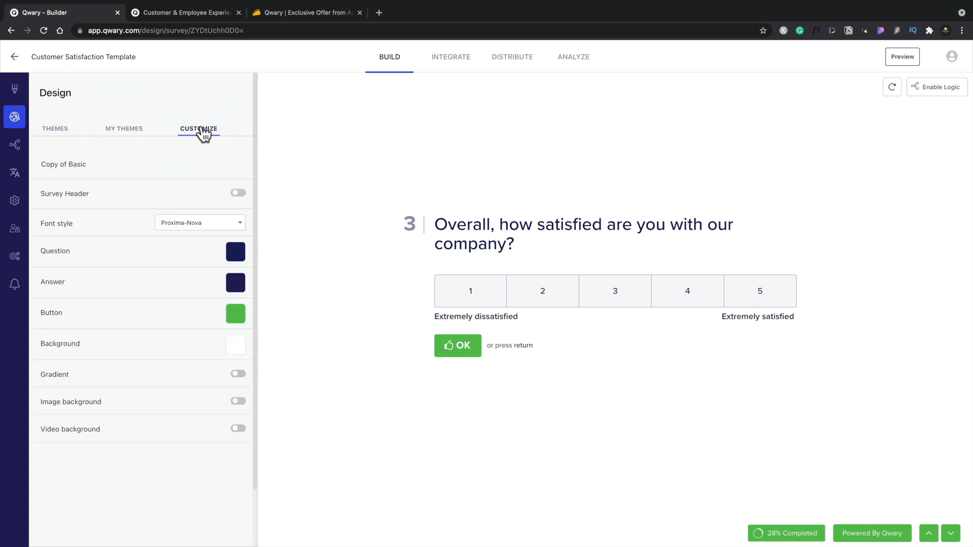
mouse_move(154, 238)
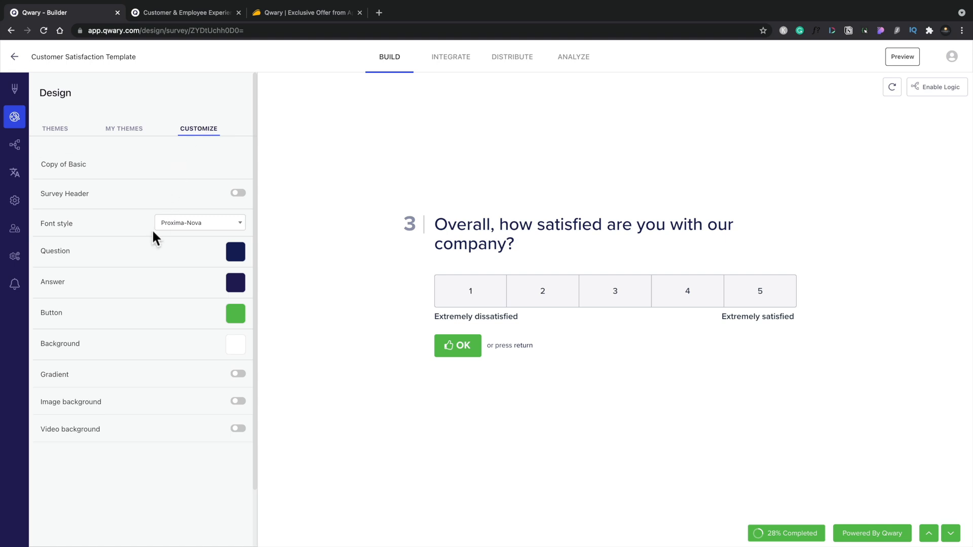
mouse_move(192, 239)
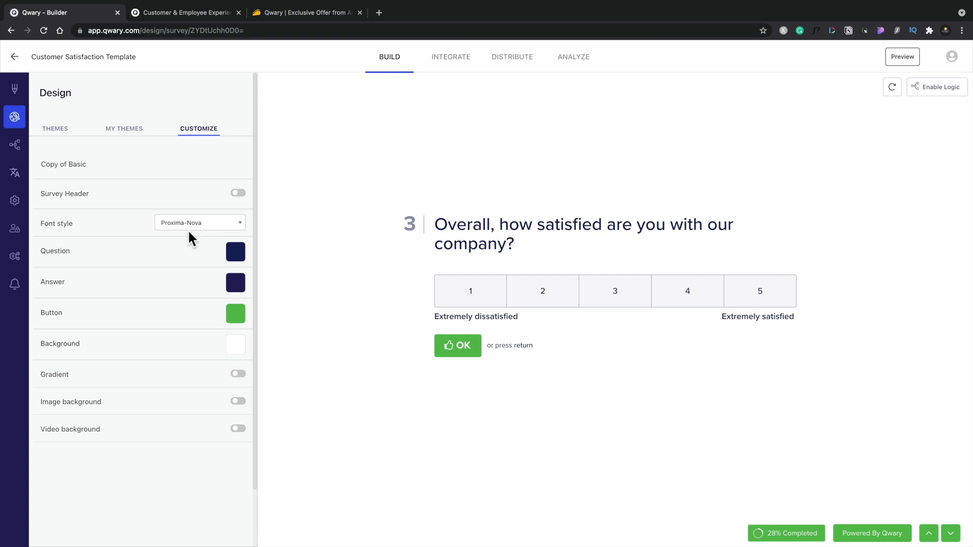
Step: Set the sofa photo as image background, move to question 4, then switch the background off
click(237, 401)
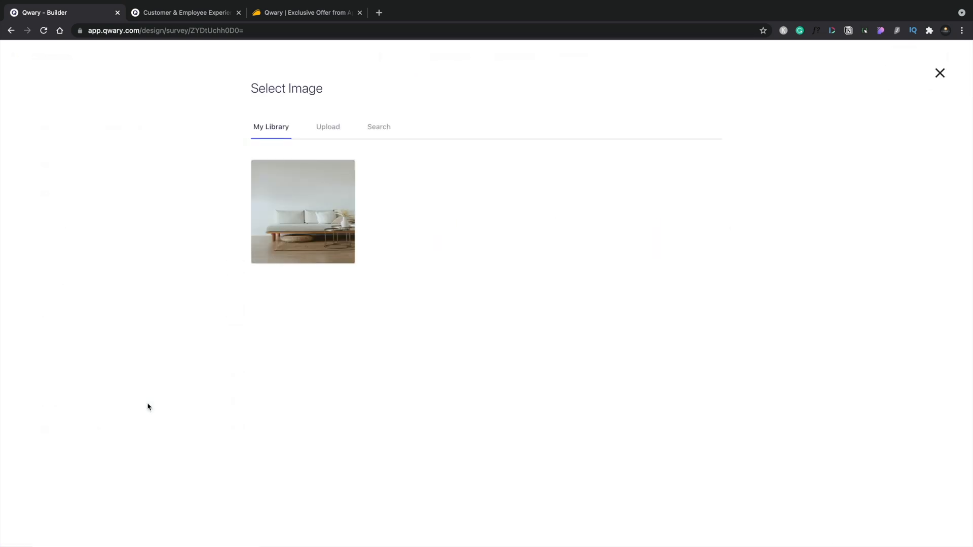
click(302, 211)
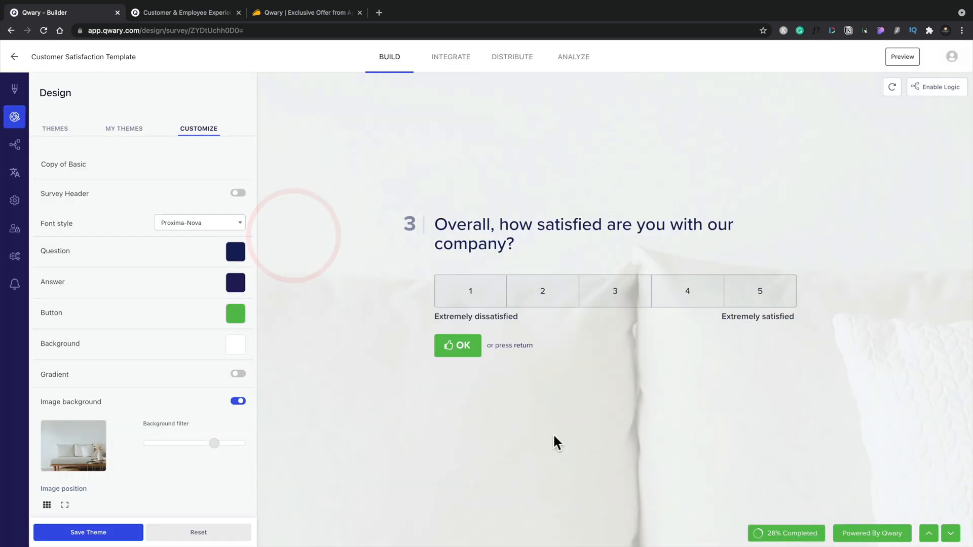
click(949, 533)
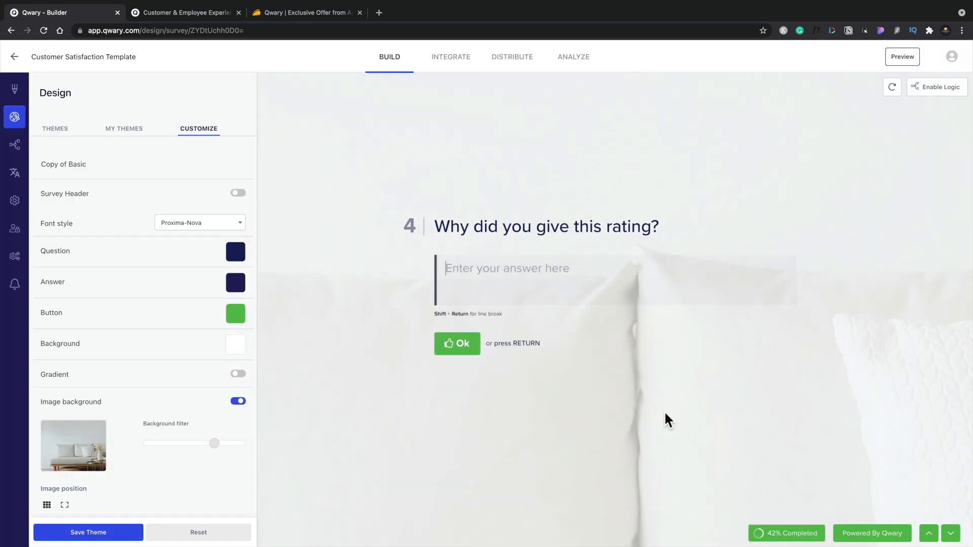
mouse_move(230, 428)
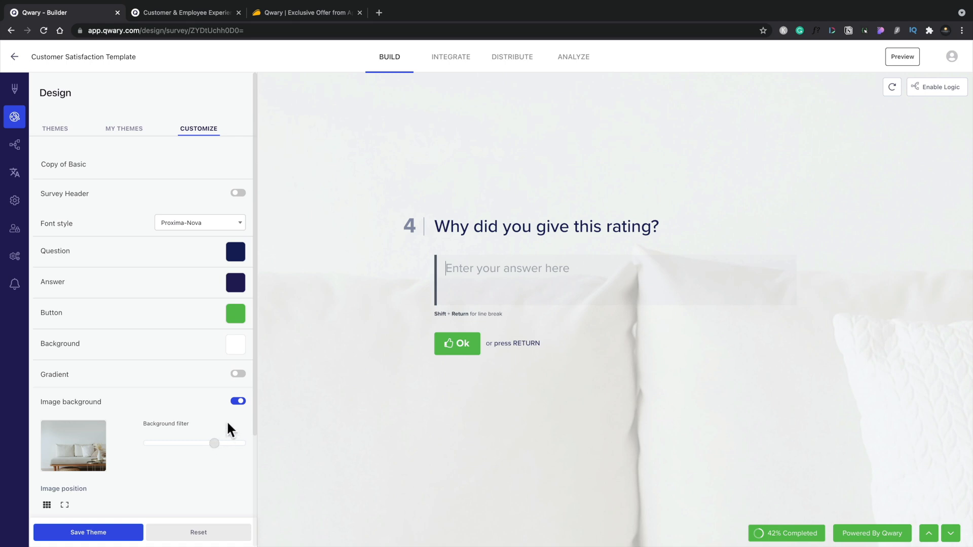
click(237, 401)
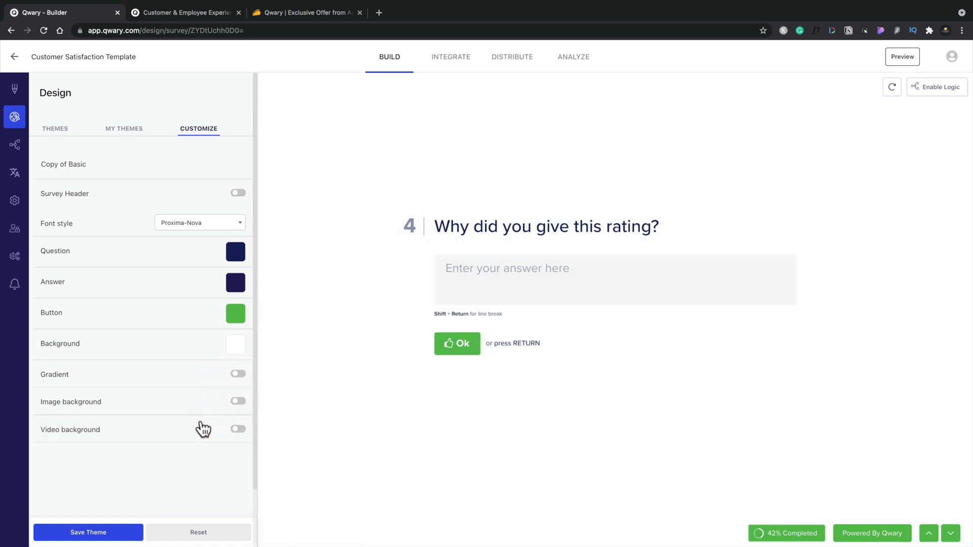
mouse_move(246, 435)
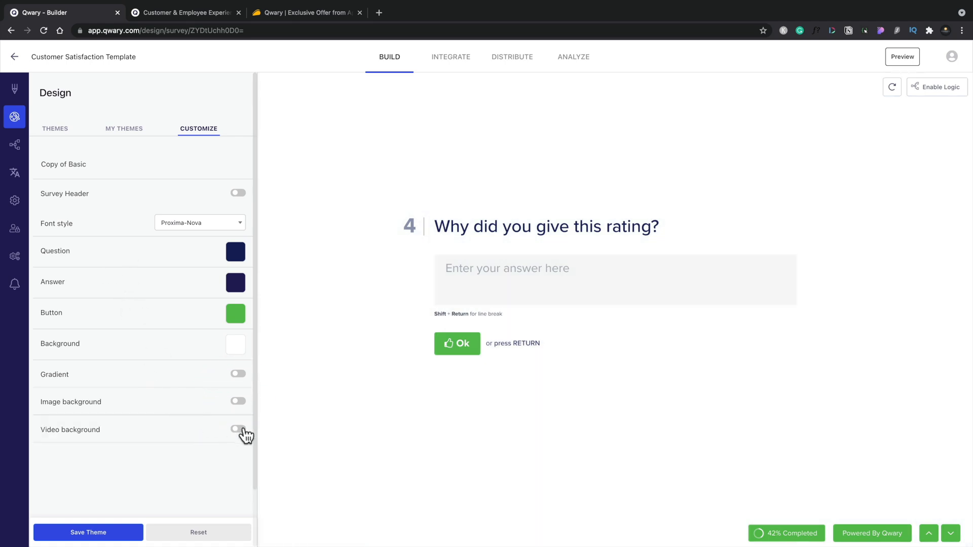
mouse_move(13, 145)
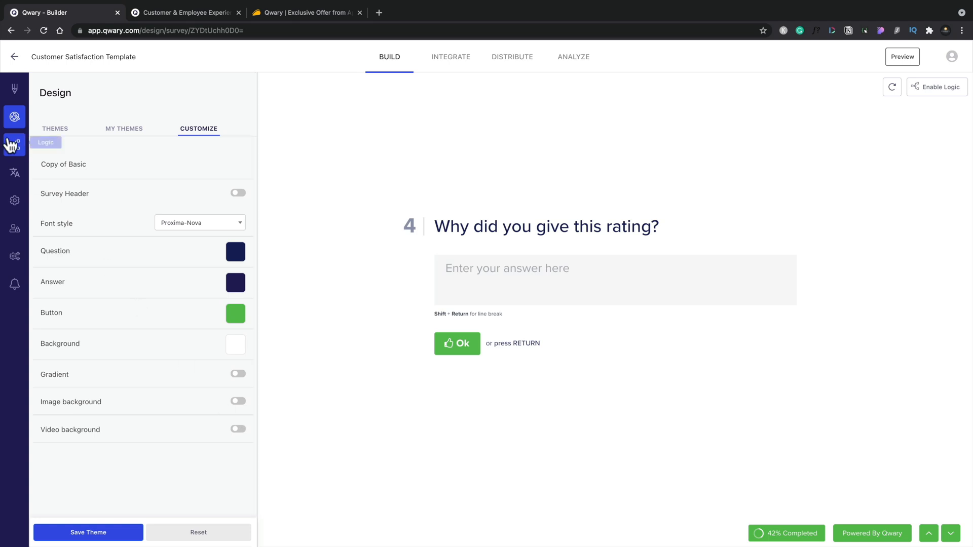
mouse_move(13, 149)
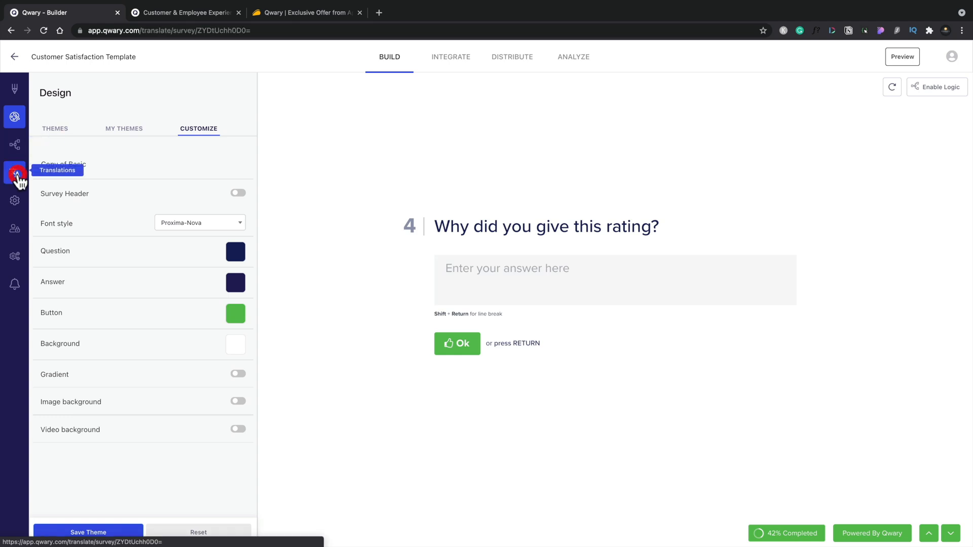
Step: Add Armenian from the 'Translate to…' list, giving empty Armenian fields beside each question
click(15, 173)
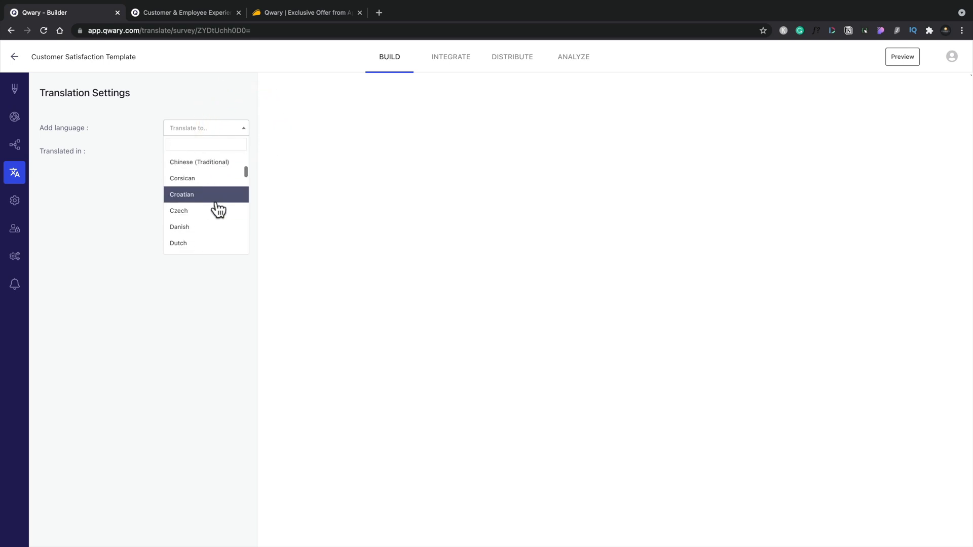
scroll(down, 3)
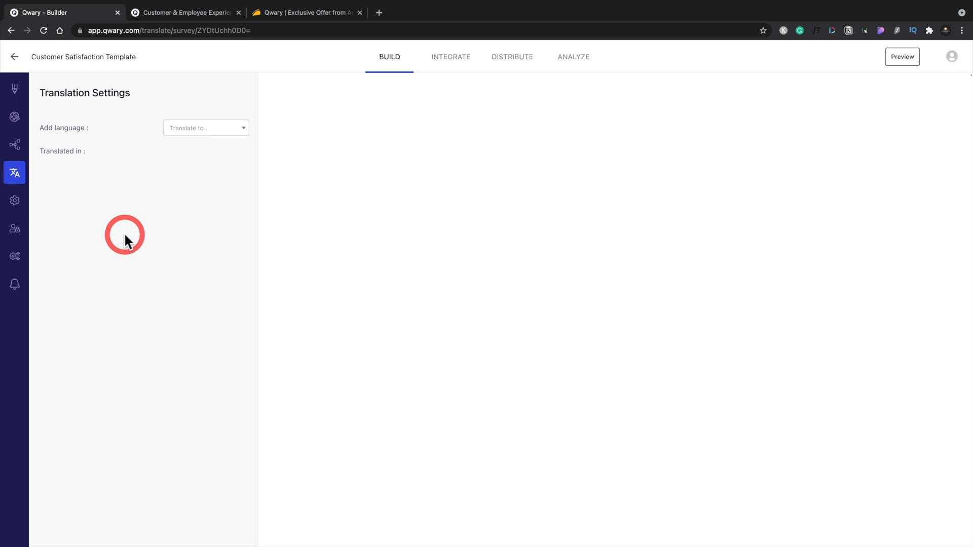
click(206, 127)
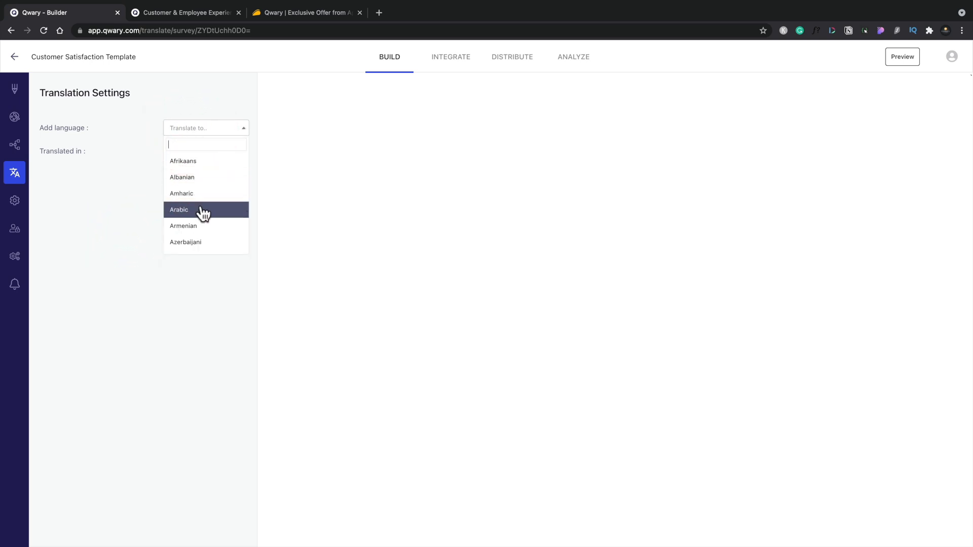
click(184, 225)
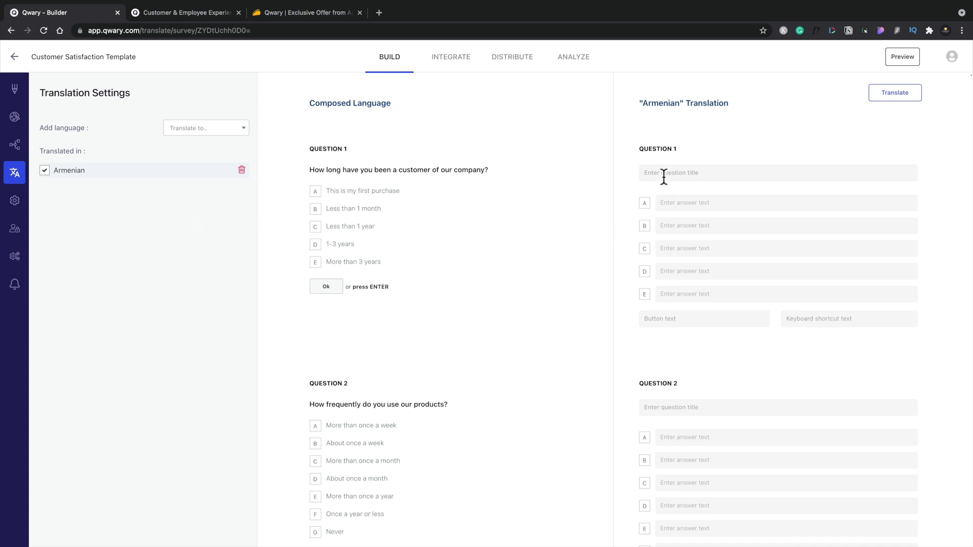
Step: Auto-translate the questions into Armenian, then delete Armenian from the translated languages
click(893, 92)
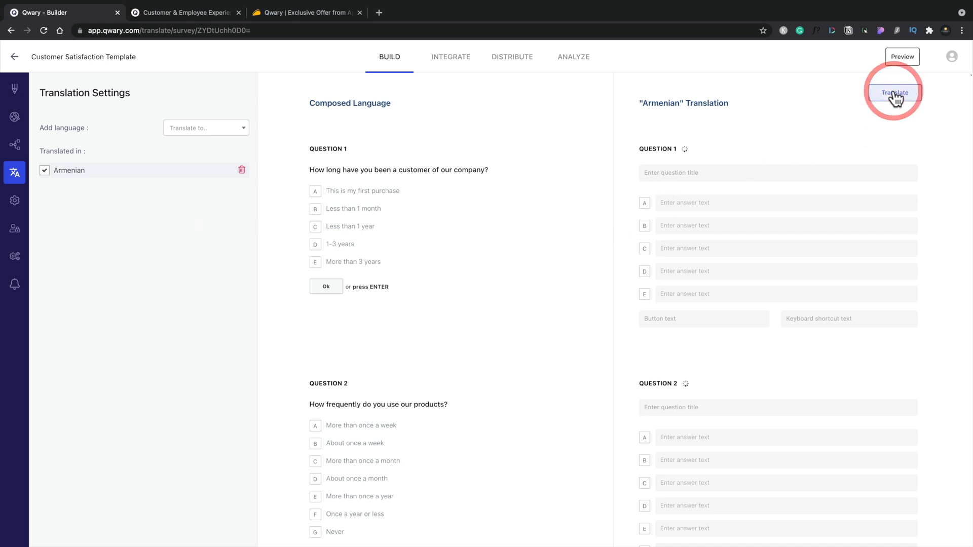
click(893, 92)
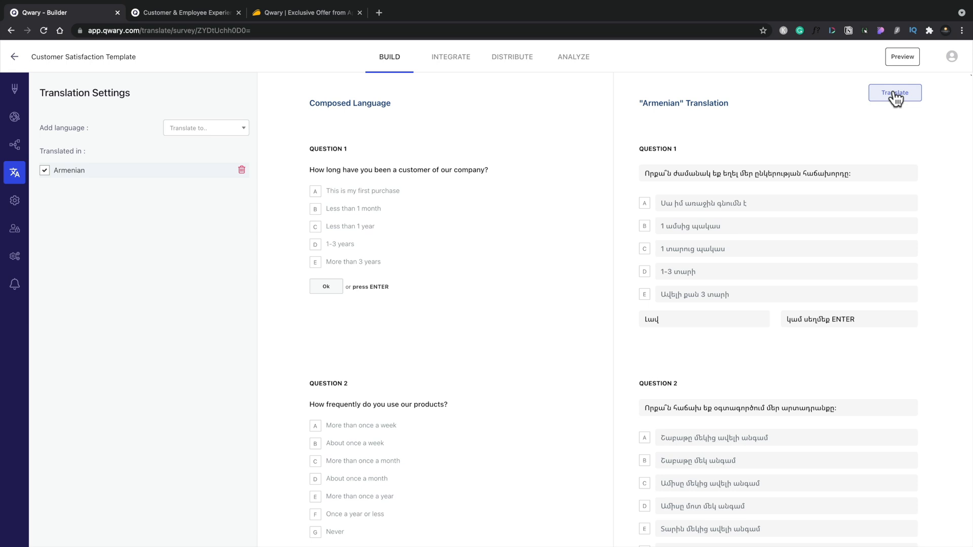
mouse_move(817, 124)
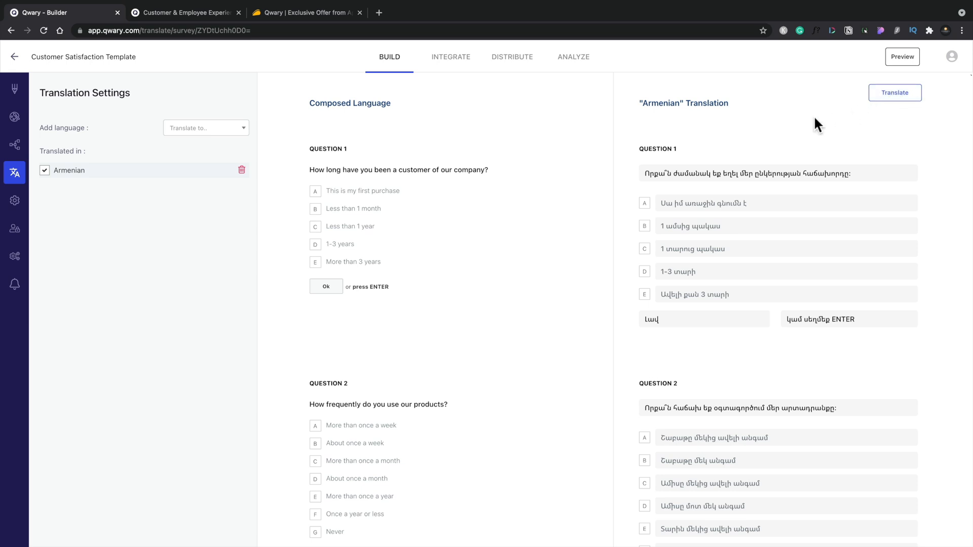
mouse_move(221, 183)
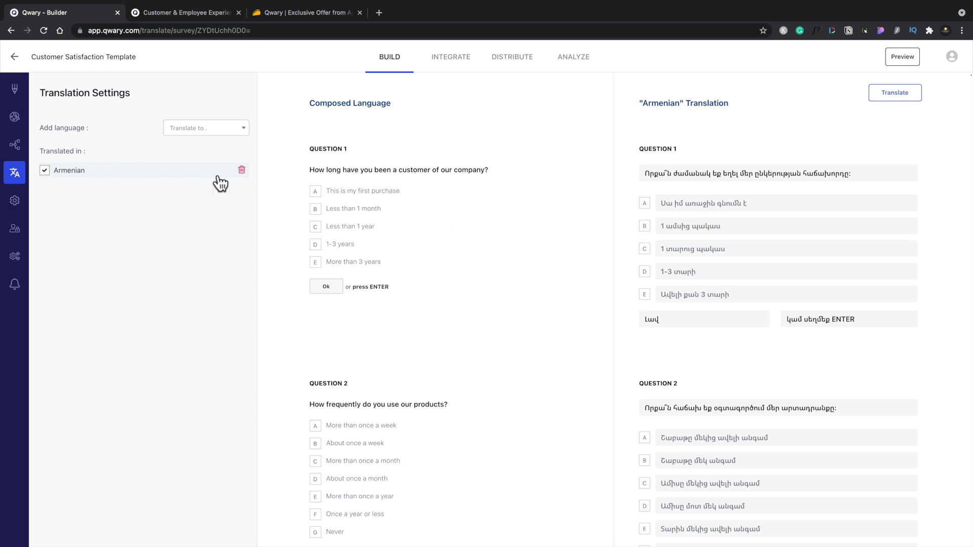
click(241, 169)
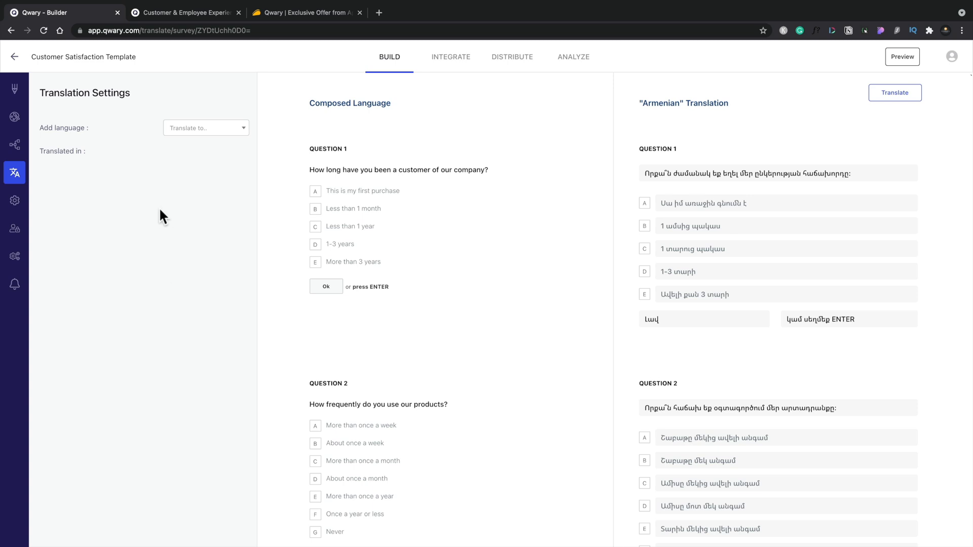
mouse_move(14, 199)
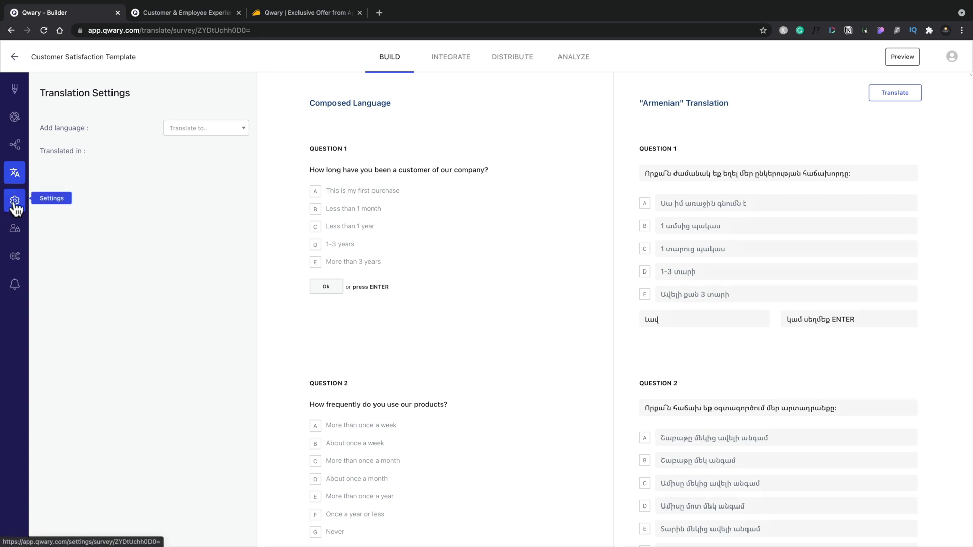
Step: Show the survey's general settings with display toggles and submit button text
click(14, 201)
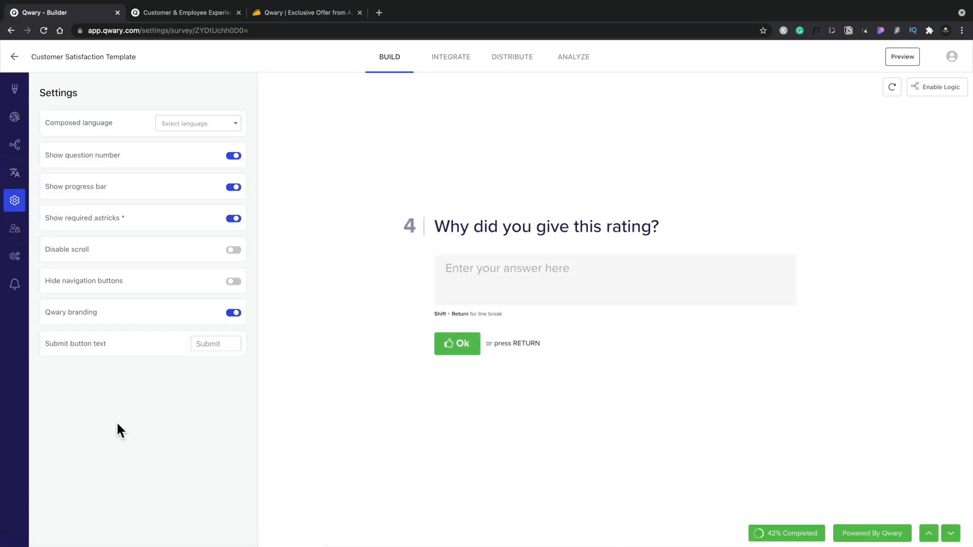
mouse_move(162, 299)
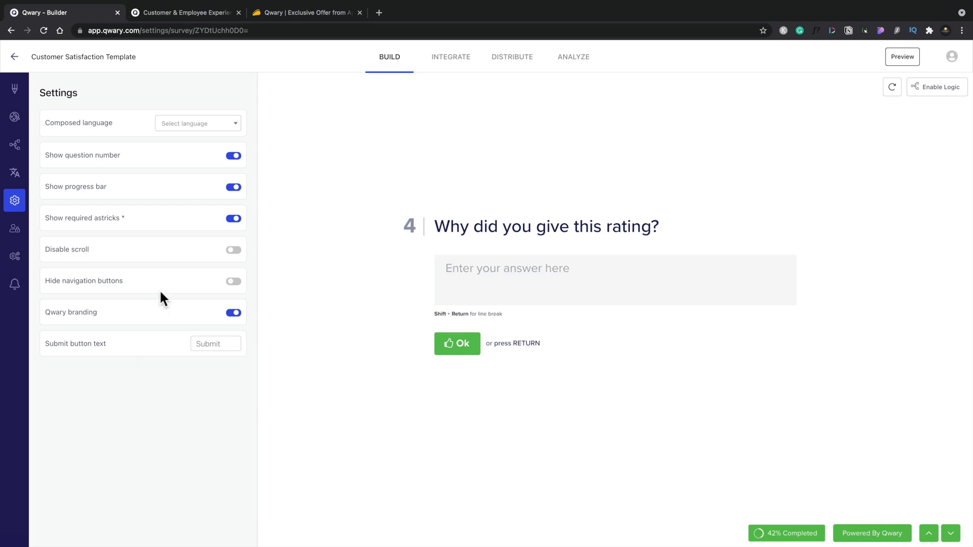
click(197, 122)
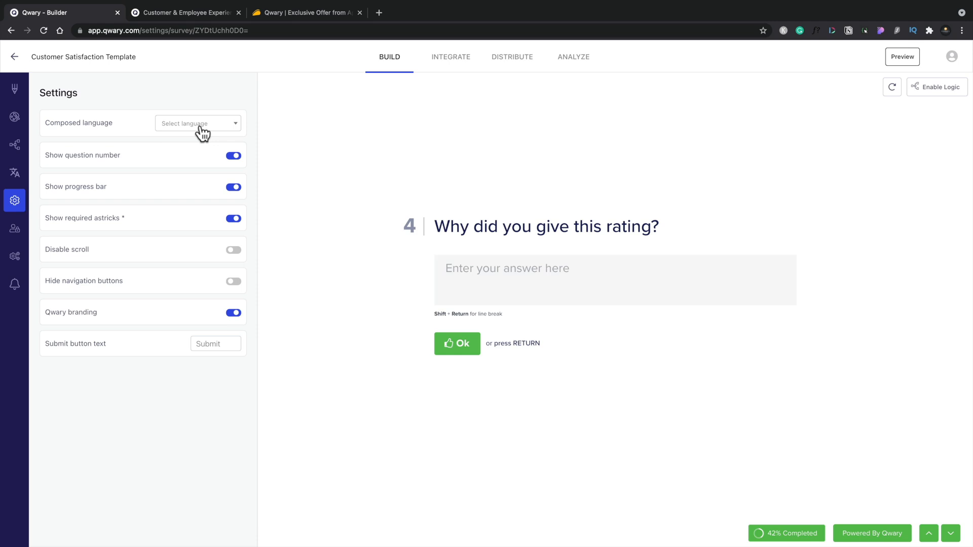
mouse_move(139, 162)
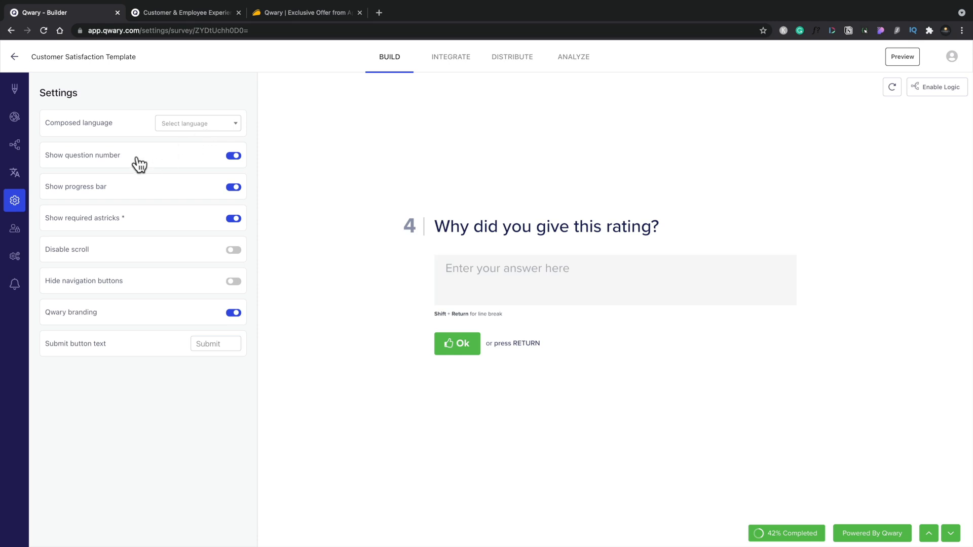
mouse_move(155, 214)
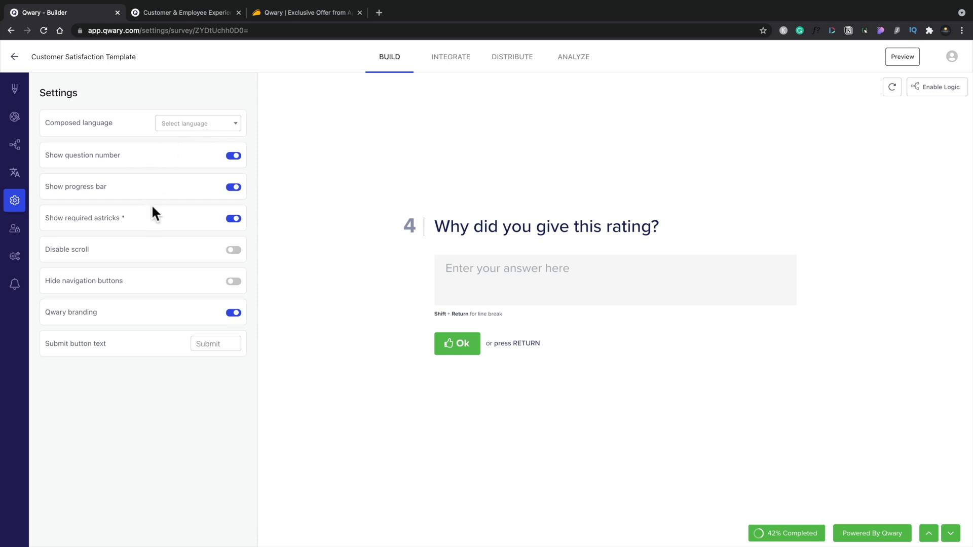
mouse_move(161, 255)
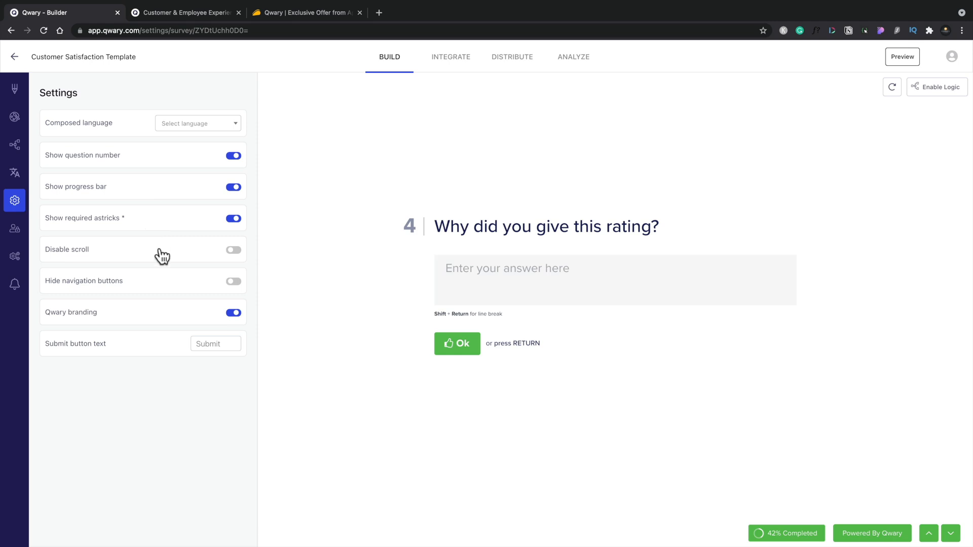
mouse_move(13, 230)
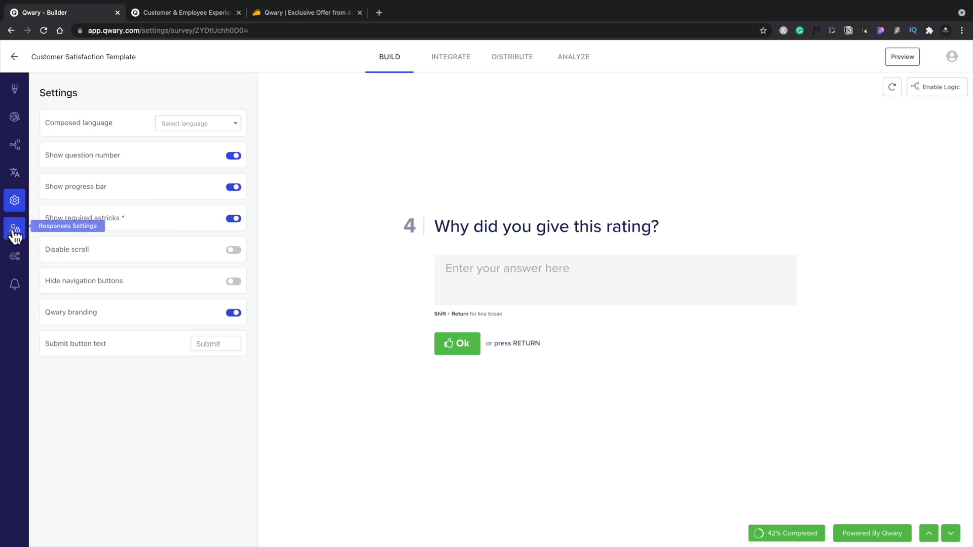
Step: In Responses Settings, switch on 'Redirect when closed', leaving an empty URL field
click(14, 230)
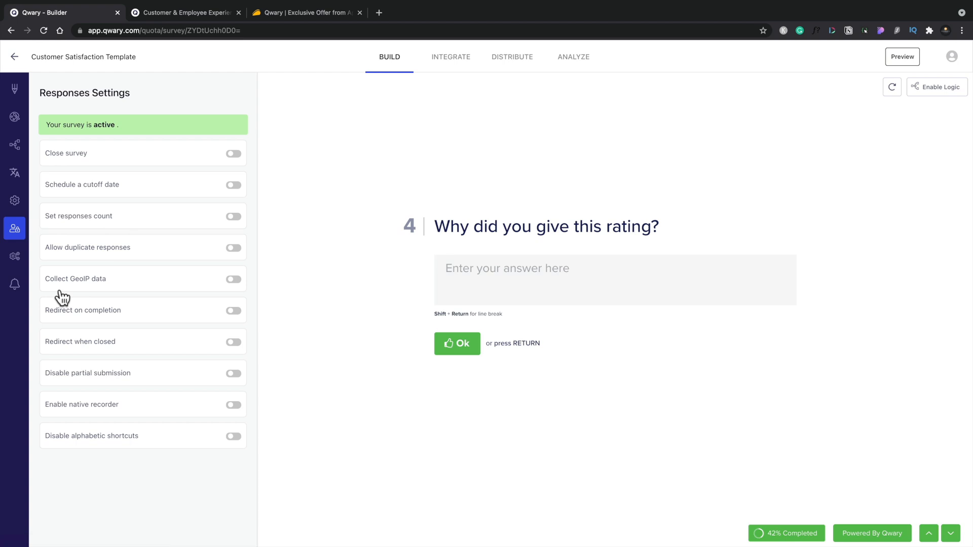
mouse_move(141, 180)
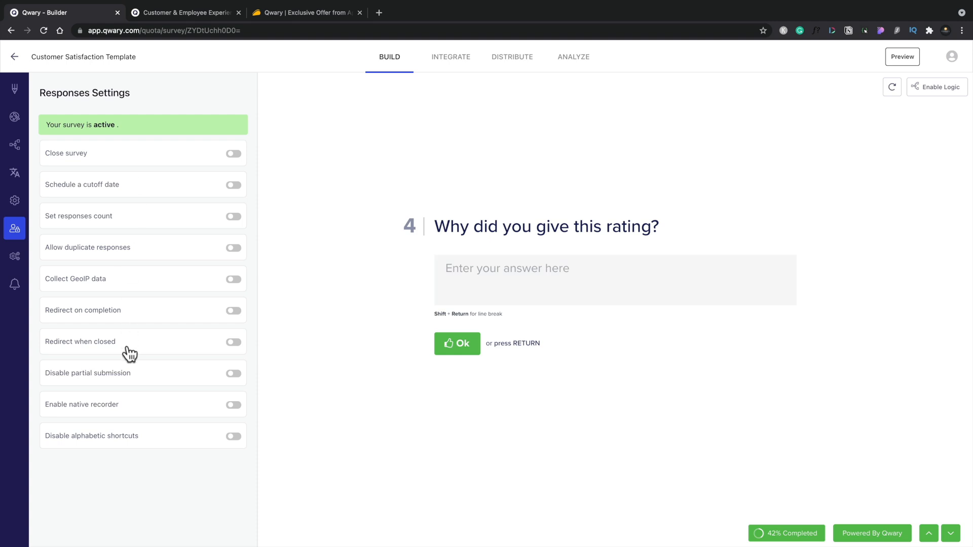
mouse_move(143, 352)
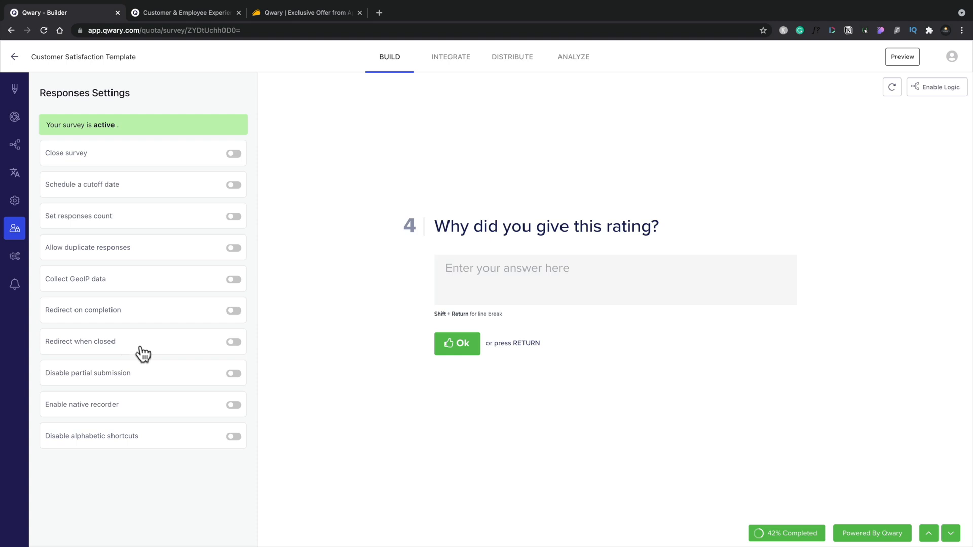
mouse_move(239, 348)
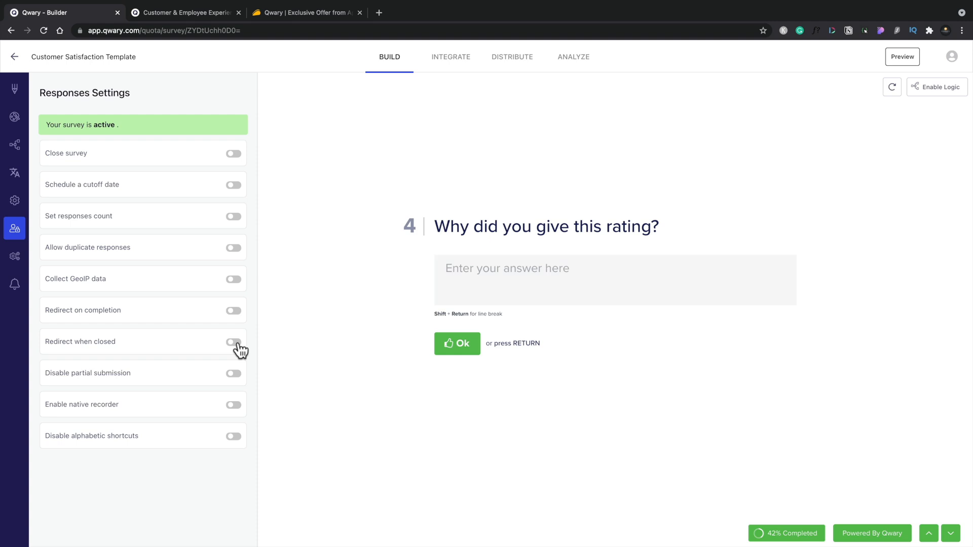
click(233, 342)
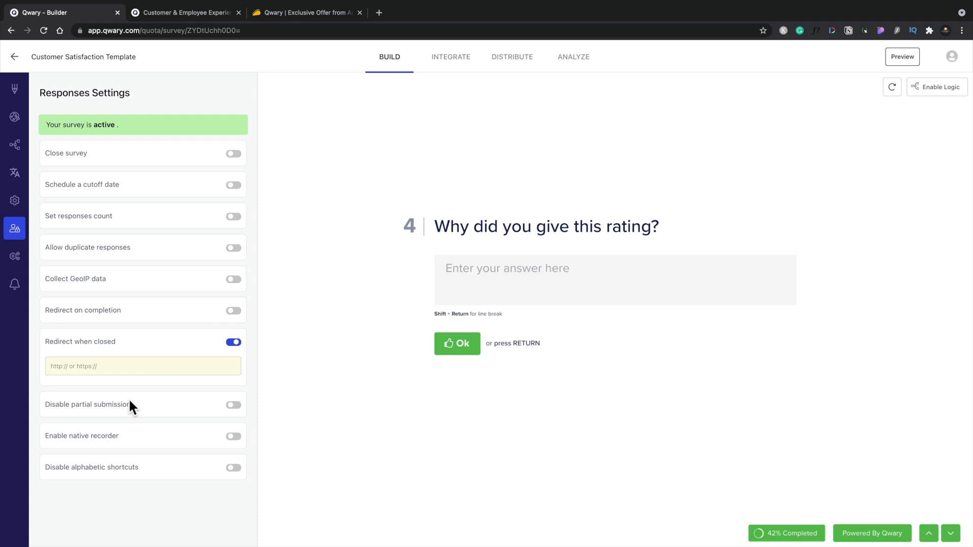
mouse_move(15, 255)
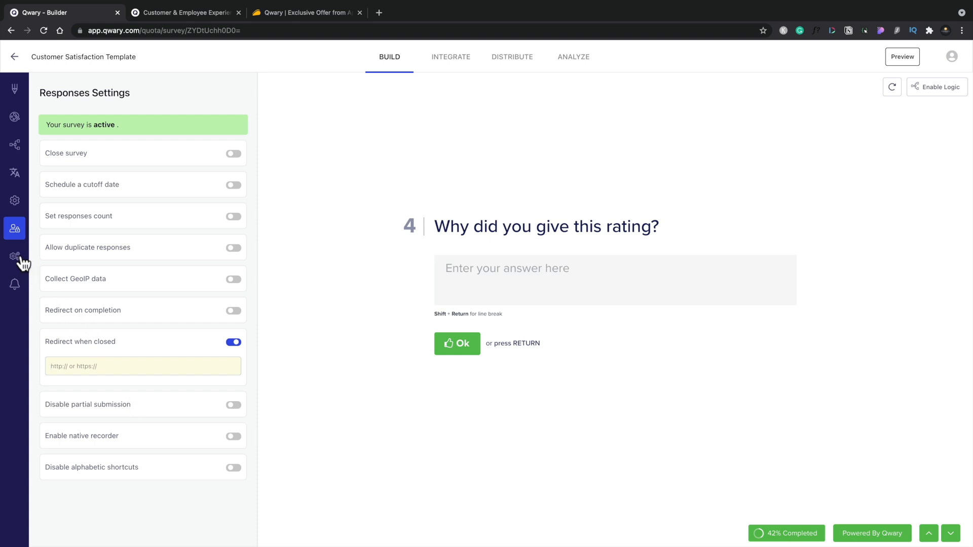
Step: Review the advanced settings panel with its Google Analytics, header code and body code fields
click(15, 256)
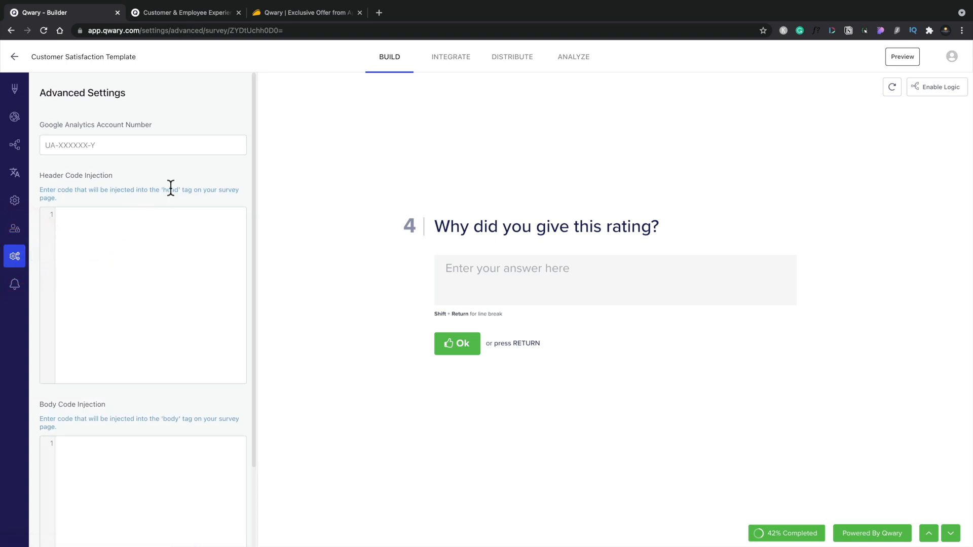
scroll(down, 3)
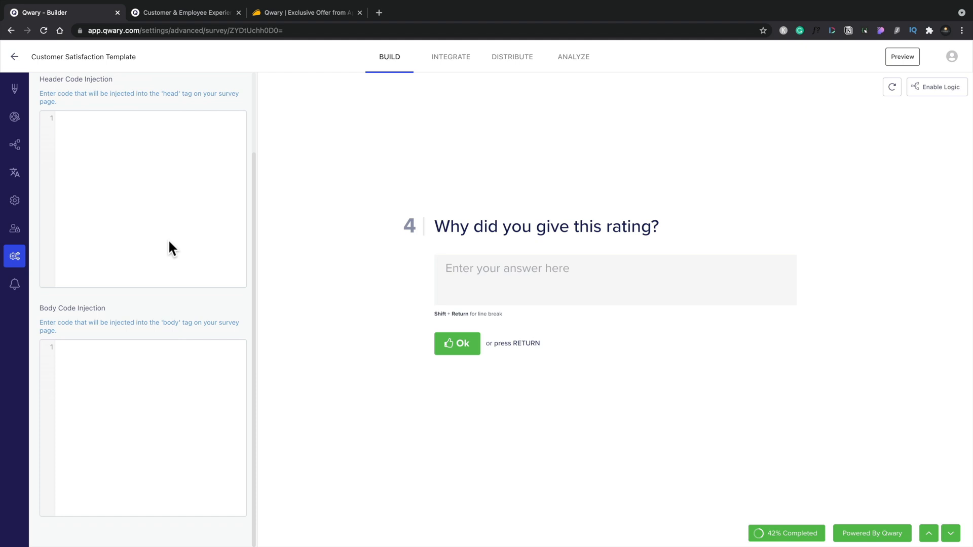
scroll(up, 3)
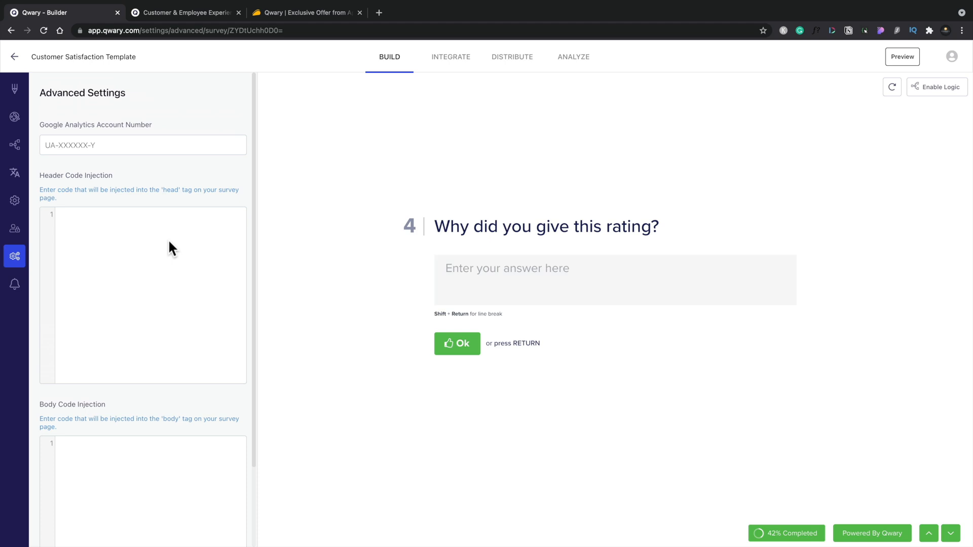
Step: Start adding a Self Notification email showing recipient, sender, subject and message template
click(14, 284)
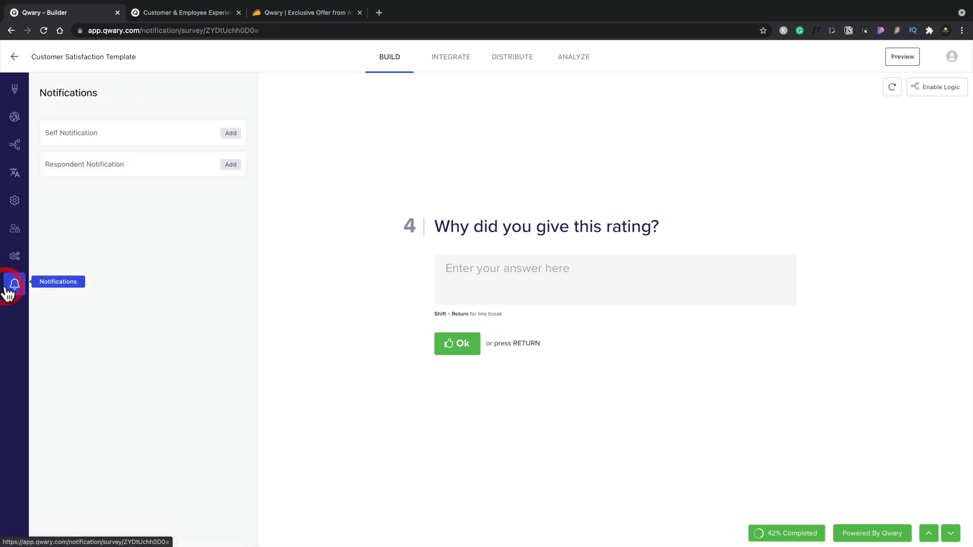
mouse_move(106, 146)
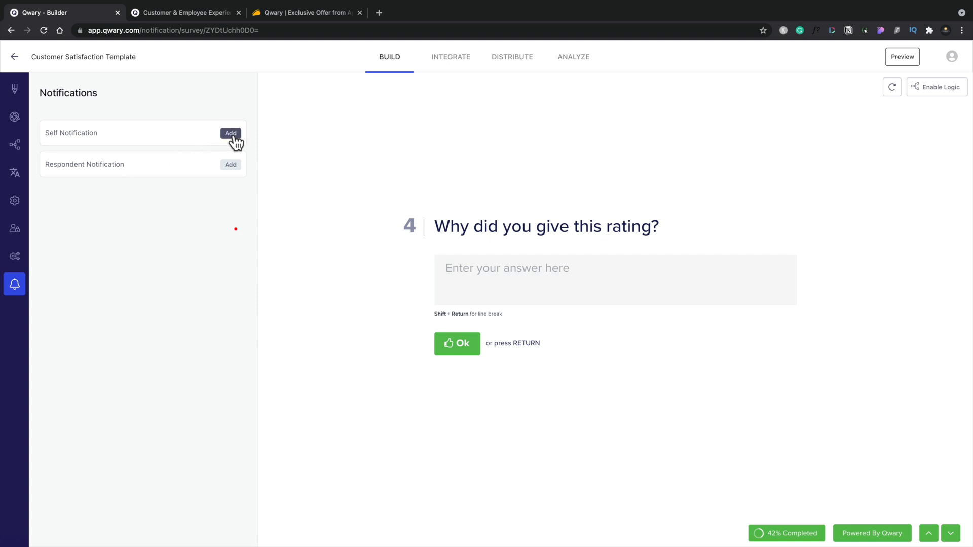
click(230, 132)
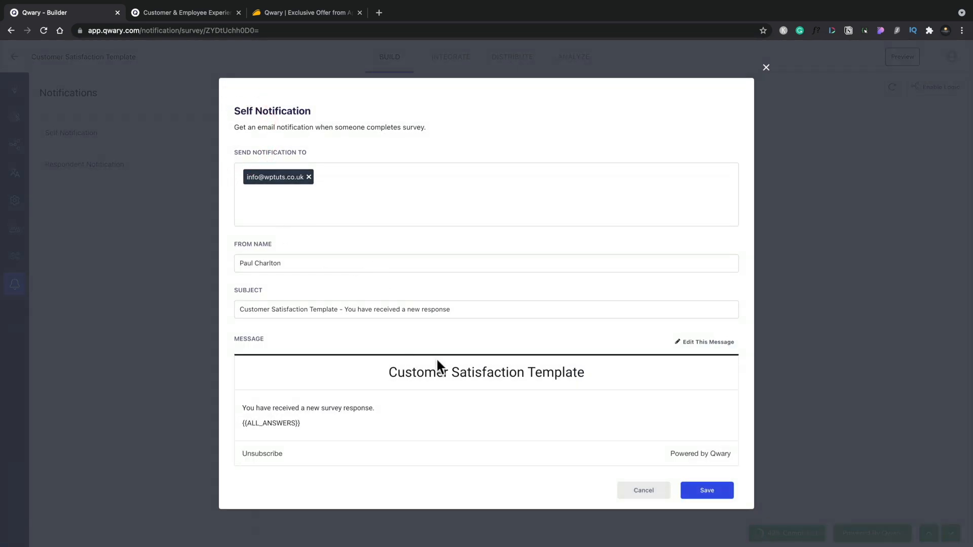
mouse_move(593, 433)
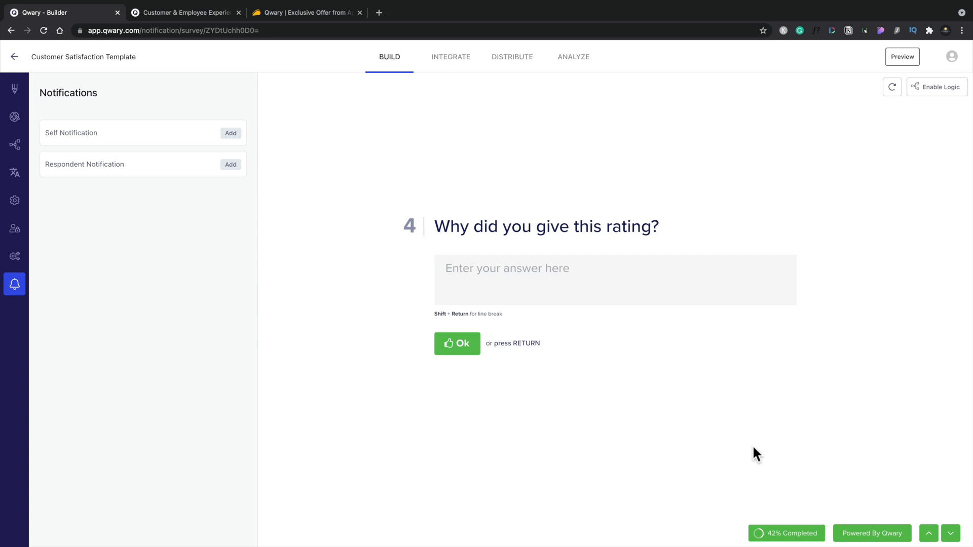
mouse_move(937, 86)
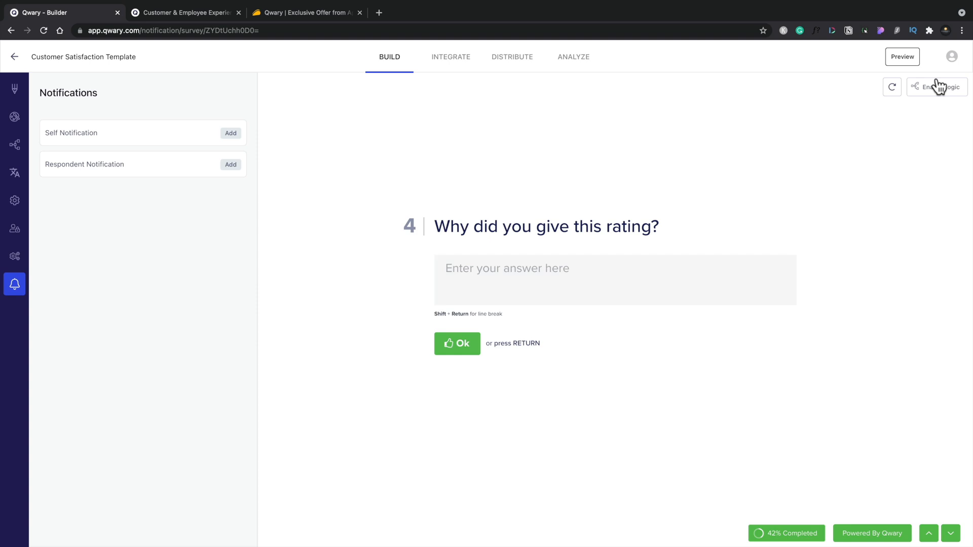
mouse_move(582, 220)
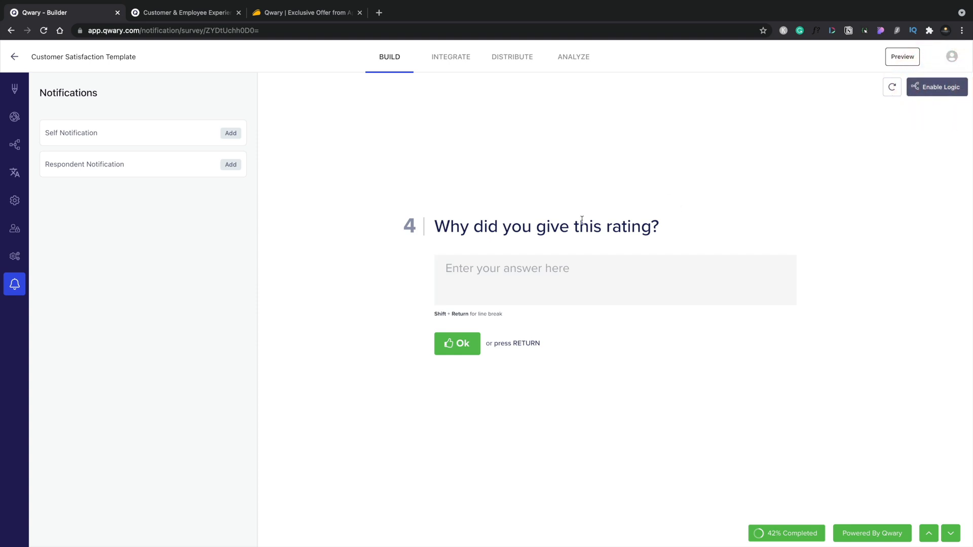
mouse_move(14, 145)
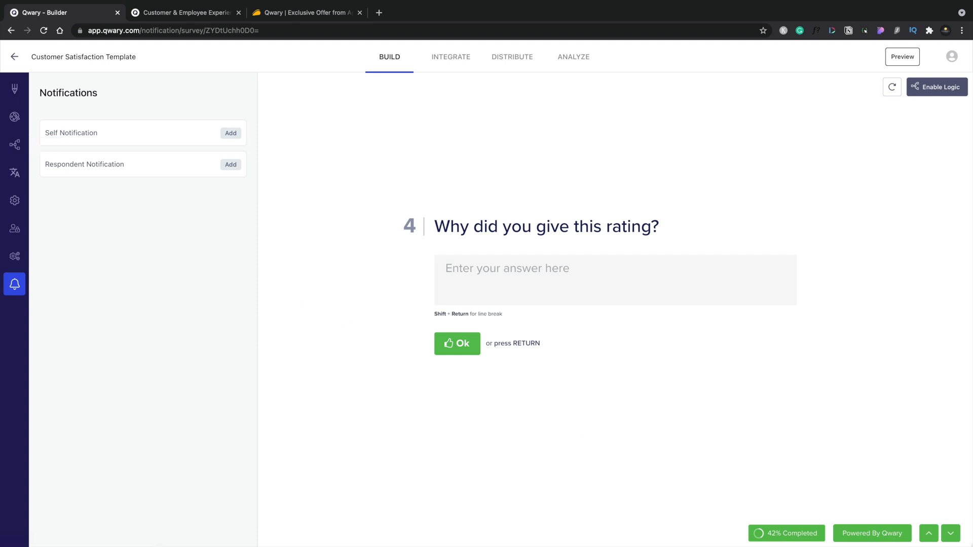
Step: Step the survey preview back from question 4 to question 1
click(928, 533)
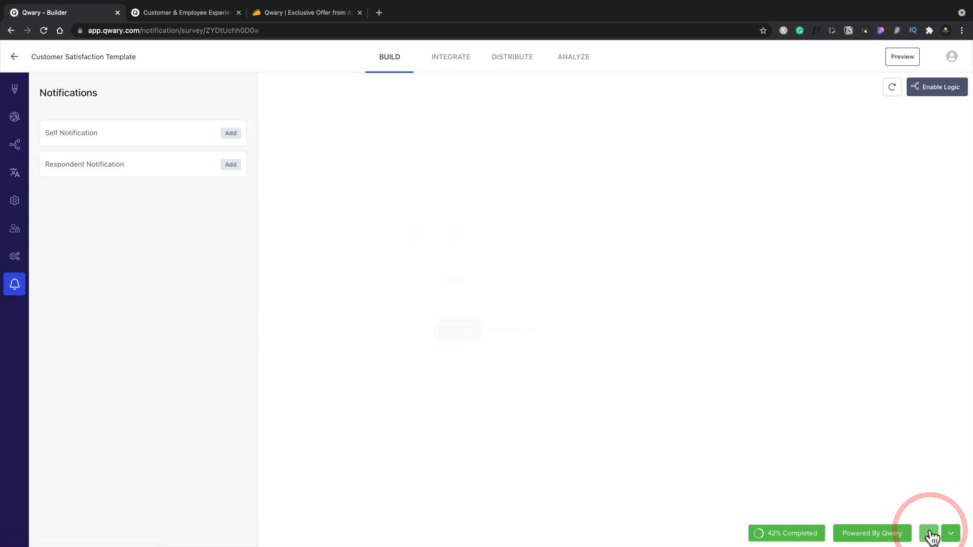
click(949, 533)
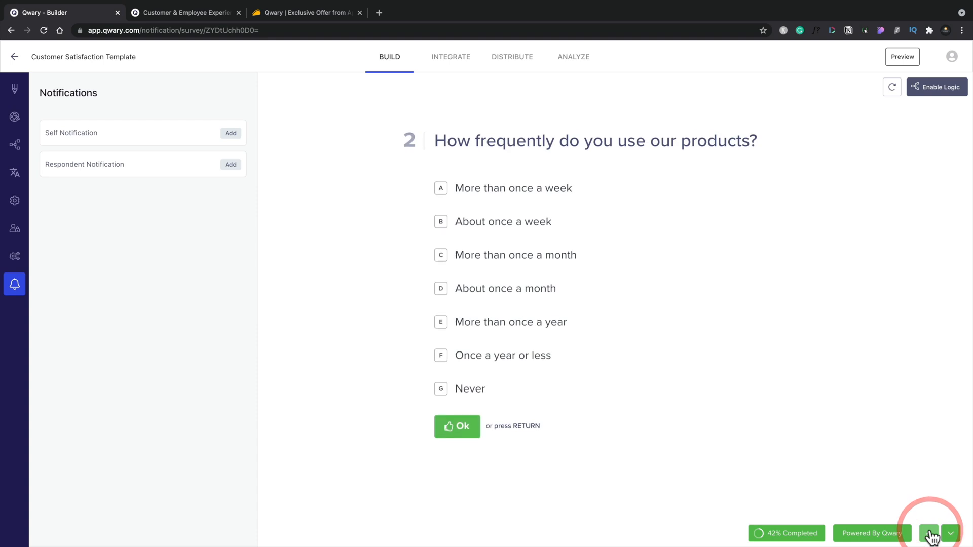
click(929, 533)
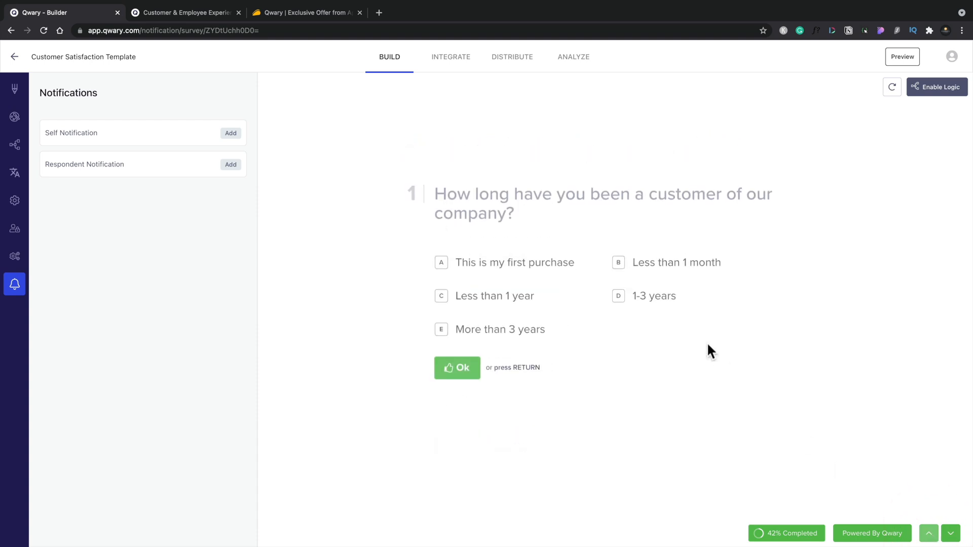
mouse_move(465, 267)
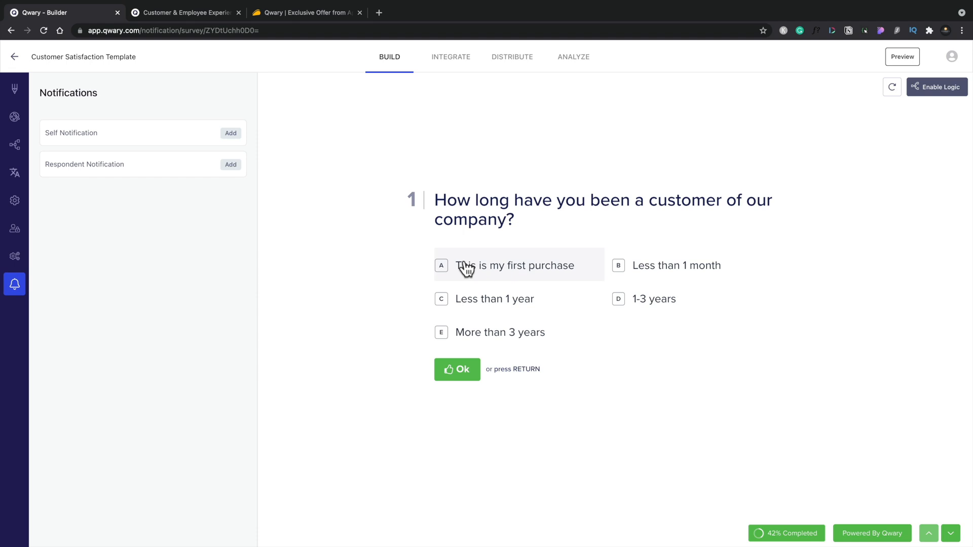
mouse_move(14, 145)
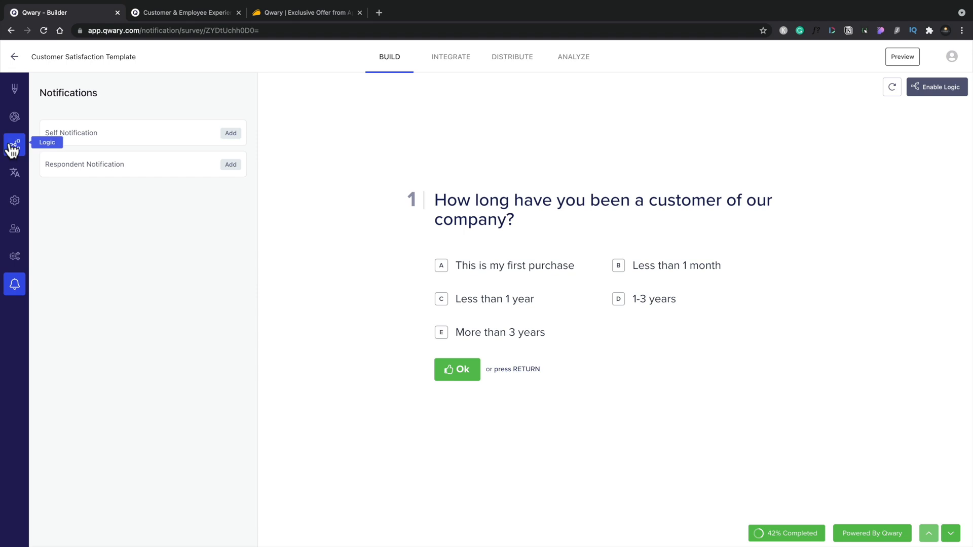
Step: Show the Logic flowchart of seven questions with the ADVANCED rules tab selected
click(14, 145)
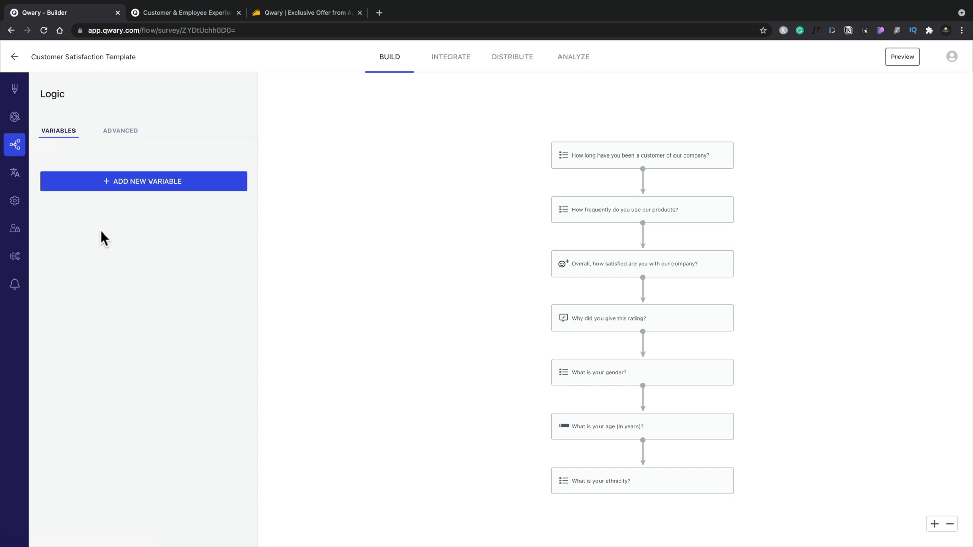
mouse_move(148, 186)
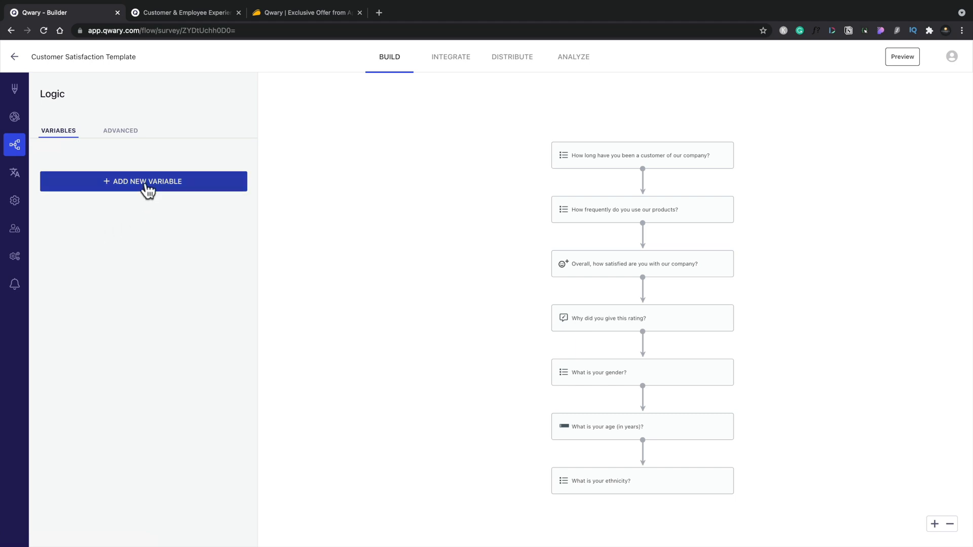
mouse_move(127, 138)
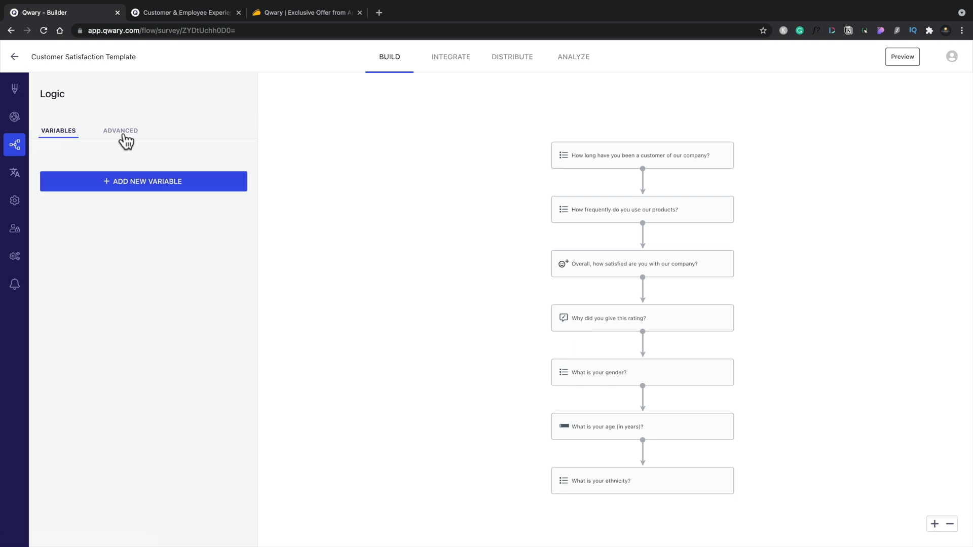
click(119, 131)
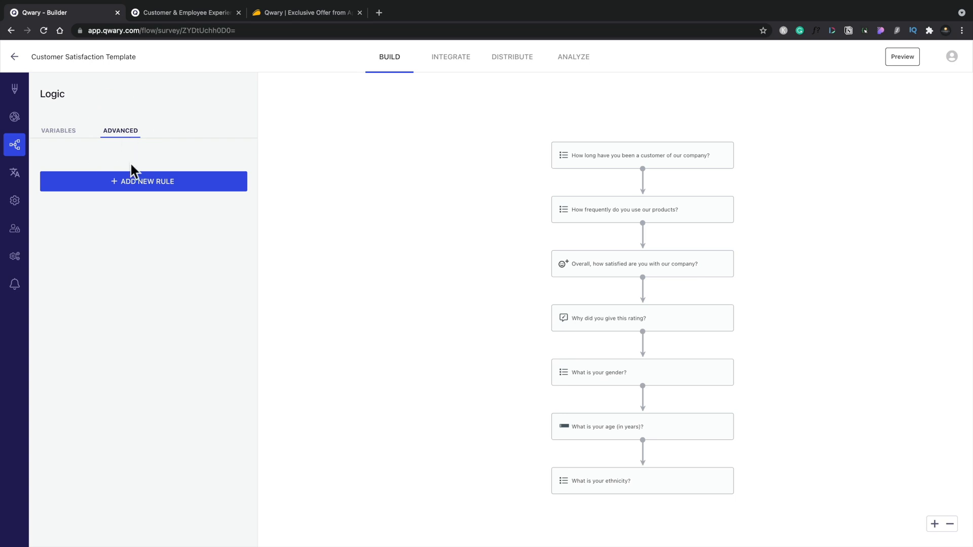
Step: Create a rule where the customer-duration question equals 'This is my first purchase'
click(143, 181)
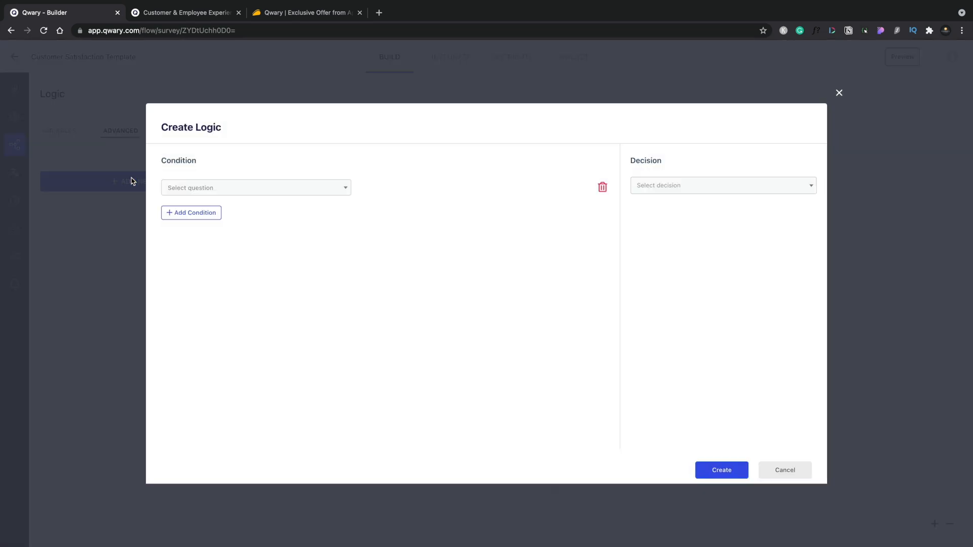
mouse_move(377, 276)
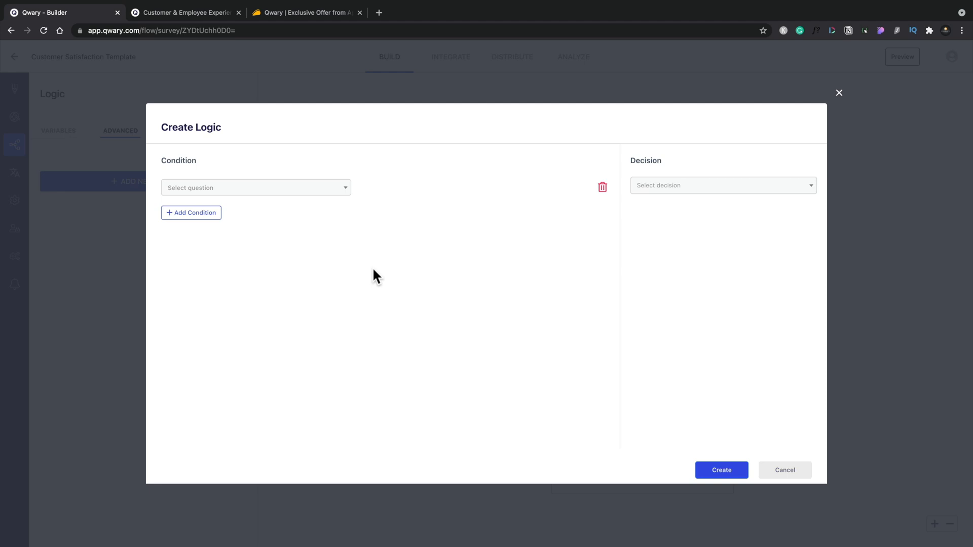
mouse_move(302, 203)
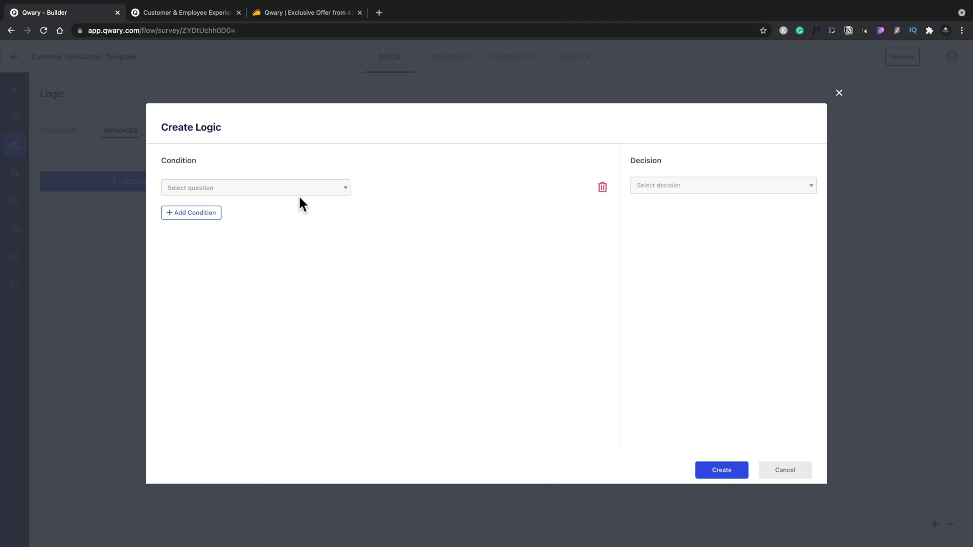
click(254, 187)
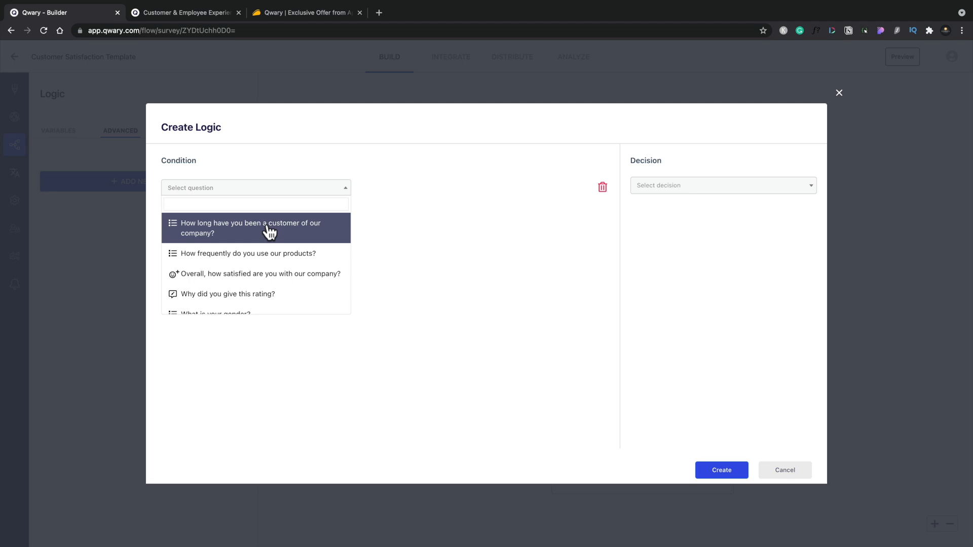
click(250, 228)
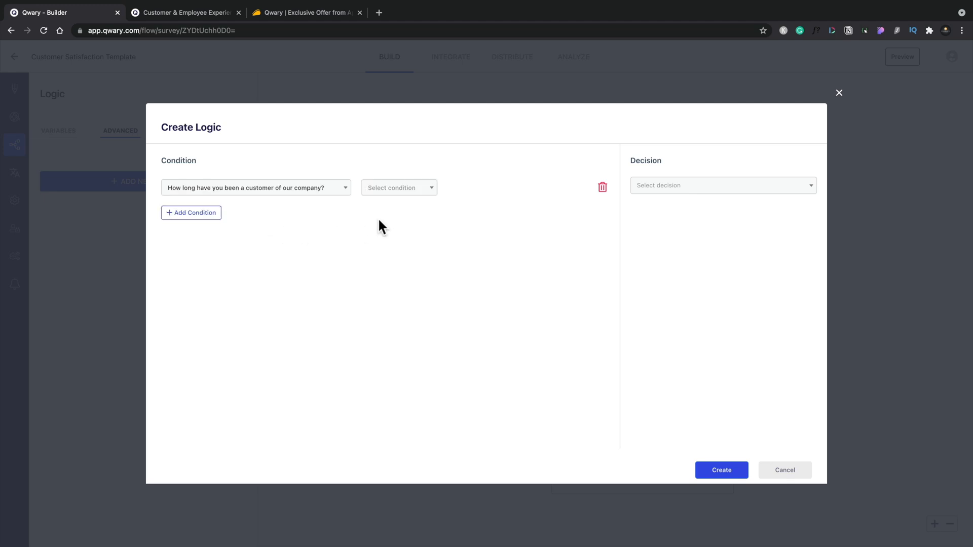
click(399, 187)
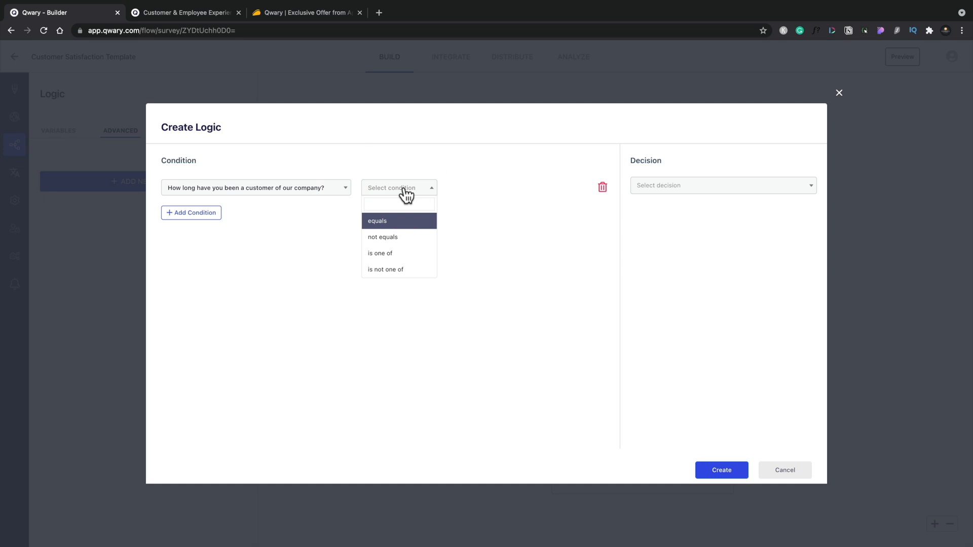
mouse_move(388, 226)
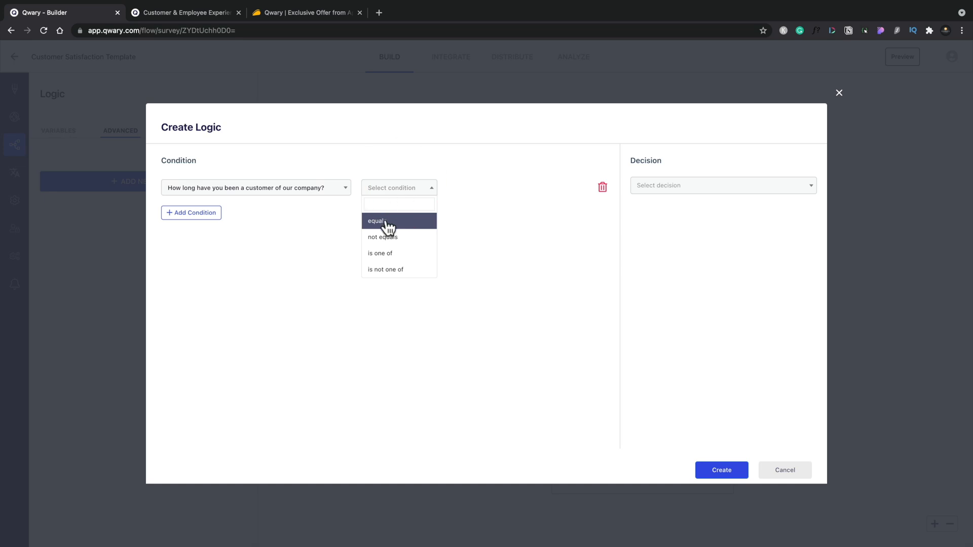
click(376, 221)
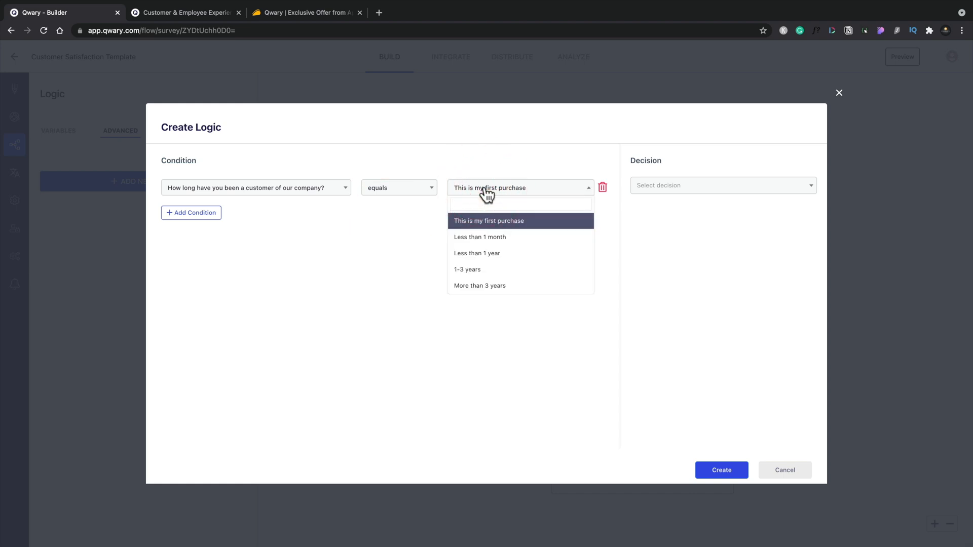
click(489, 221)
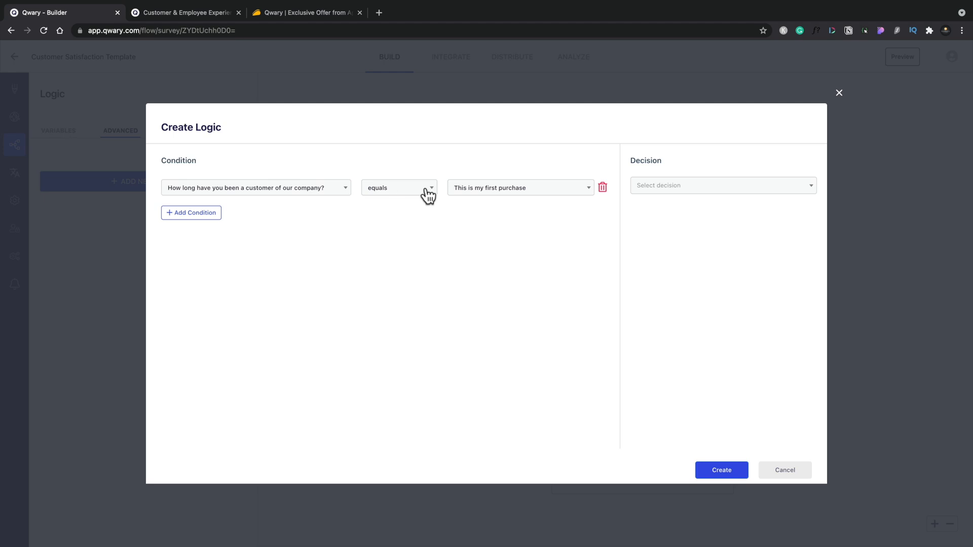
mouse_move(661, 195)
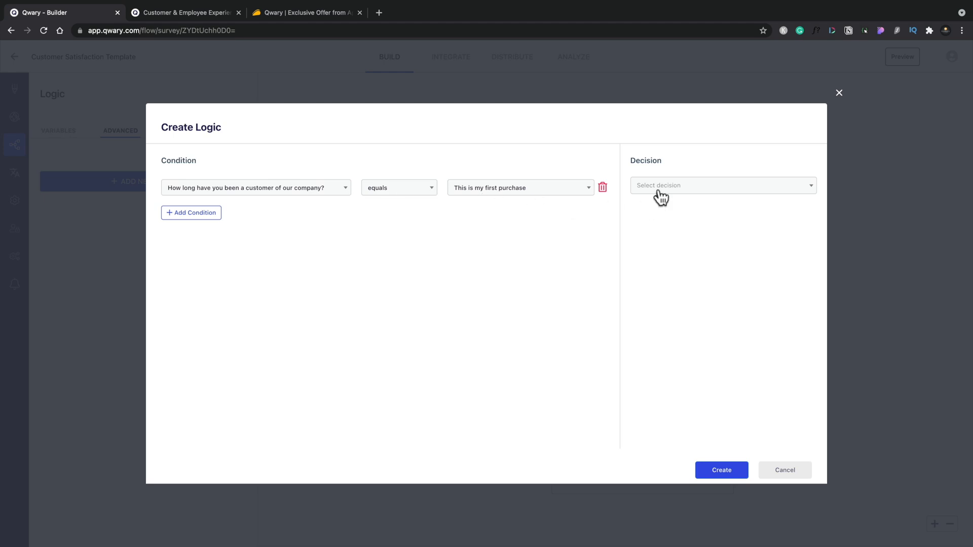
Step: Set the decision to End Survey & Redirect Participant and add a second condition row
click(722, 185)
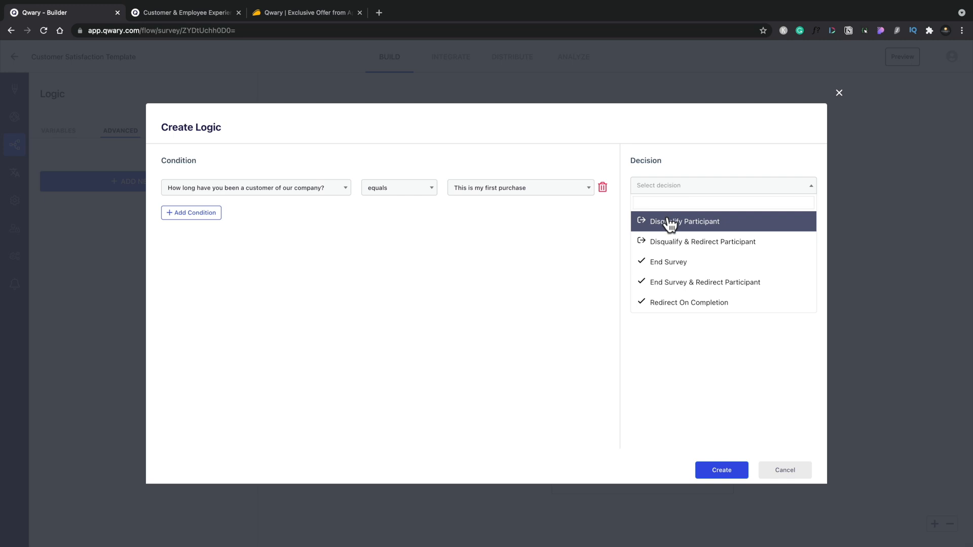
mouse_move(674, 285)
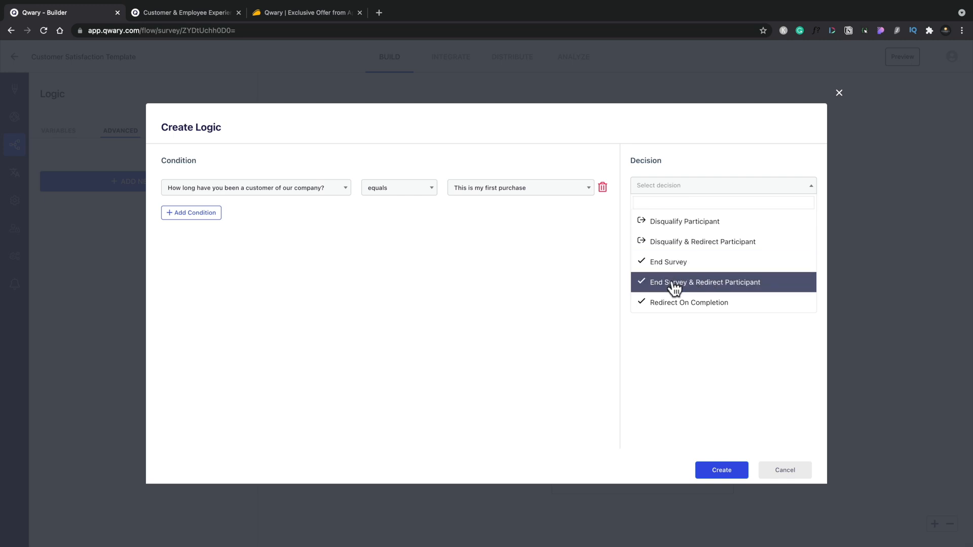
mouse_move(667, 261)
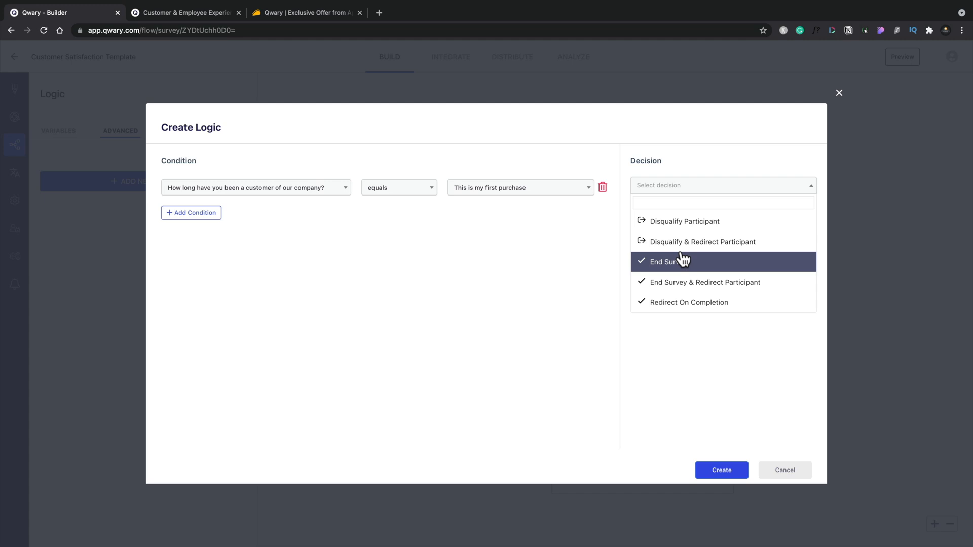
mouse_move(681, 241)
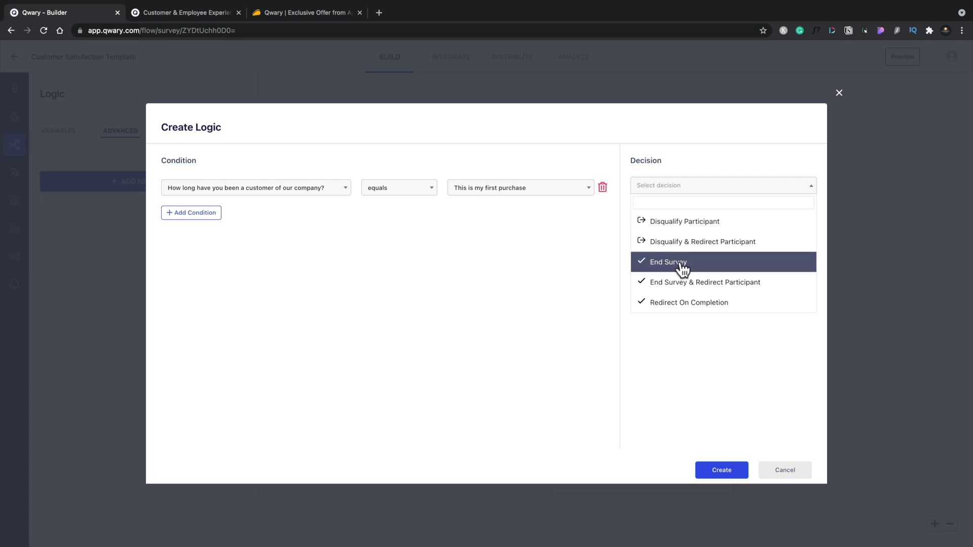
mouse_move(683, 286)
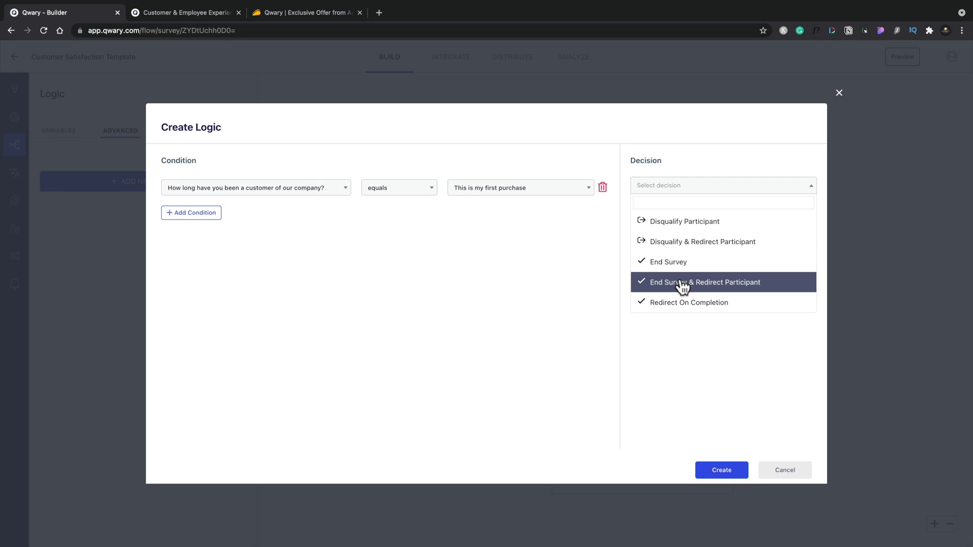
click(704, 283)
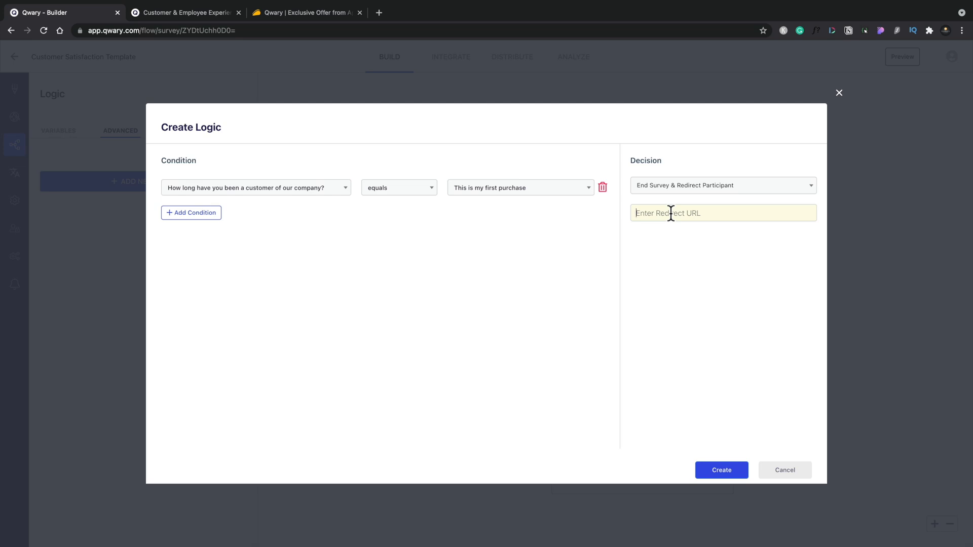
click(191, 212)
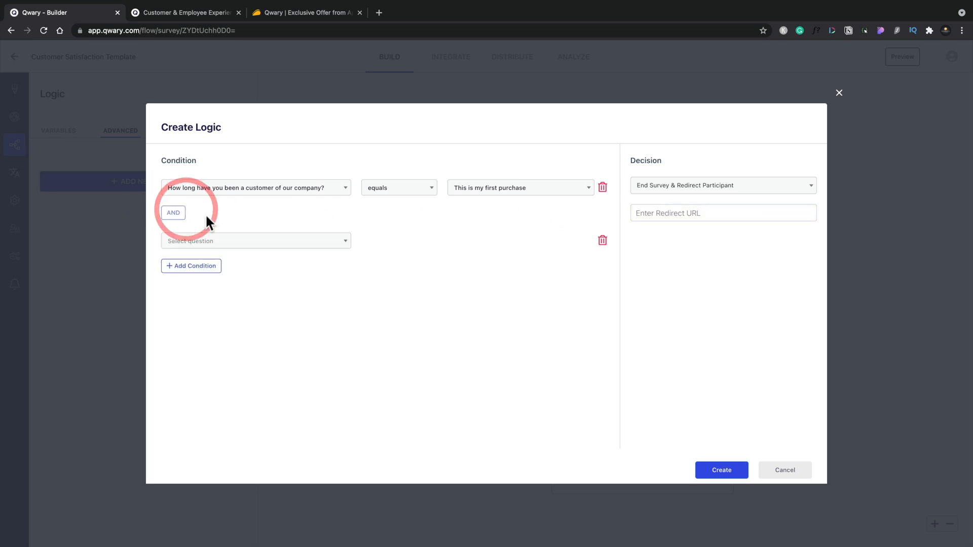
click(255, 241)
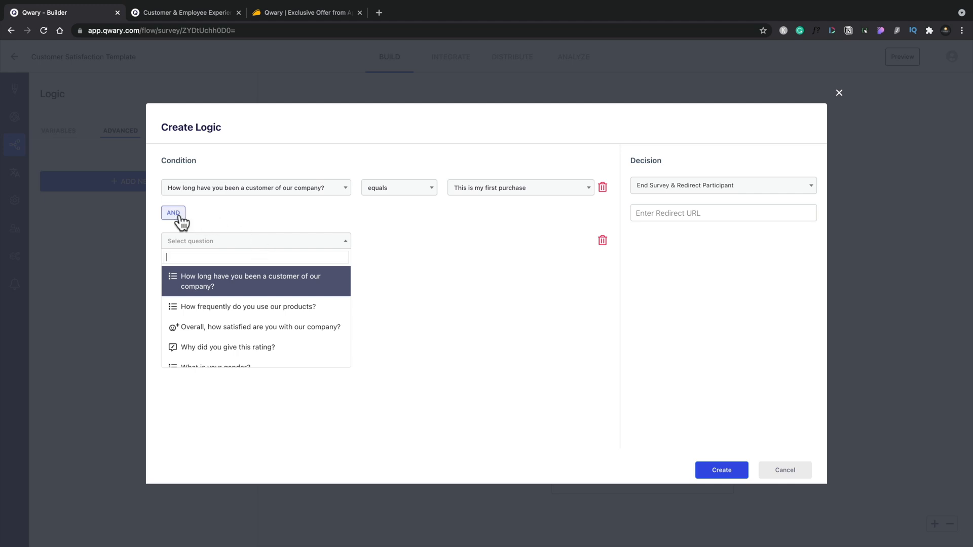
mouse_move(226, 222)
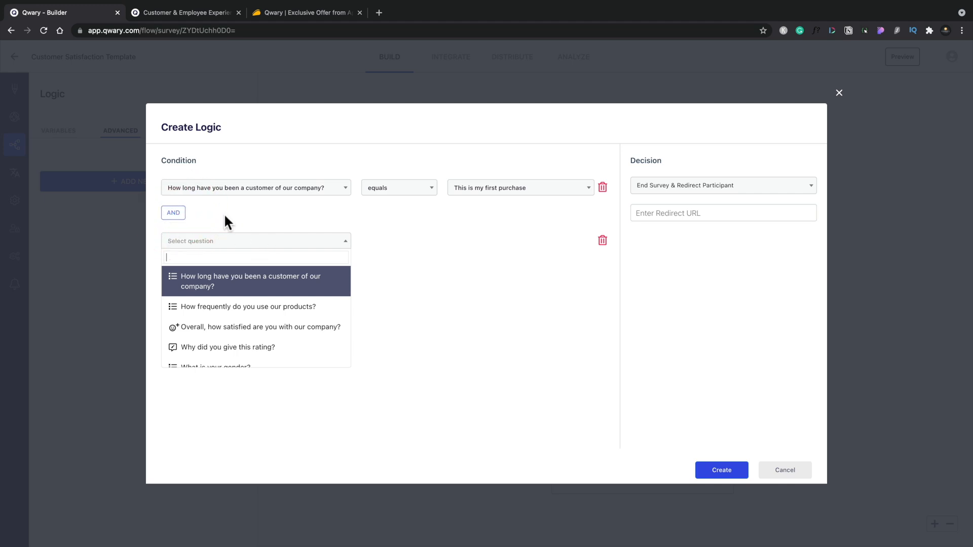
click(173, 212)
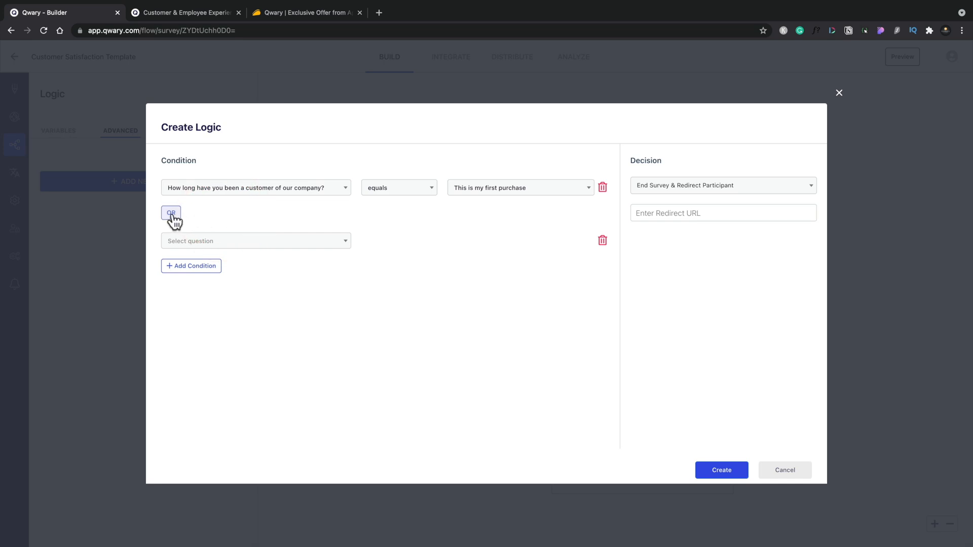
click(171, 212)
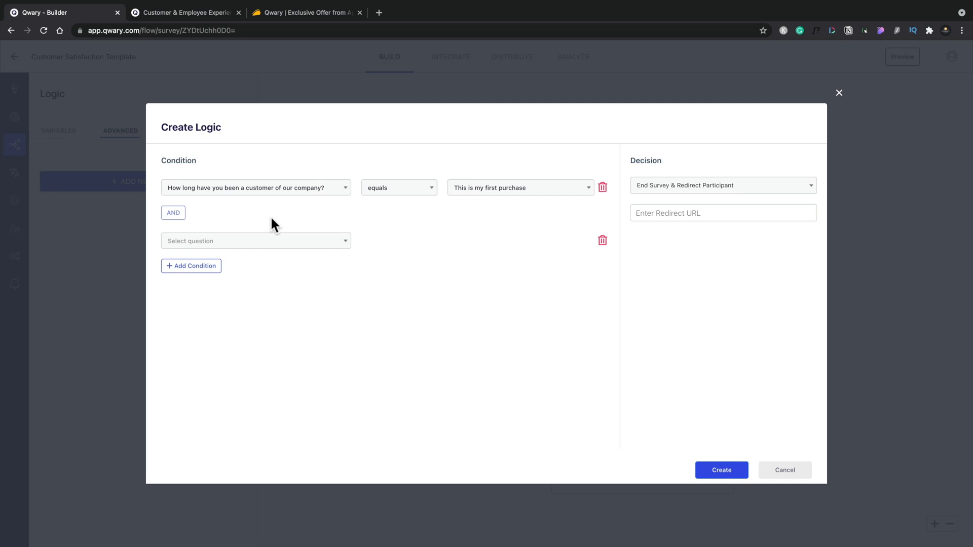
mouse_move(659, 178)
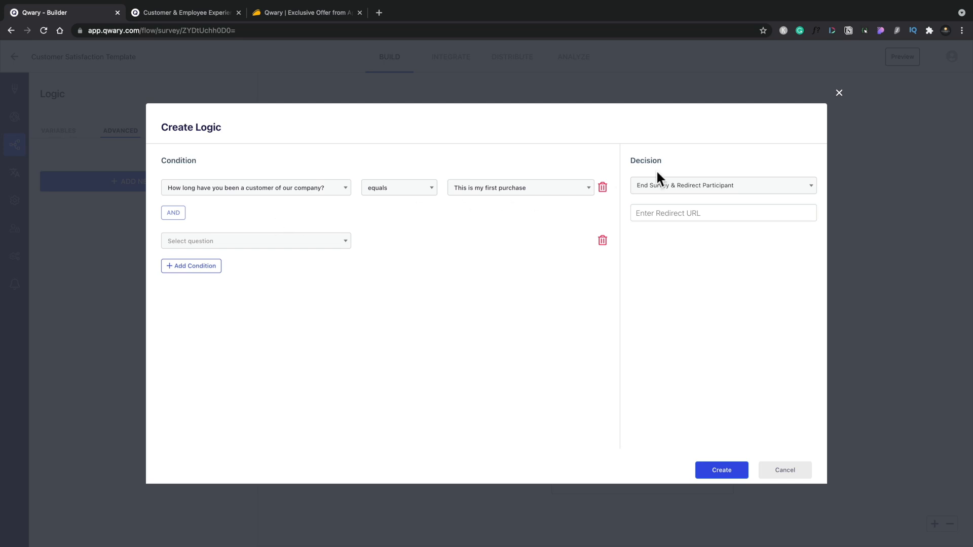
Step: Change the rule's decision to Disqualify & Redirect Participant
click(721, 184)
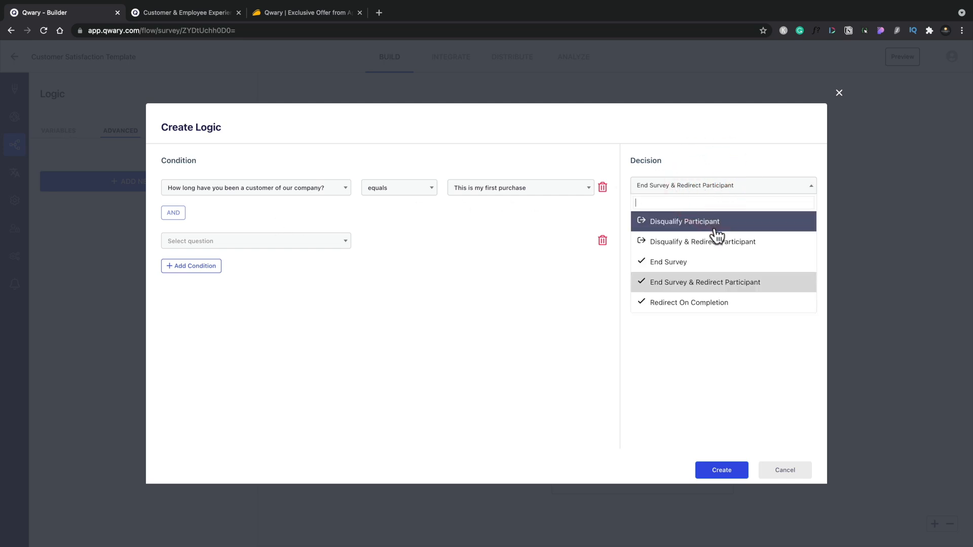
click(685, 221)
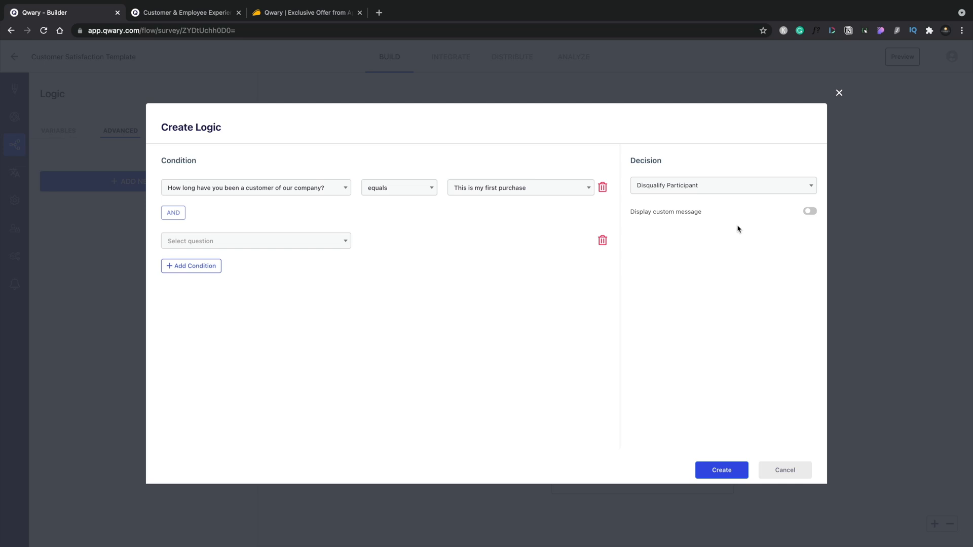
click(810, 211)
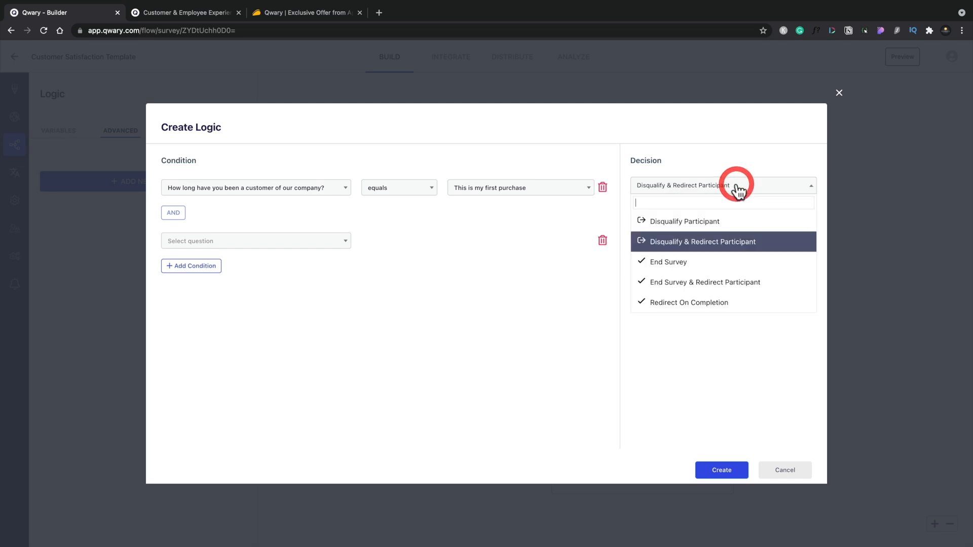
mouse_move(725, 261)
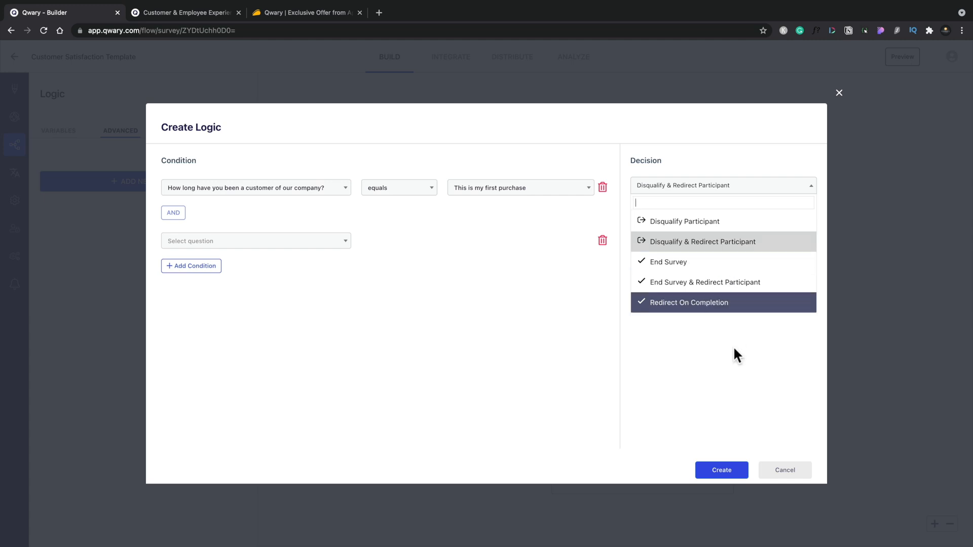
mouse_move(735, 385)
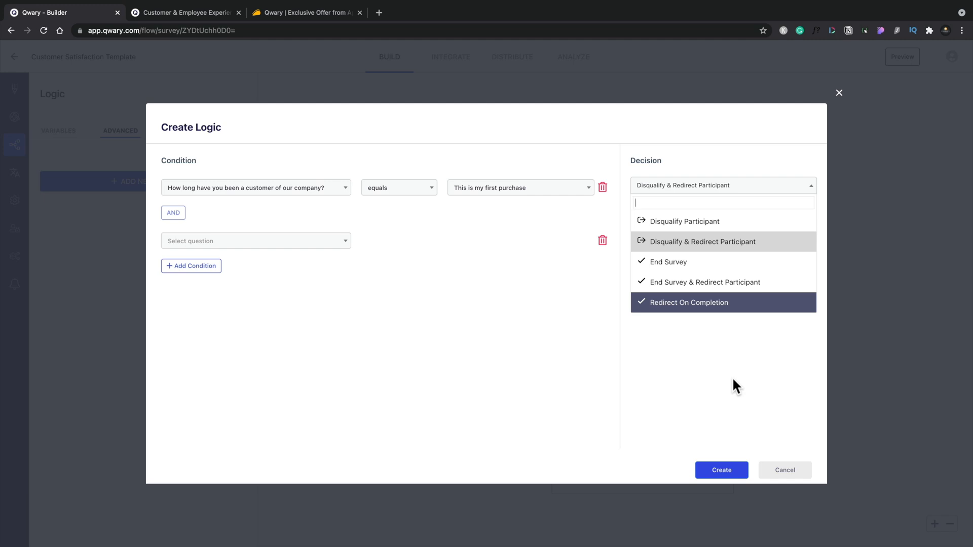
mouse_move(759, 467)
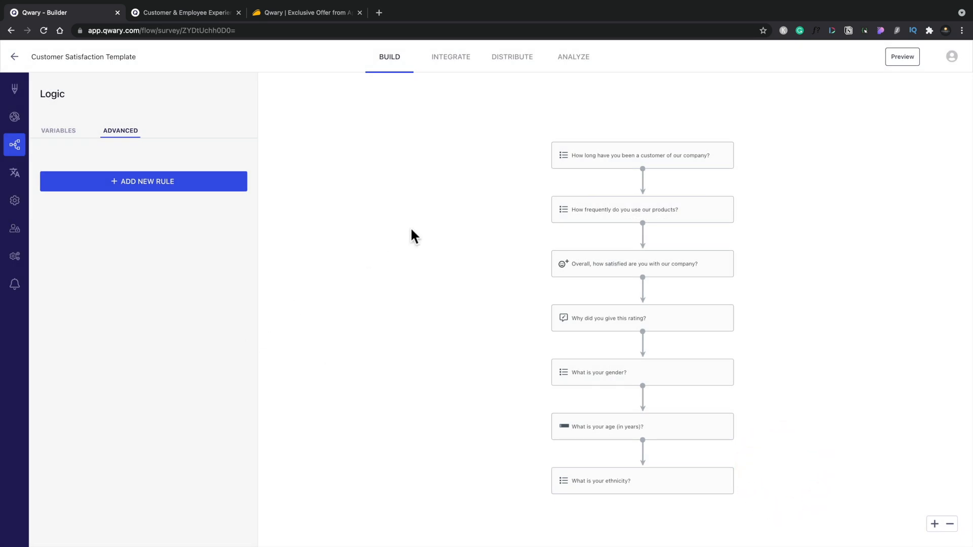
mouse_move(58, 131)
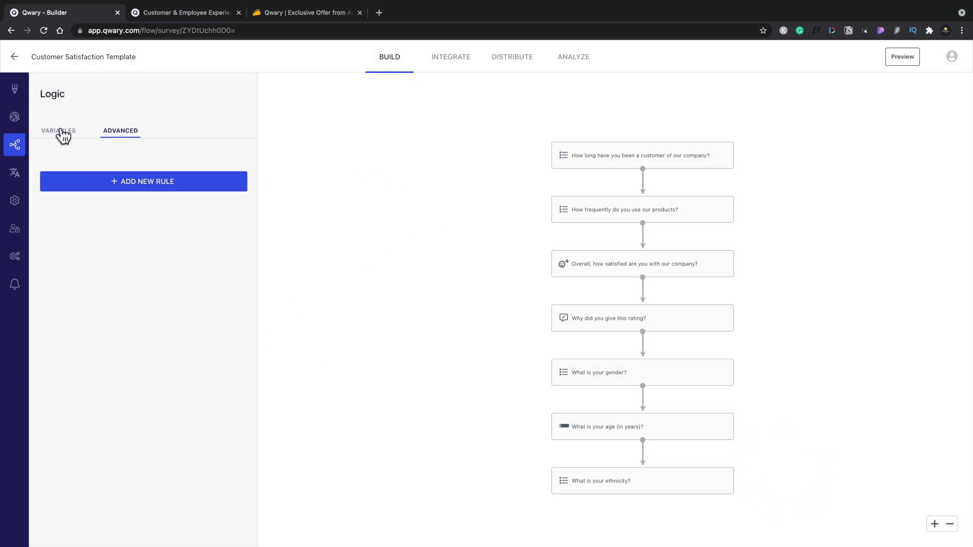
Step: View the Variables tab with the first question node, then leave for the projects list
click(58, 130)
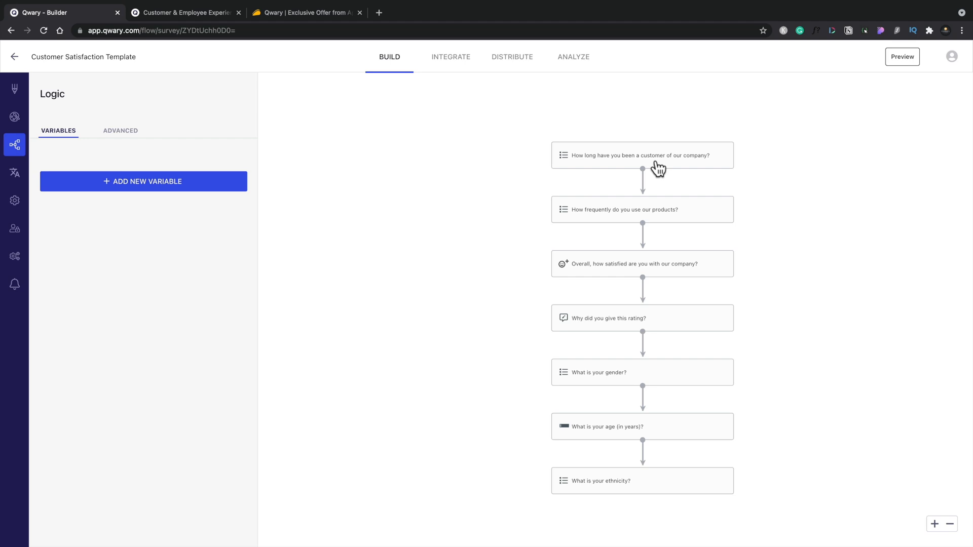
click(661, 210)
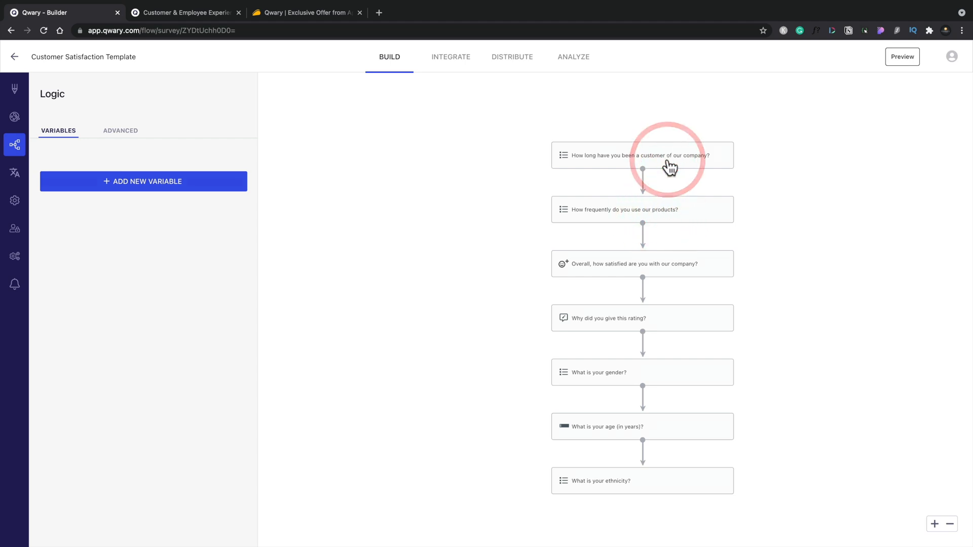
mouse_move(669, 167)
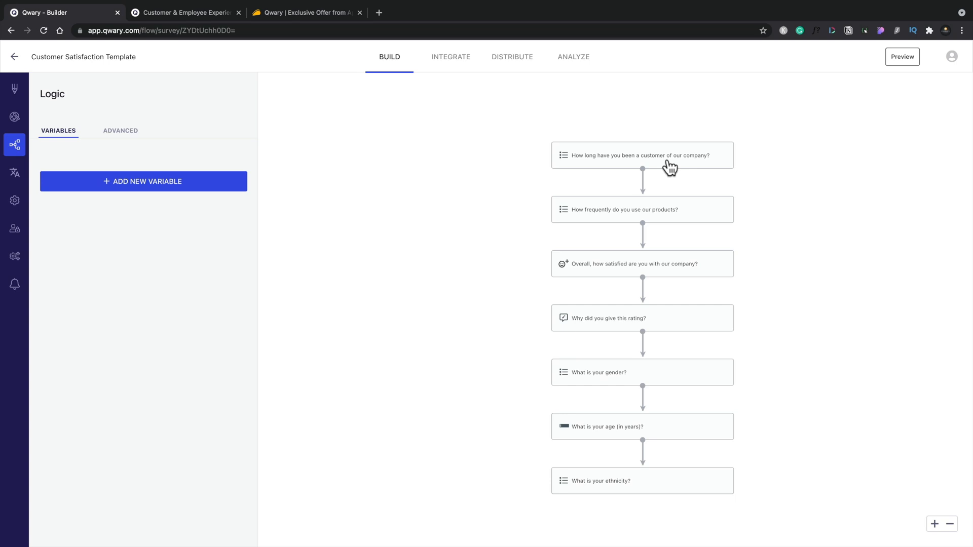
click(14, 57)
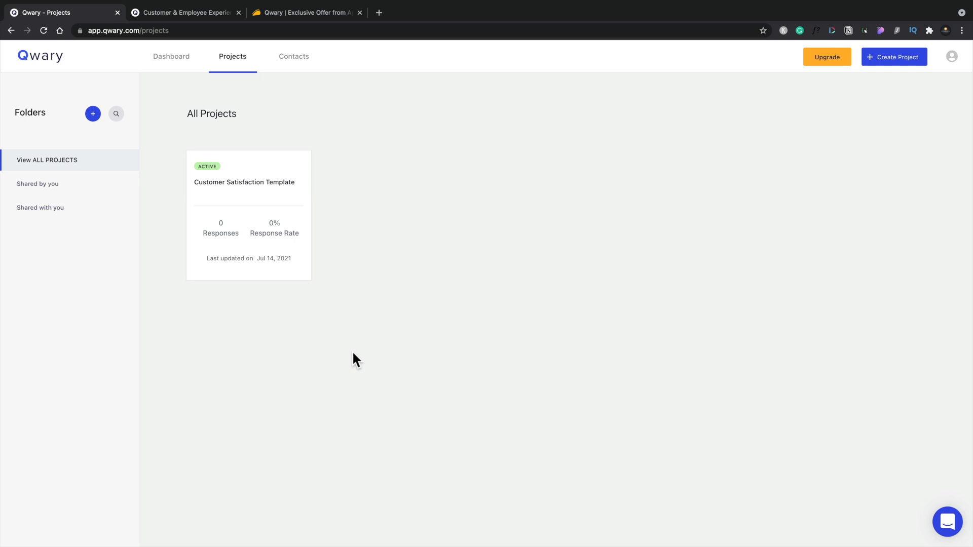
mouse_move(265, 146)
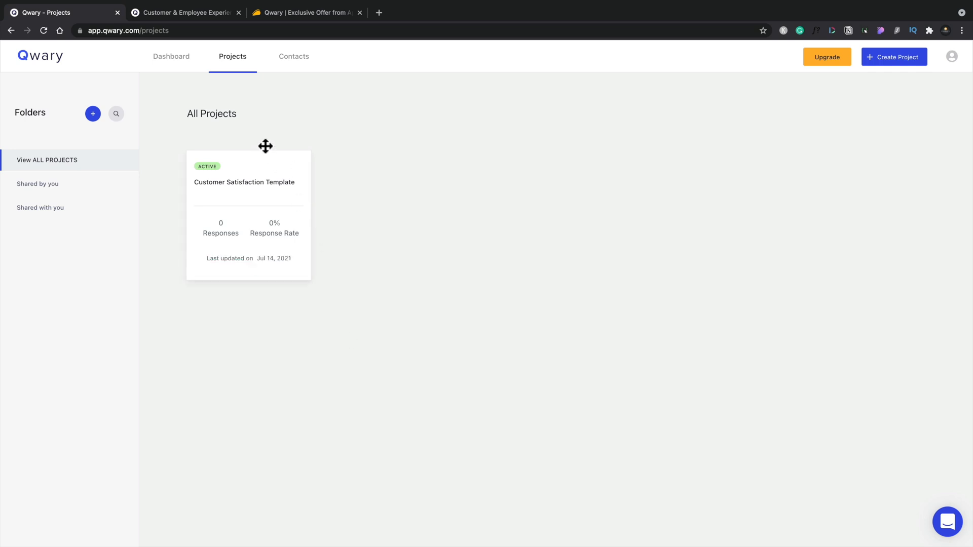
mouse_move(239, 87)
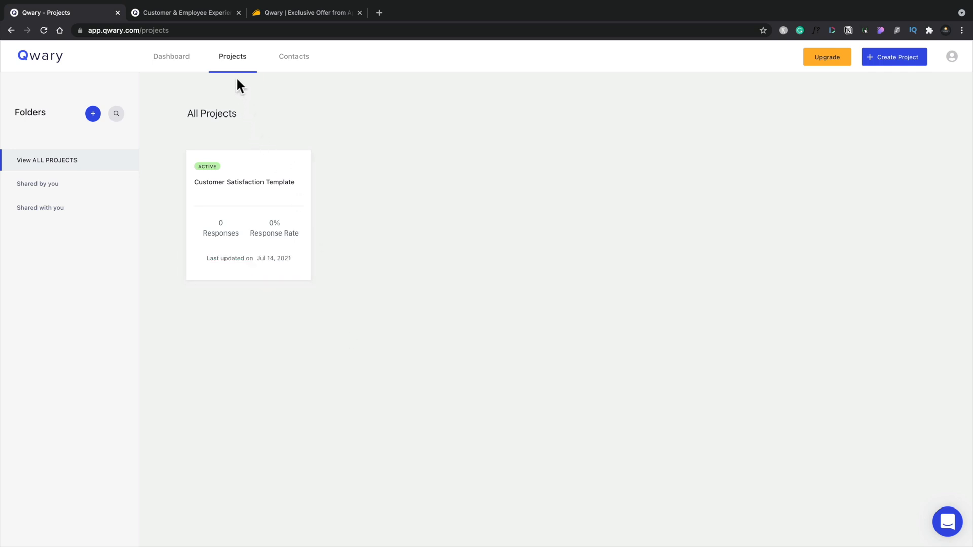
mouse_move(234, 171)
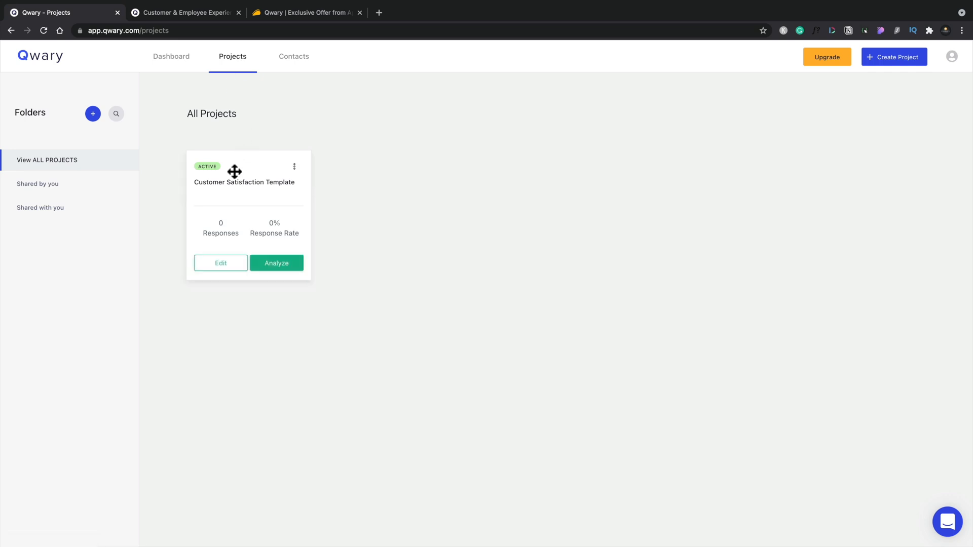
mouse_move(250, 249)
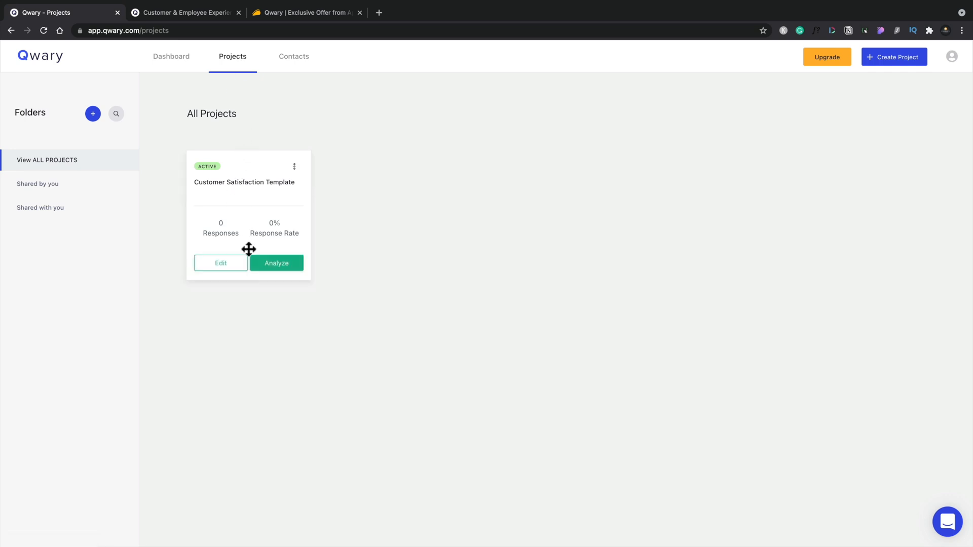
Step: Open the Customer Satisfaction Template's Default Report insights, all metrics at zero
click(276, 263)
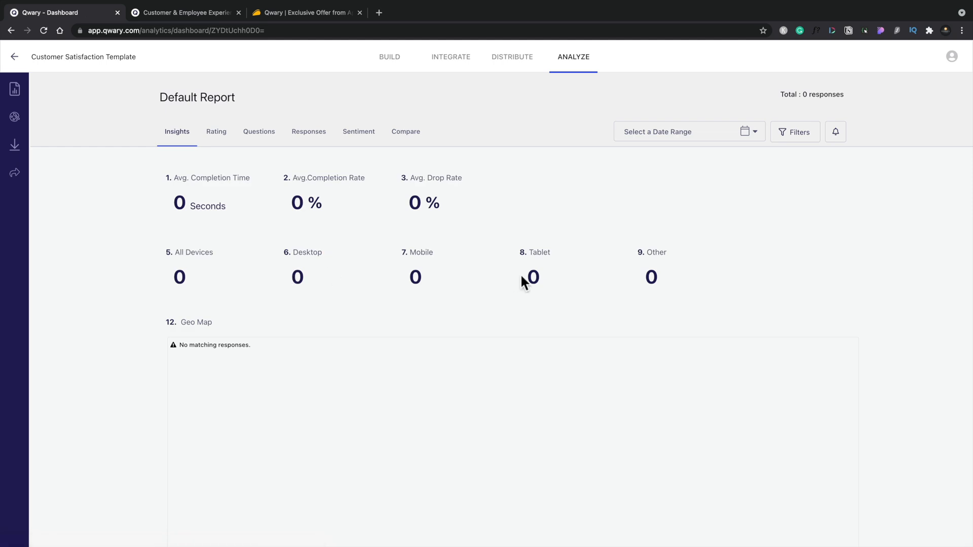
mouse_move(230, 174)
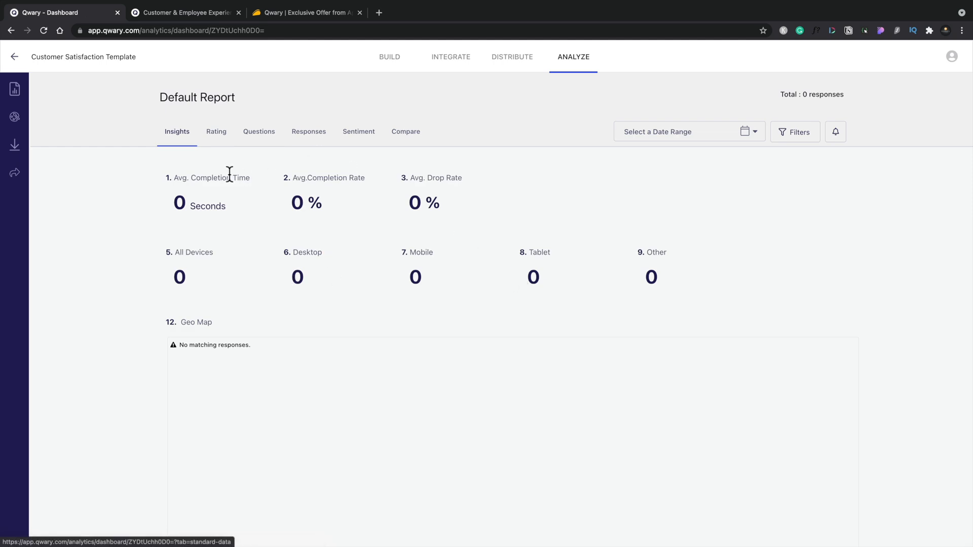
mouse_move(13, 89)
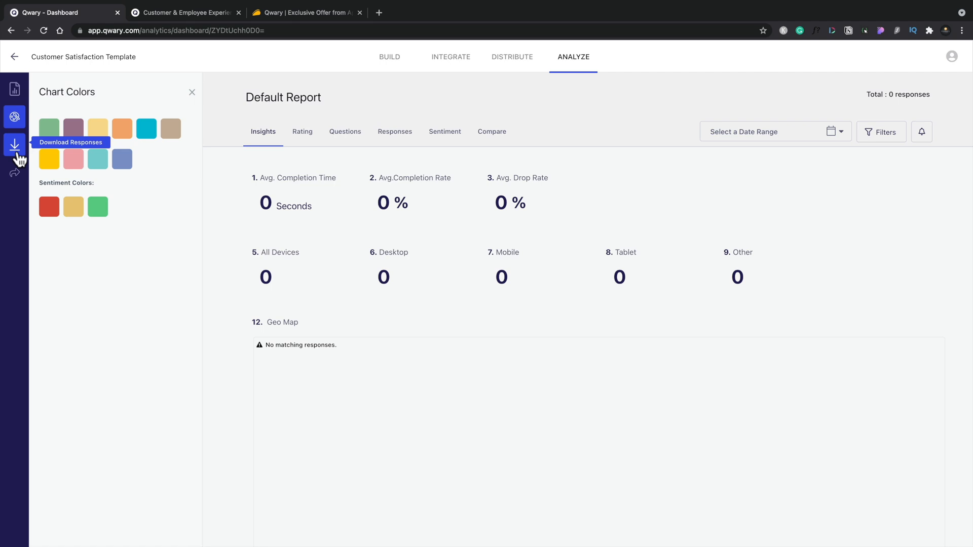
mouse_move(14, 170)
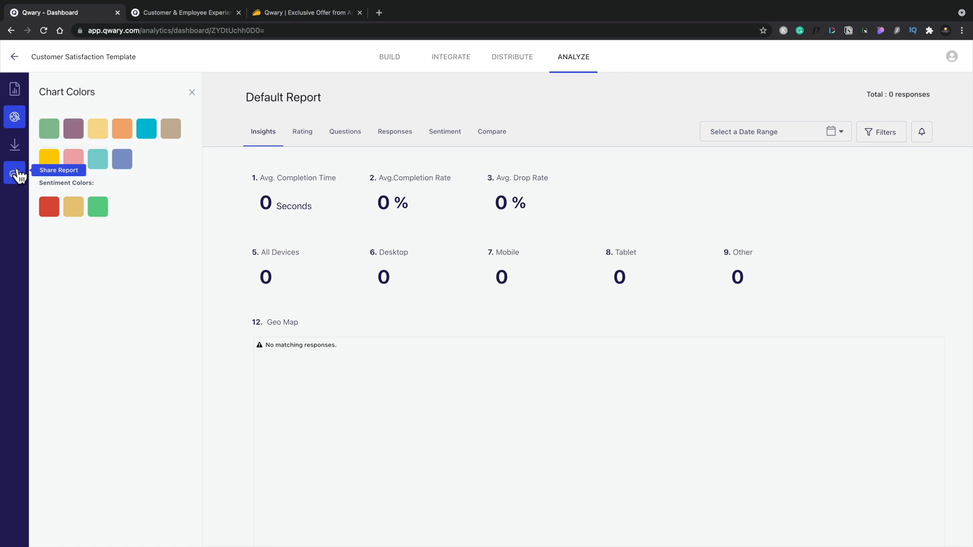
mouse_move(190, 93)
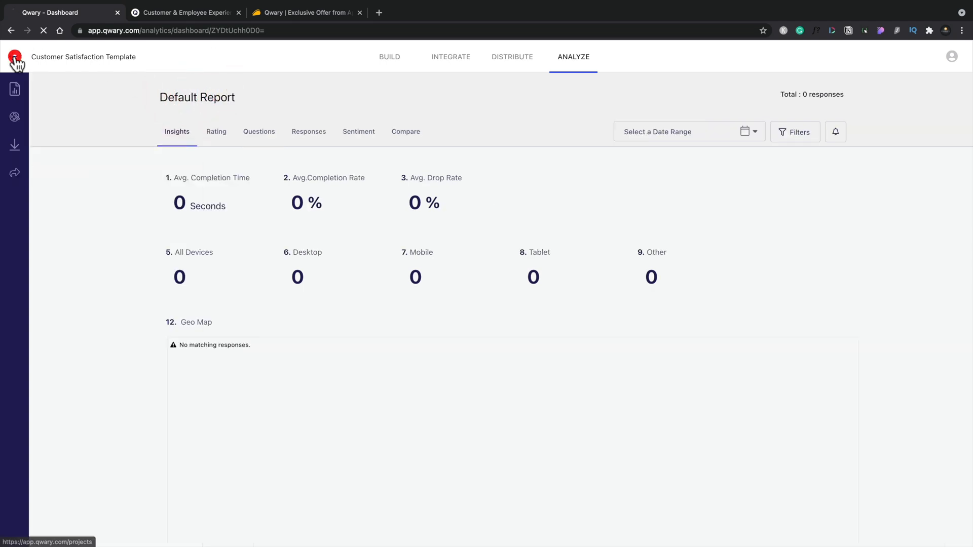
Step: View the Account Overview dashboard with score gauges, latest project and AppSumo plan at 0/7,500 responses
click(15, 56)
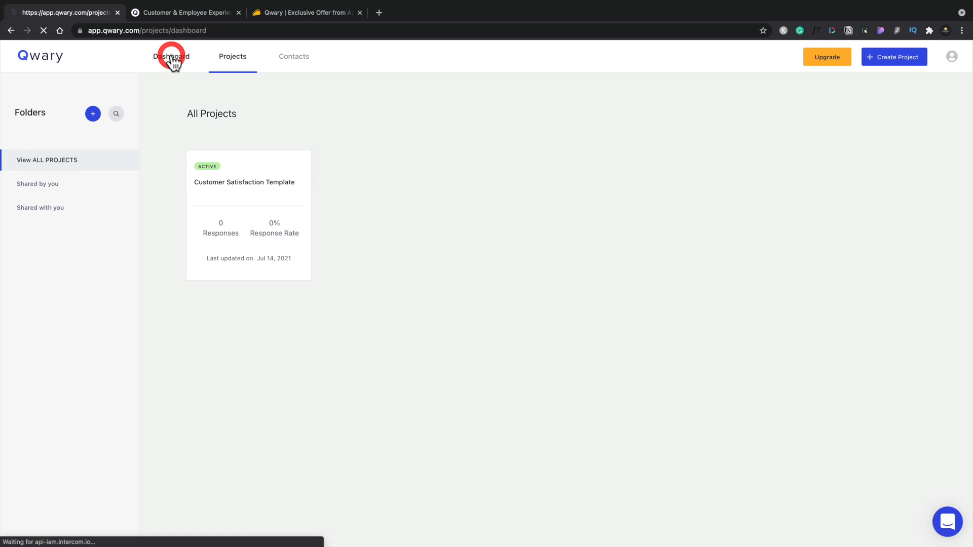
click(170, 55)
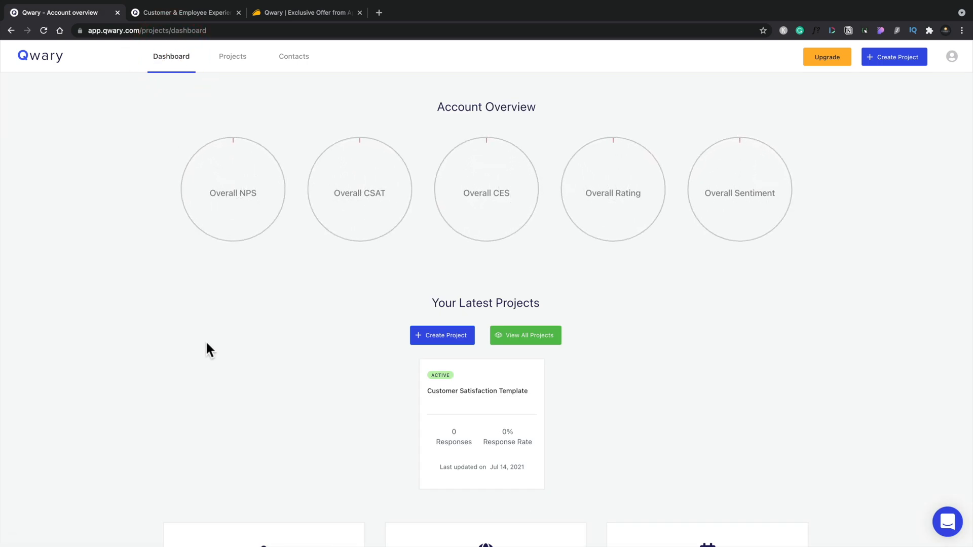
mouse_move(287, 205)
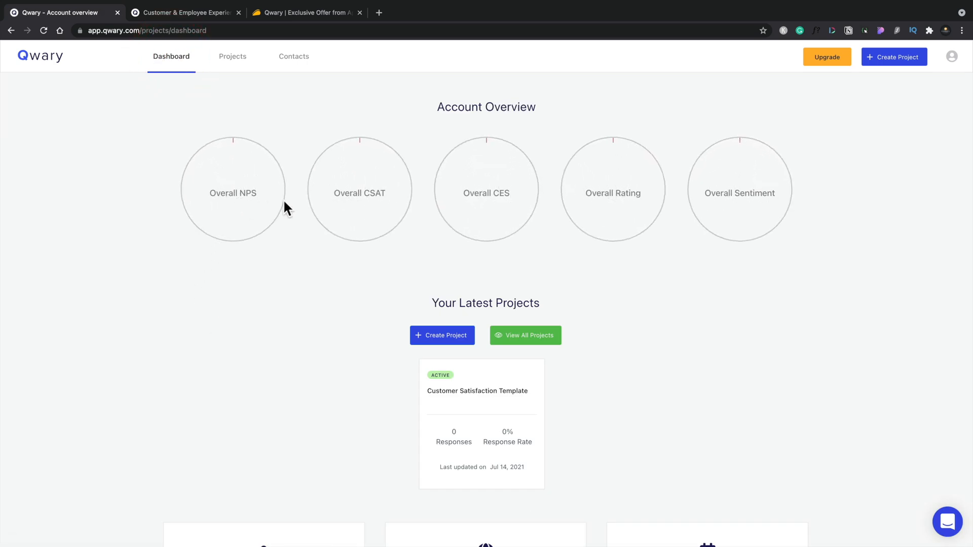
mouse_move(495, 211)
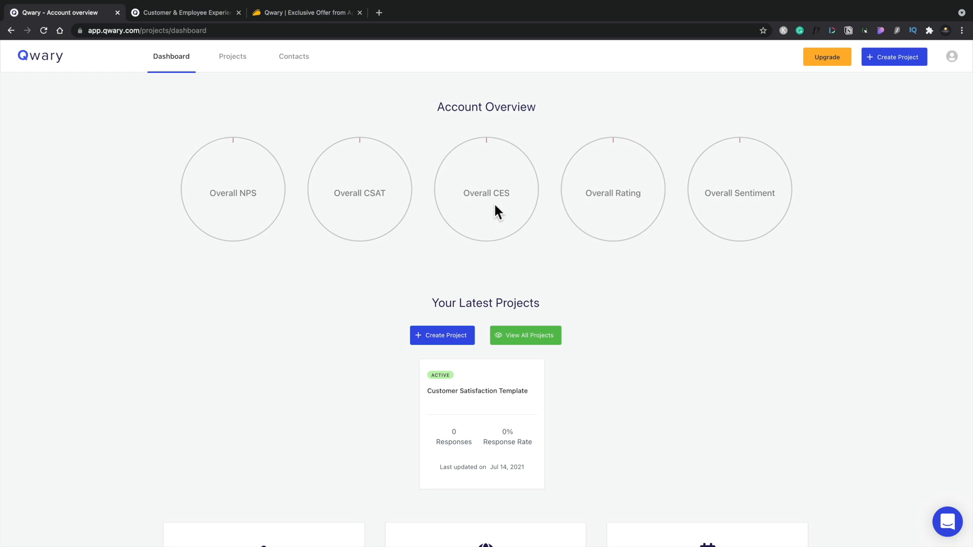
scroll(down, 3)
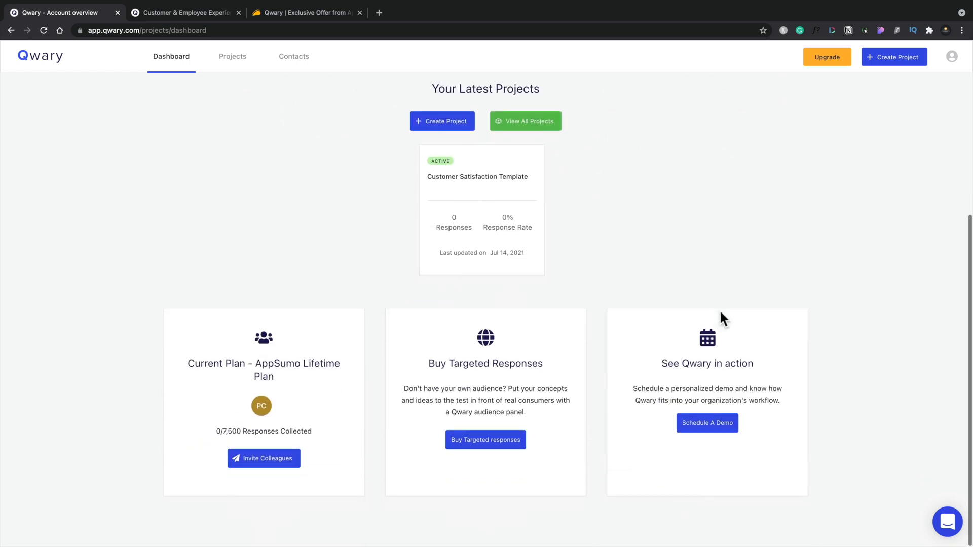
mouse_move(336, 394)
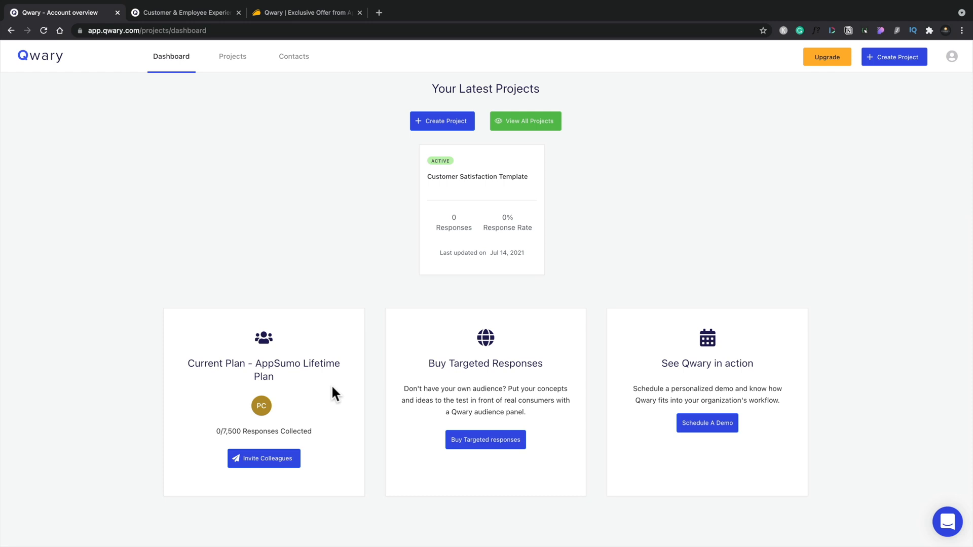
scroll(down, 3)
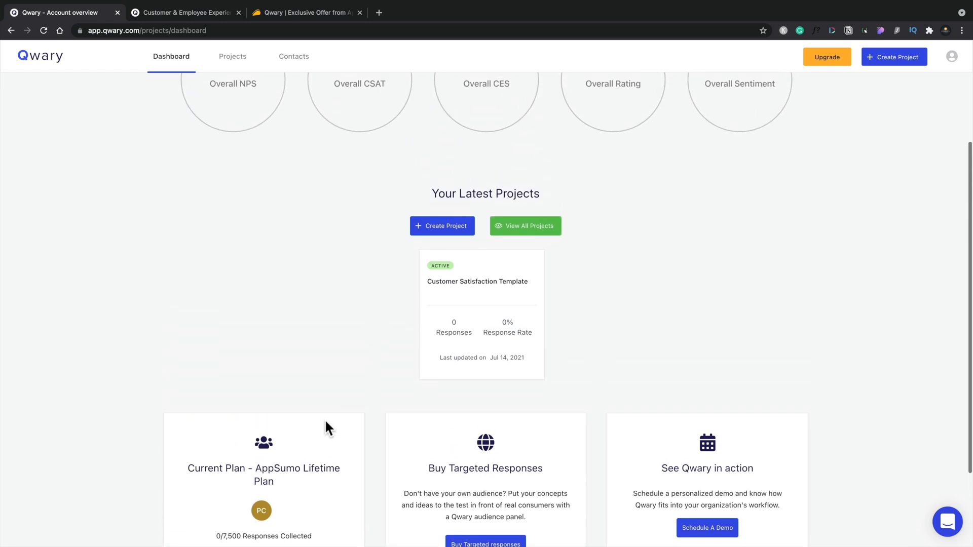
scroll(up, 3)
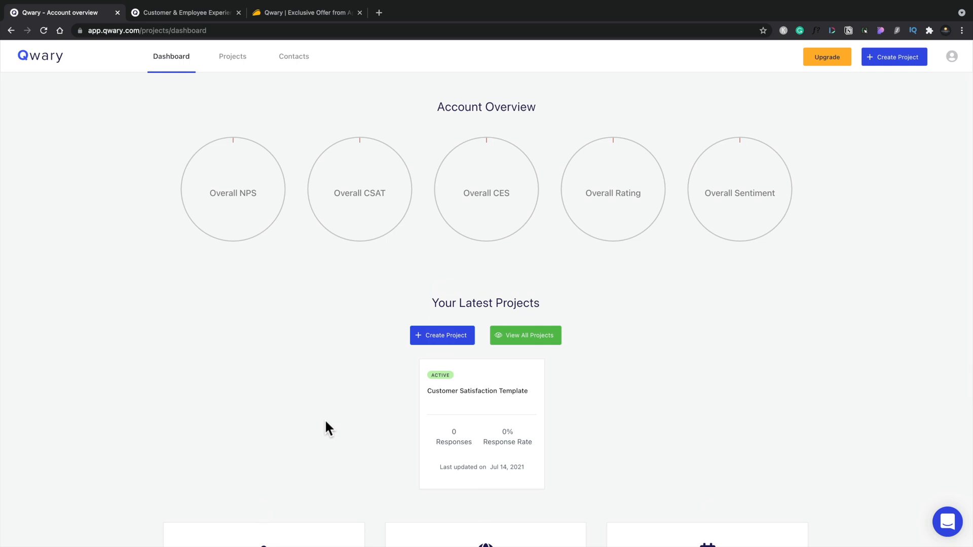